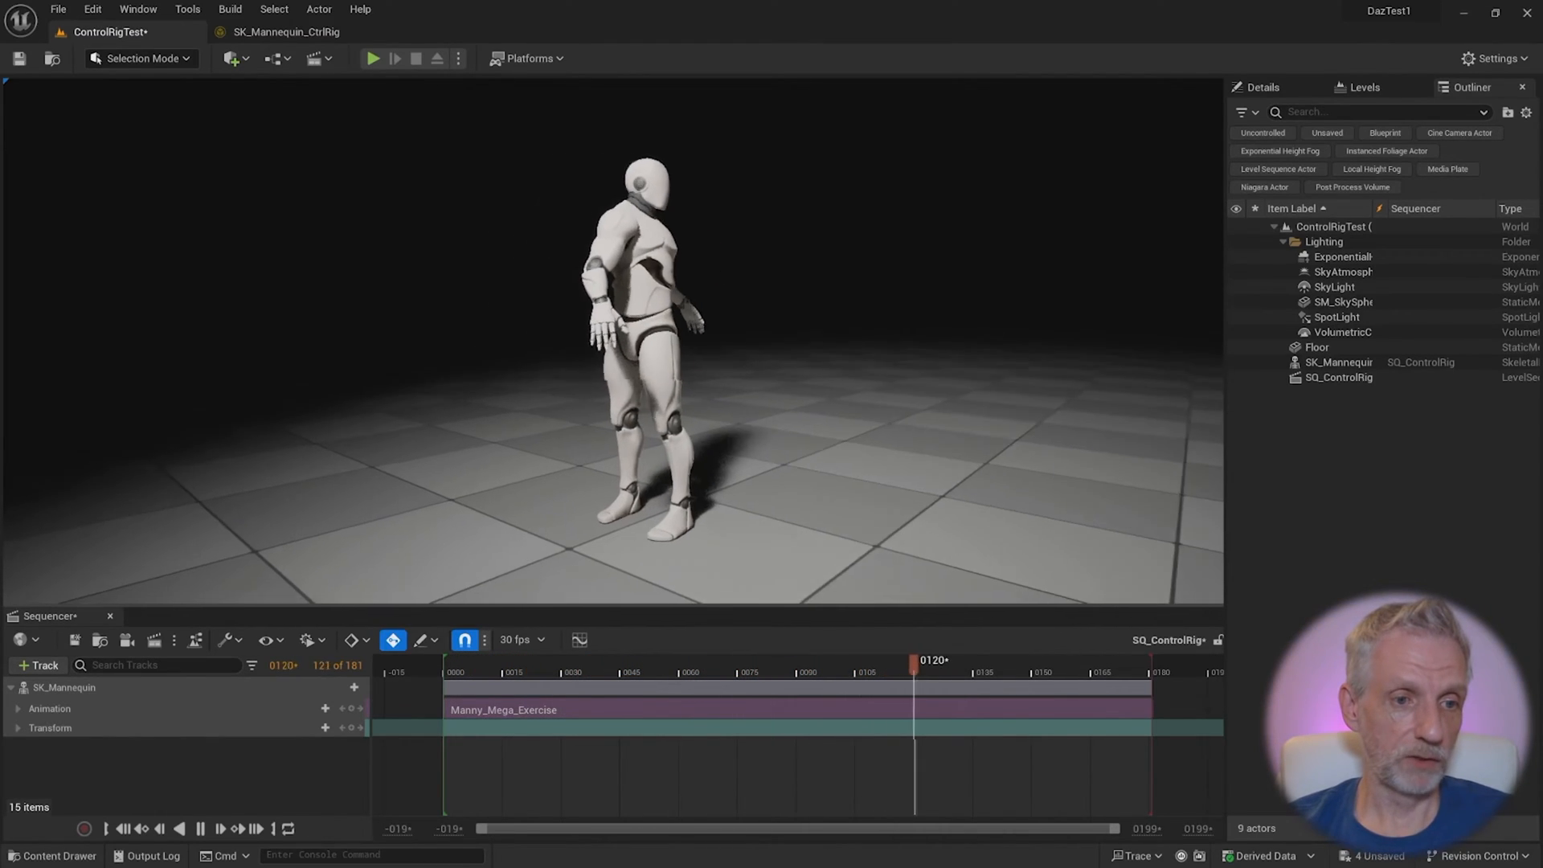
# Scrub the exercise animation through frames 30 and 150 to preview the existing rig
pyautogui.moveTo(914, 685); pyautogui.dragTo(481, 685)
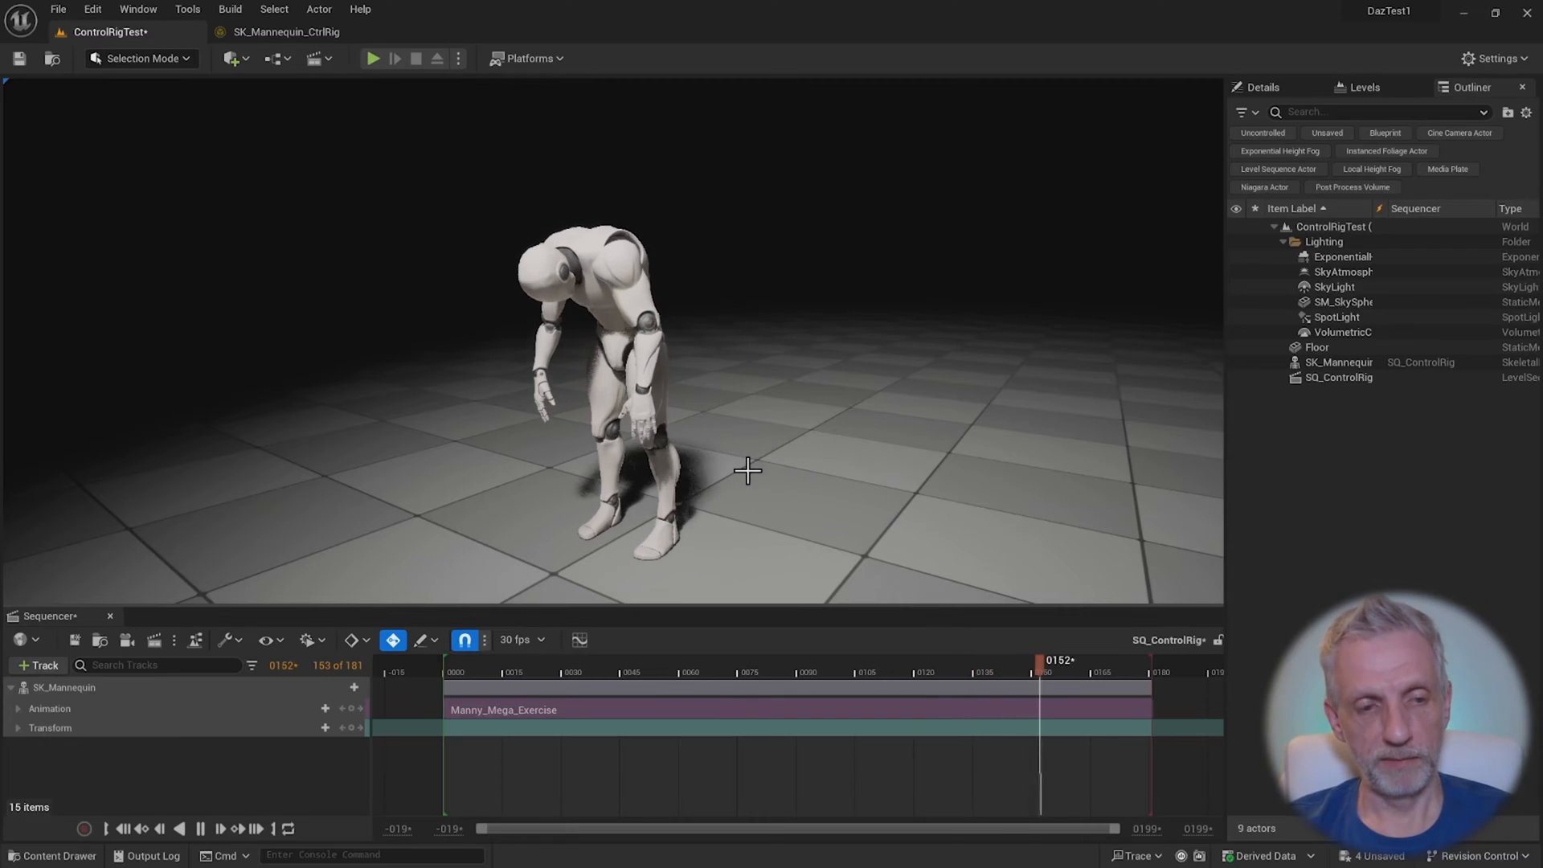
pyautogui.click(563, 672)
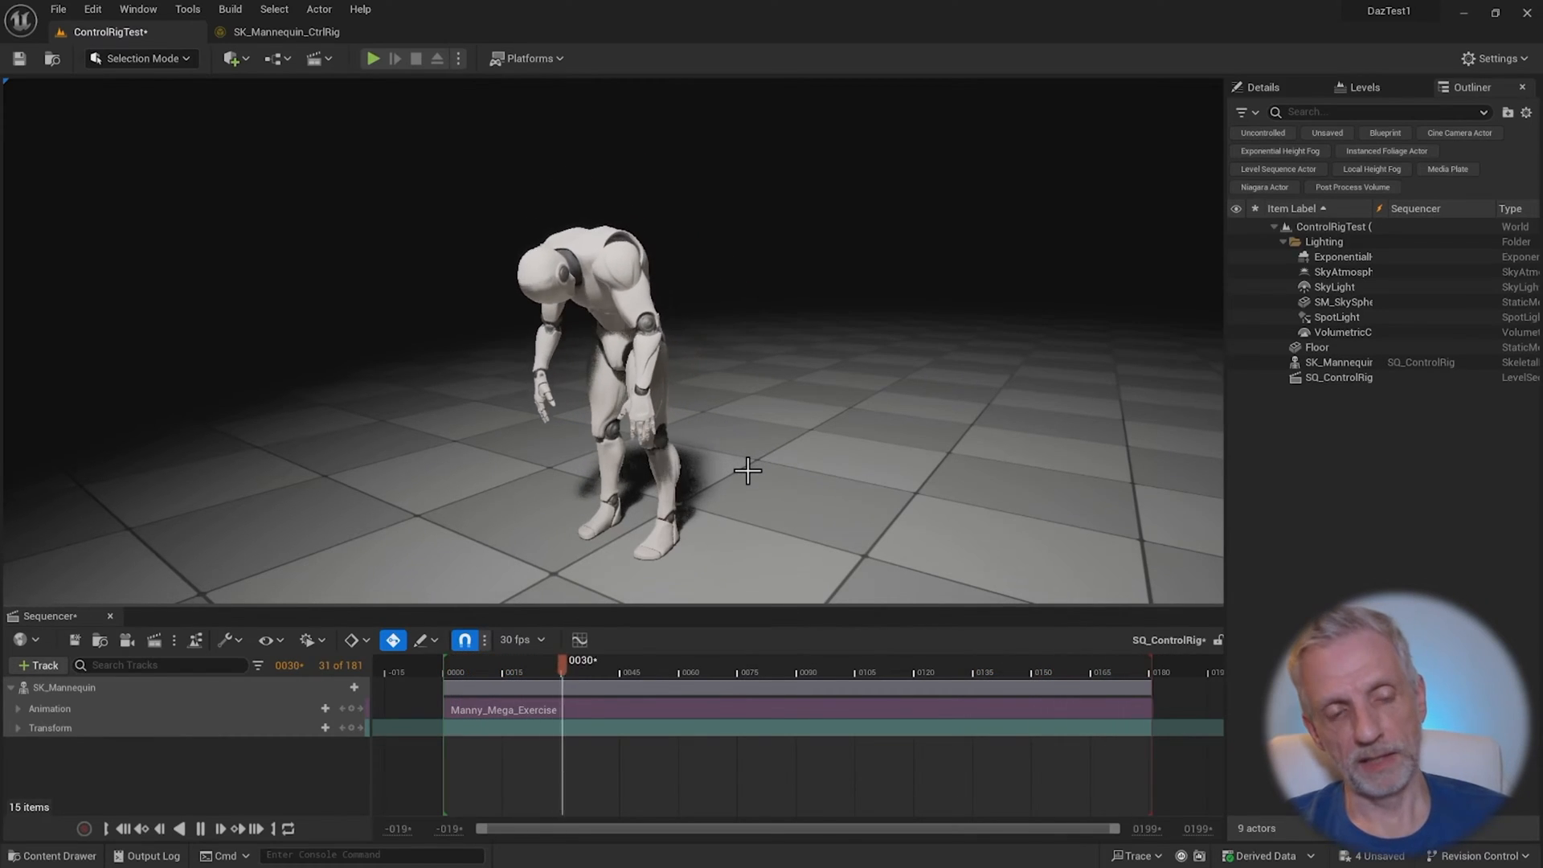
pyautogui.moveTo(564, 659); pyautogui.dragTo(800, 659)
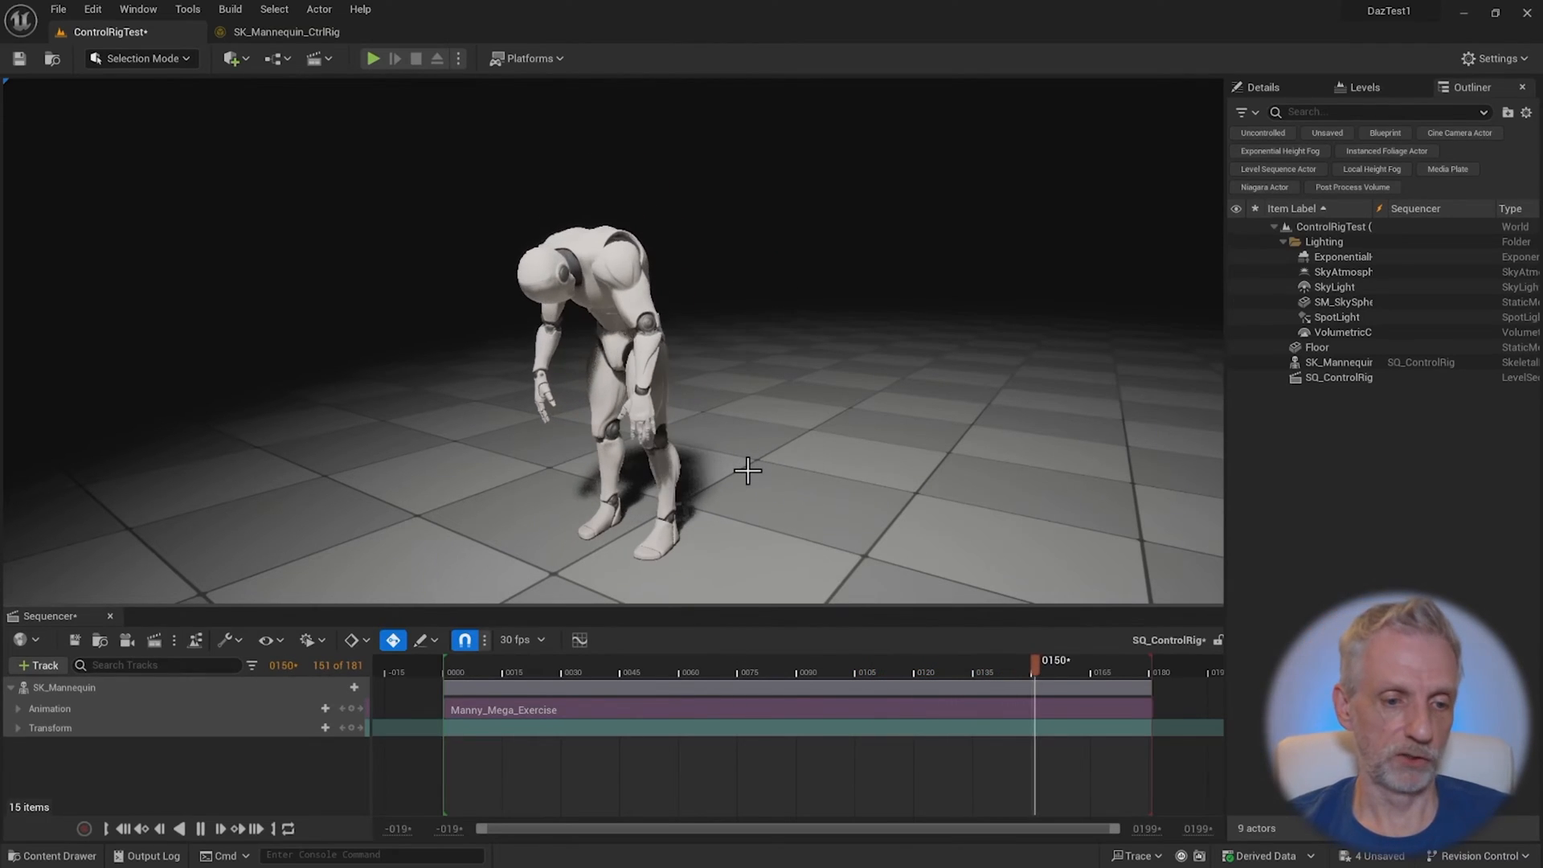
pyautogui.click(444, 659)
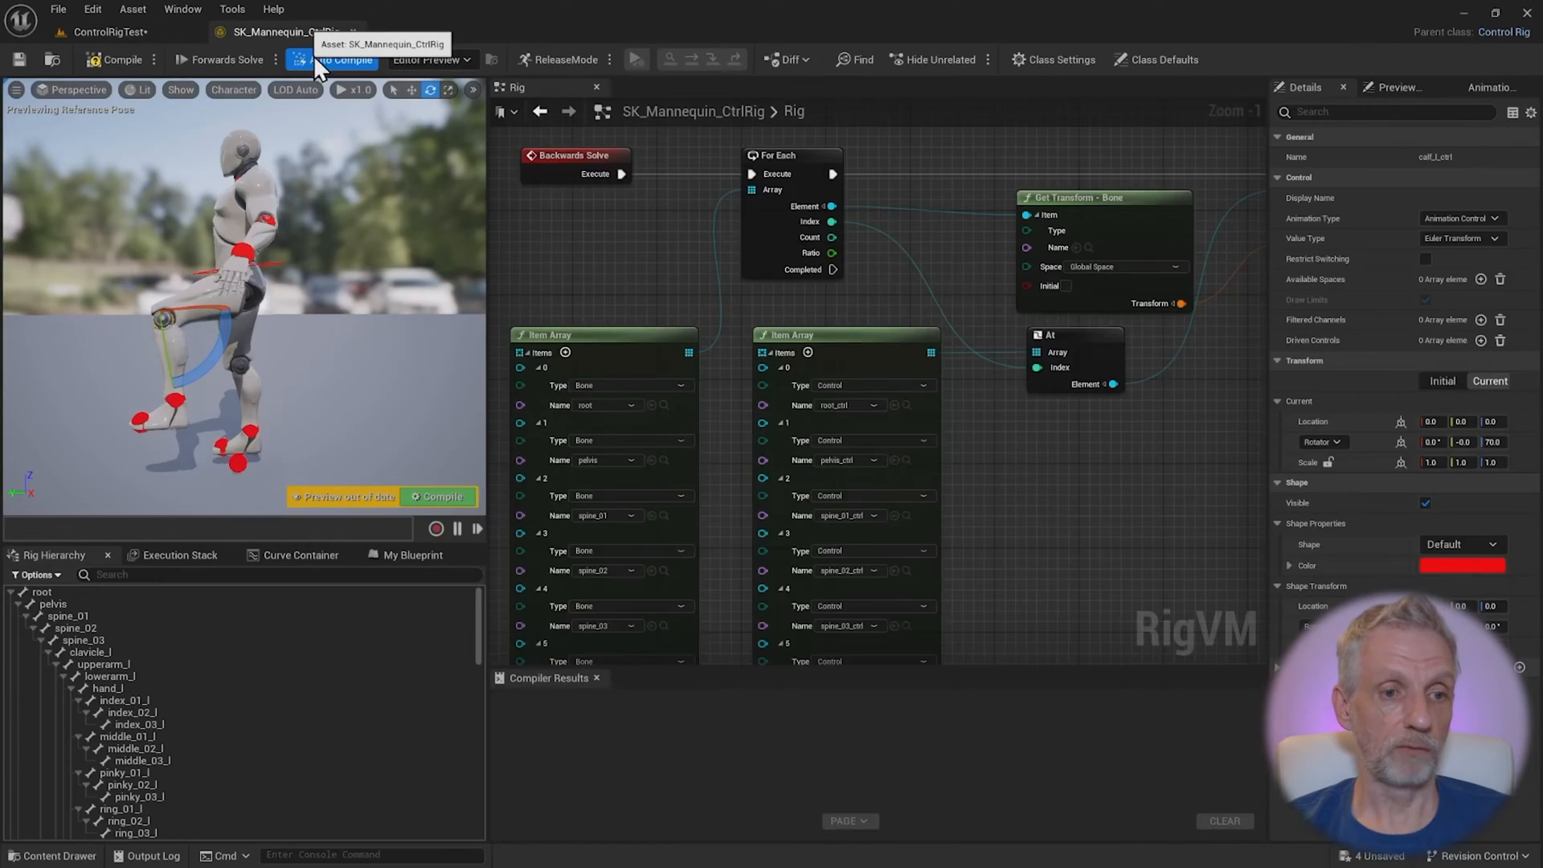
# Zoom out over the Backwards Solve graph to see both solve node chains
pyautogui.scroll(-3)
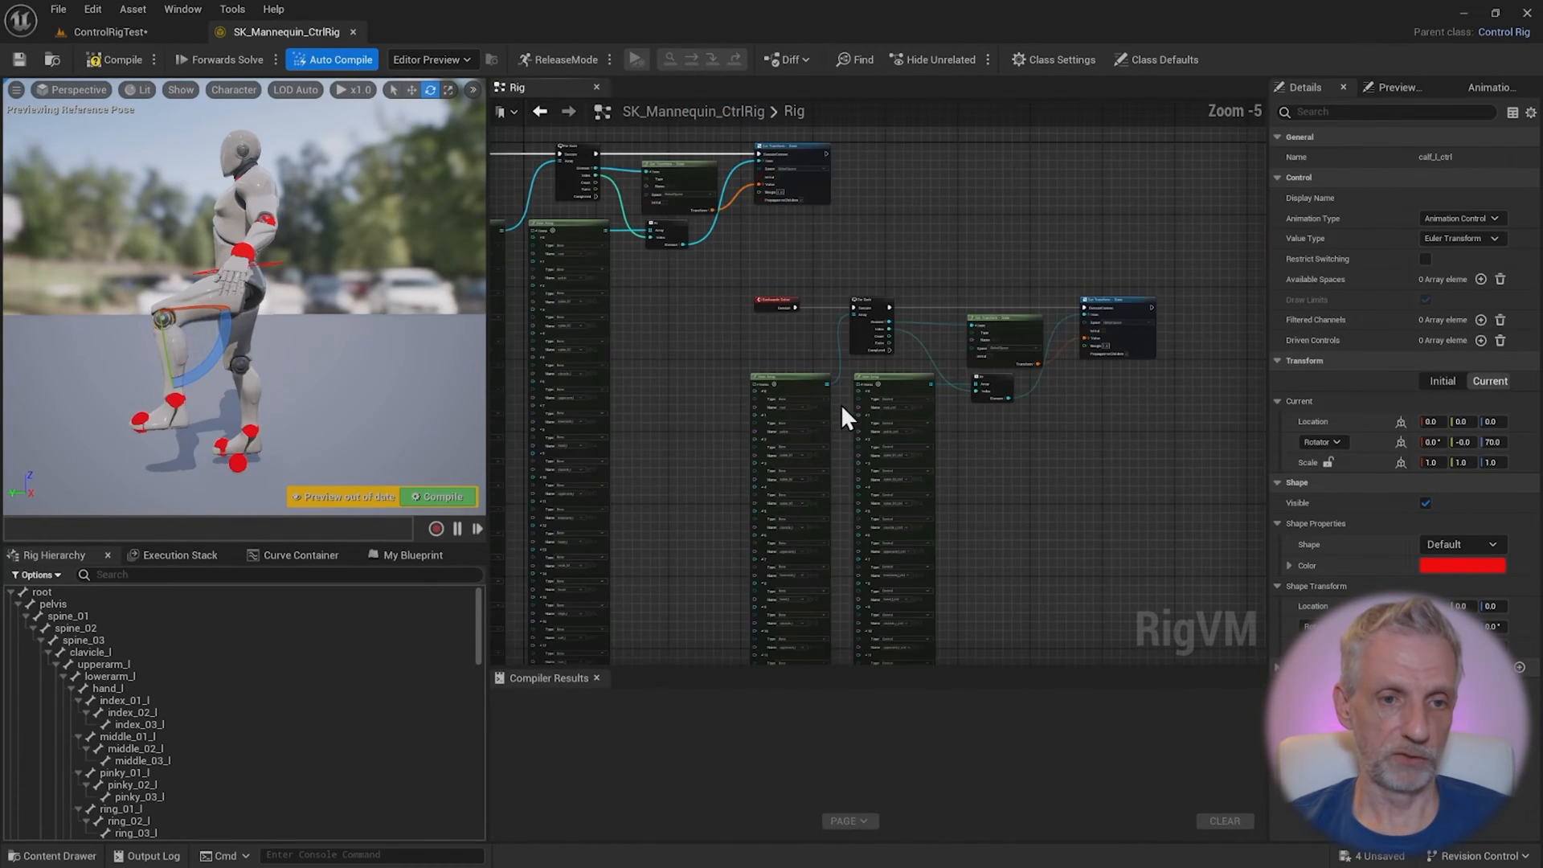
pyautogui.scroll(-3)
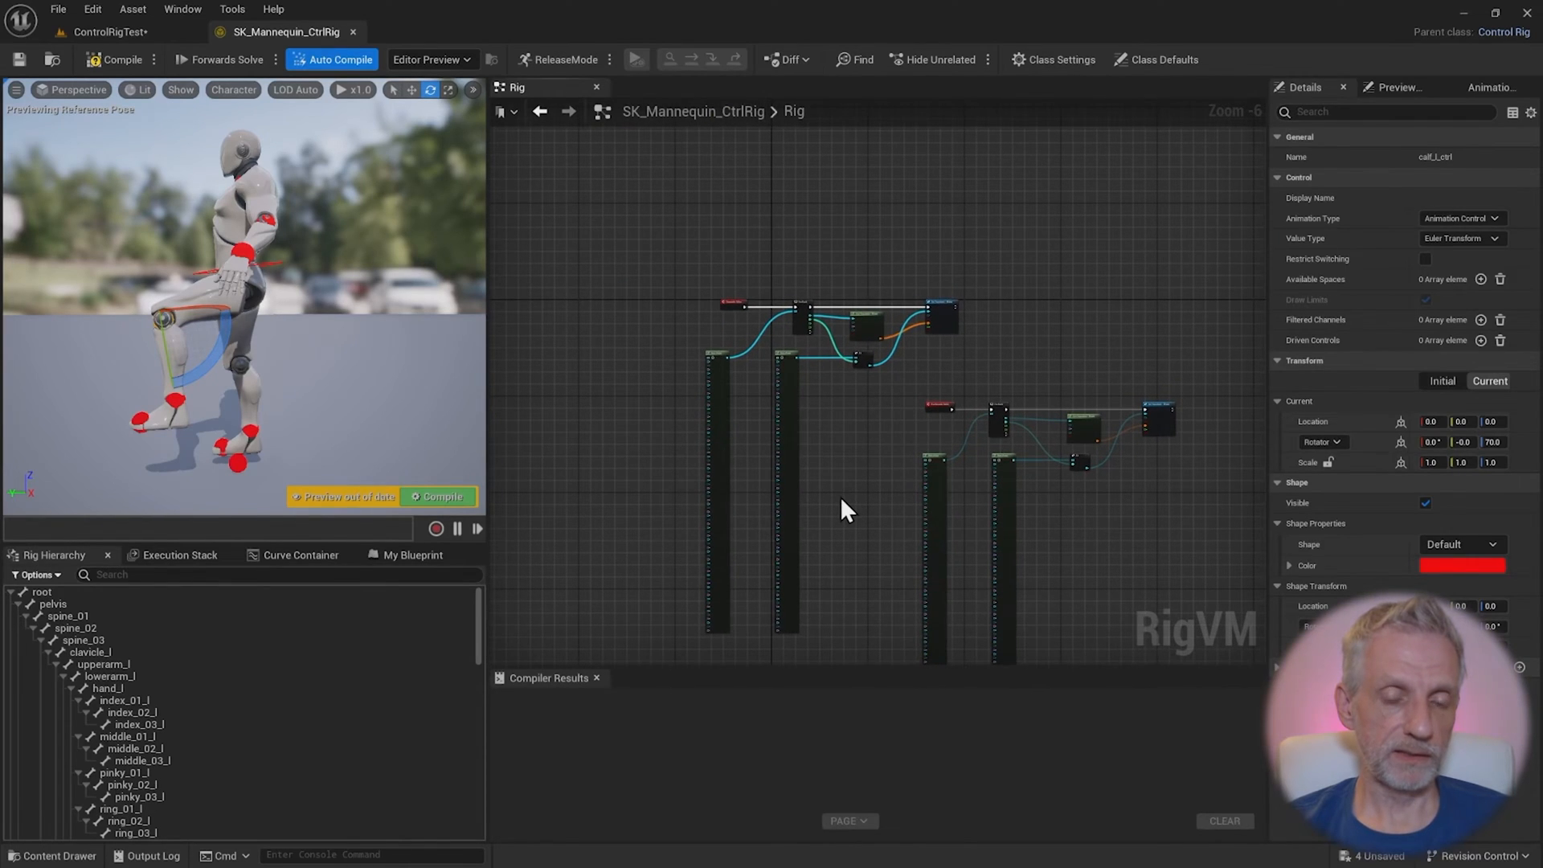
pyautogui.moveTo(849, 503)
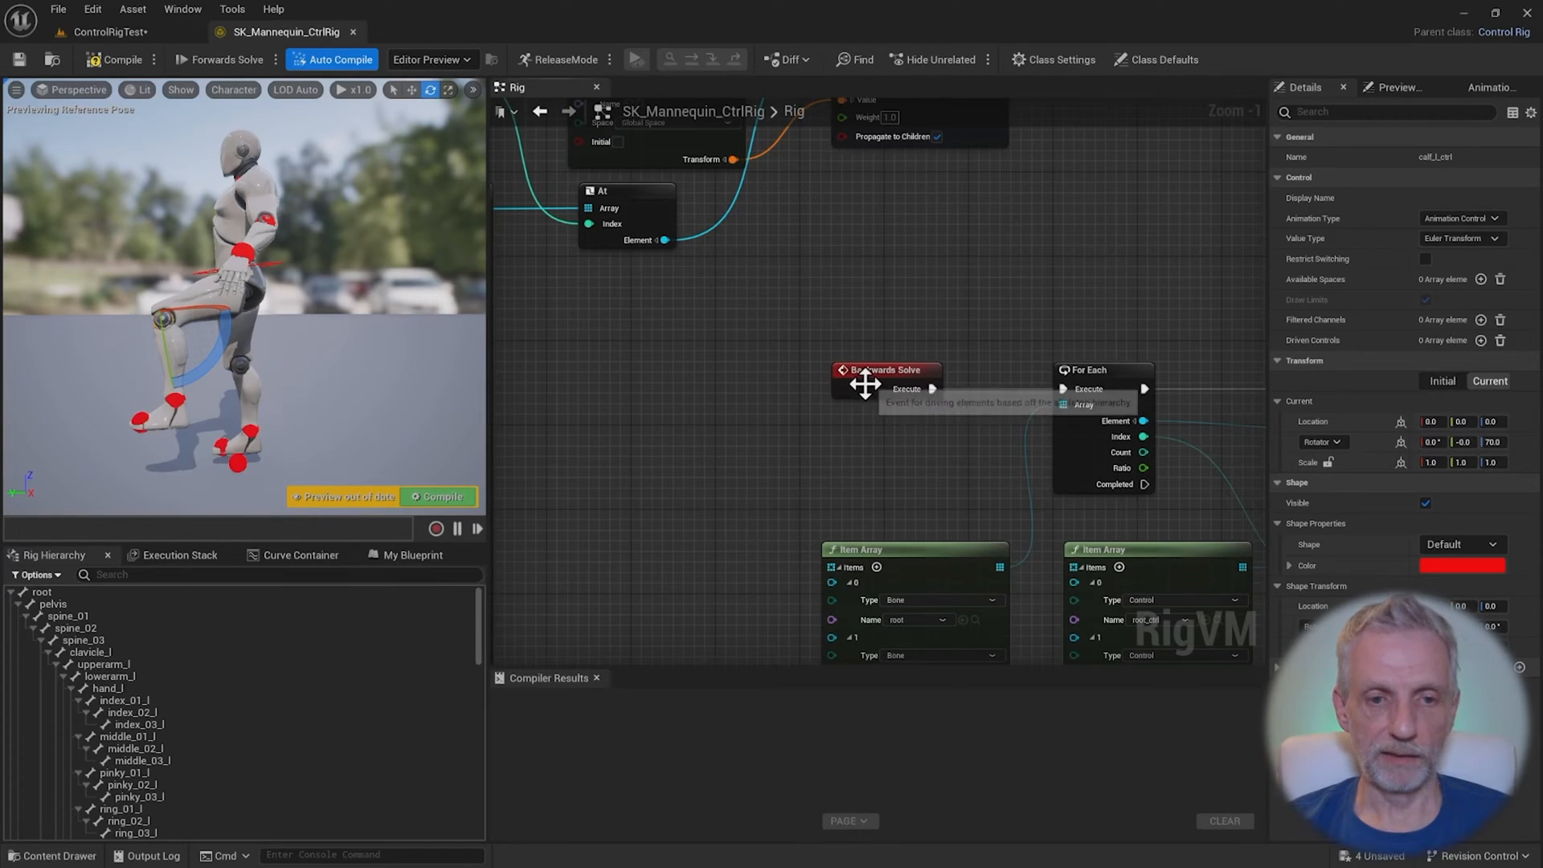
pyautogui.moveTo(858, 448)
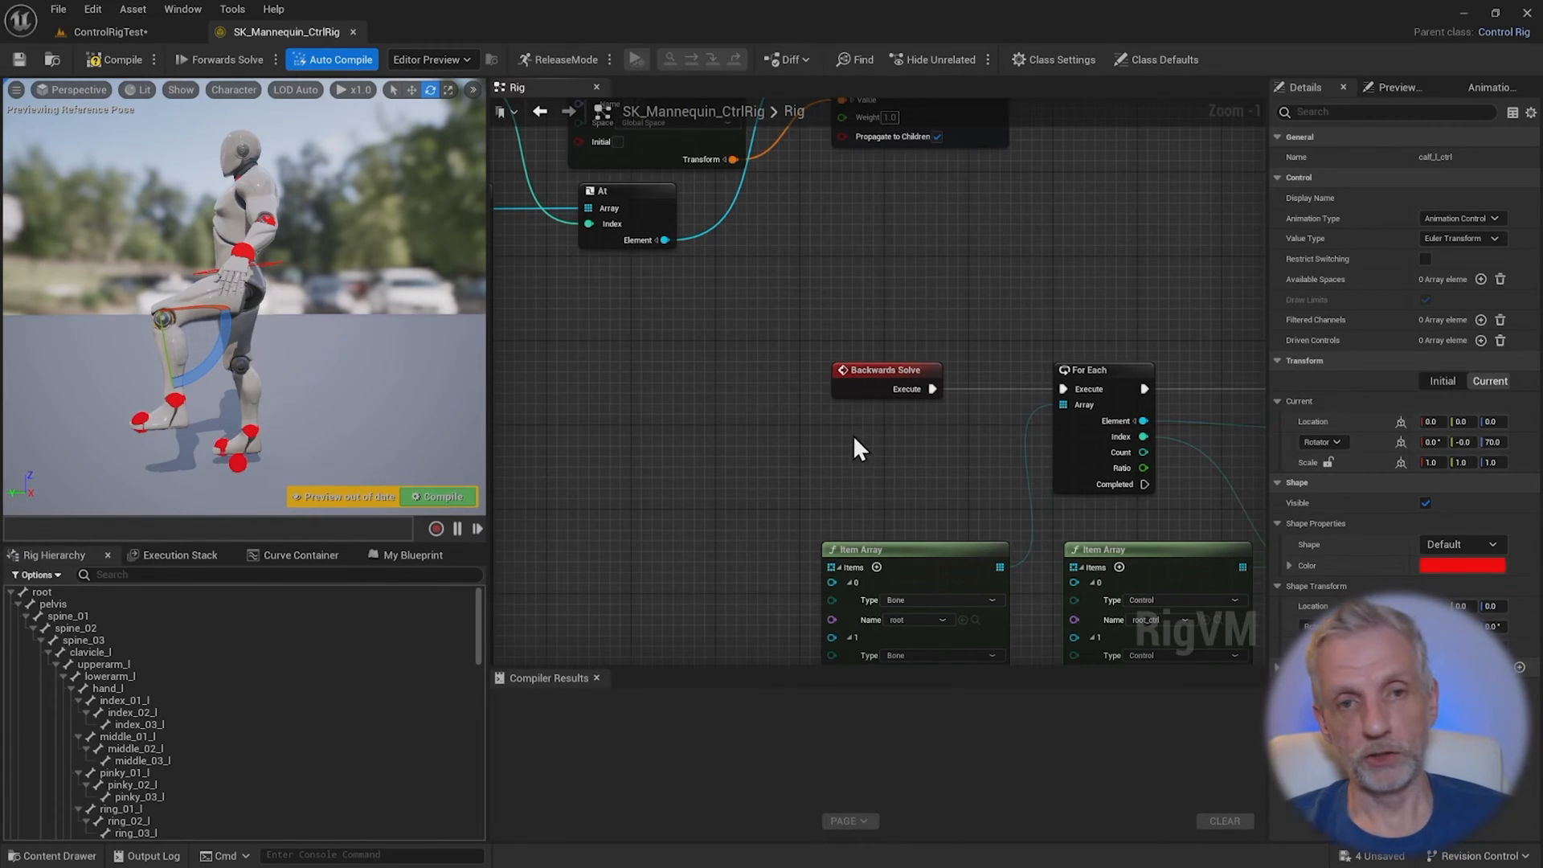
pyautogui.moveTo(805, 421)
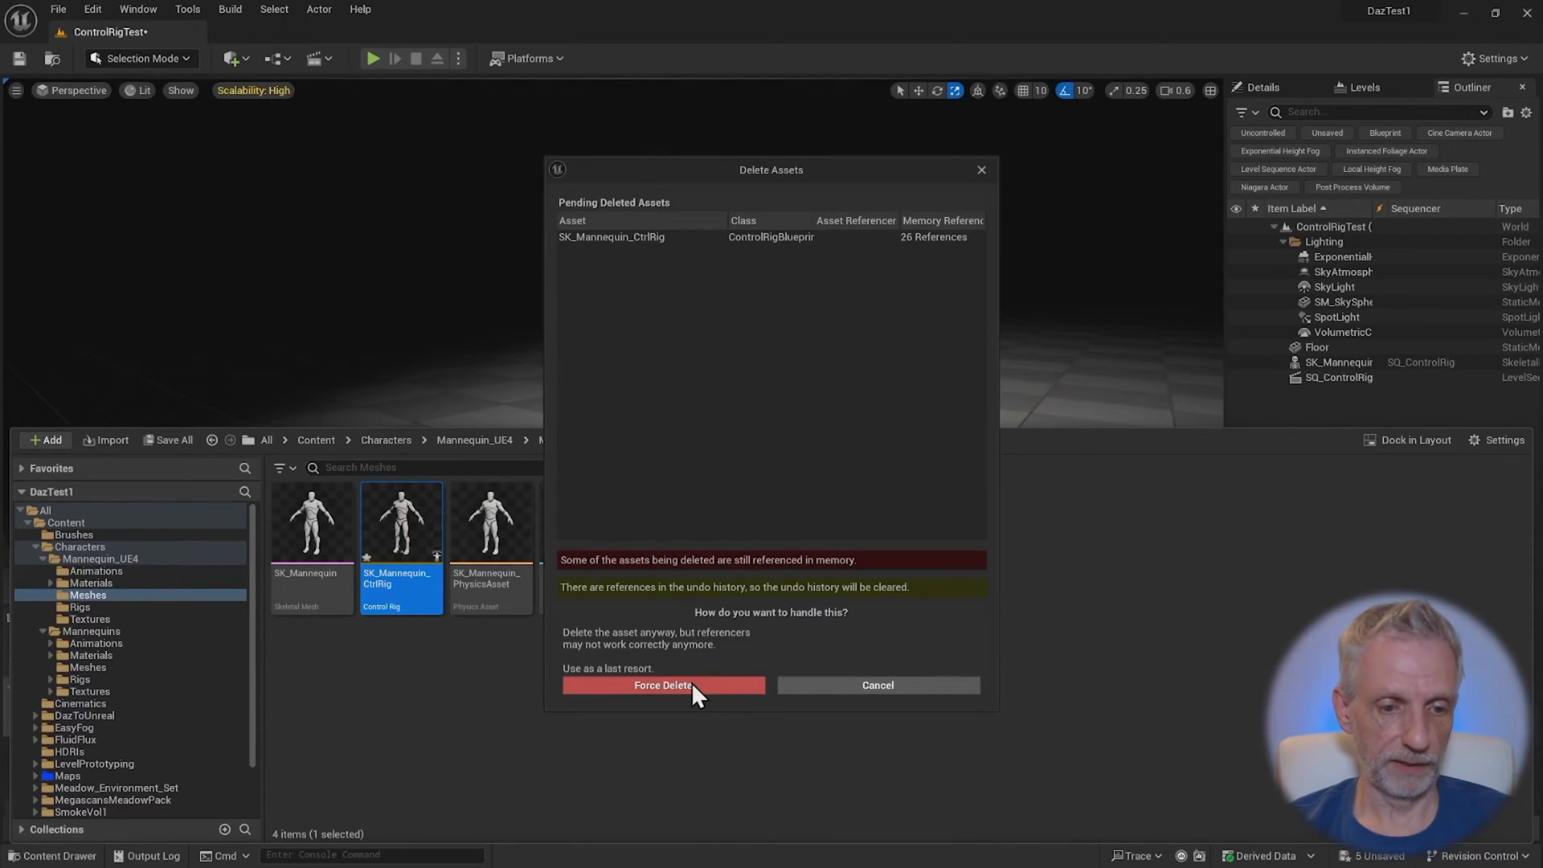
# Force-delete the old SK_Mannequin_CtrlRig asset and bring up the Content Drawer
pyautogui.click(664, 685)
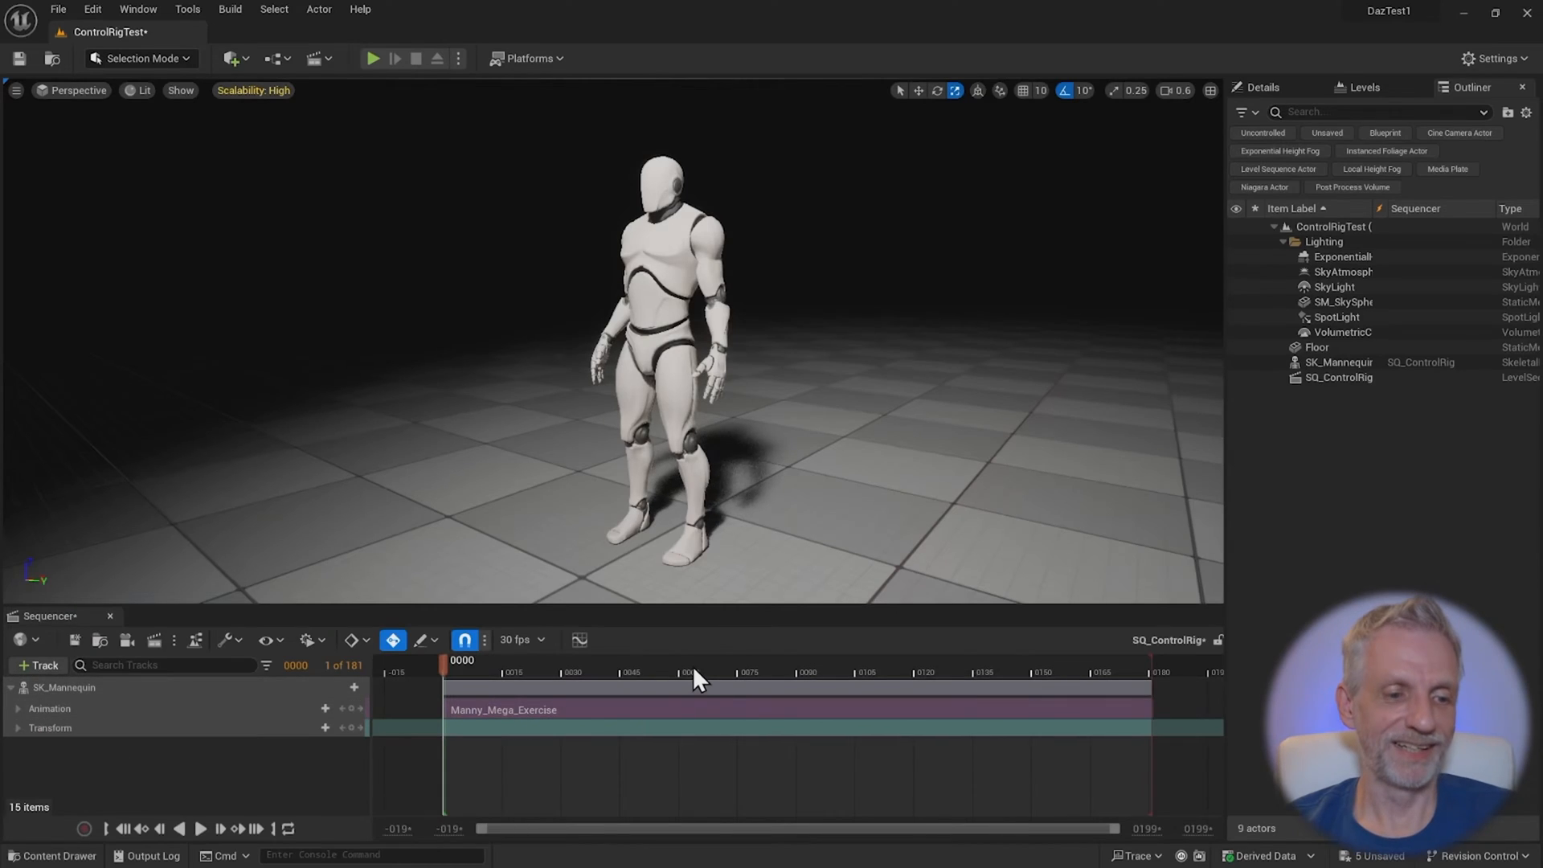
pyautogui.click(51, 855)
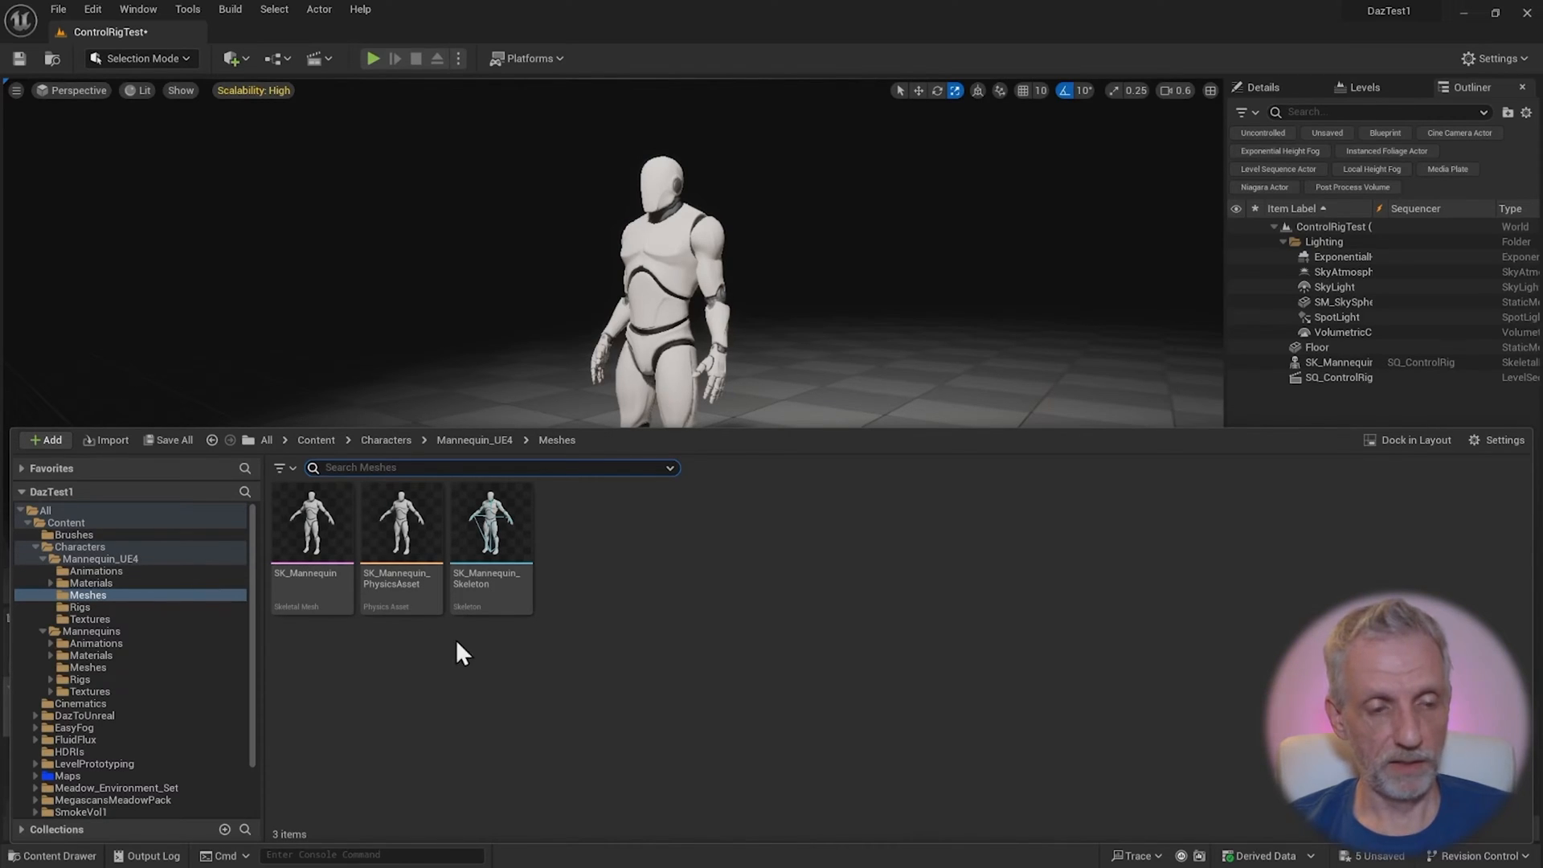
pyautogui.moveTo(590, 664)
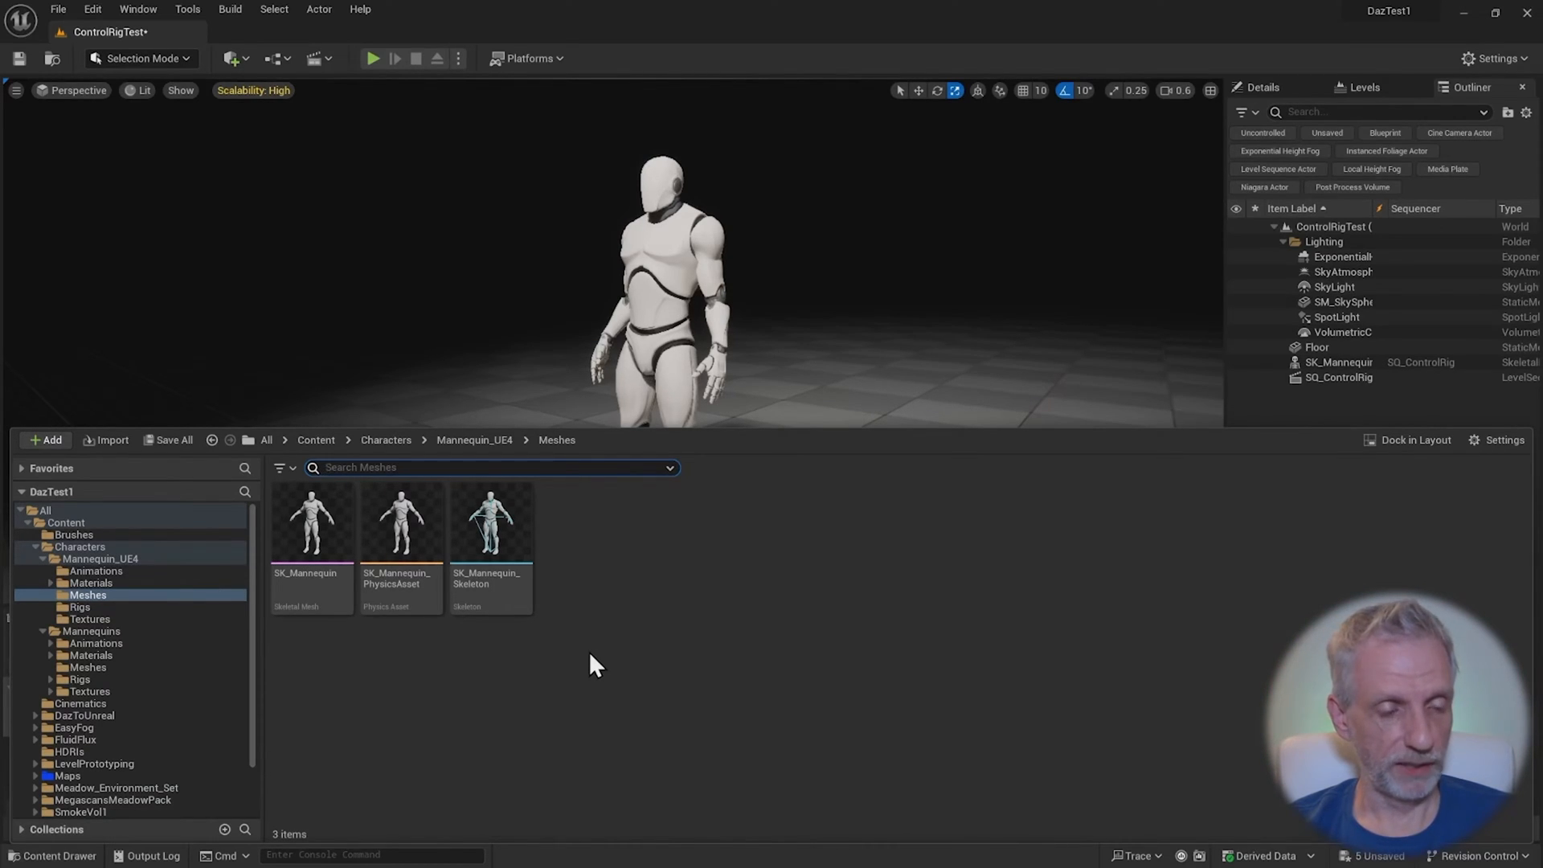
# Navigate to Characters > Mannequin_UE4 > Meshes and look over the physics asset and skeleton
pyautogui.click(385, 441)
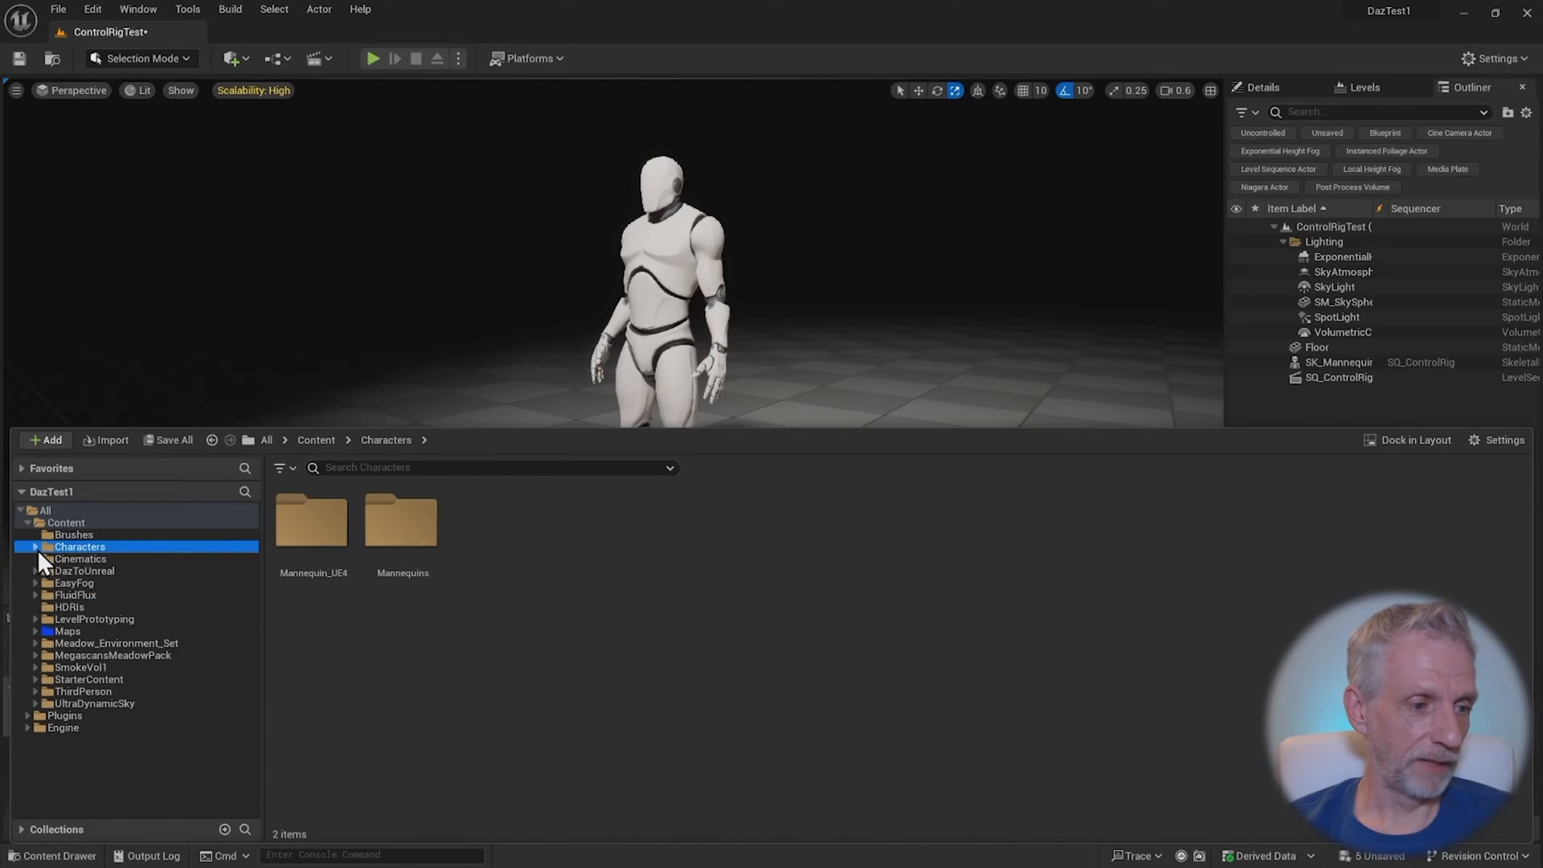
pyautogui.click(34, 558)
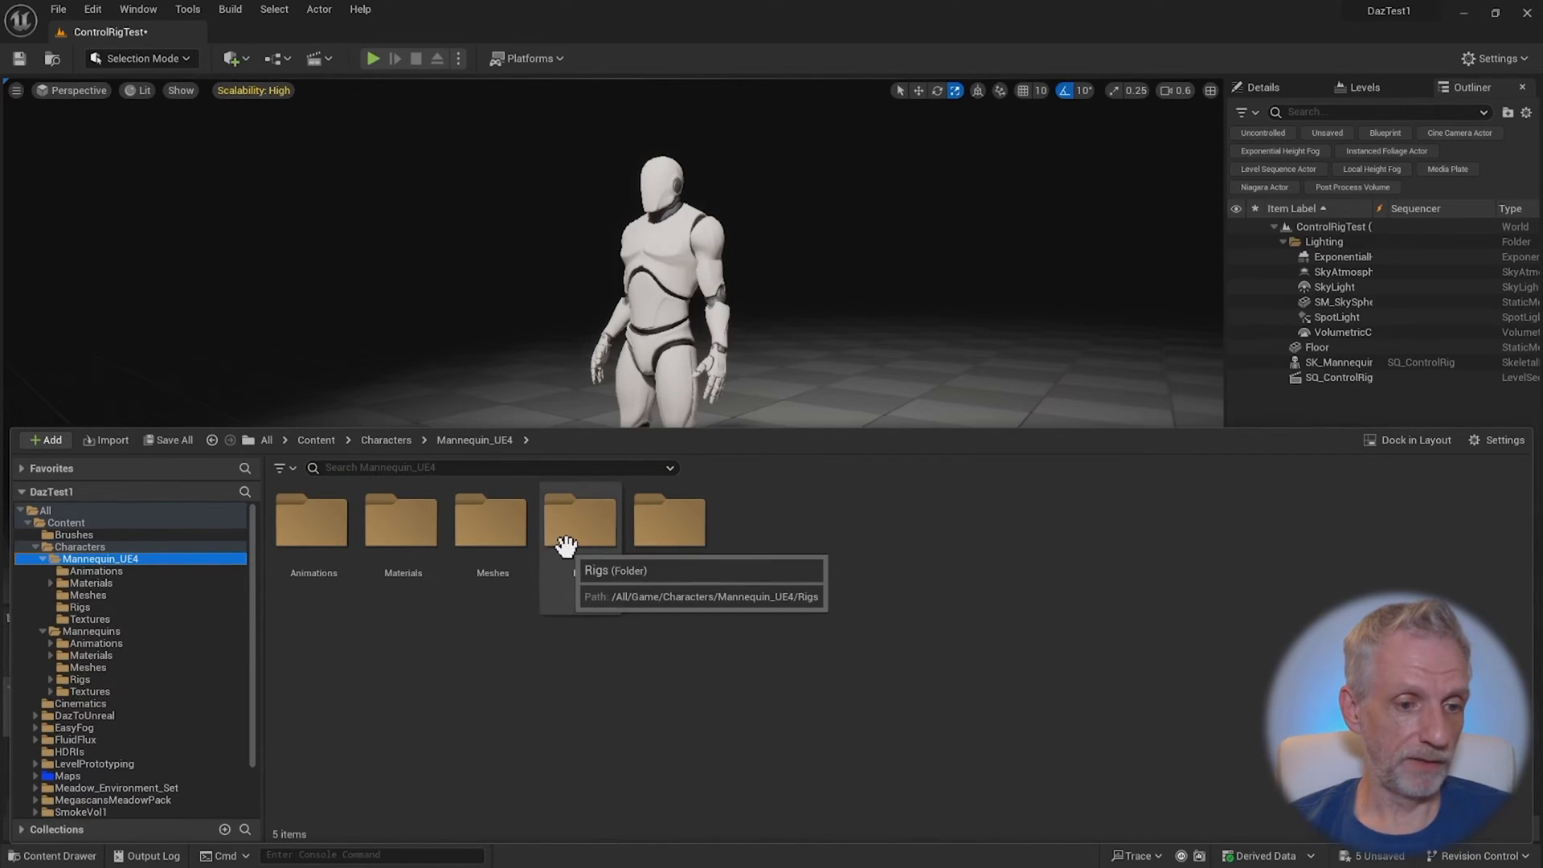
pyautogui.doubleClick(492, 519)
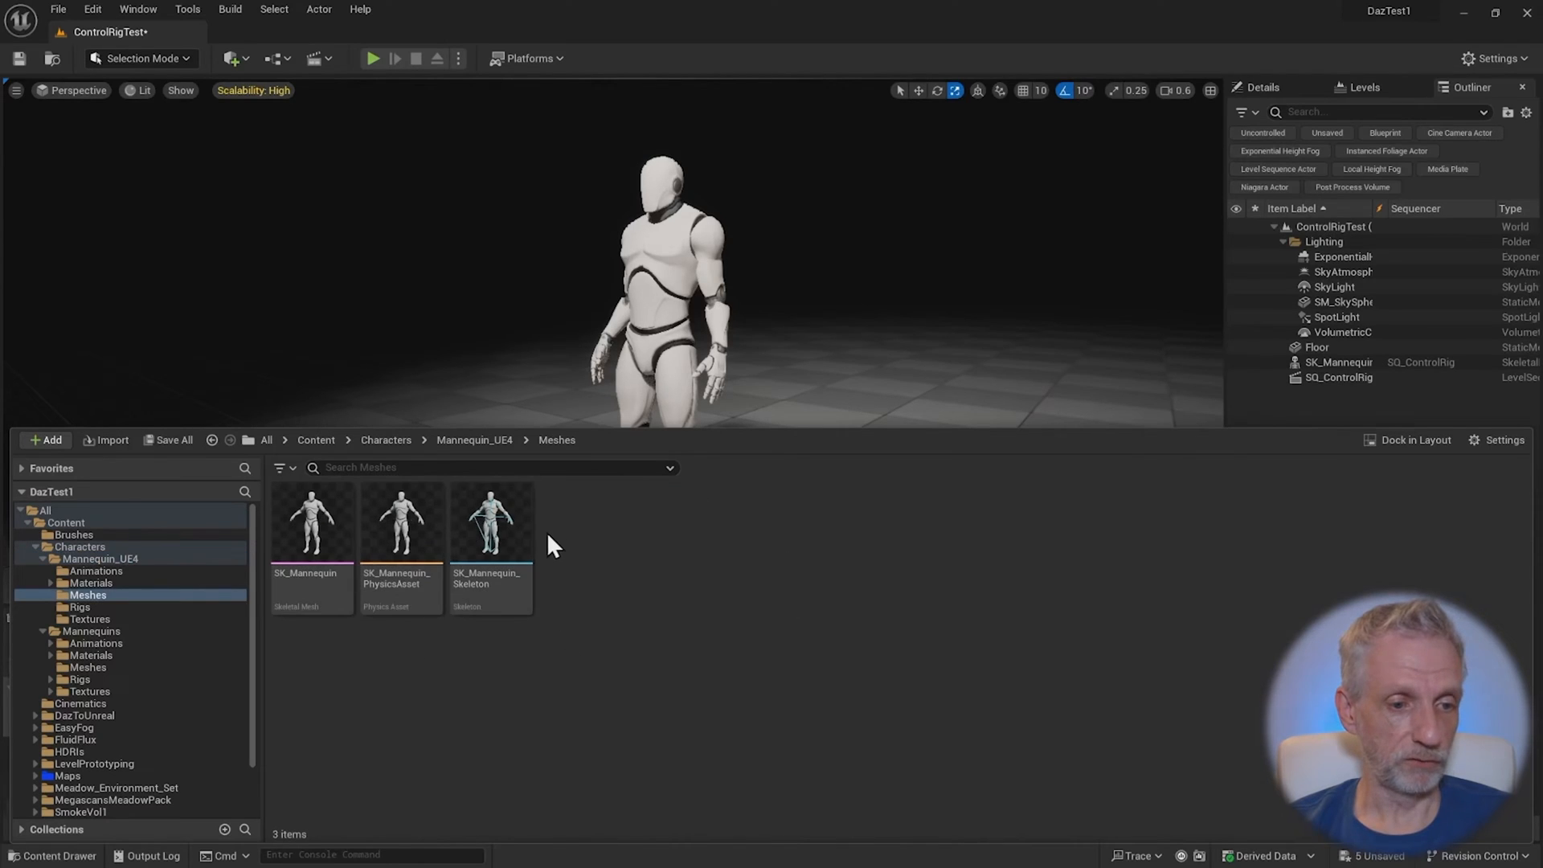
pyautogui.click(400, 521)
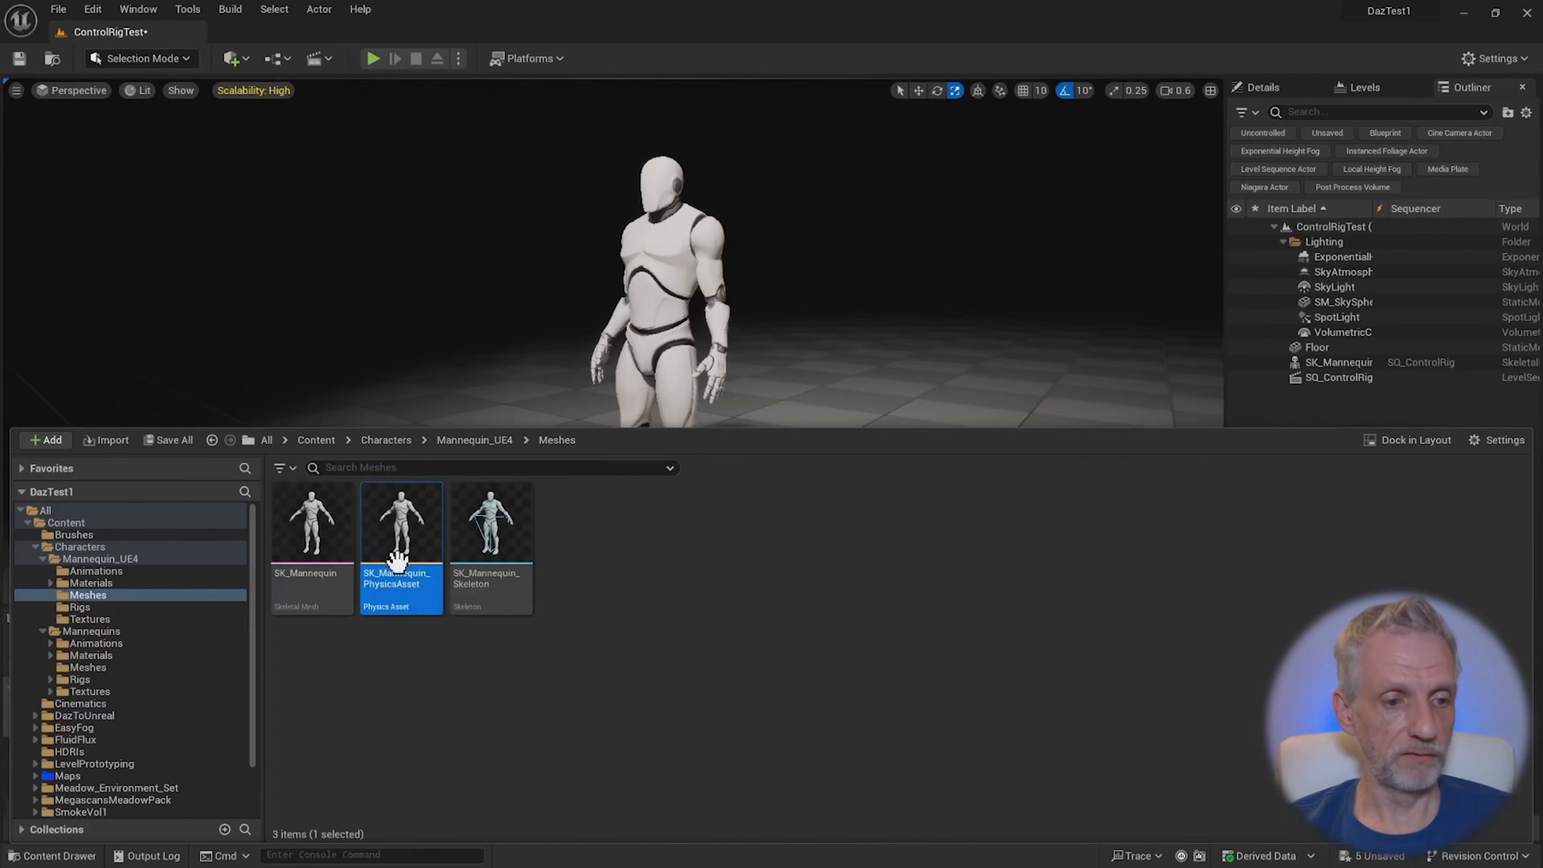
pyautogui.click(488, 521)
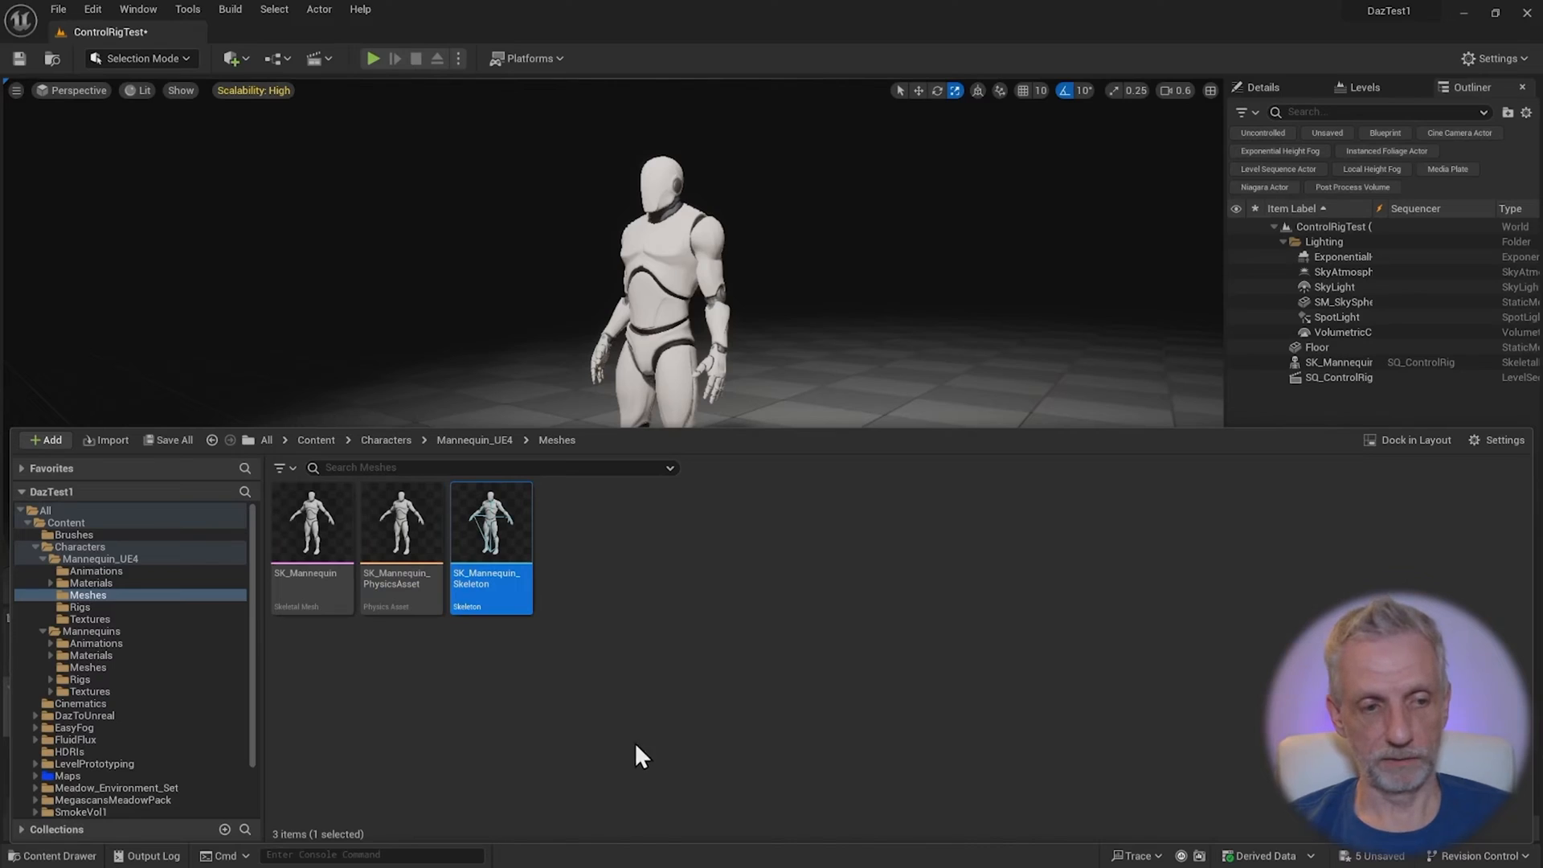
pyautogui.moveTo(312, 521)
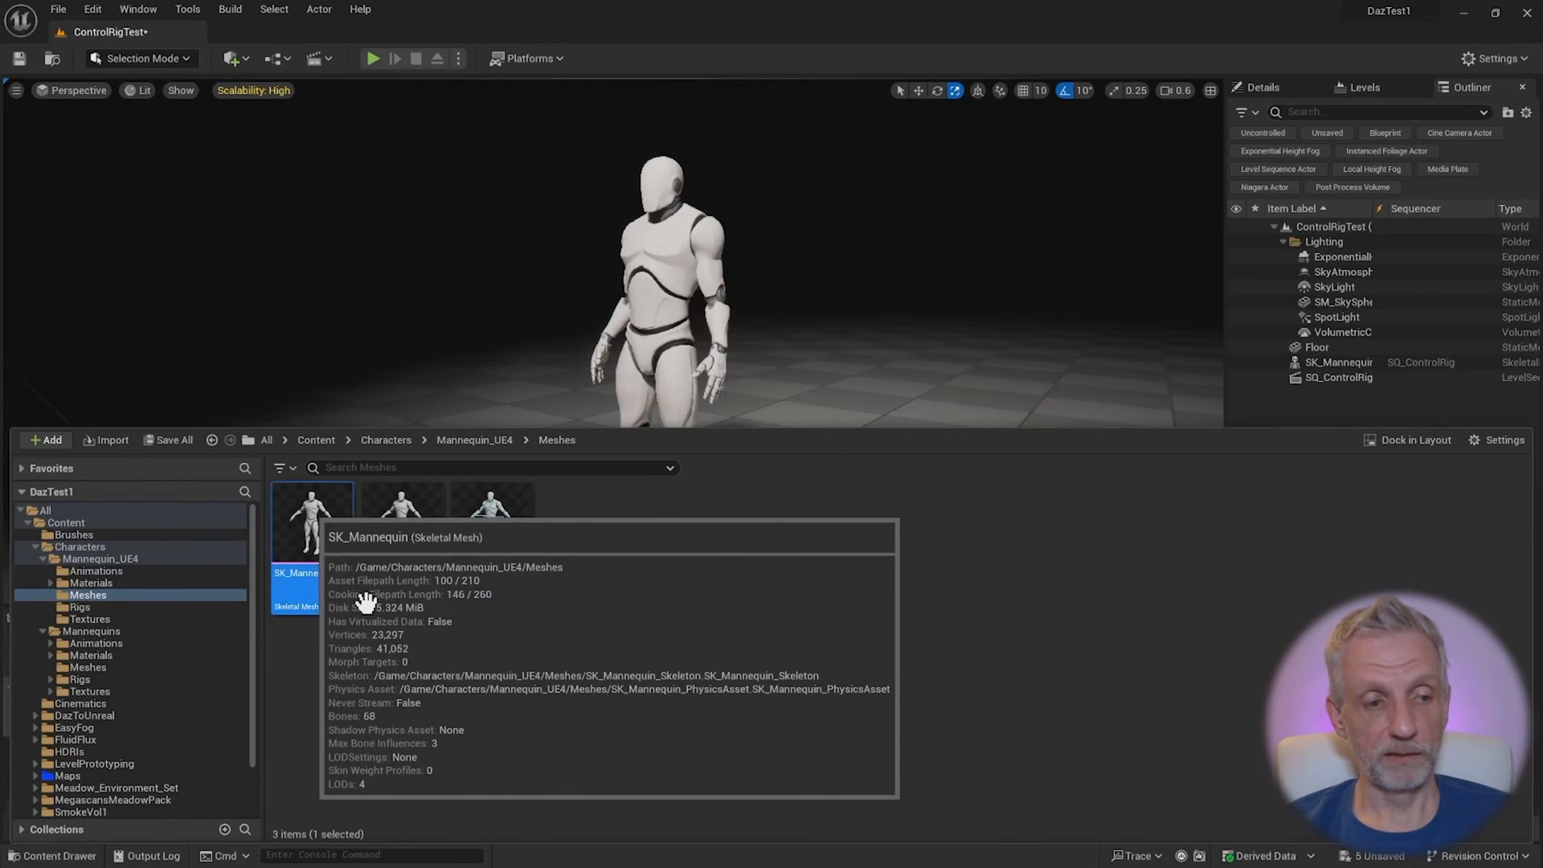
pyautogui.moveTo(468, 728)
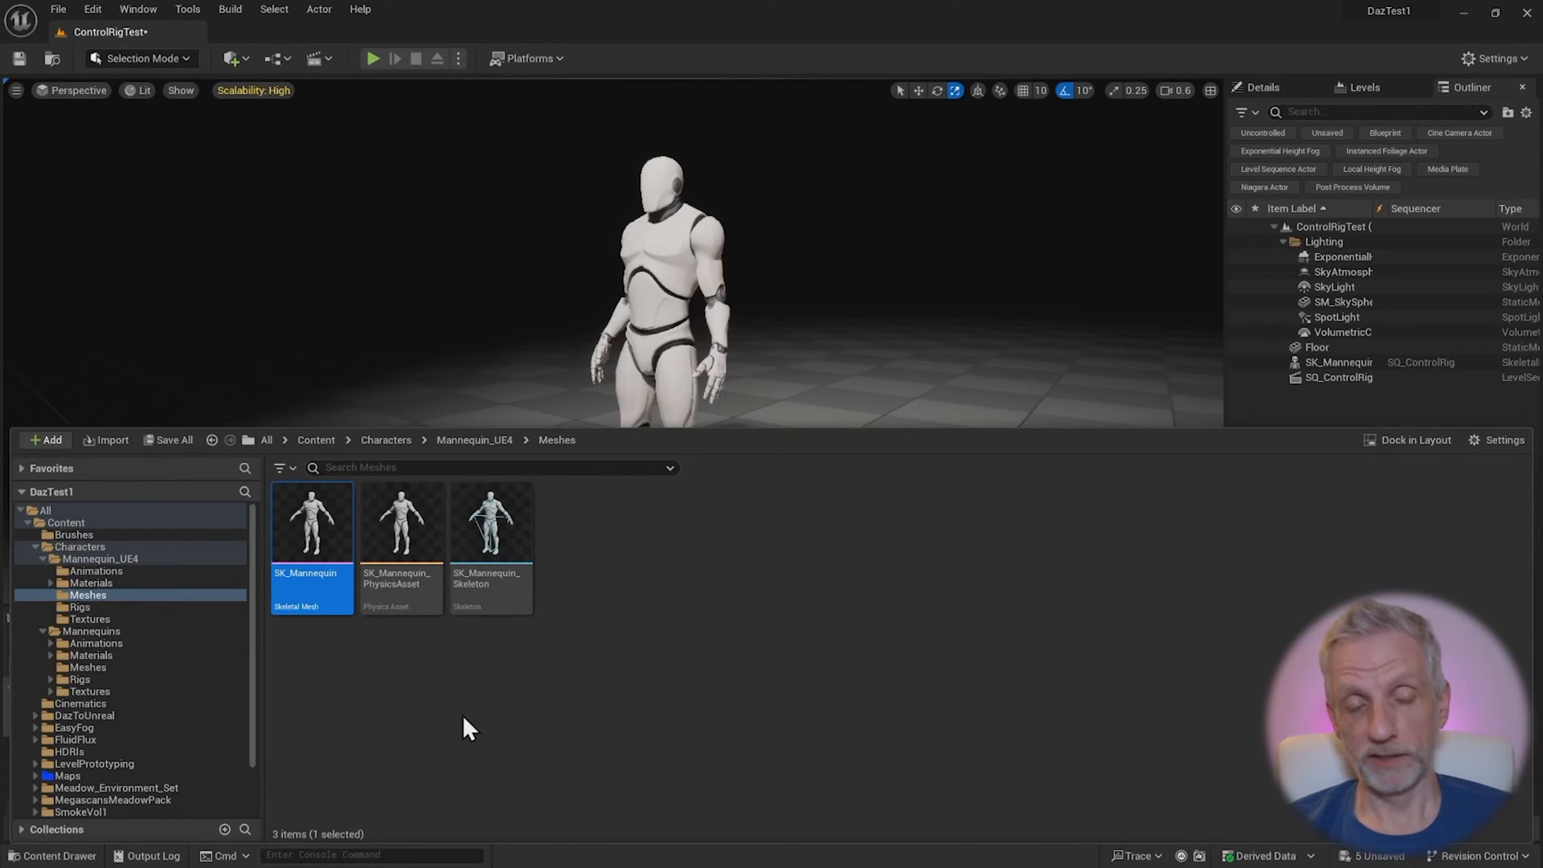
pyautogui.moveTo(310, 517)
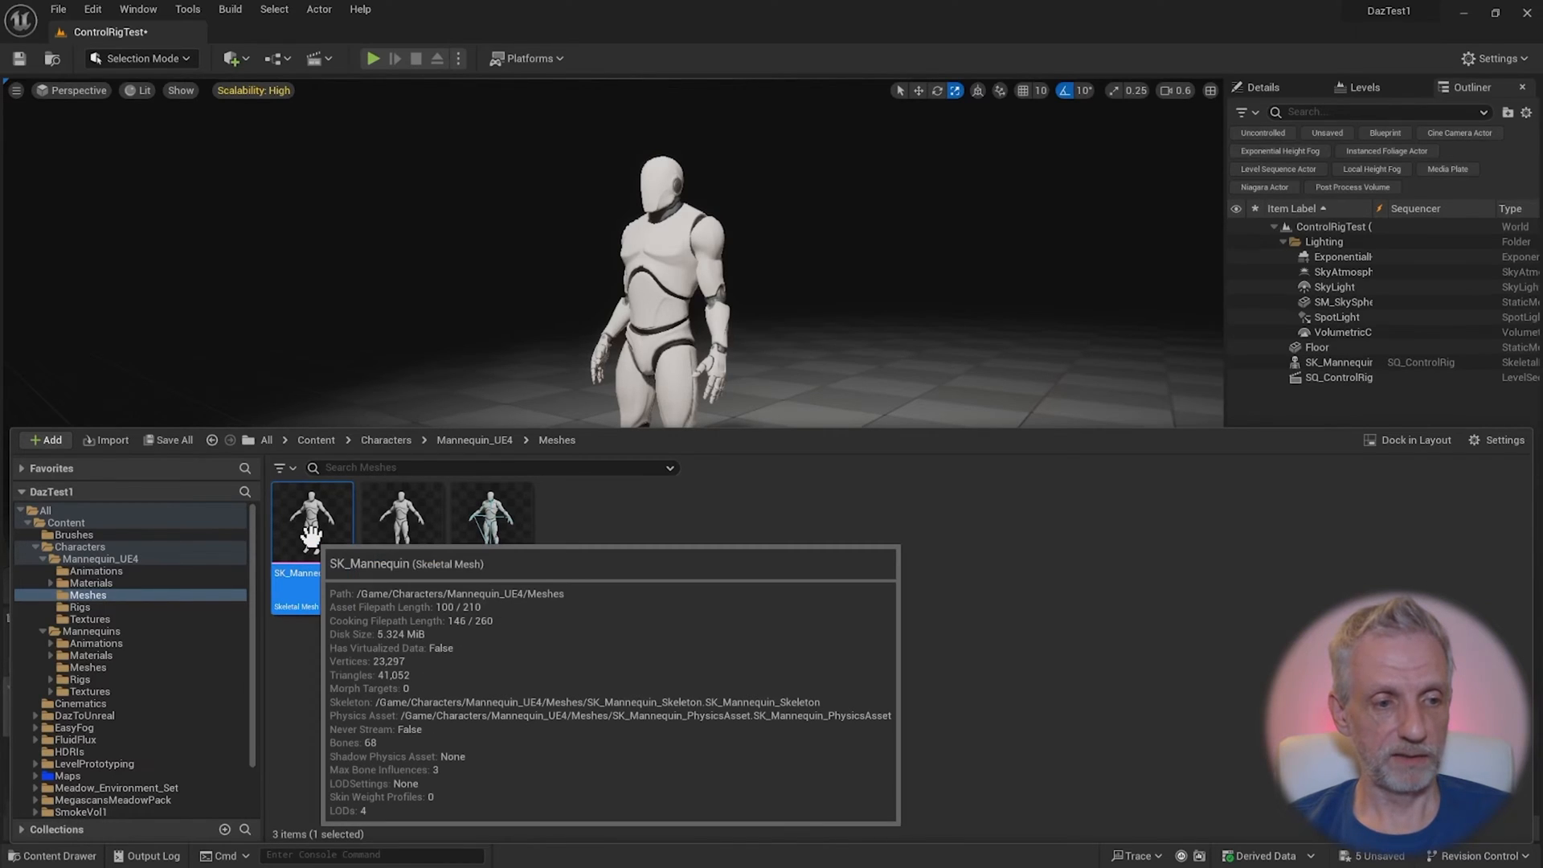
# Create a Control Rig asset from the SK_Mannequin skeletal mesh via its context menu
pyautogui.rightClick(310, 516)
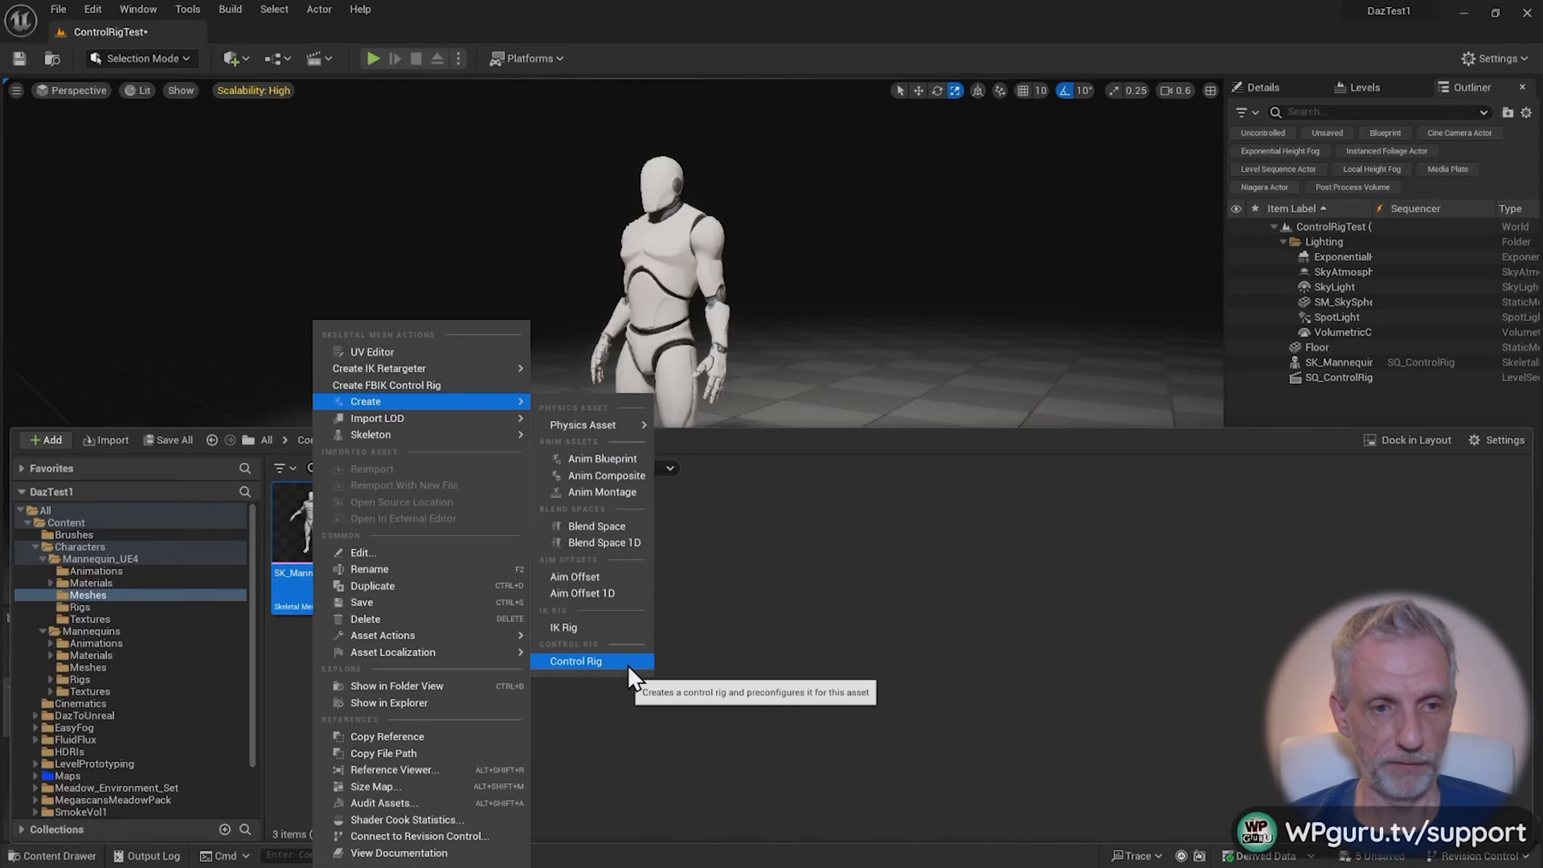
pyautogui.click(575, 661)
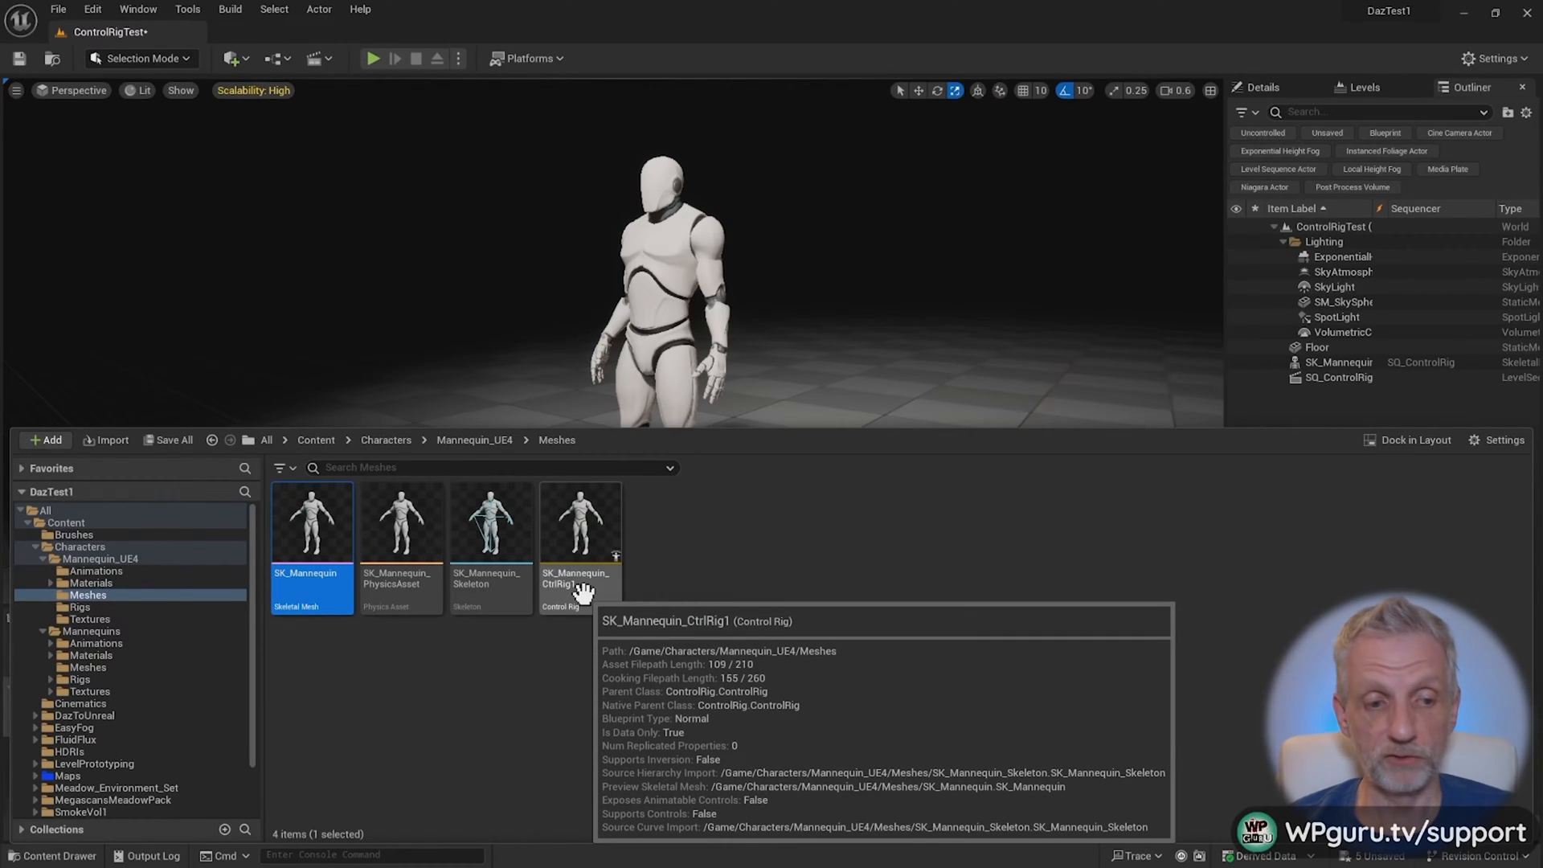
pyautogui.moveTo(569, 529)
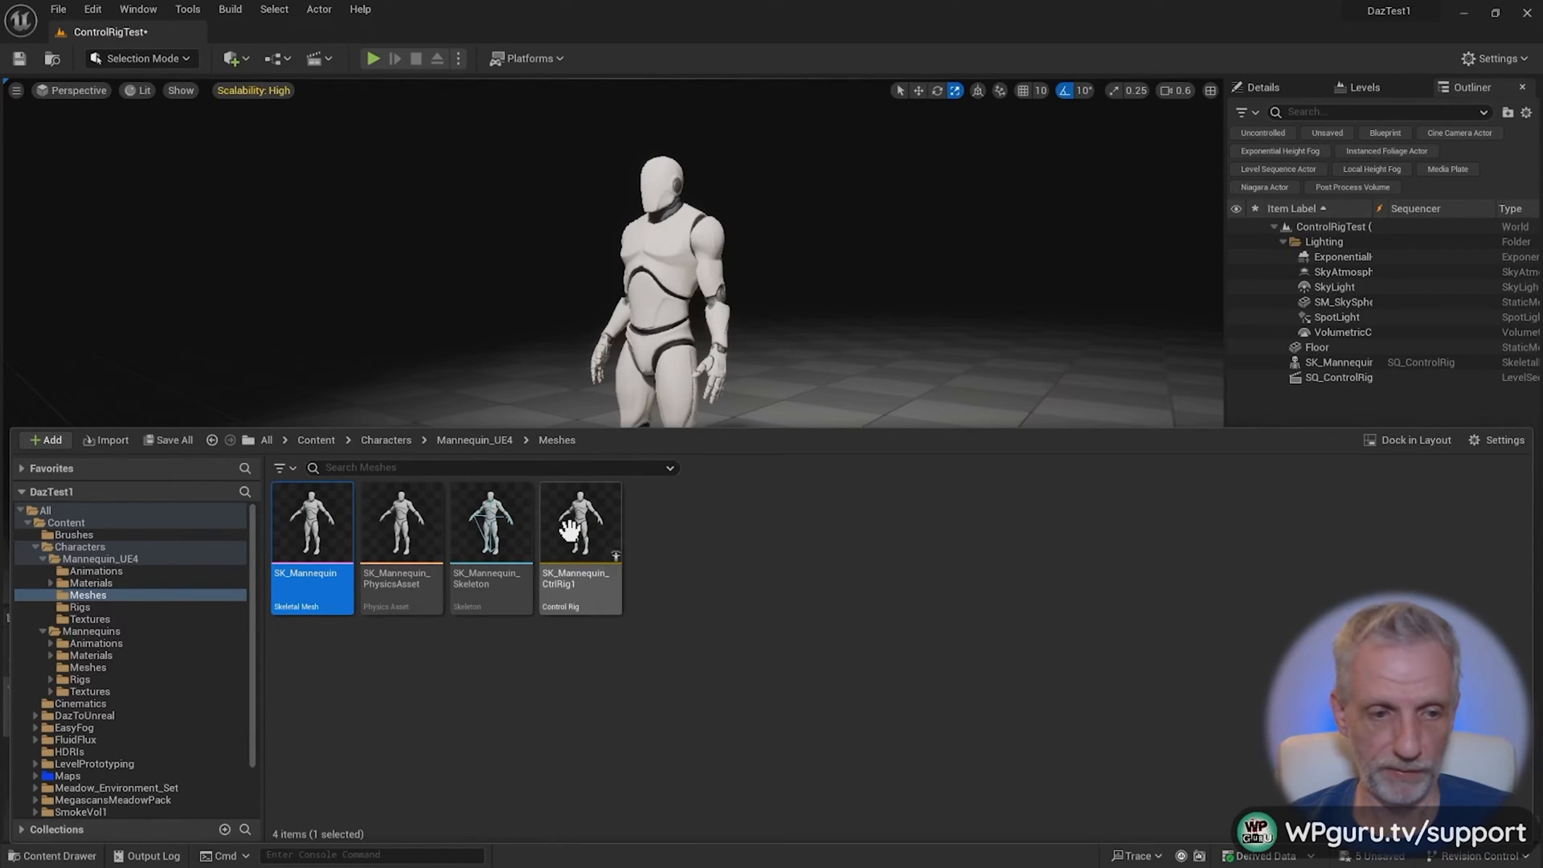
# Open SK_Mannequin_CtrlRig1 in the Control Rig editor and expand it to full size
pyautogui.doubleClick(580, 520)
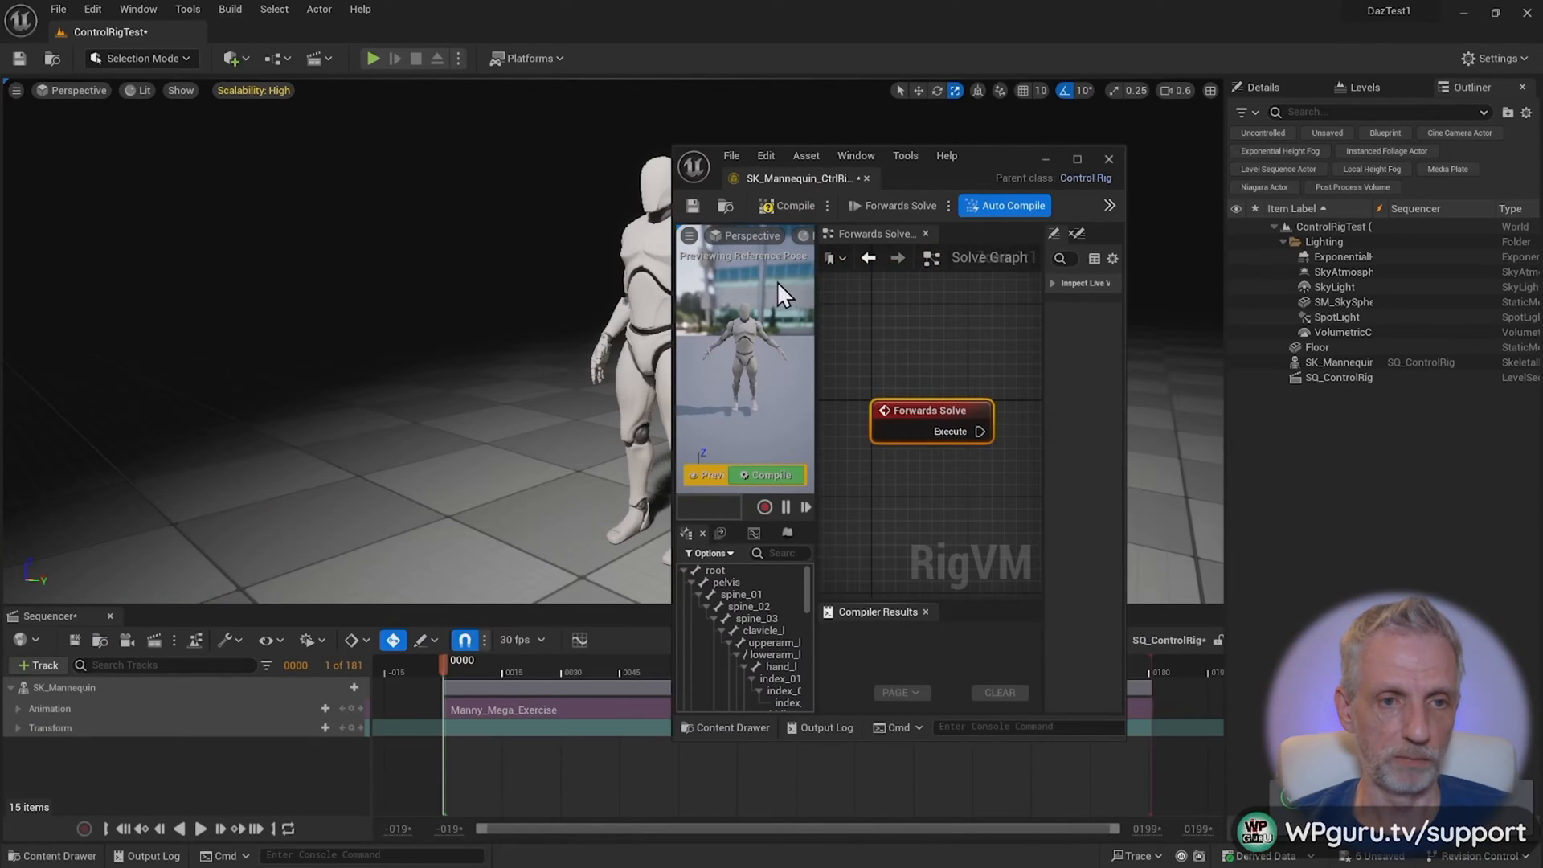
pyautogui.click(1077, 159)
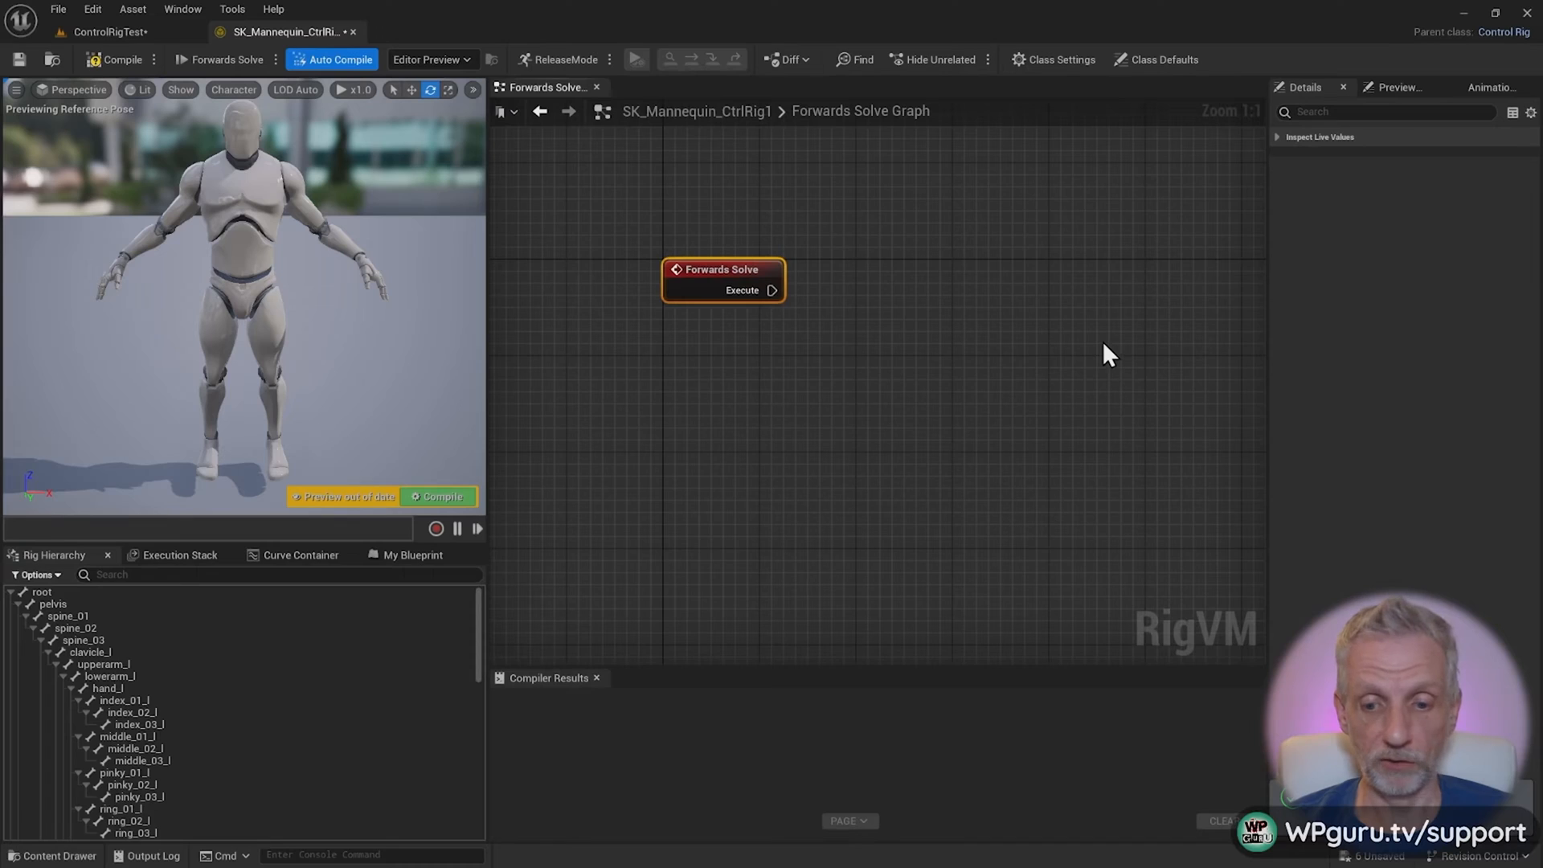
pyautogui.moveTo(299, 421)
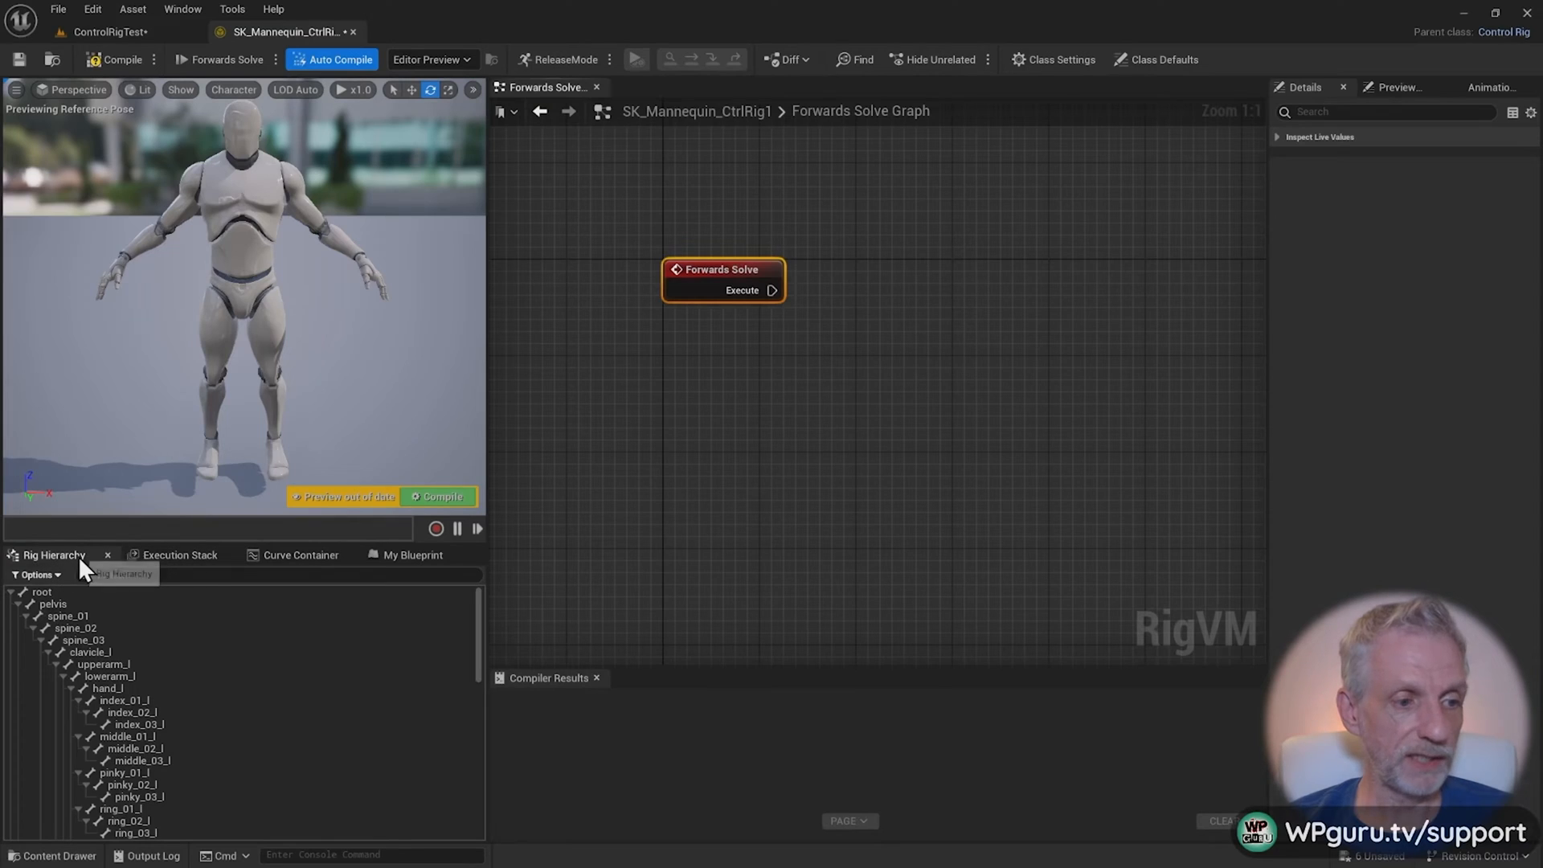
# Check the Curve Container and Execution Stack panels, then return to the Rig Hierarchy
pyautogui.click(301, 554)
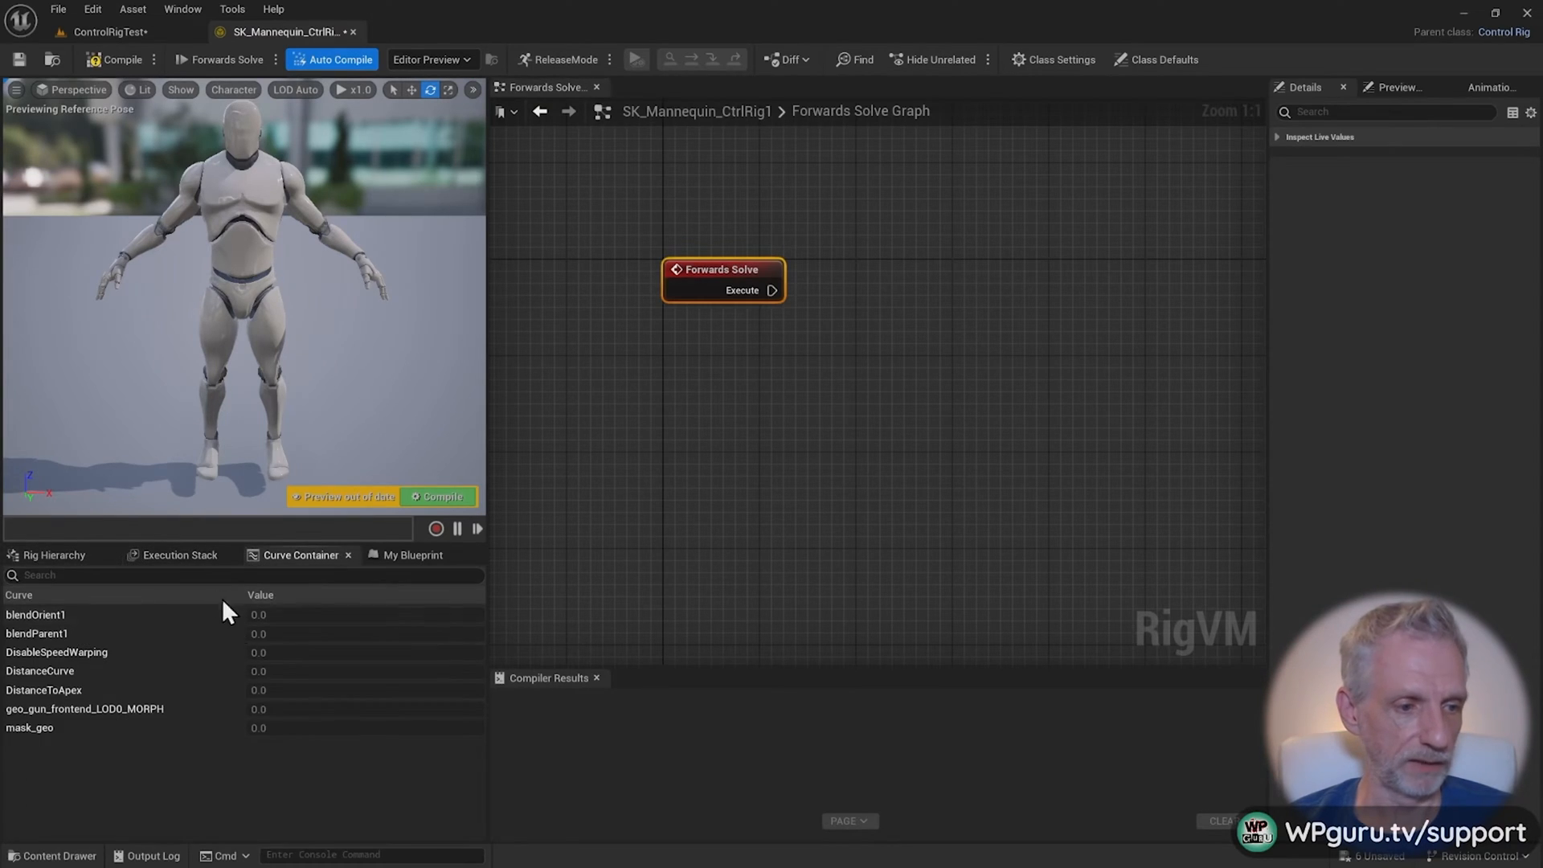
pyautogui.click(180, 555)
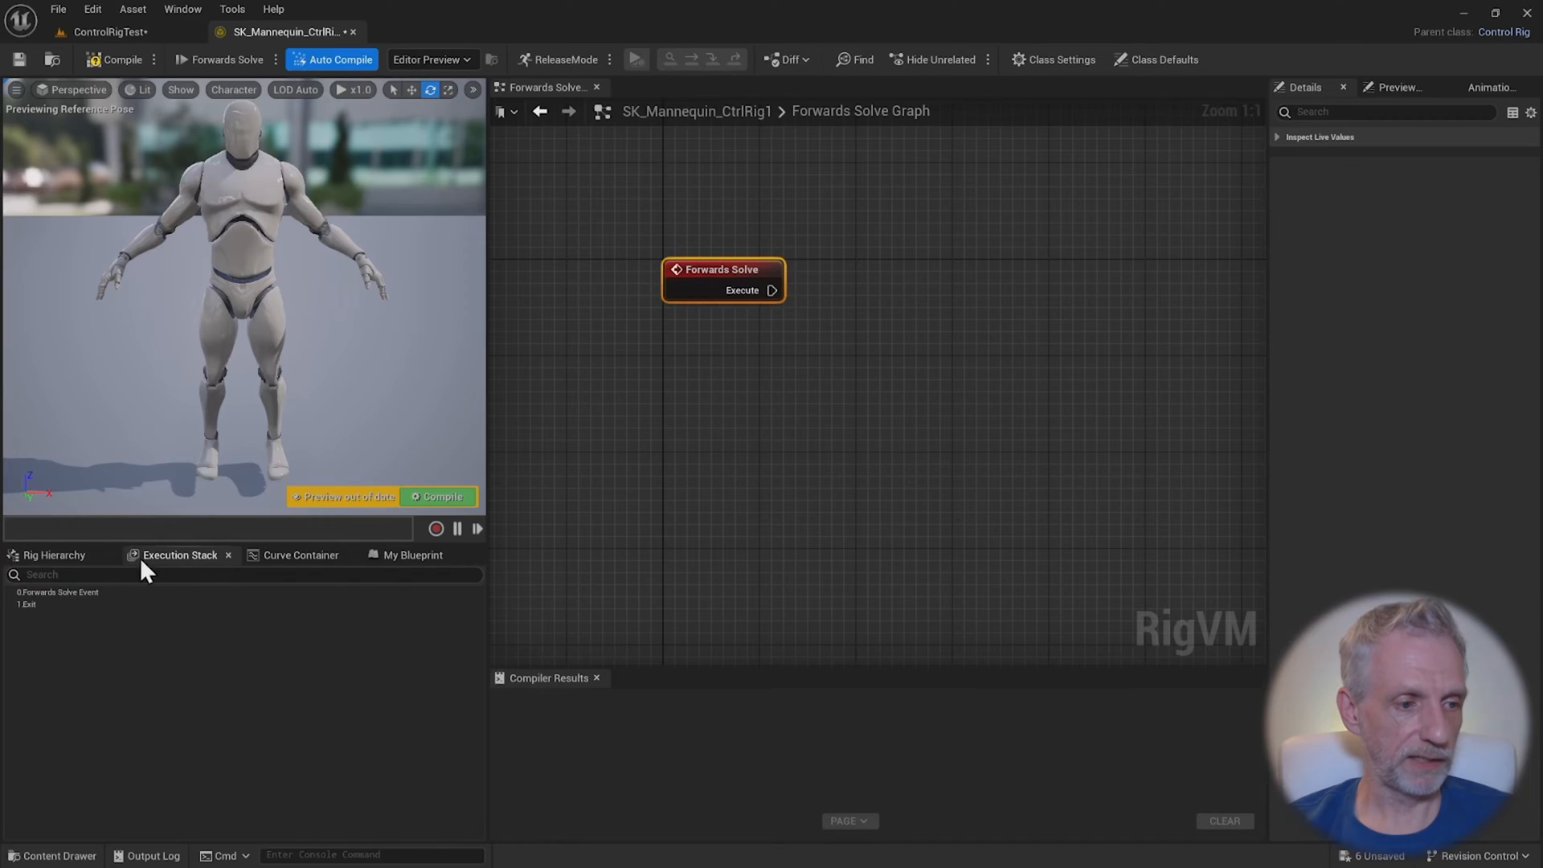
pyautogui.click(53, 554)
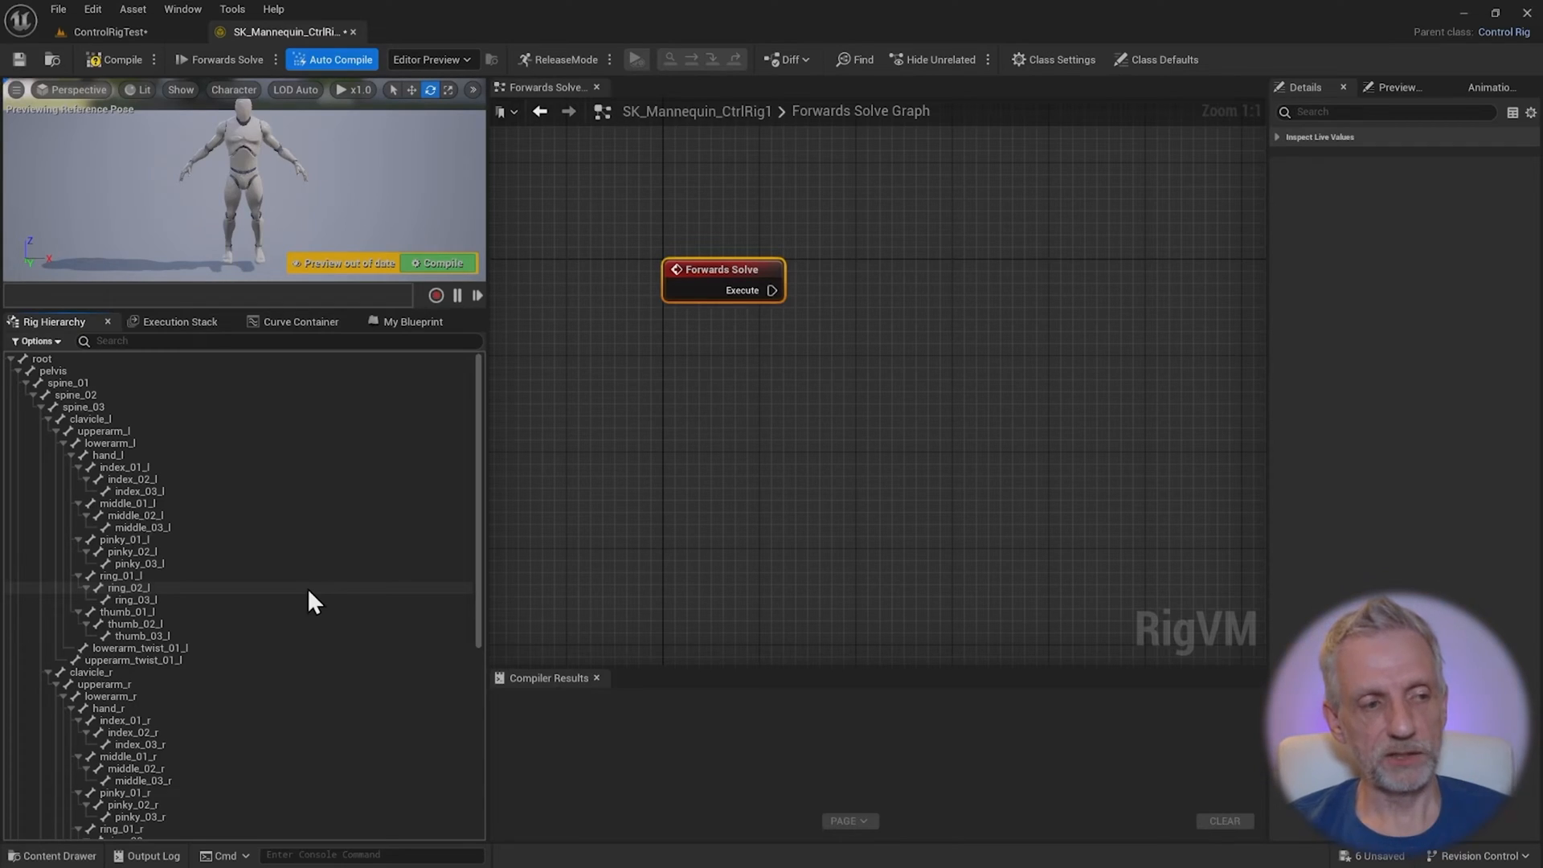
pyautogui.moveTo(218, 580)
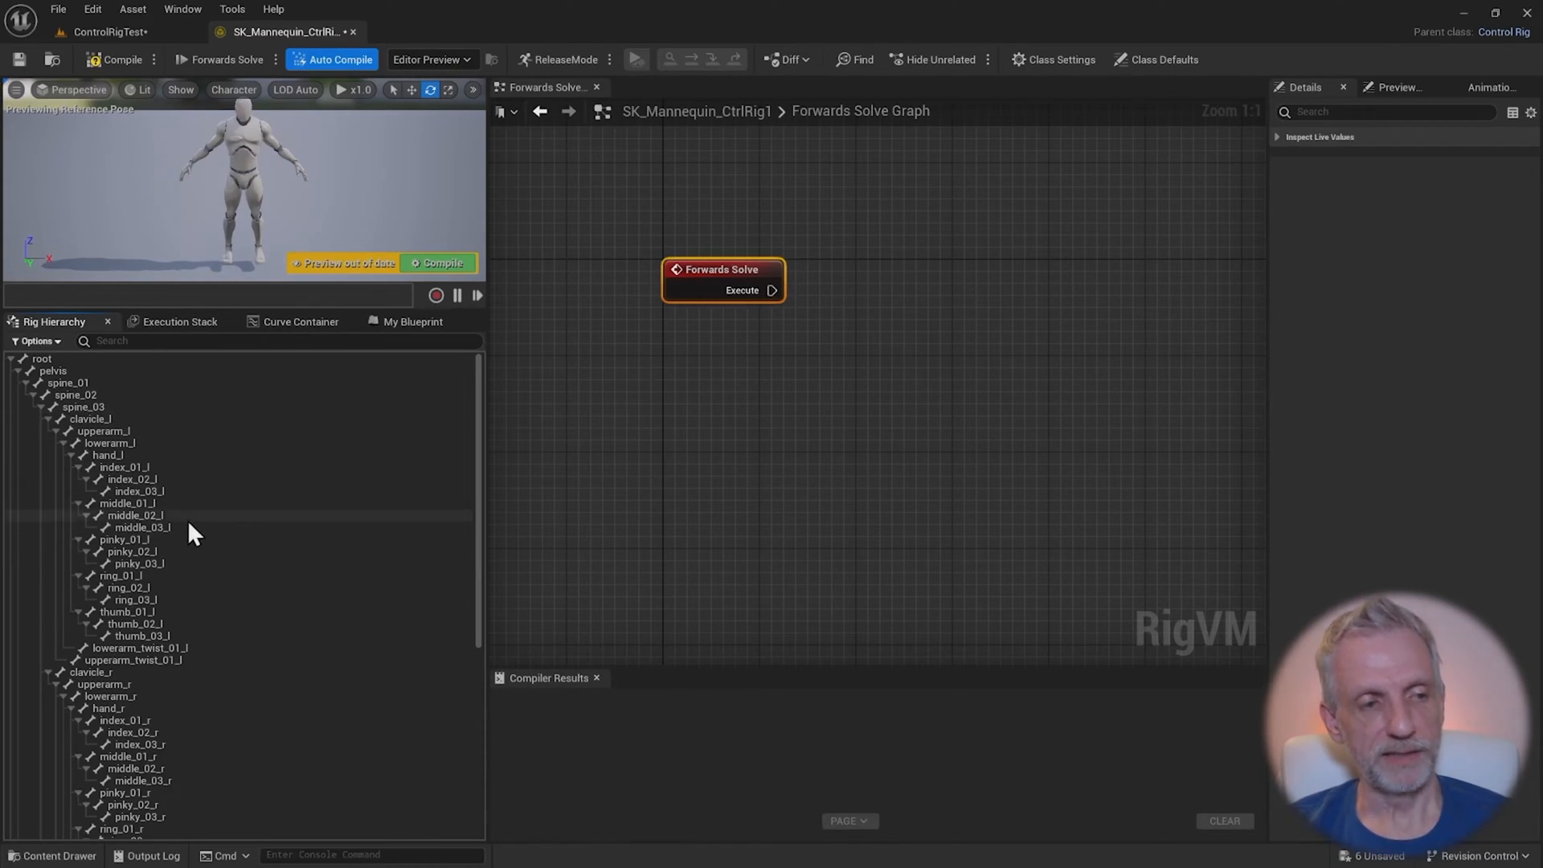
pyautogui.click(55, 370)
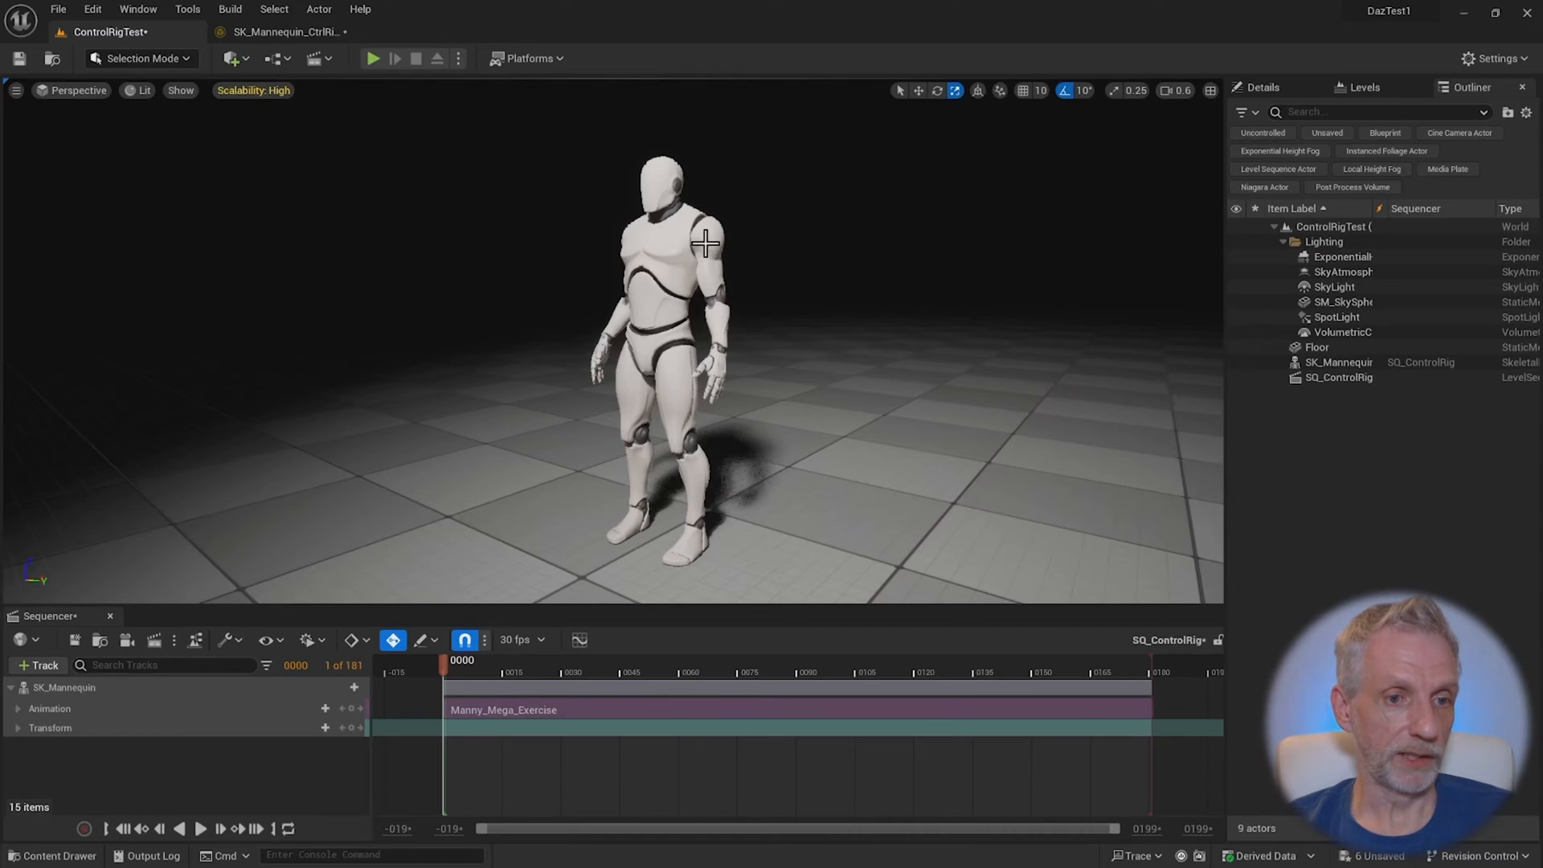
pyautogui.click(286, 32)
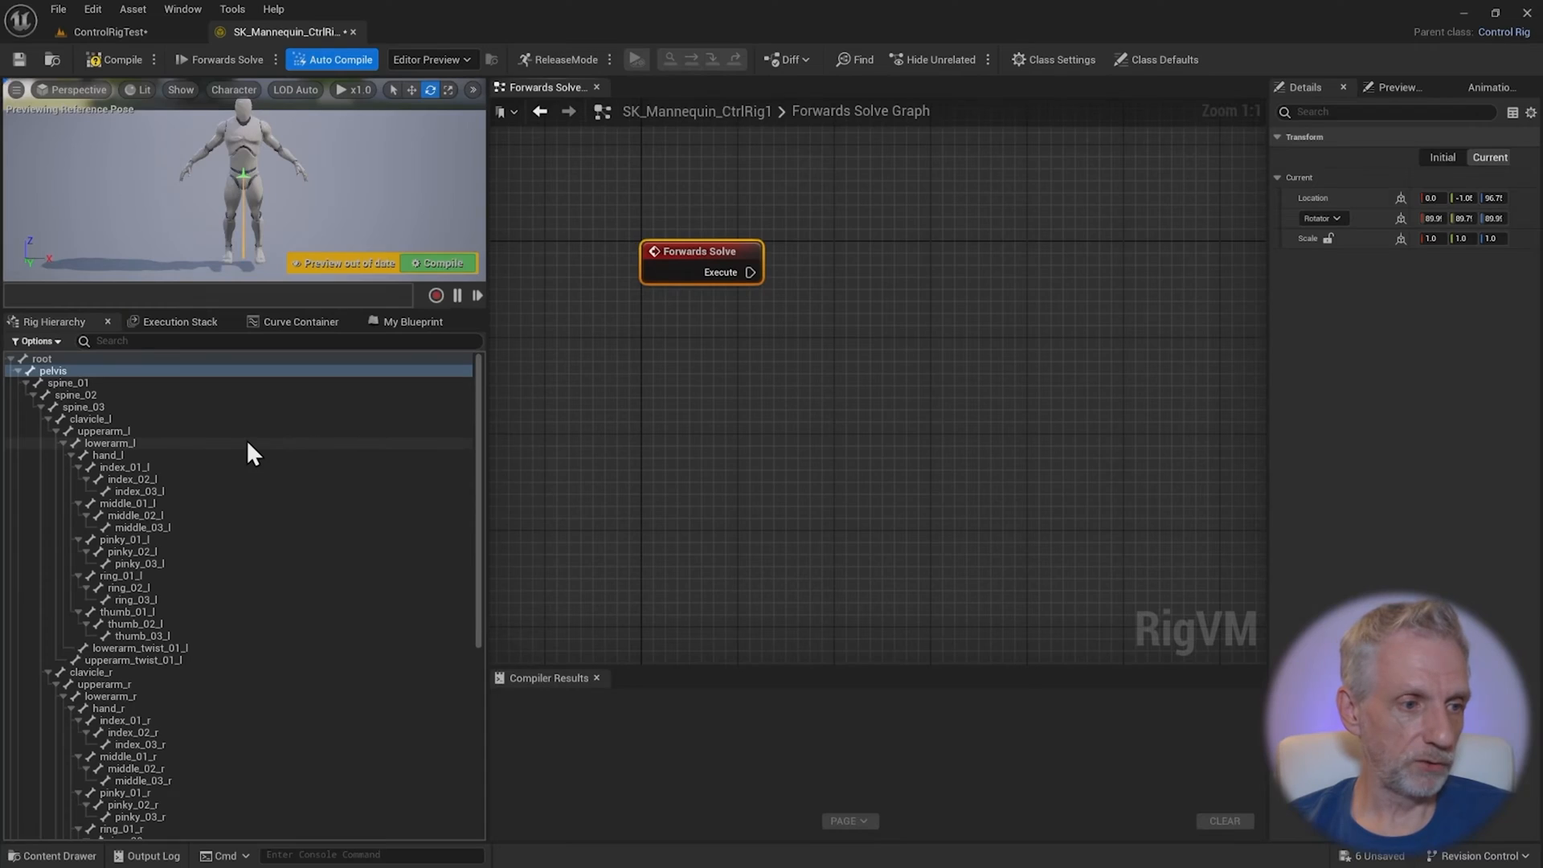
# Select root through hand_l and the right arm to hand_r, collapsing both hands' finger branches
pyautogui.click(42, 359)
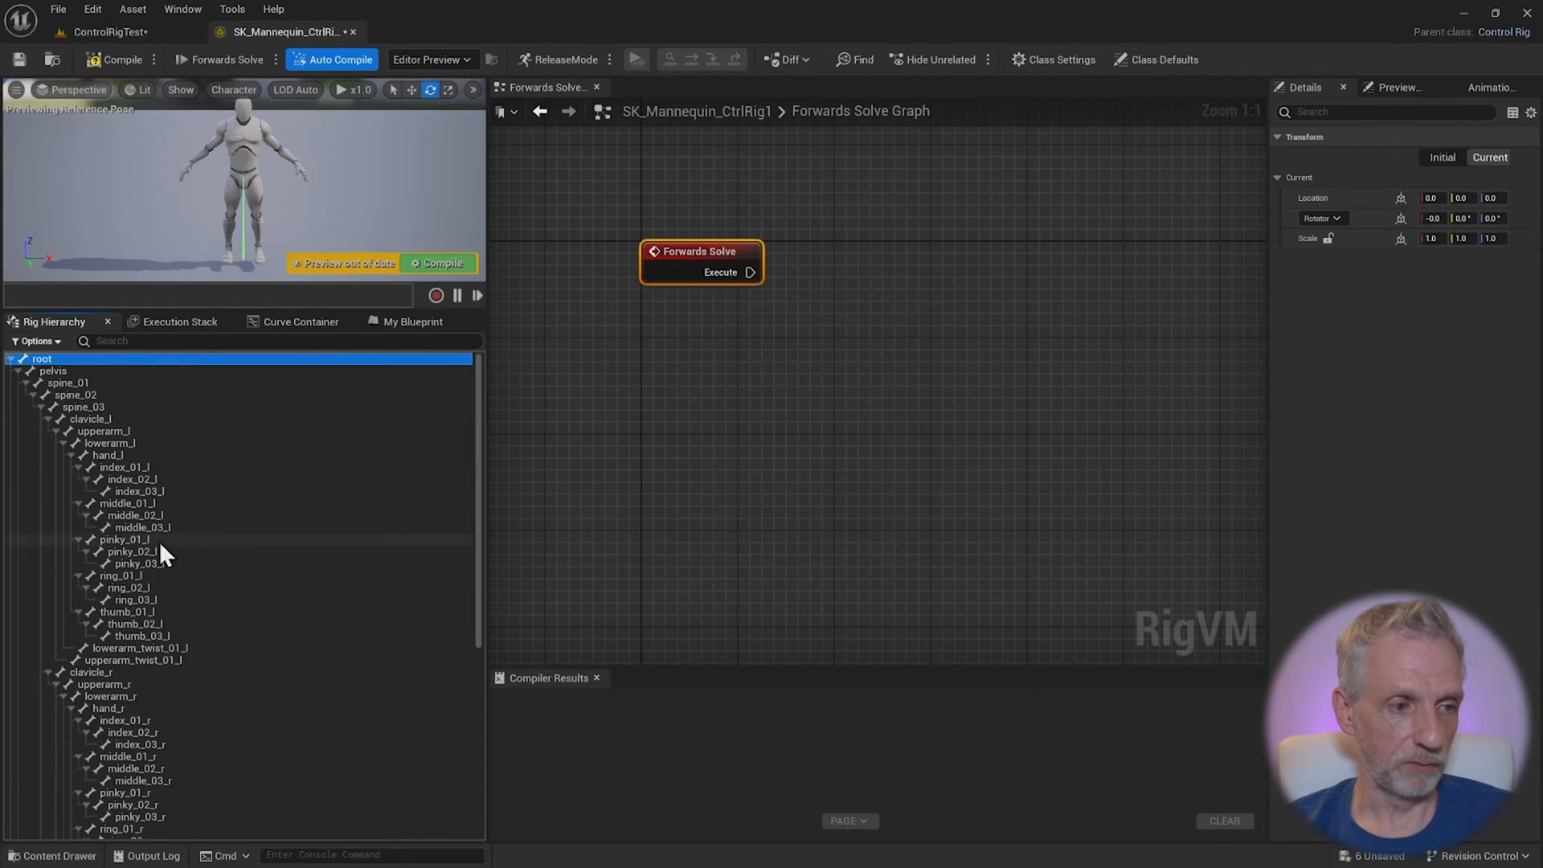
pyautogui.moveTo(714, 365)
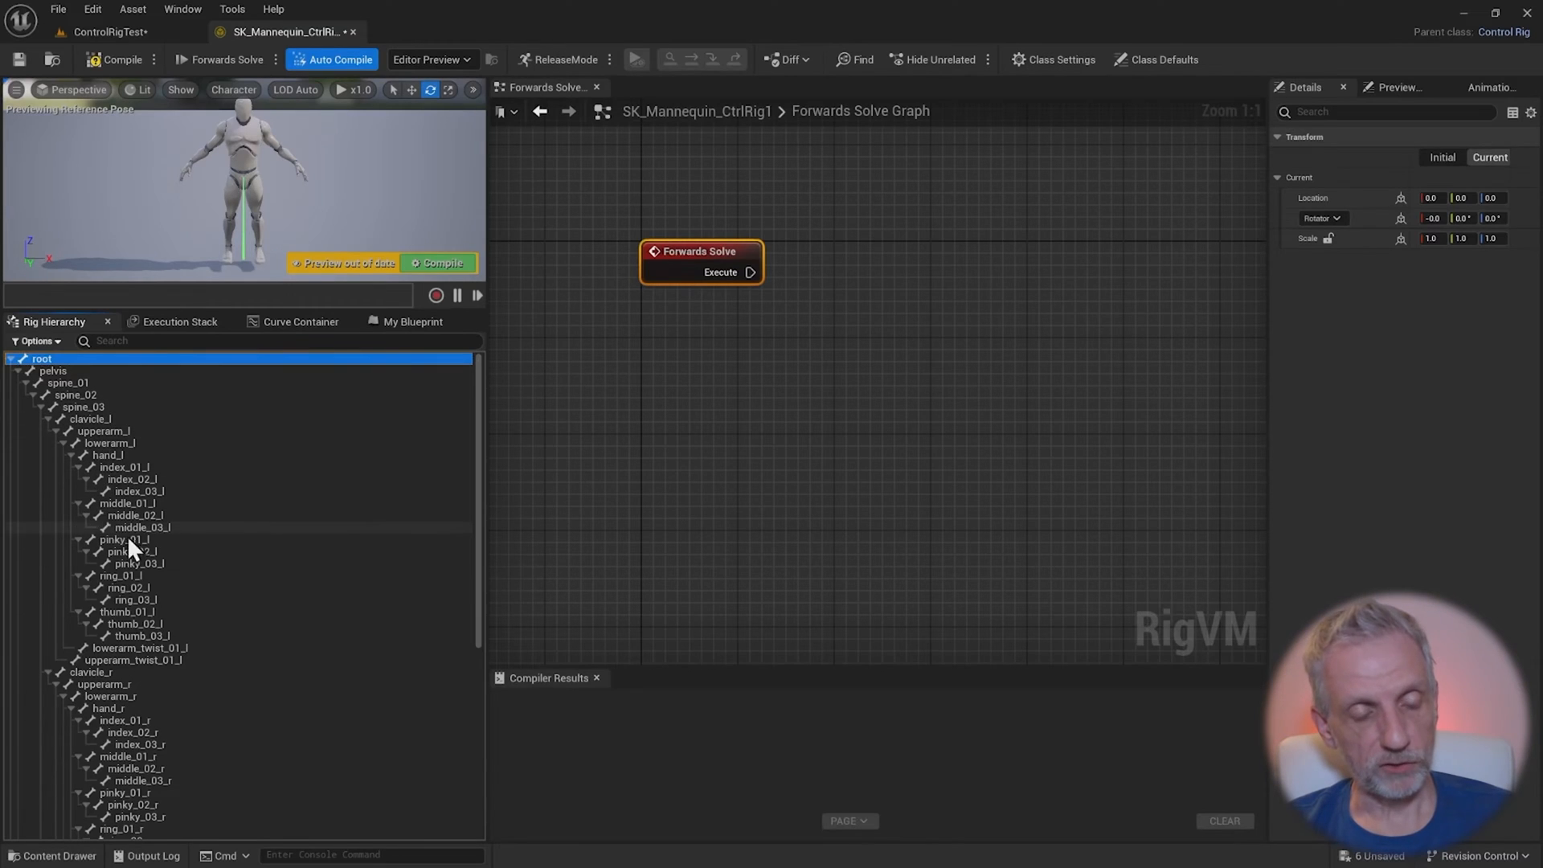
pyautogui.moveTo(443, 500)
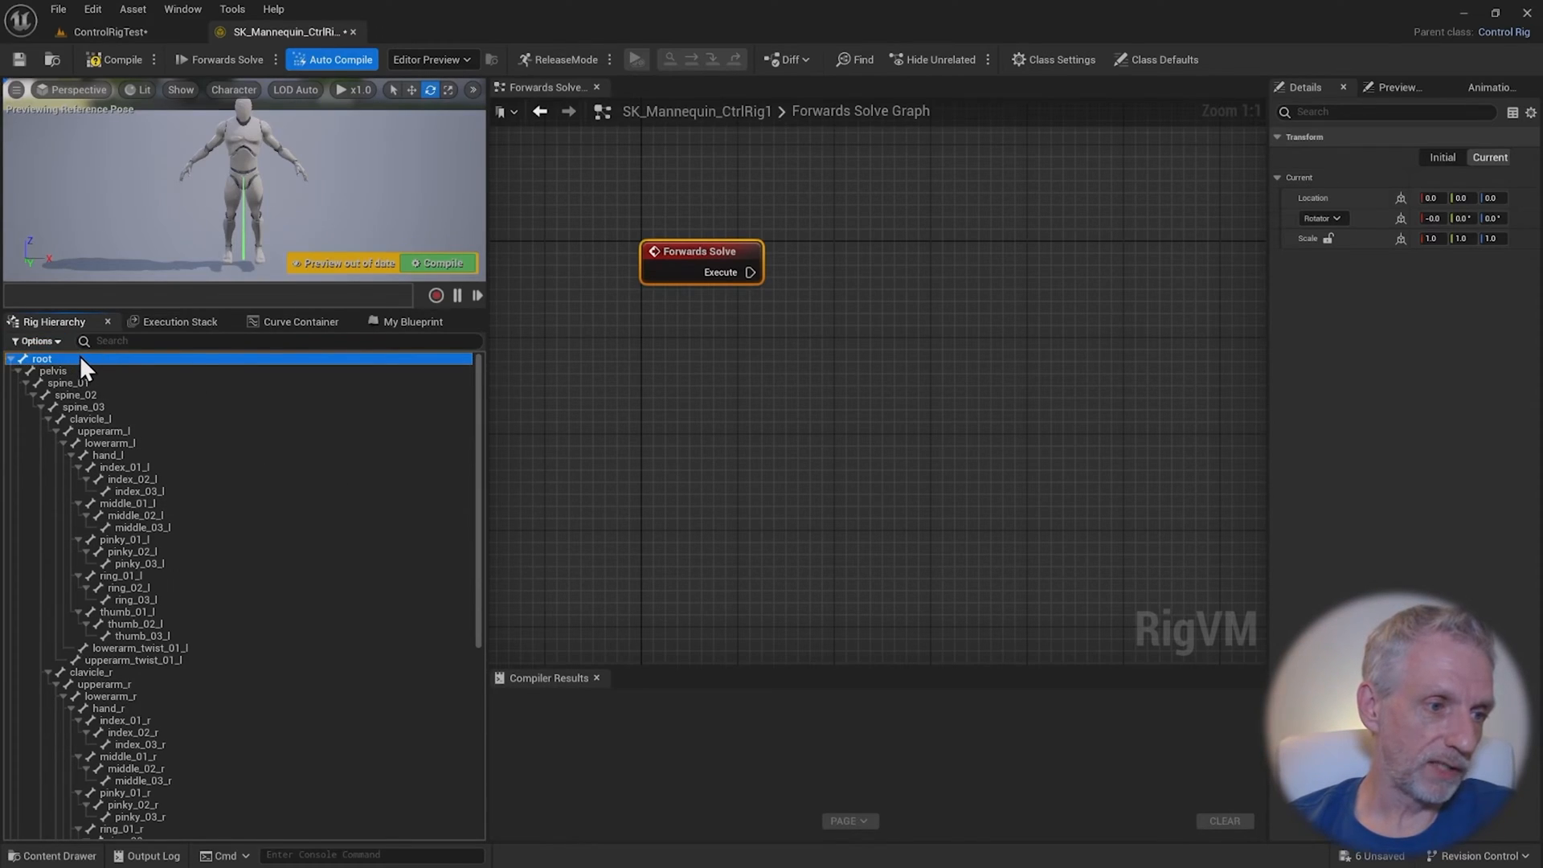
pyautogui.moveTo(149, 373)
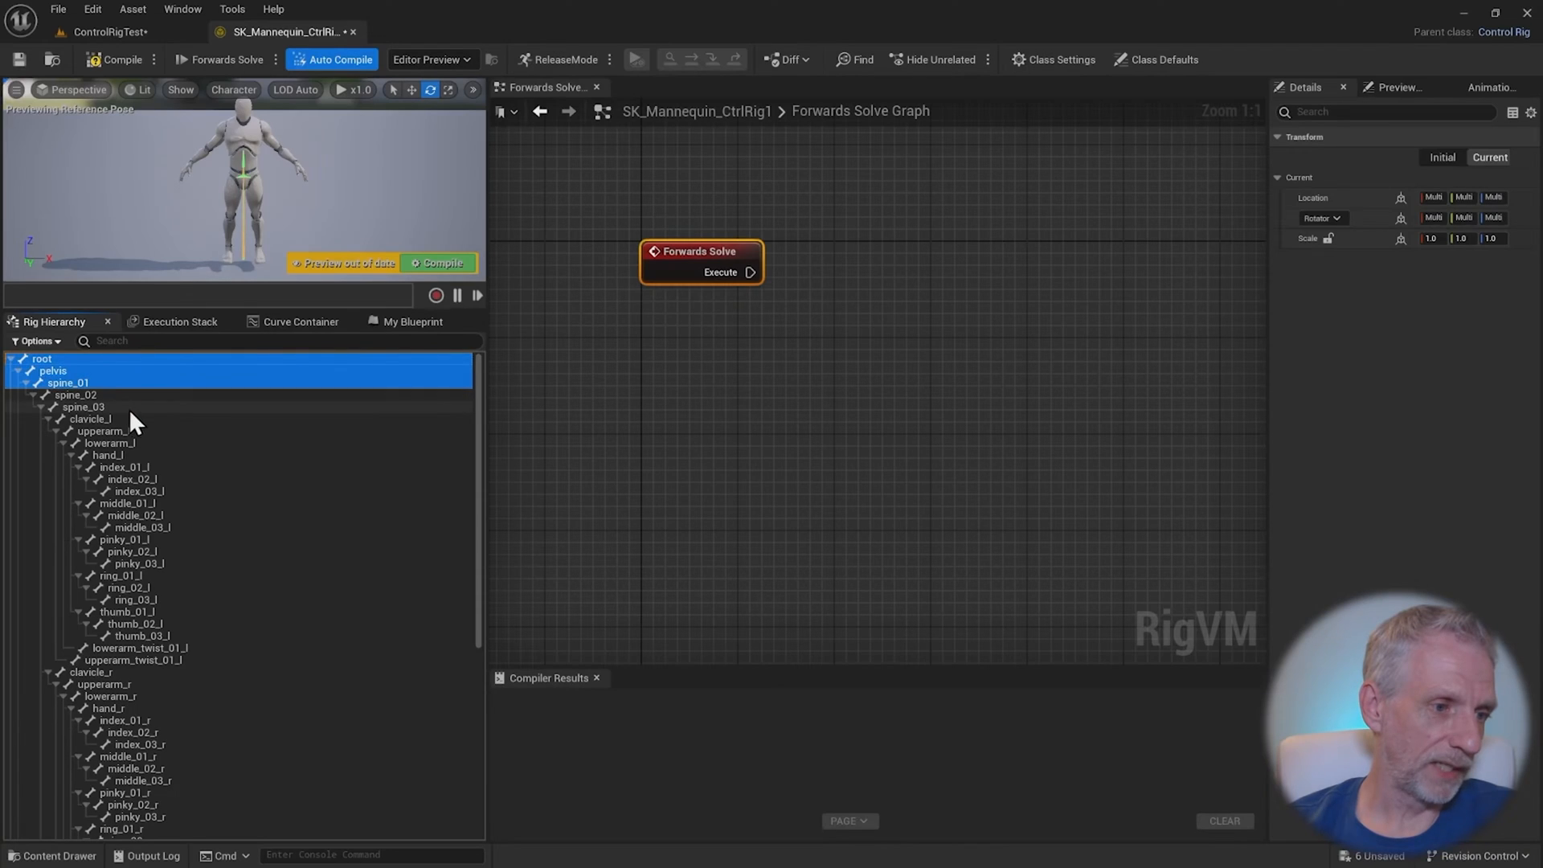
pyautogui.click(108, 455)
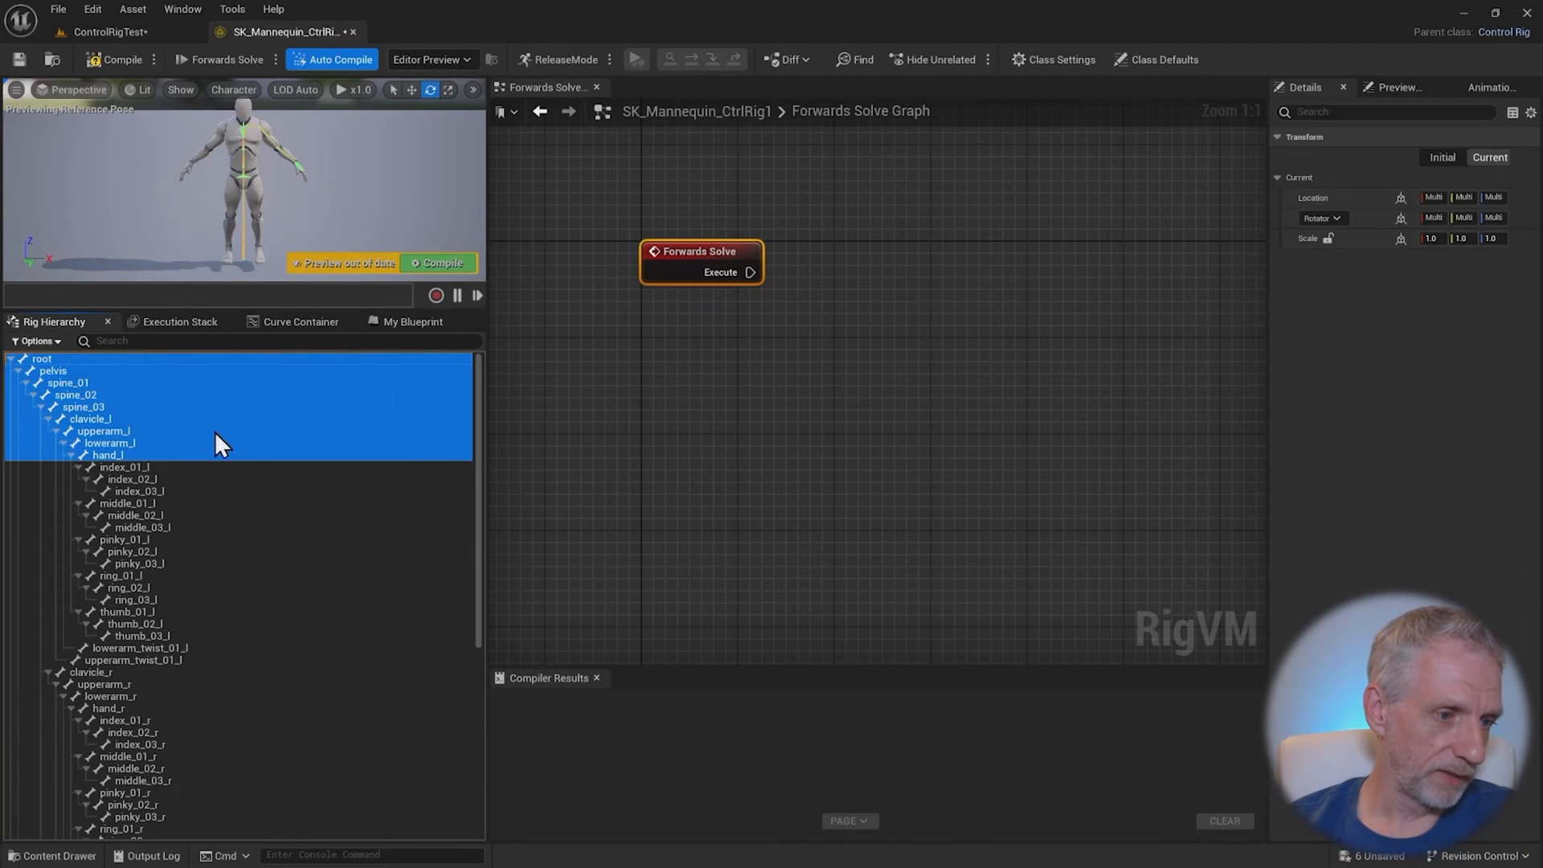
pyautogui.moveTo(162, 502)
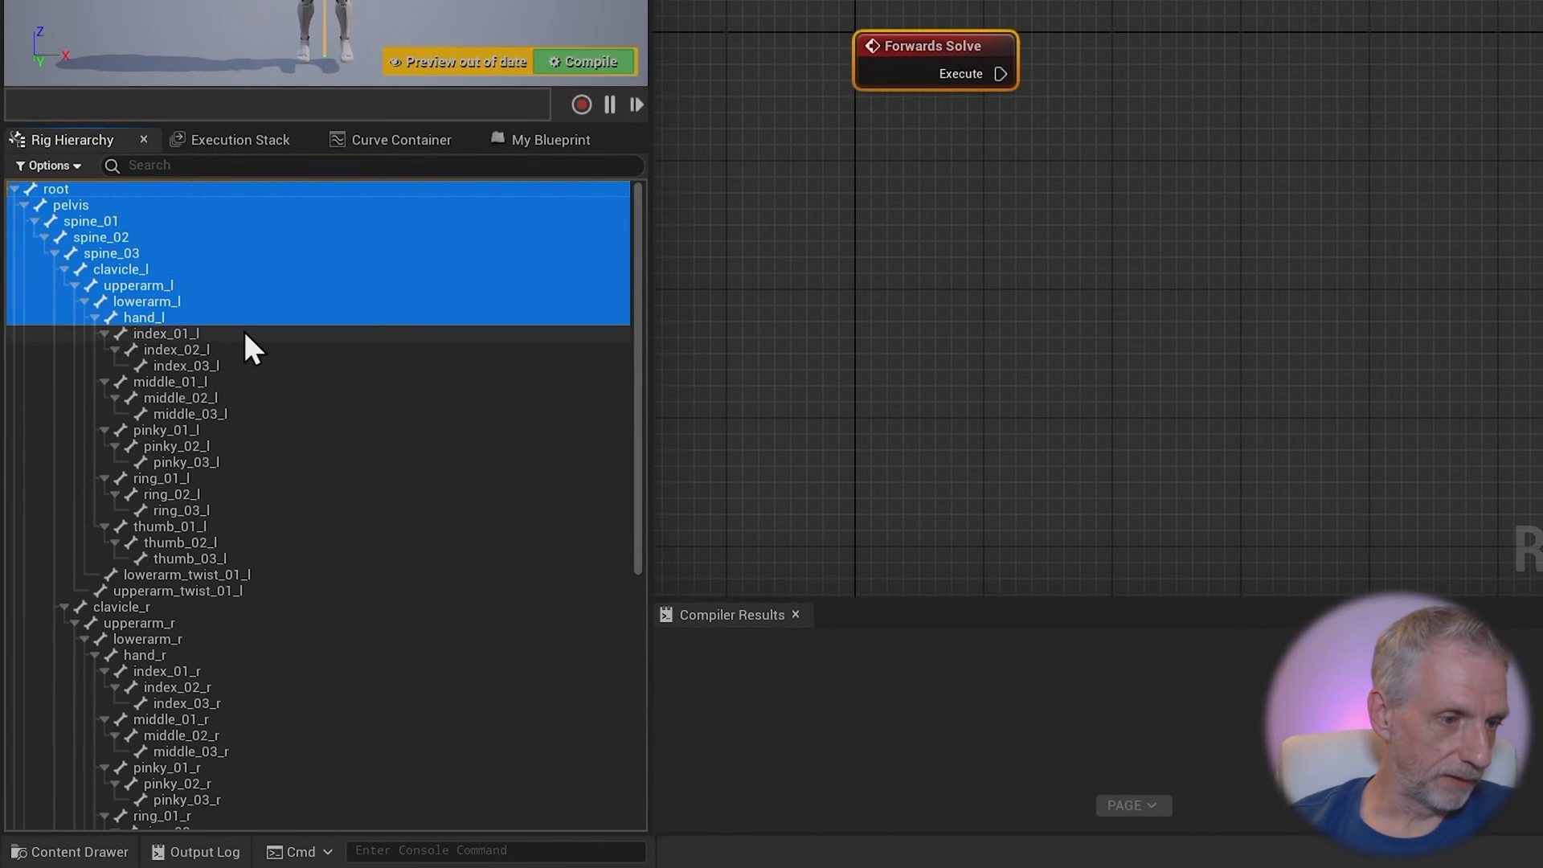
pyautogui.click(103, 317)
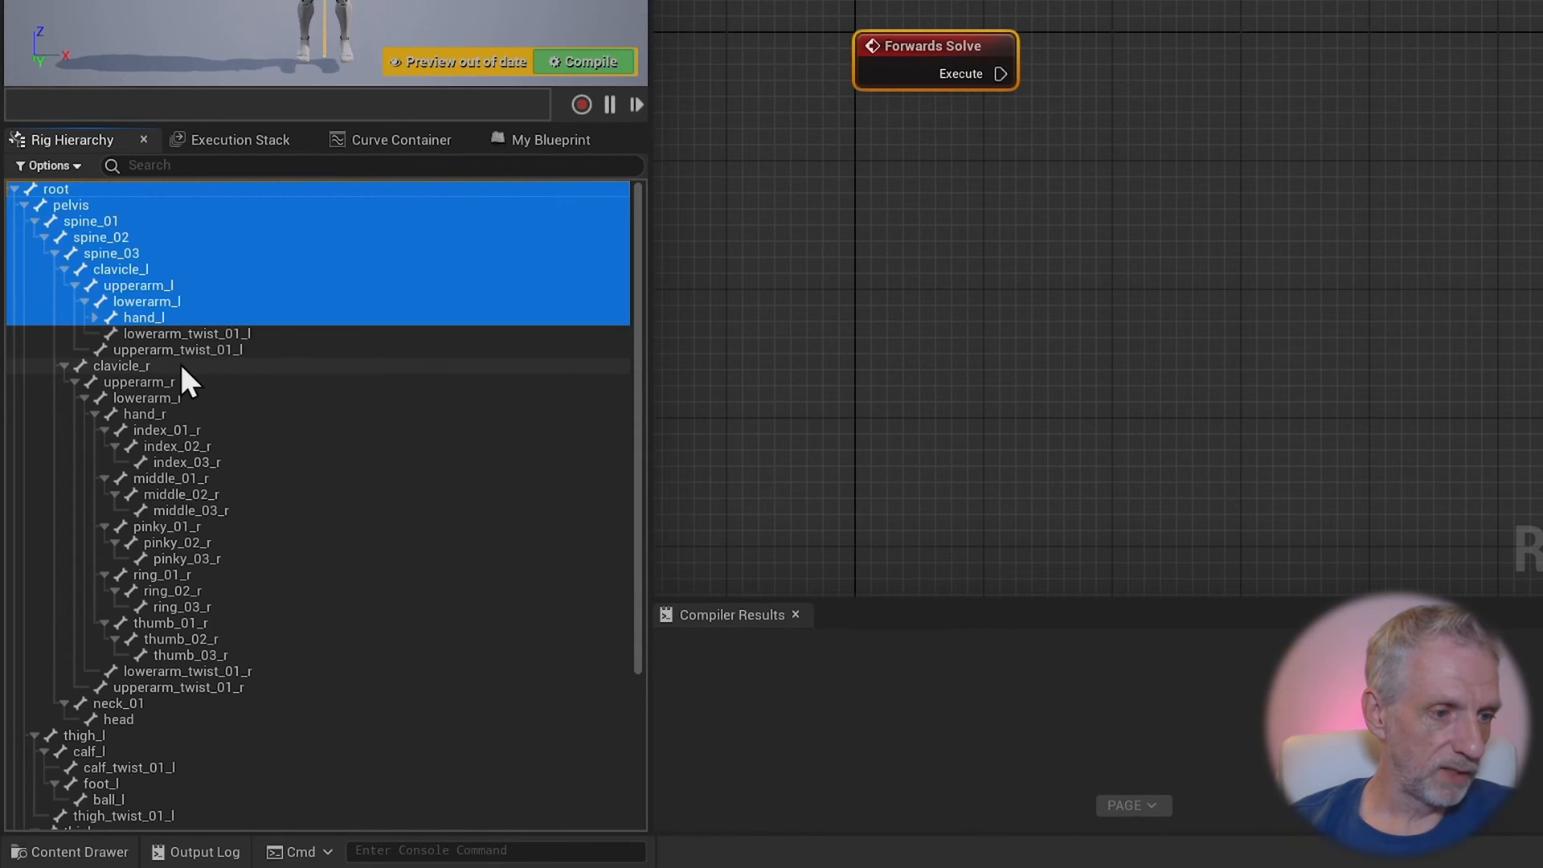
pyautogui.click(146, 397)
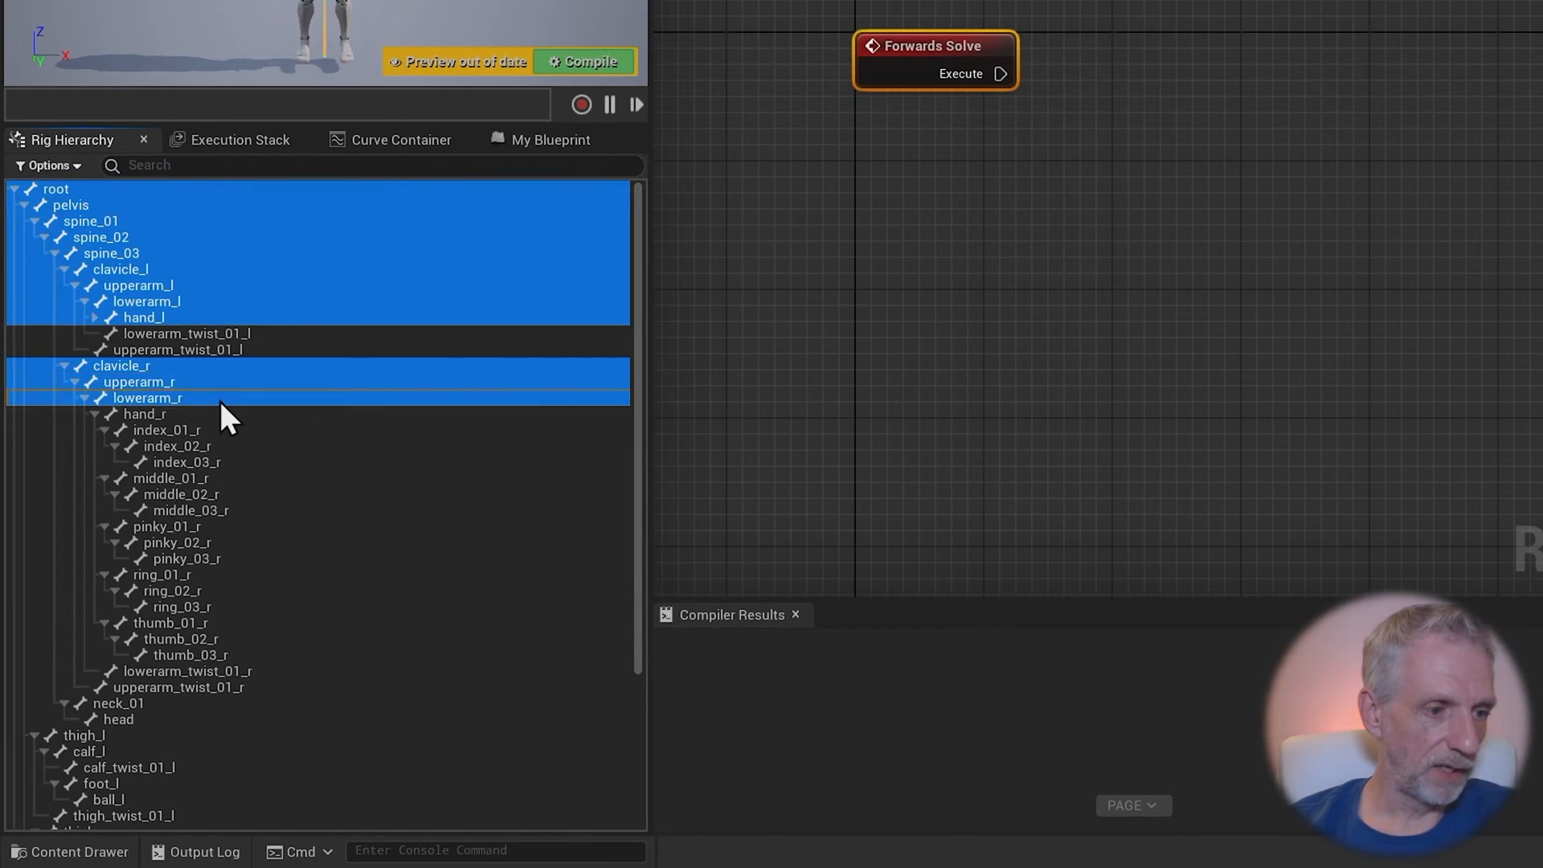
pyautogui.click(146, 413)
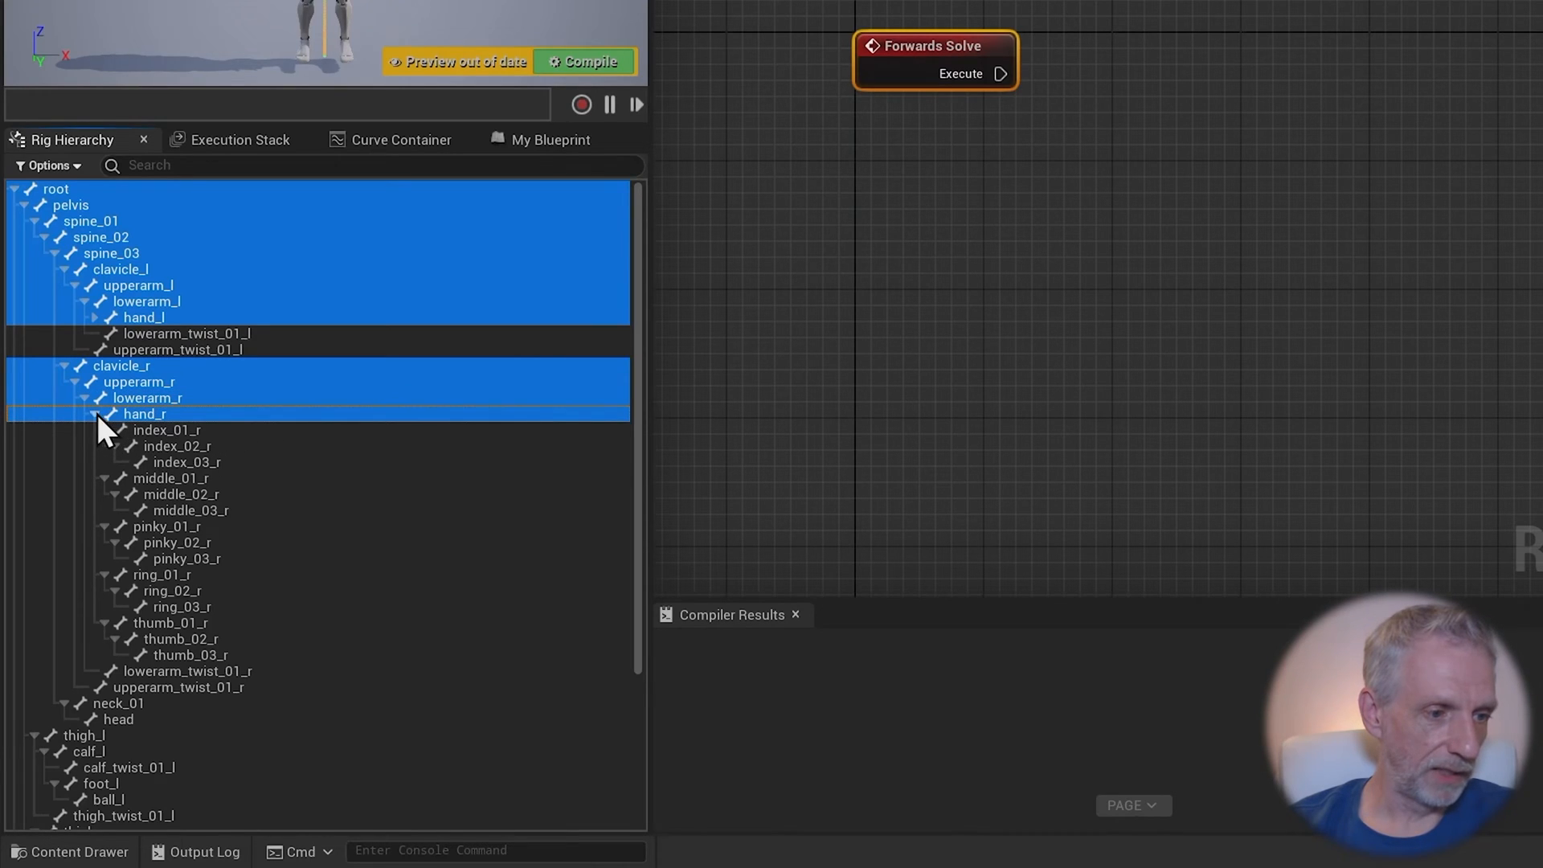
pyautogui.click(100, 413)
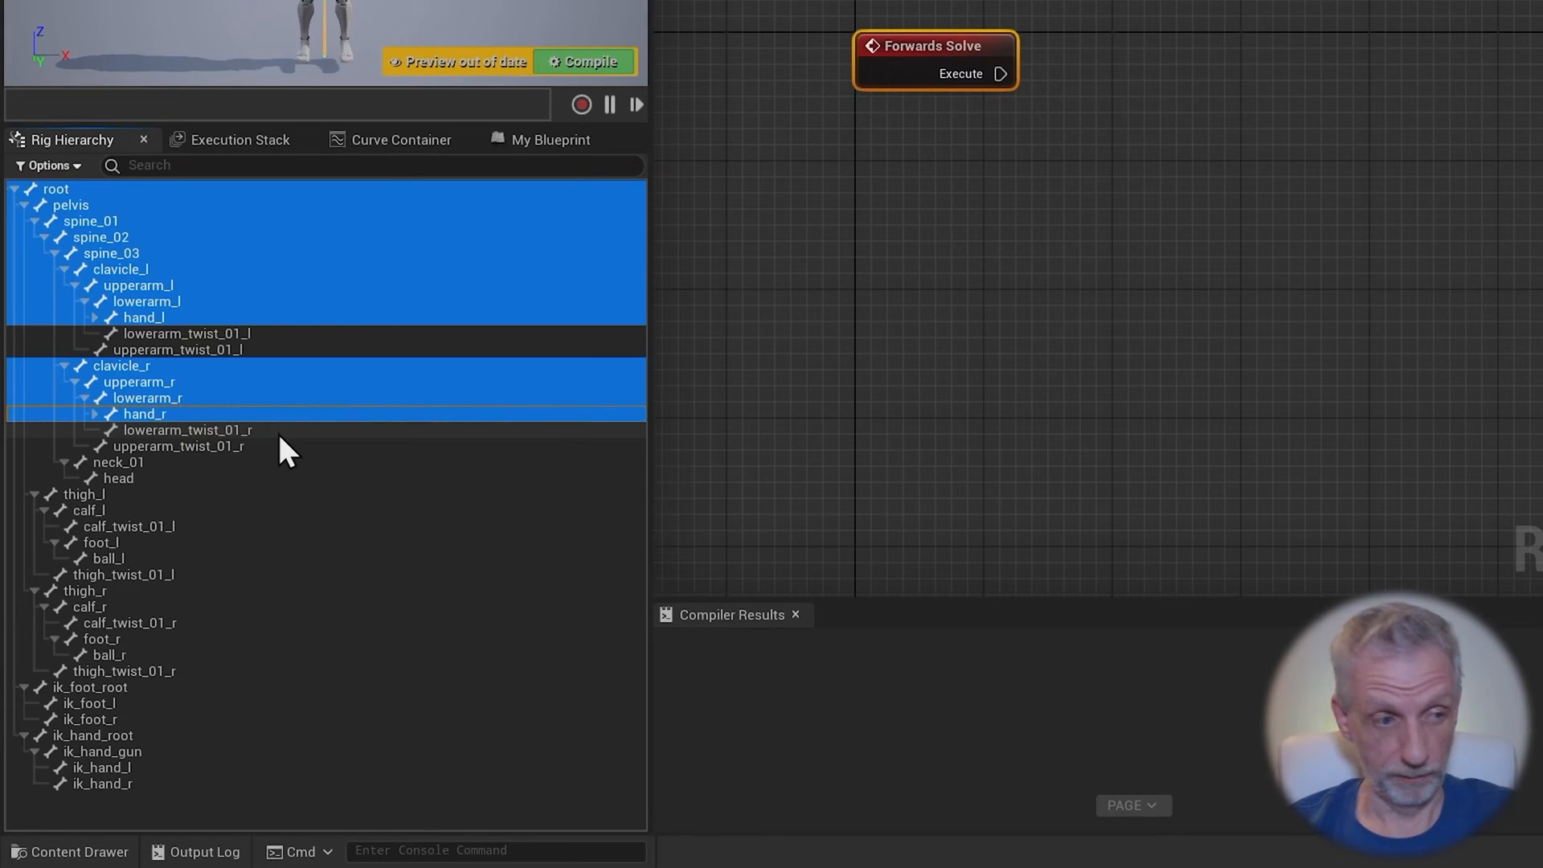
# Extend the selection through neck_01, head and both legs down to foot and ball bones
pyautogui.click(118, 461)
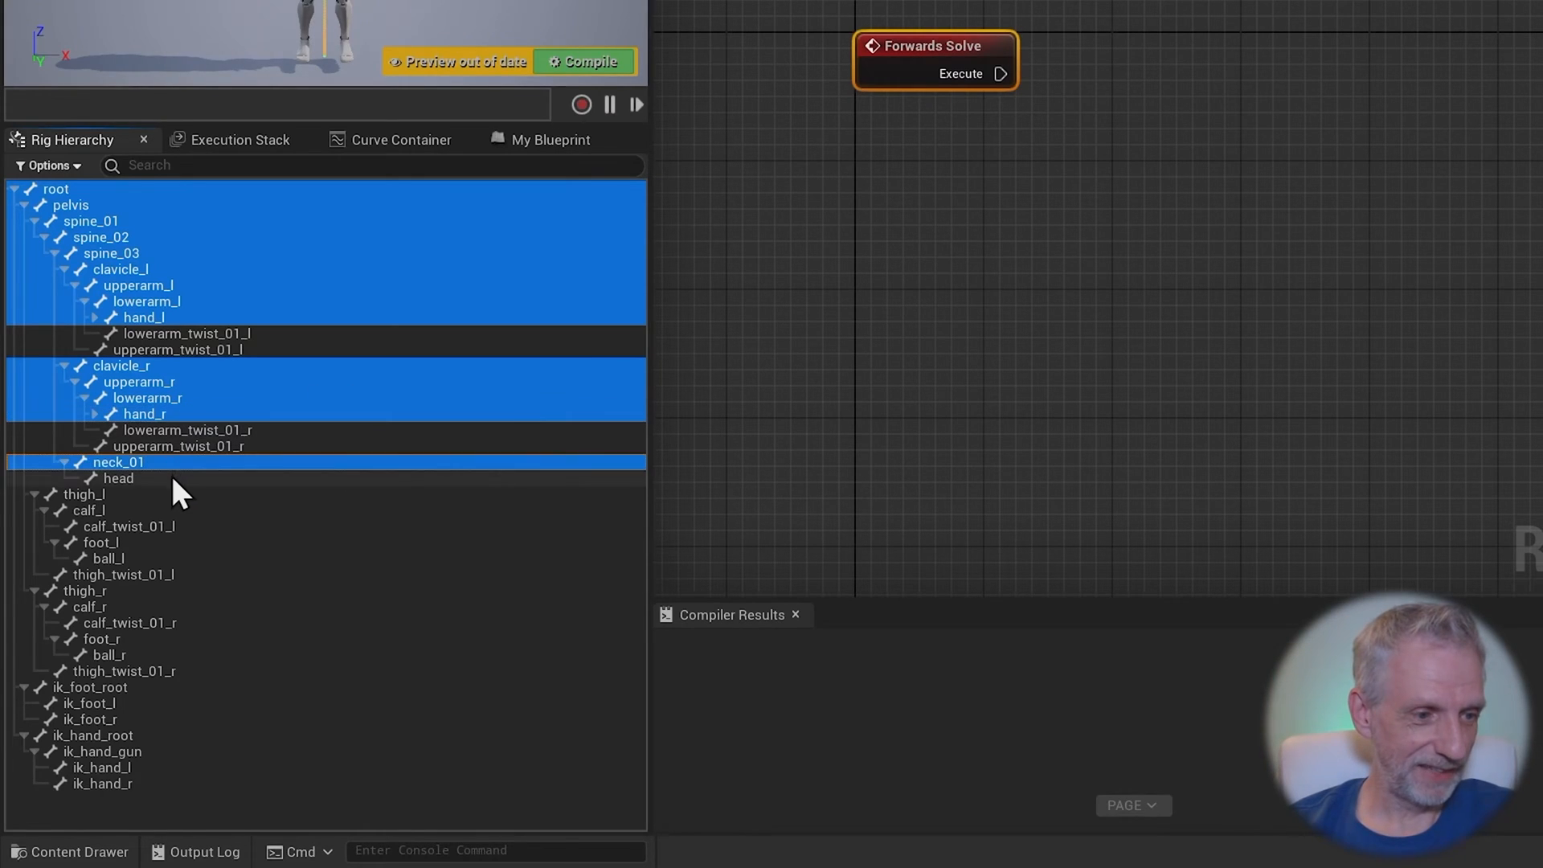
pyautogui.click(117, 478)
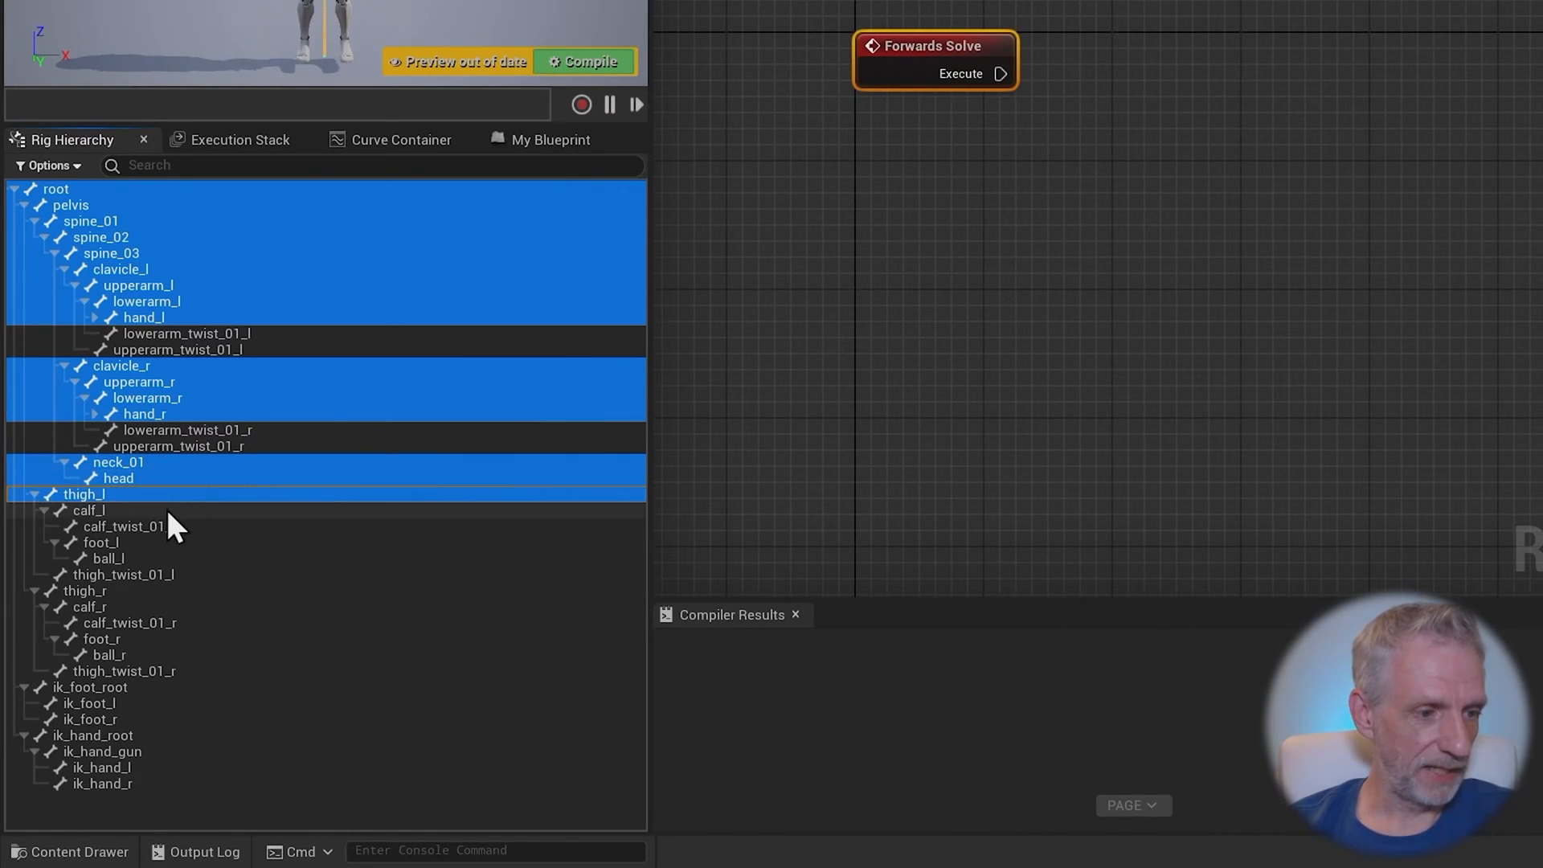
pyautogui.click(89, 510)
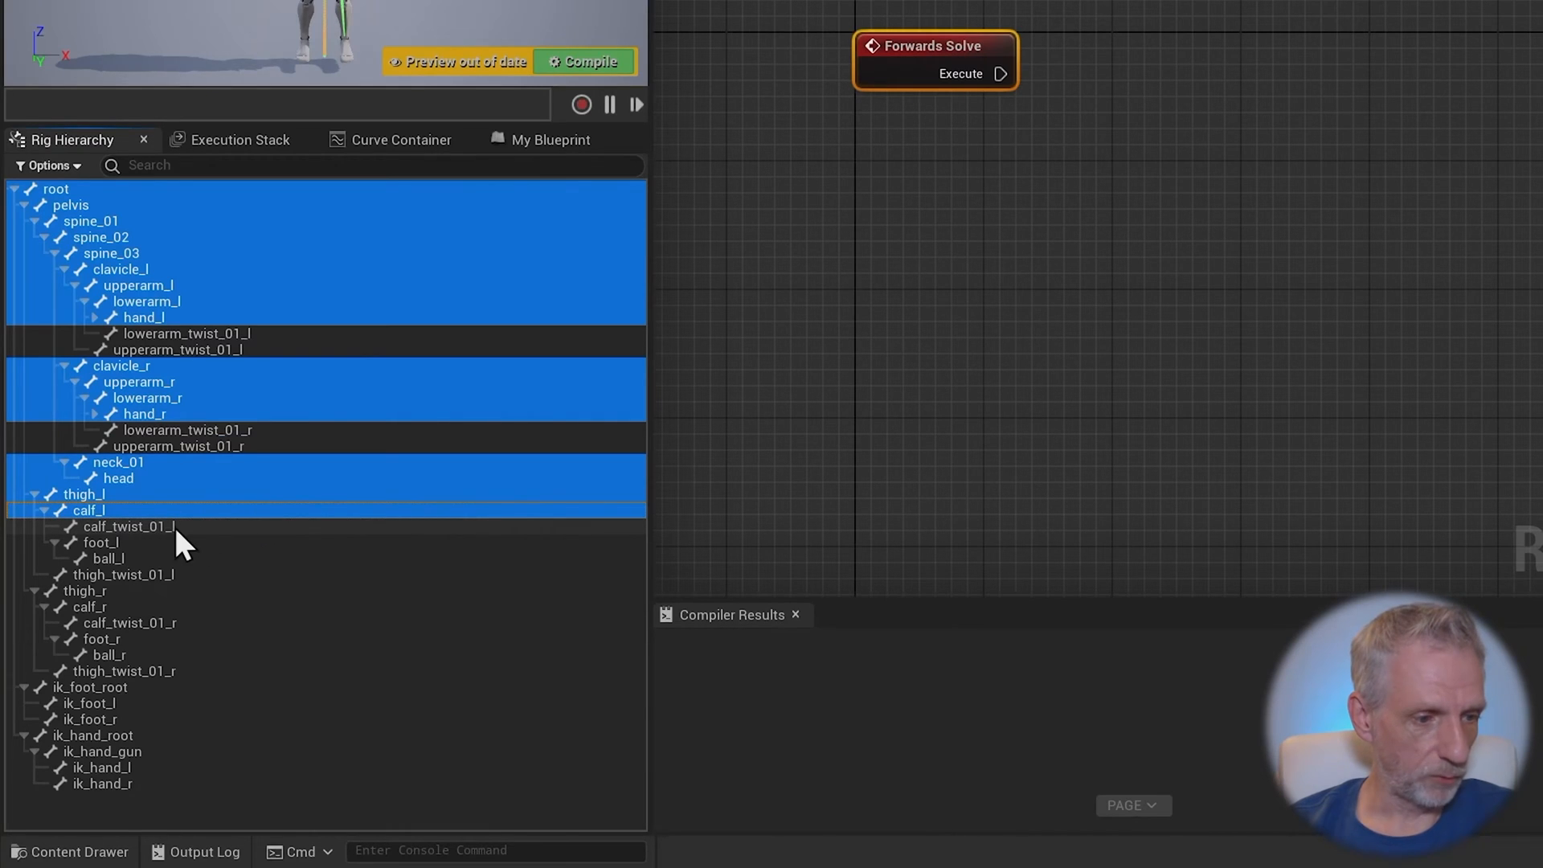
pyautogui.click(101, 542)
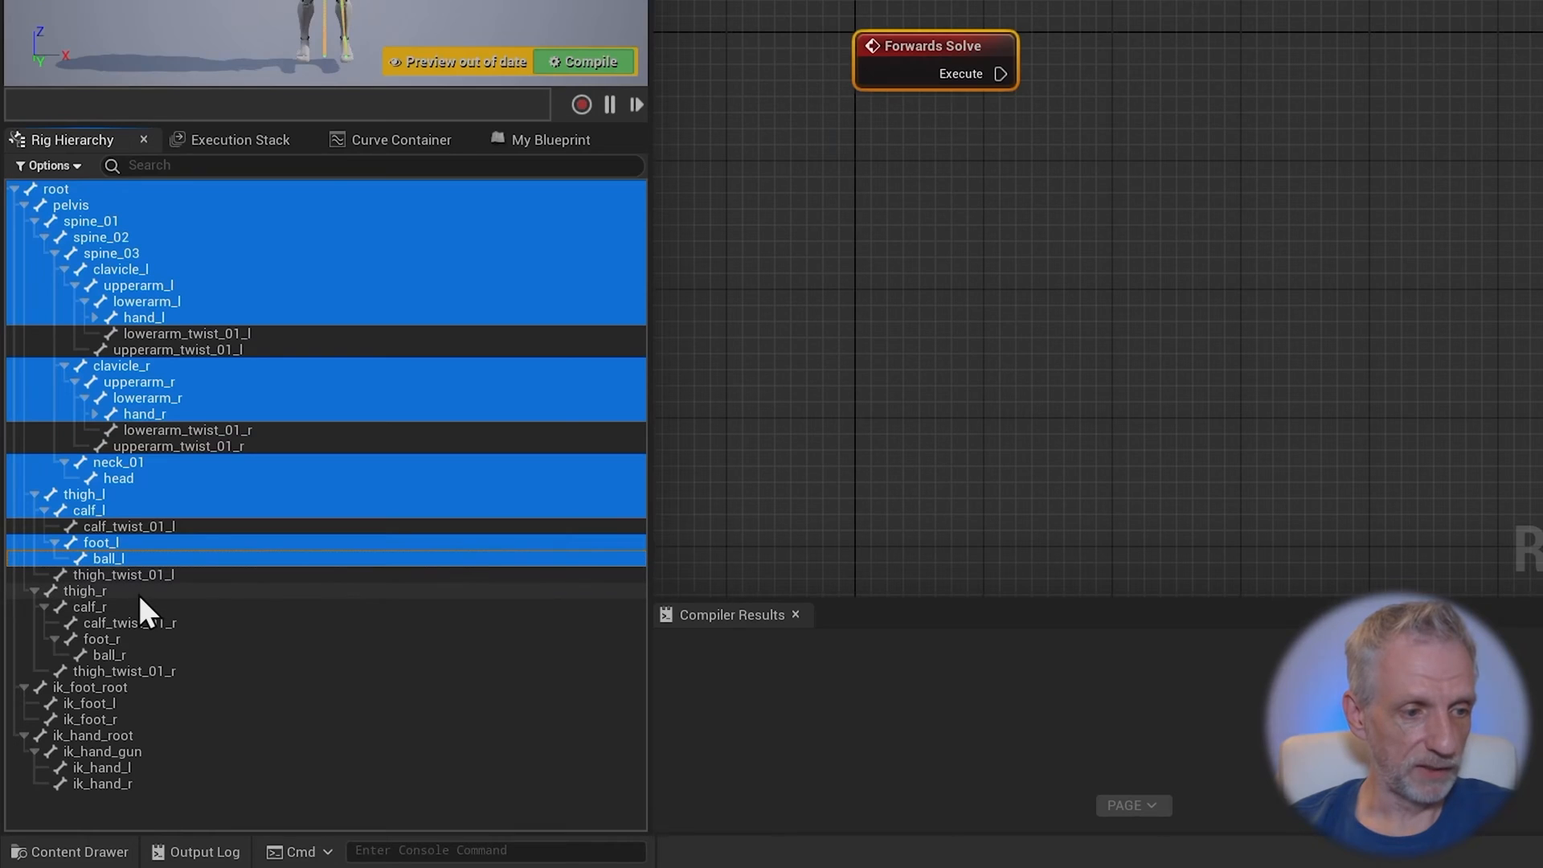
pyautogui.click(88, 606)
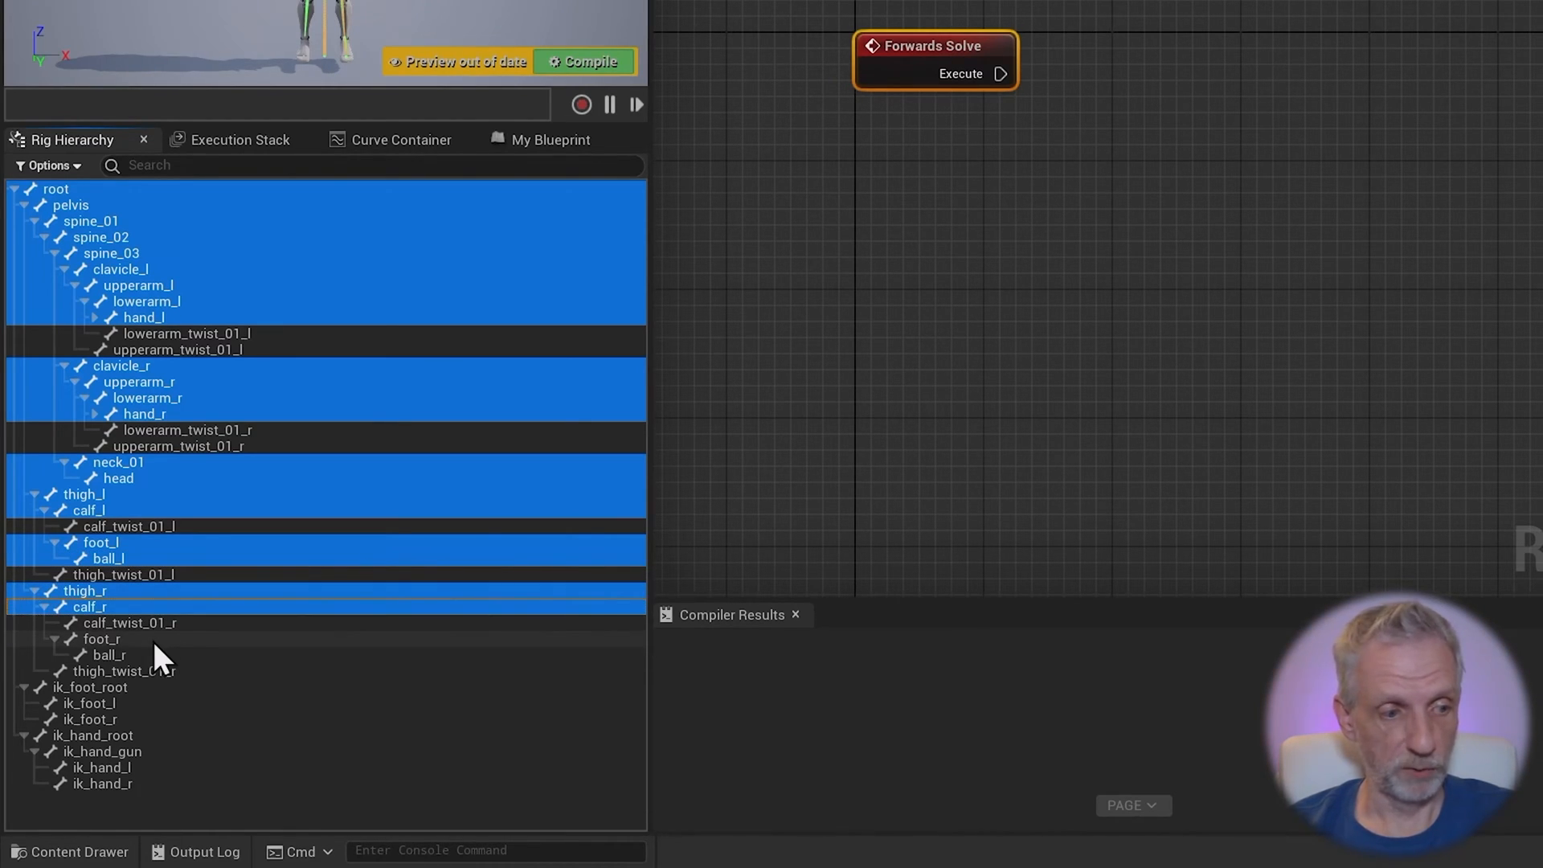
pyautogui.click(102, 638)
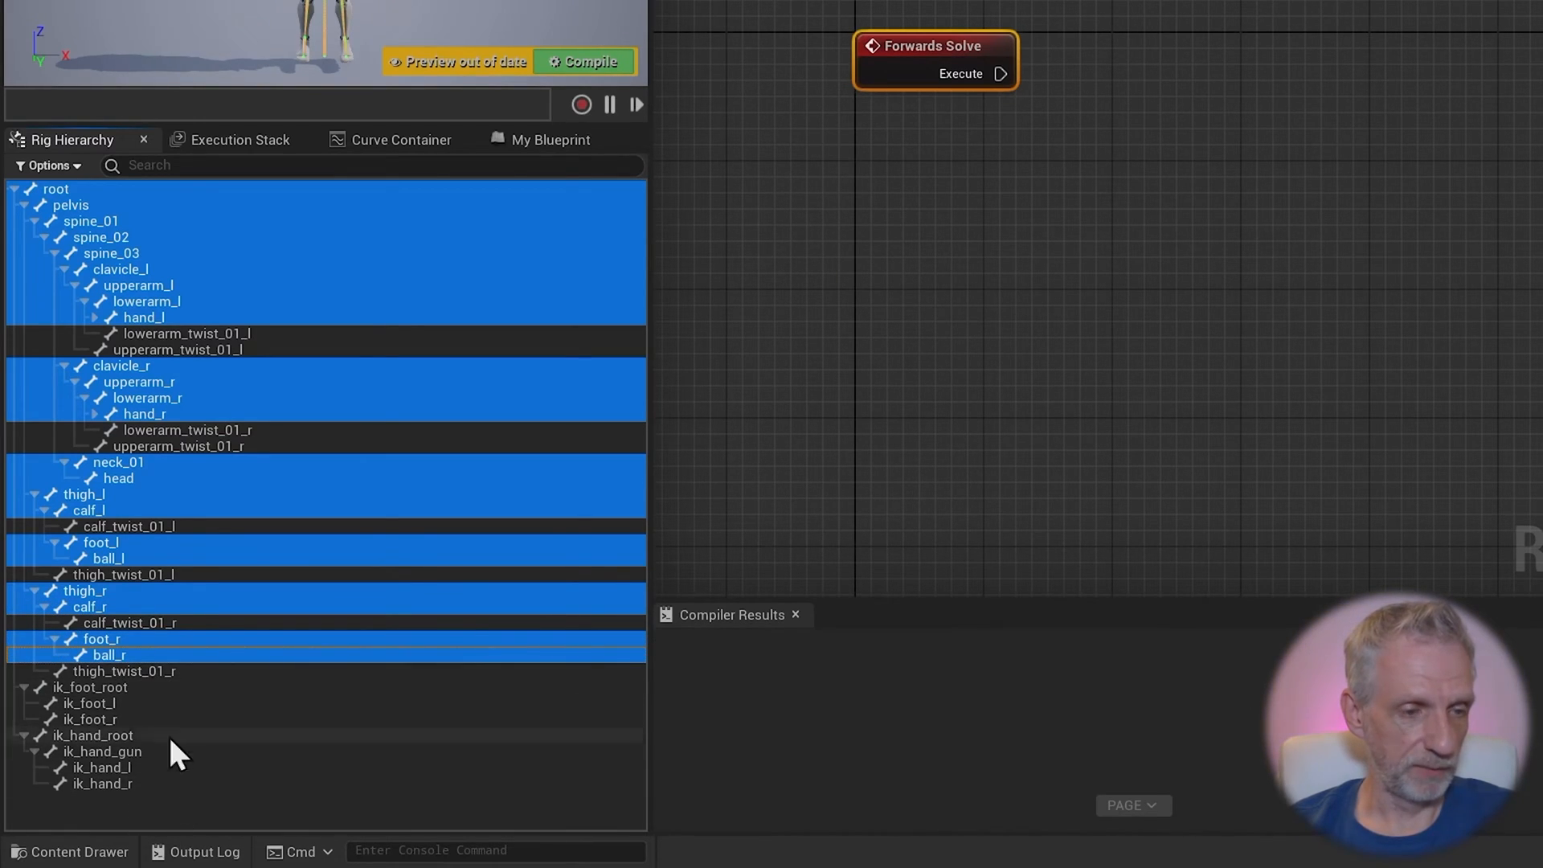
pyautogui.moveTo(327, 449)
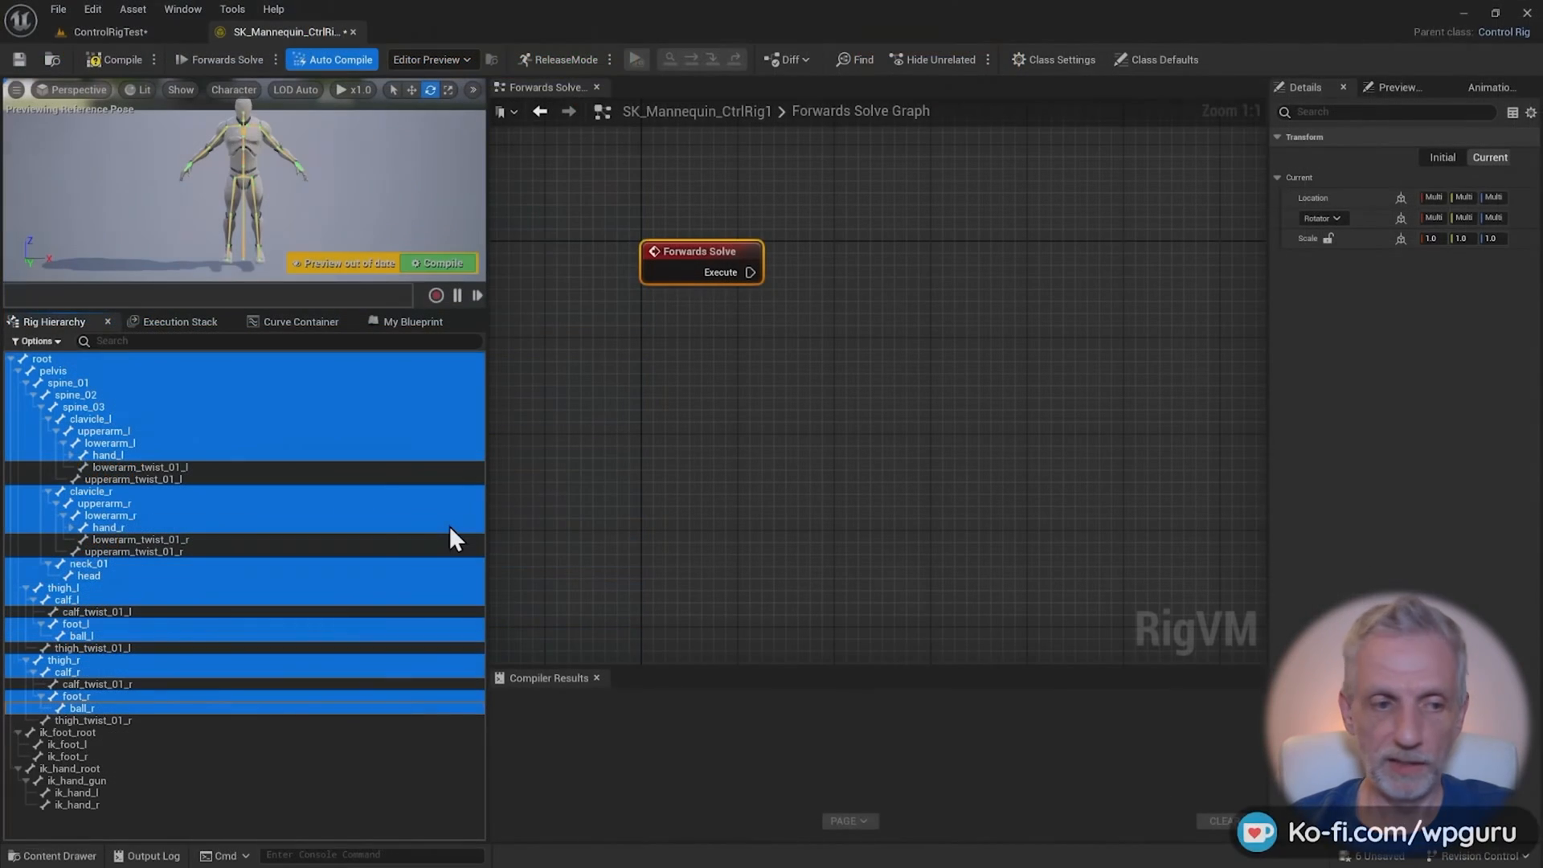
pyautogui.moveTo(195, 385)
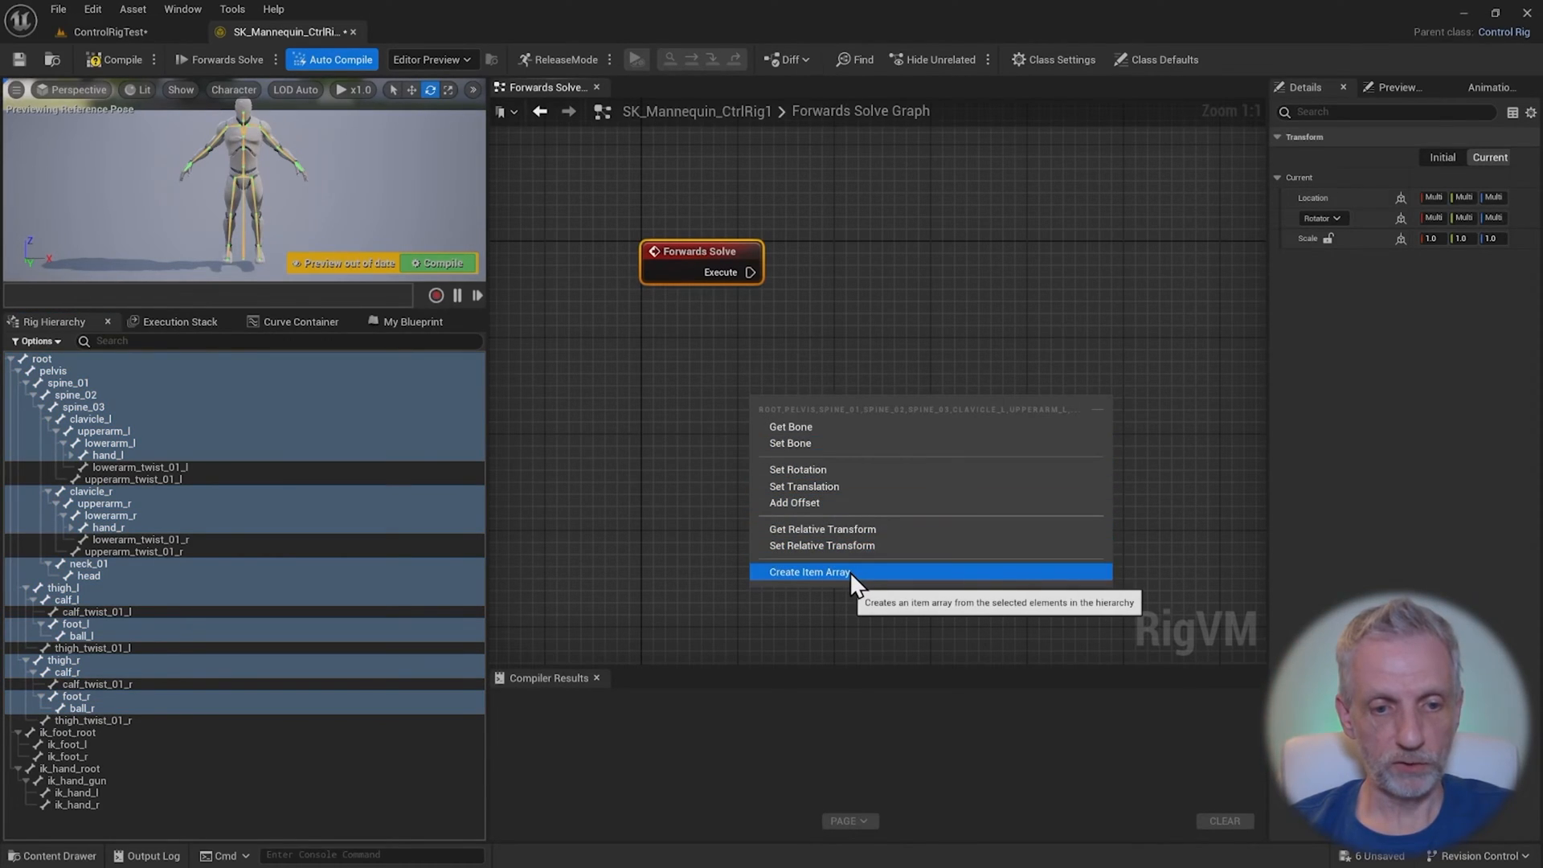
# Create an Item Array node from the selected bones dropped into the Forwards Solve graph
pyautogui.click(809, 572)
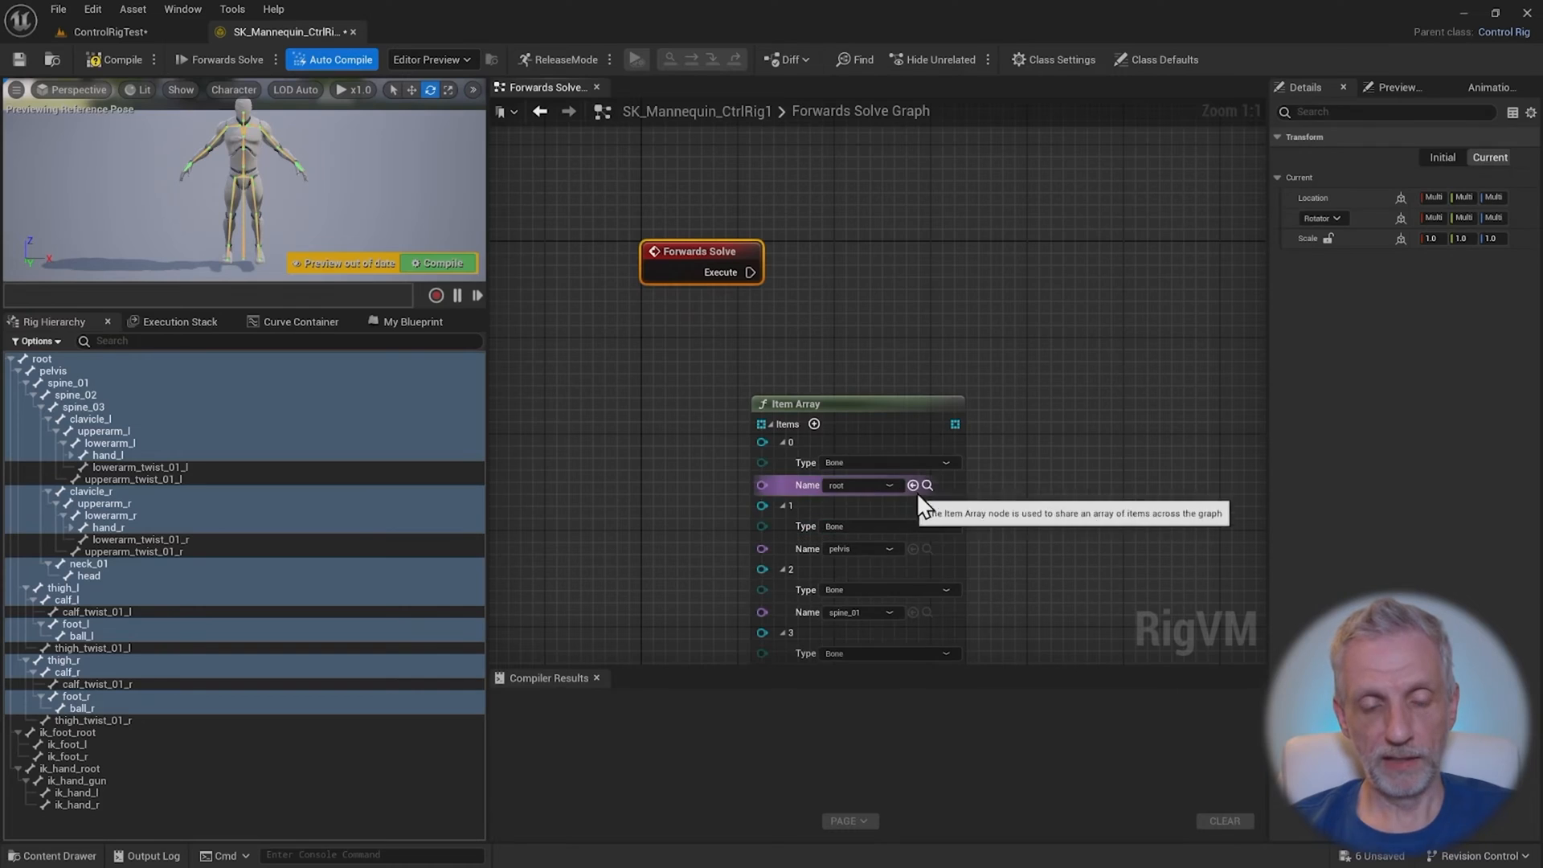
pyautogui.scroll(-3)
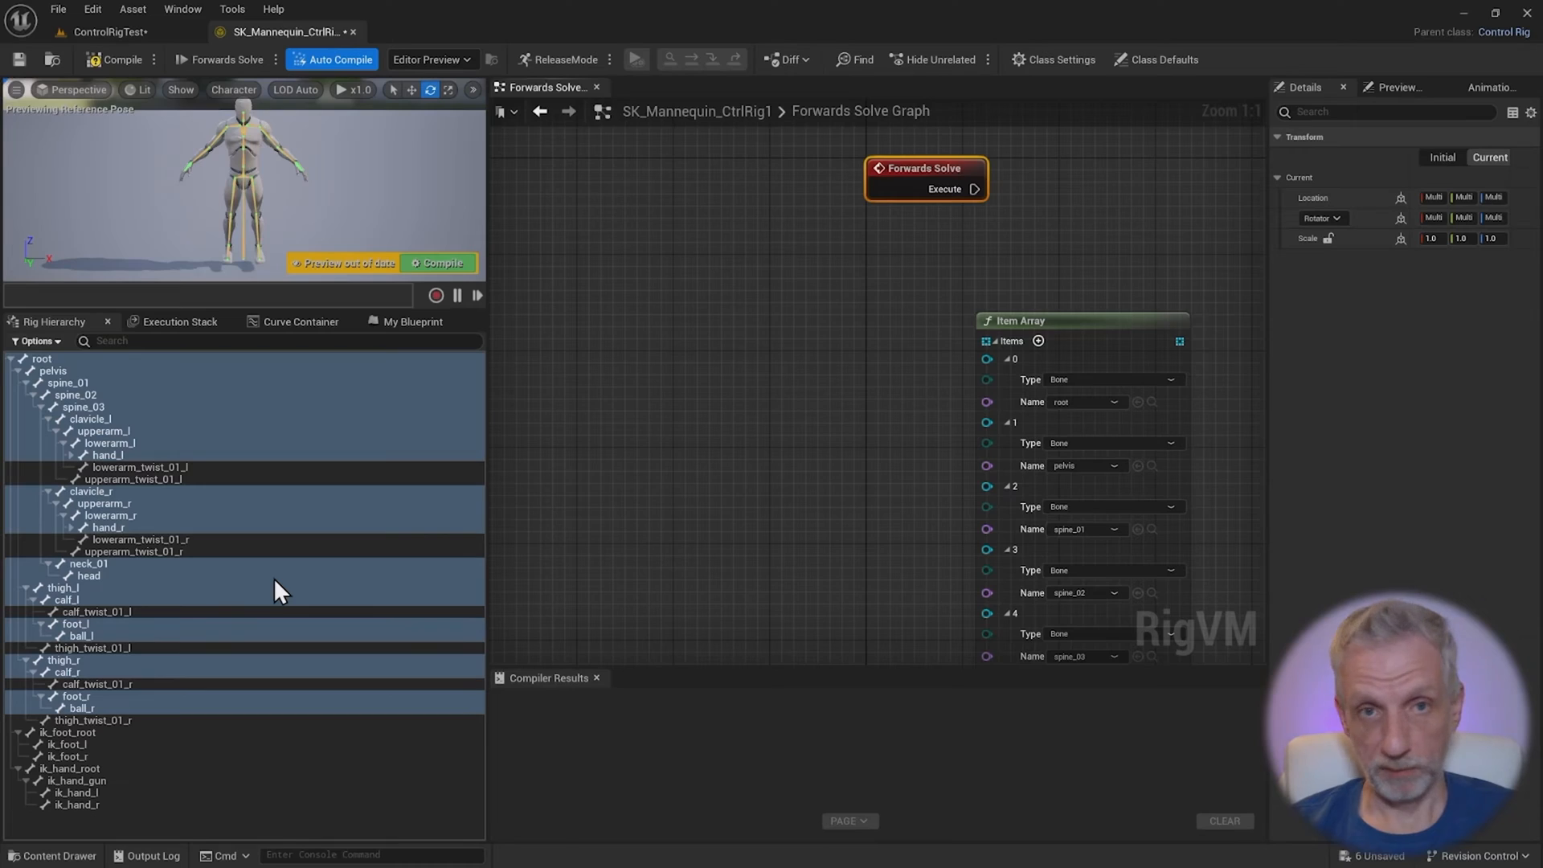
pyautogui.moveTo(339, 427)
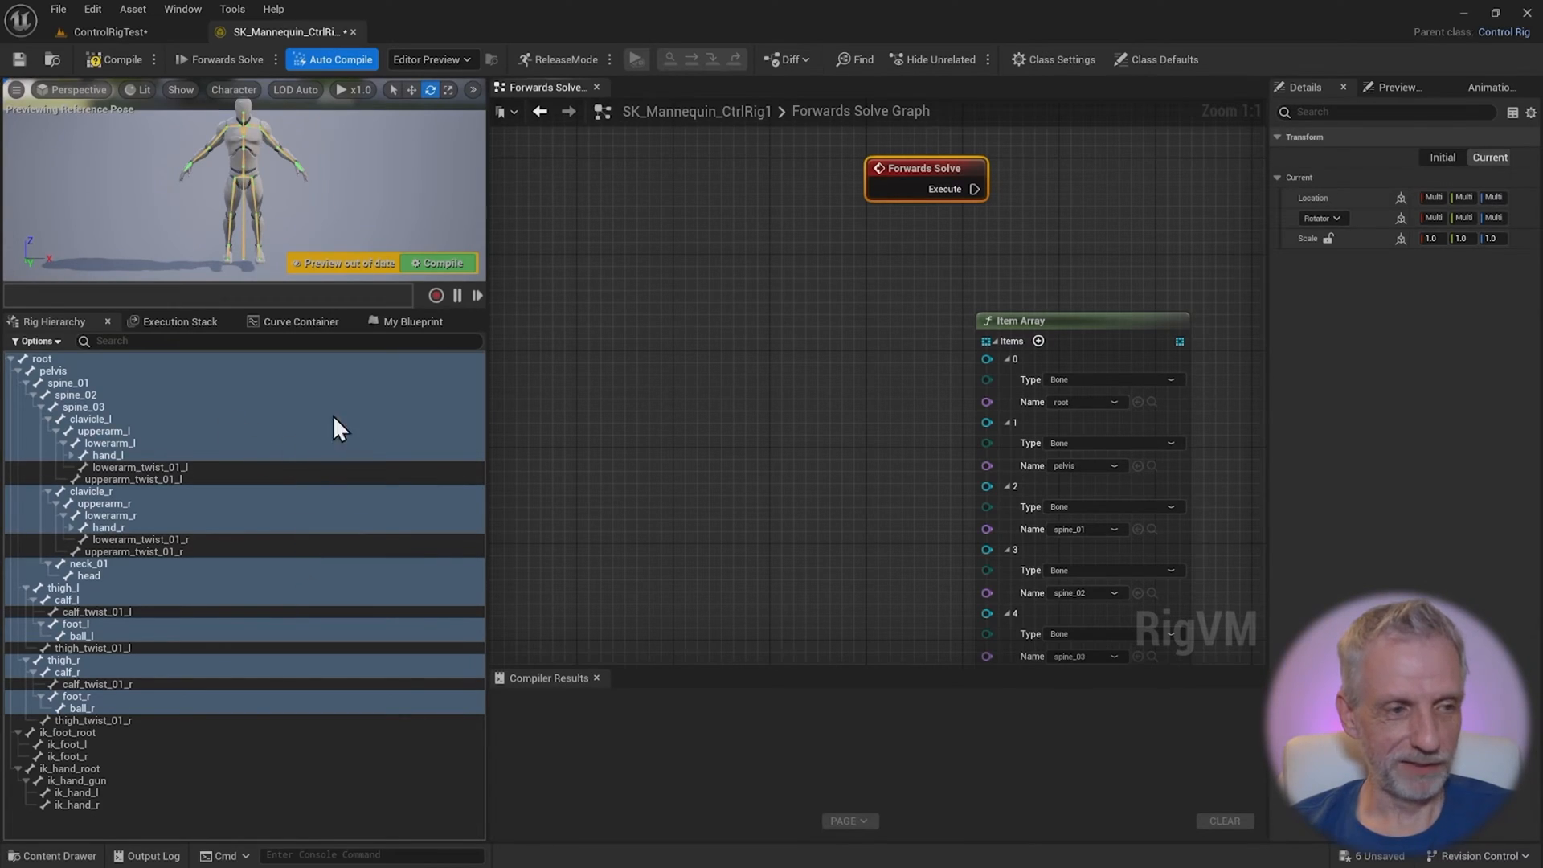
pyautogui.moveTo(225, 404)
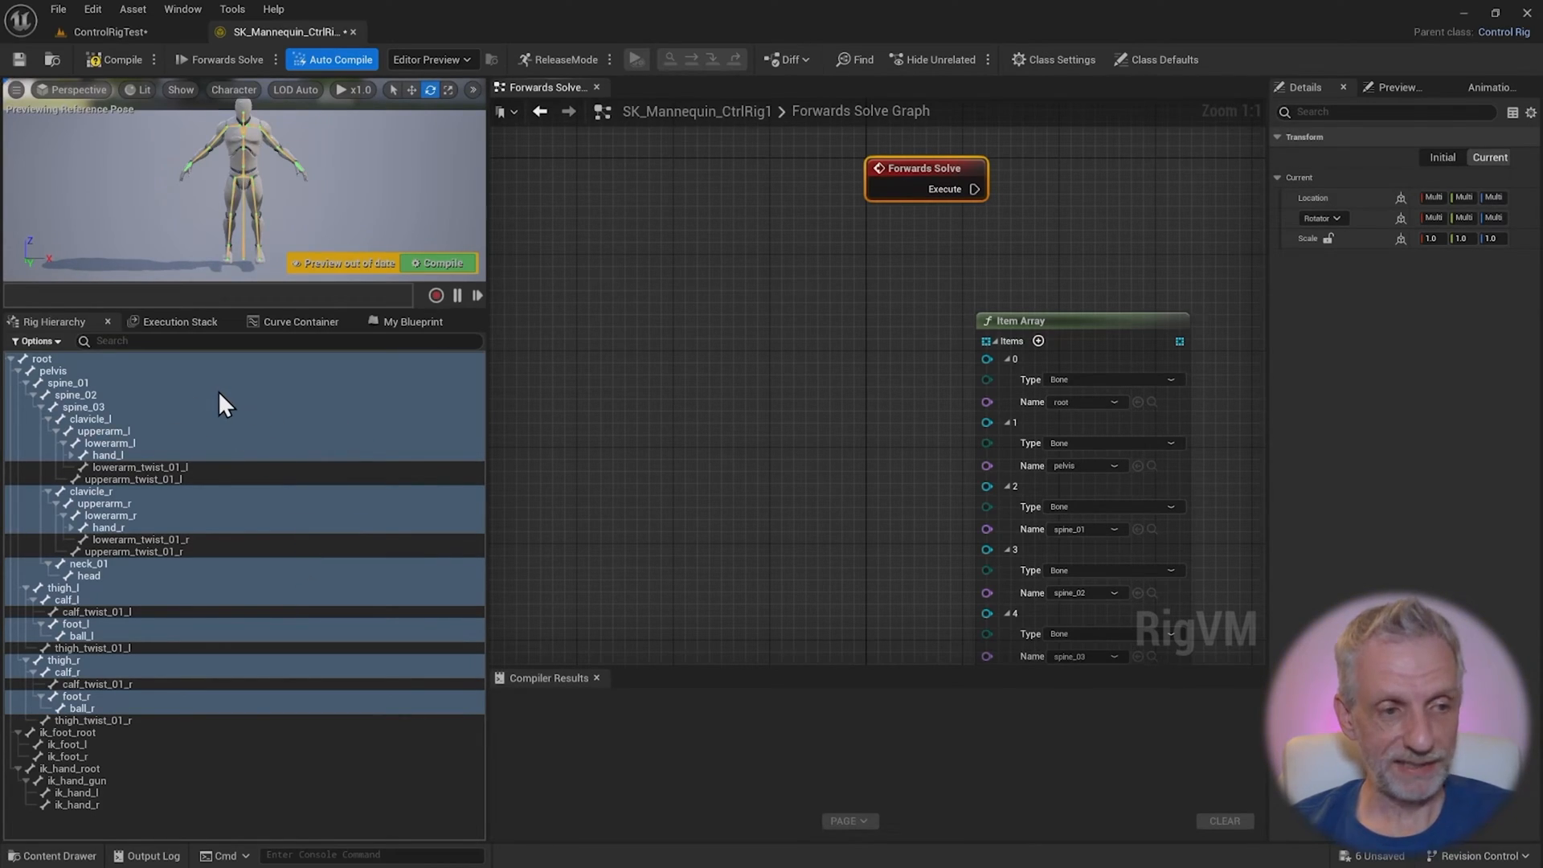
# Add controls for the selected bones, creating root_ctrl through ball_r_ctrl in the hierarchy
pyautogui.rightClick(222, 404)
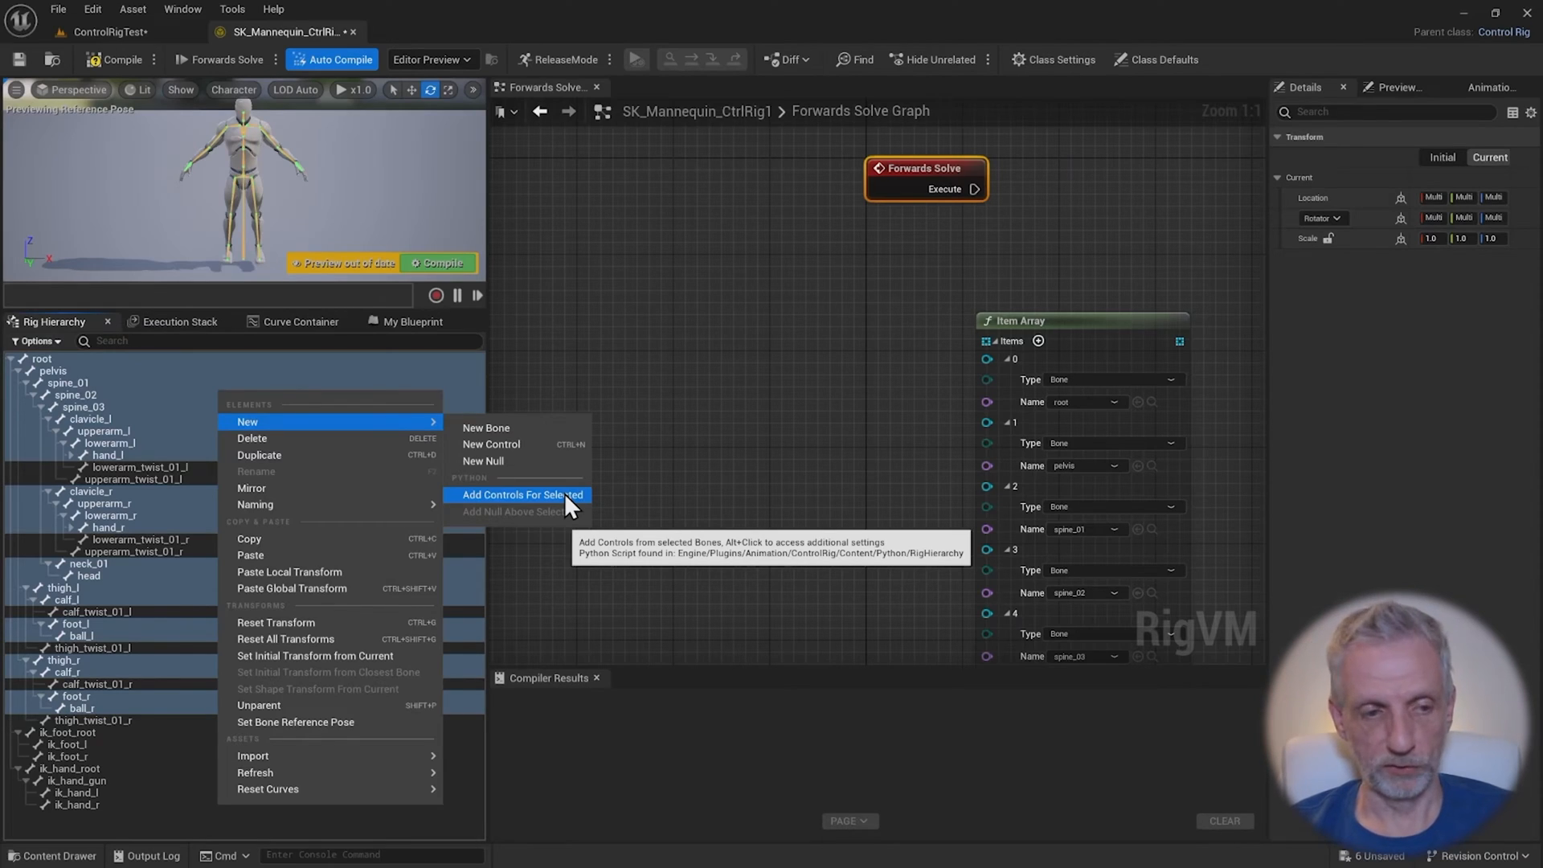
pyautogui.click(523, 494)
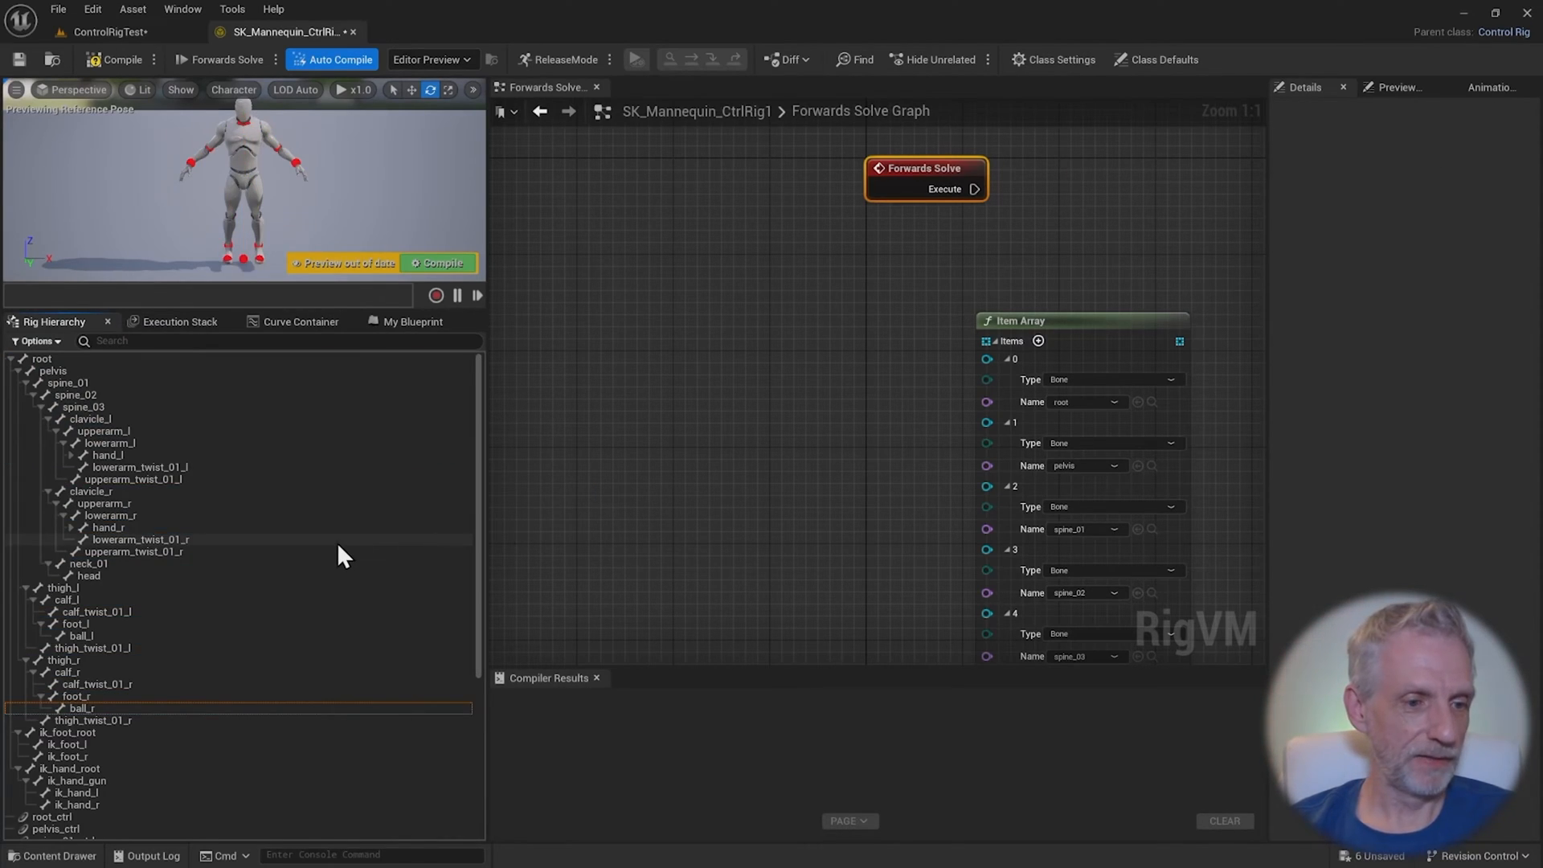
pyautogui.scroll(-3)
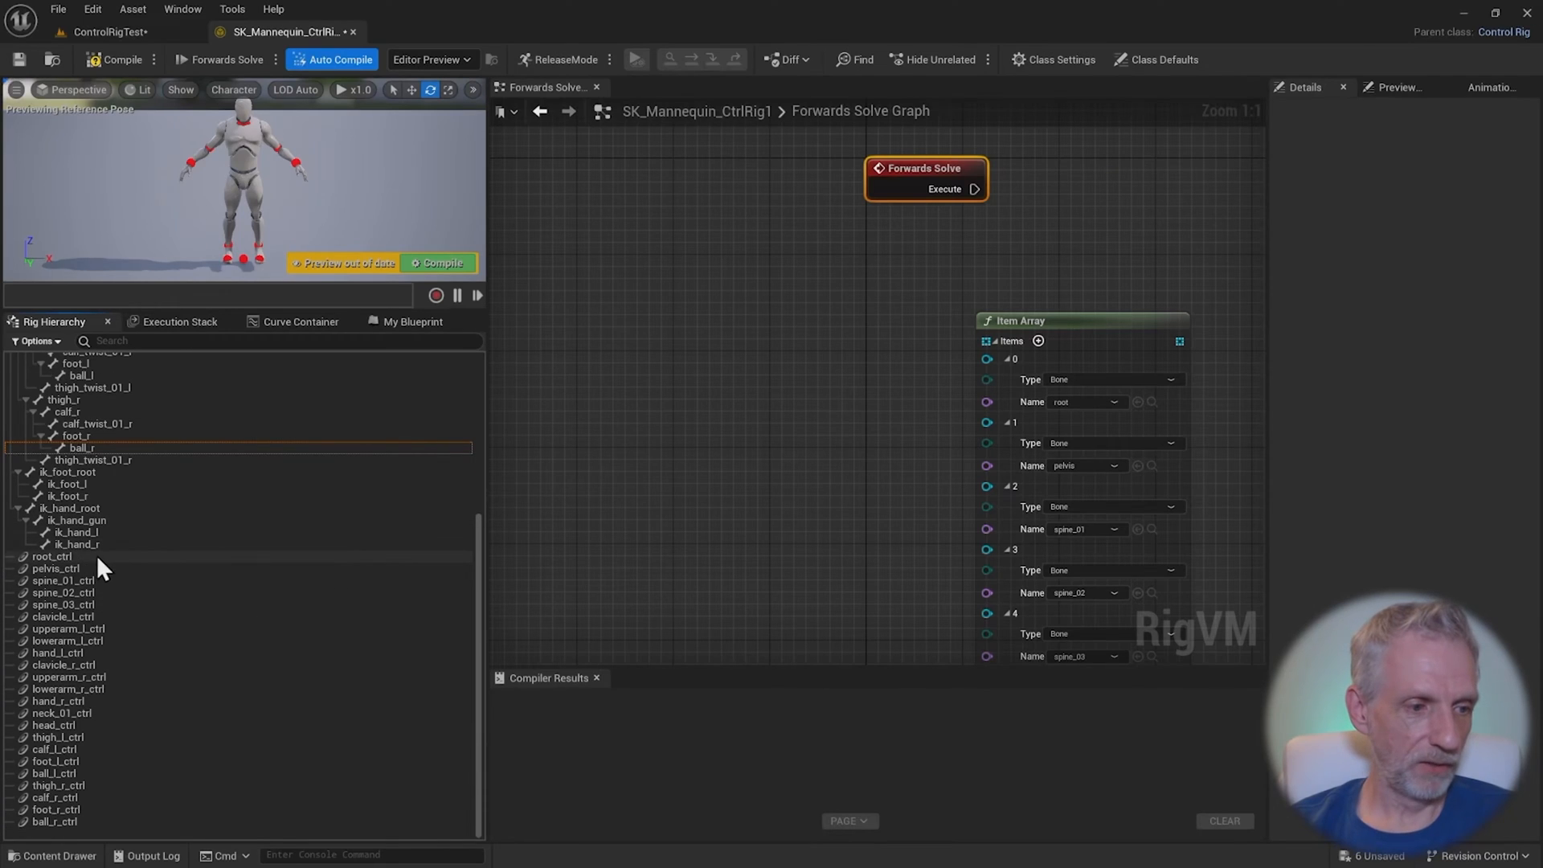
pyautogui.moveTo(66, 566)
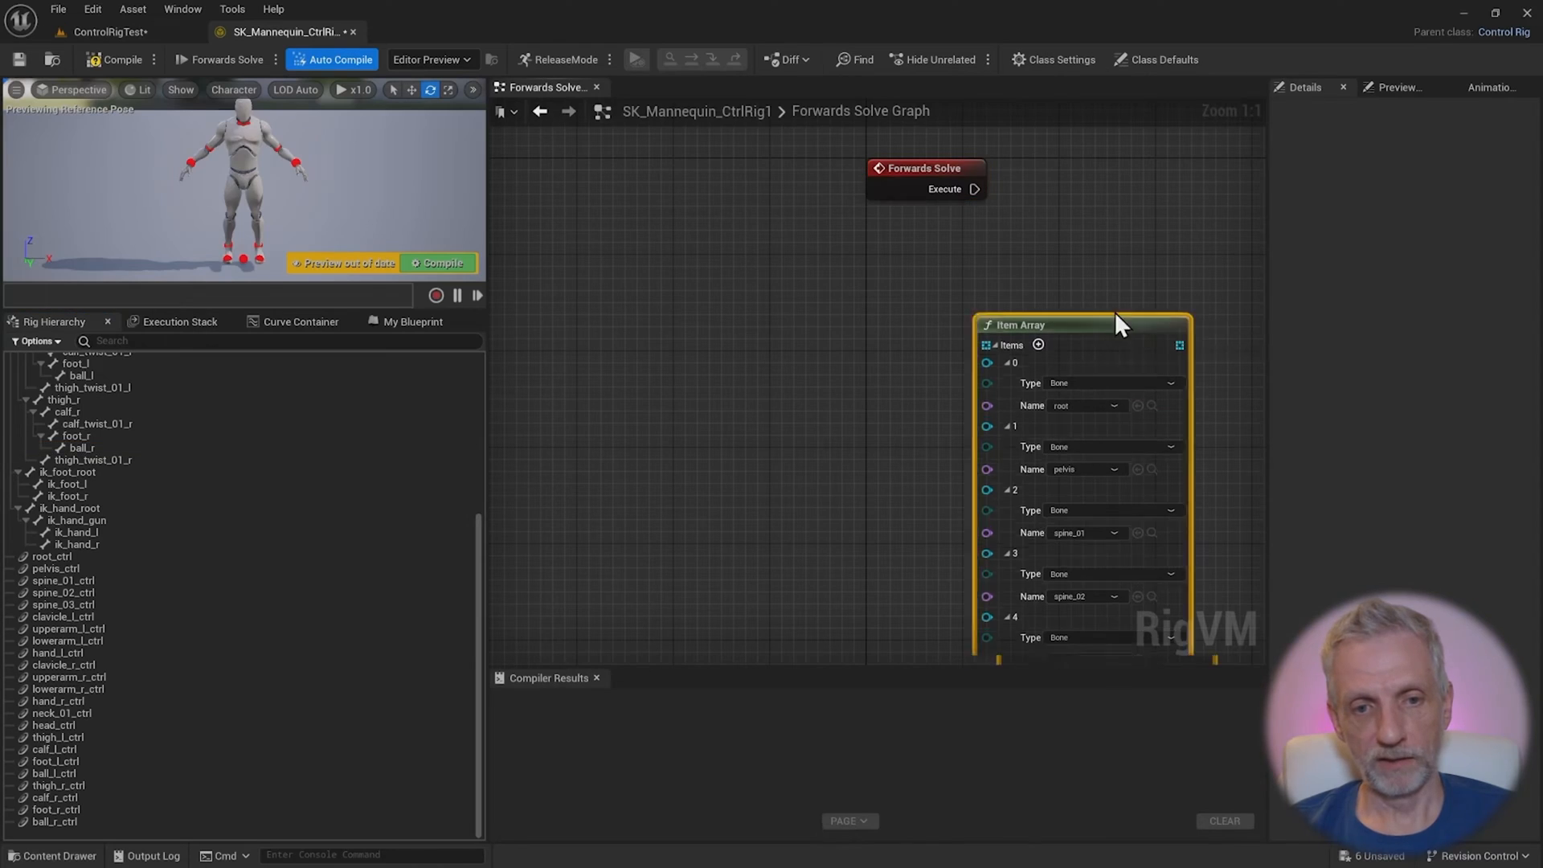
# Select all controls root_ctrl to ball_r_ctrl and create a second Item Array from them
pyautogui.click(53, 556)
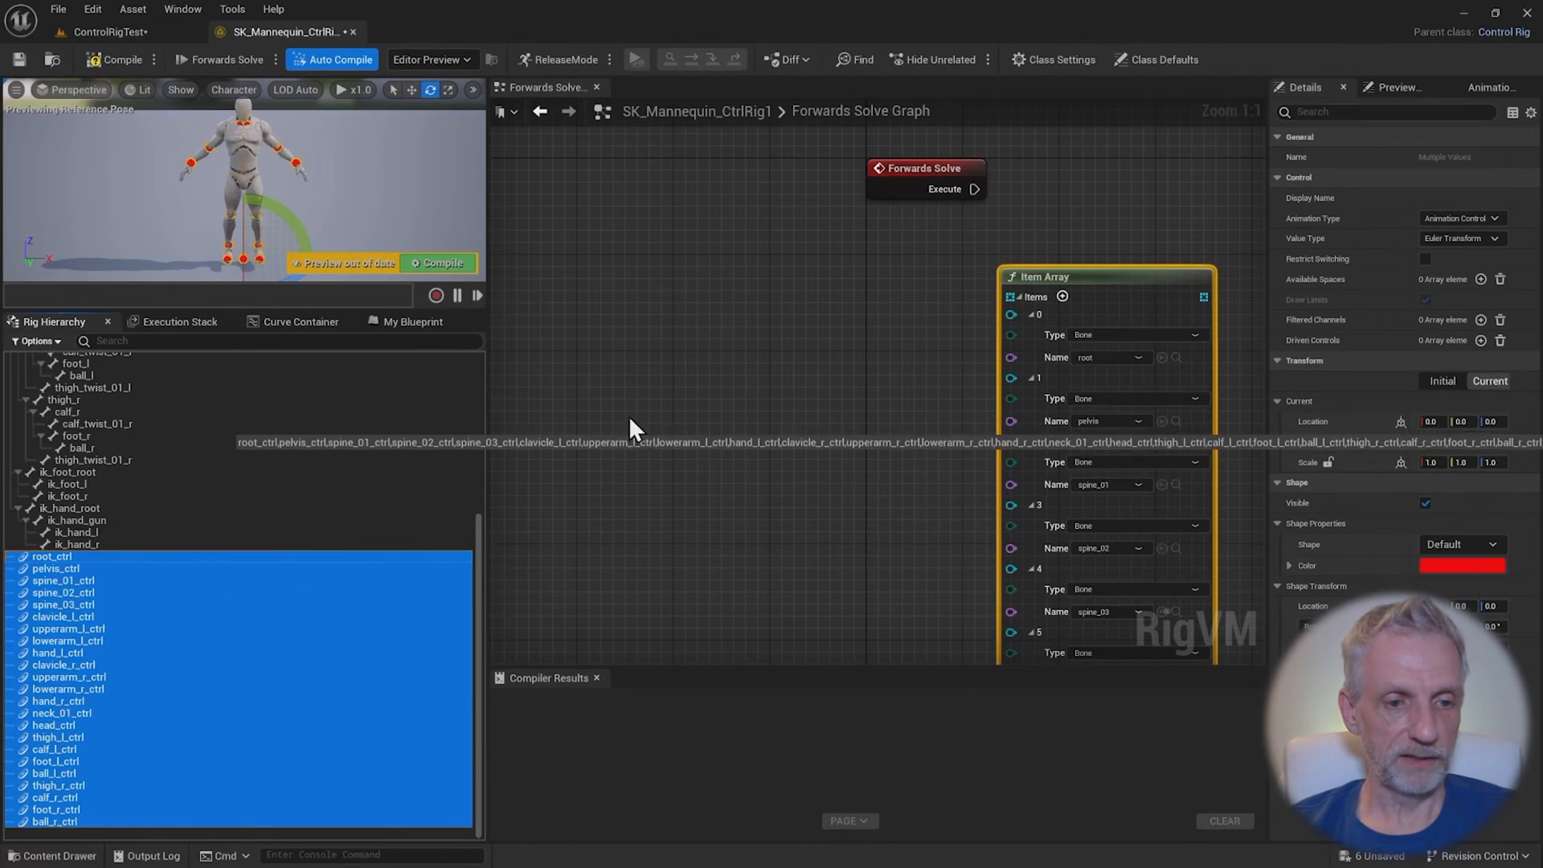
pyautogui.rightClick(631, 429)
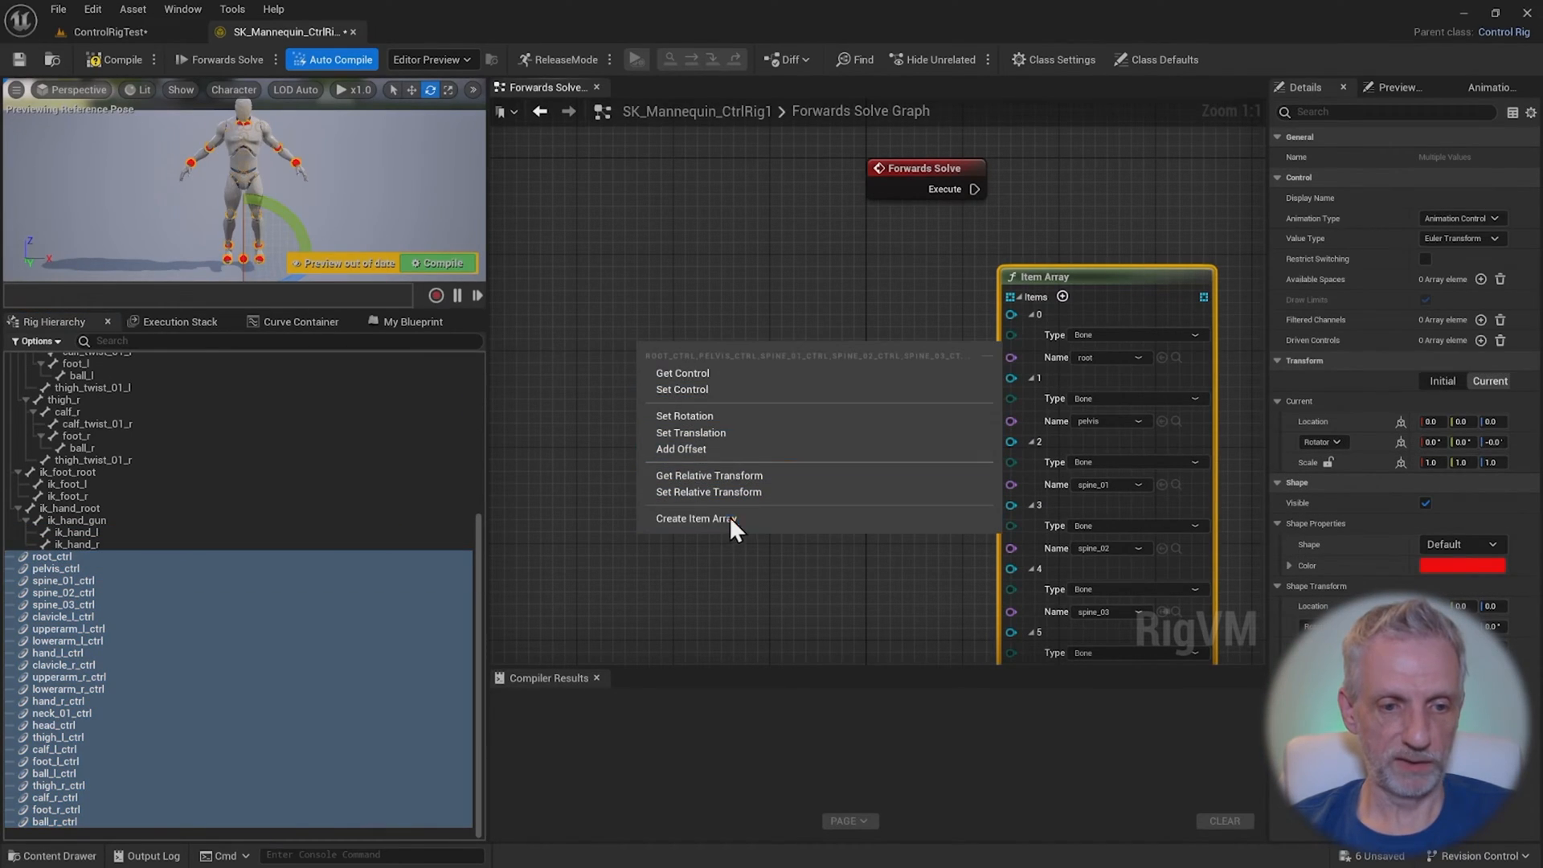
pyautogui.click(694, 519)
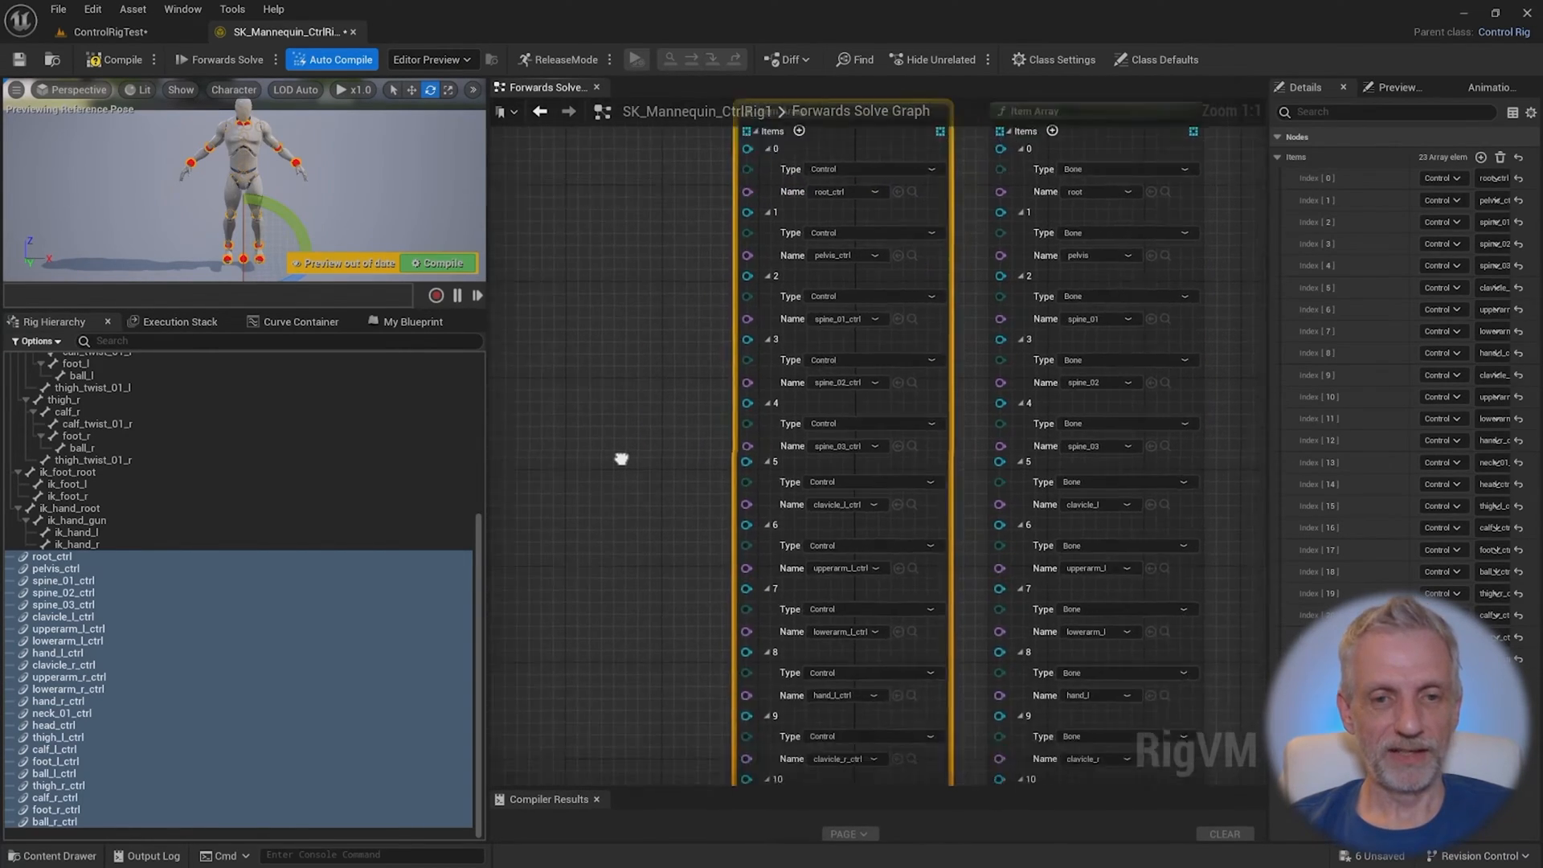
# Scroll down both arrays to confirm 23 matching entries ending at ball_r
pyautogui.scroll(-3)
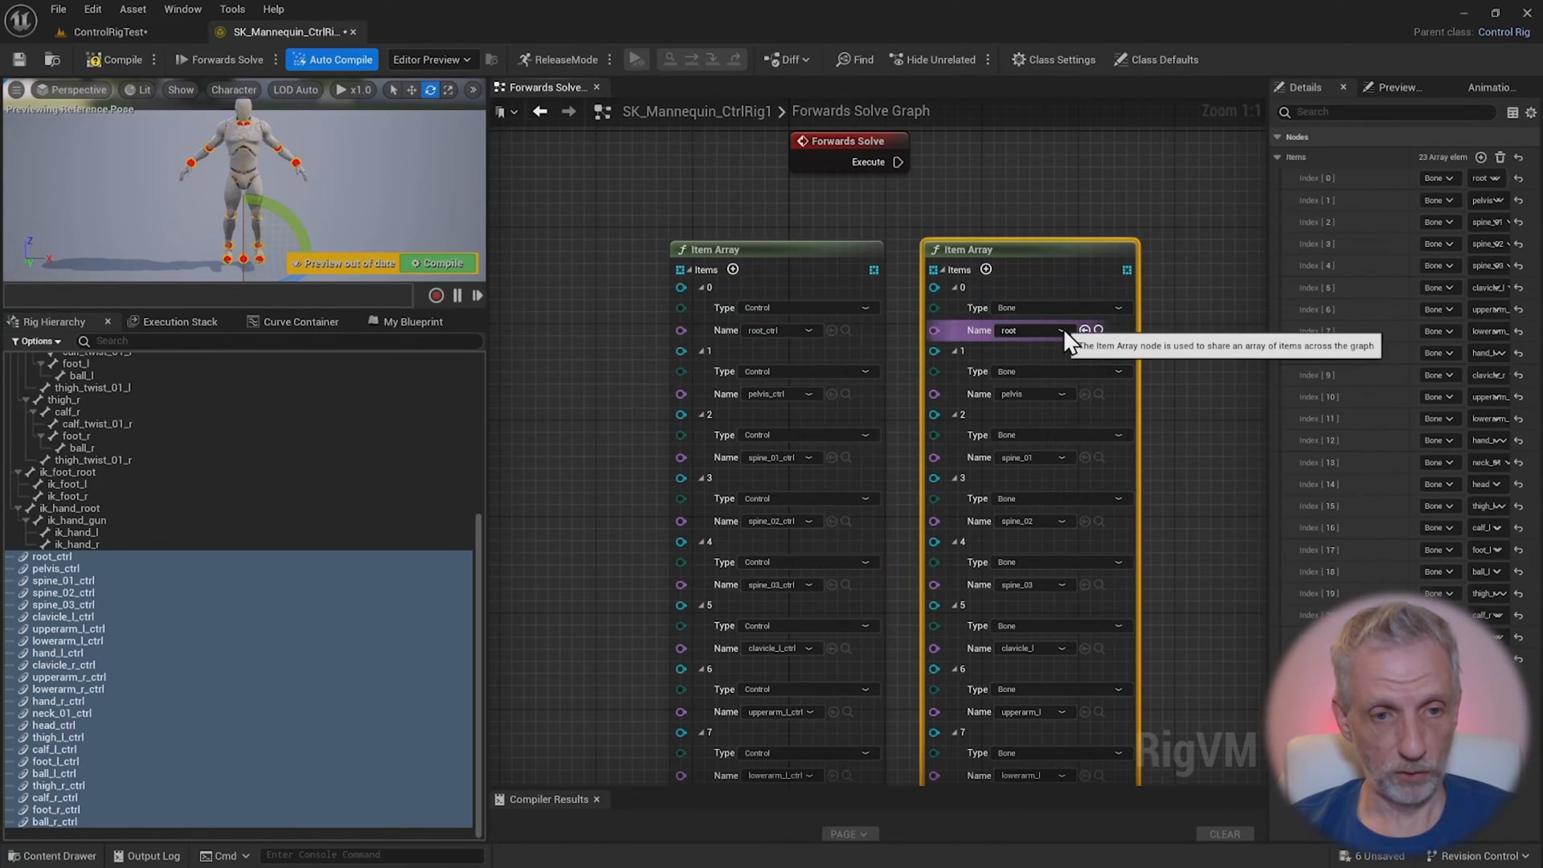
pyautogui.moveTo(926, 448)
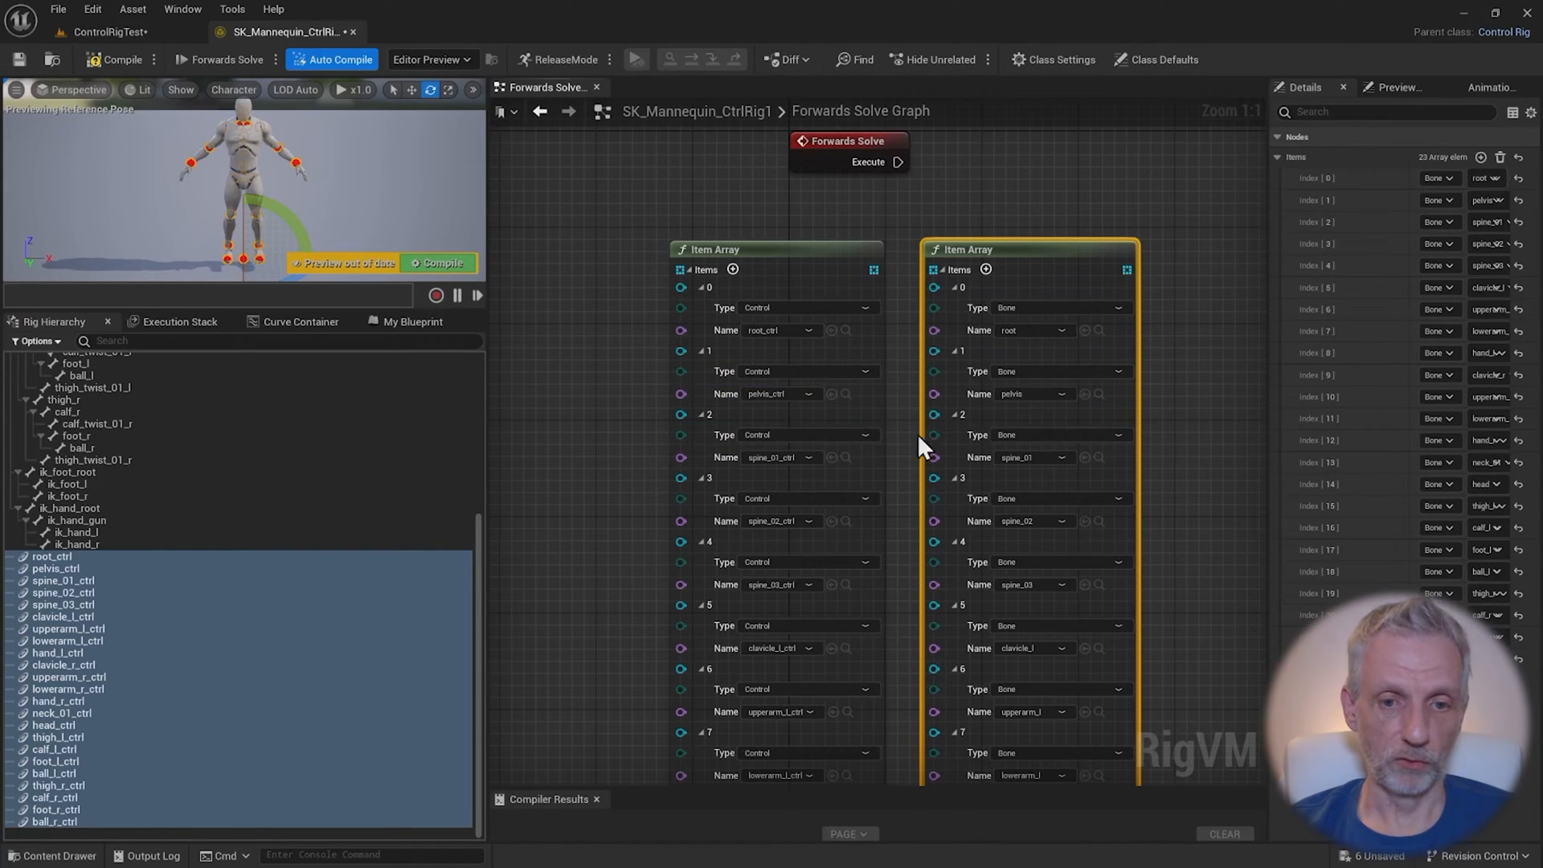
pyautogui.moveTo(906, 629)
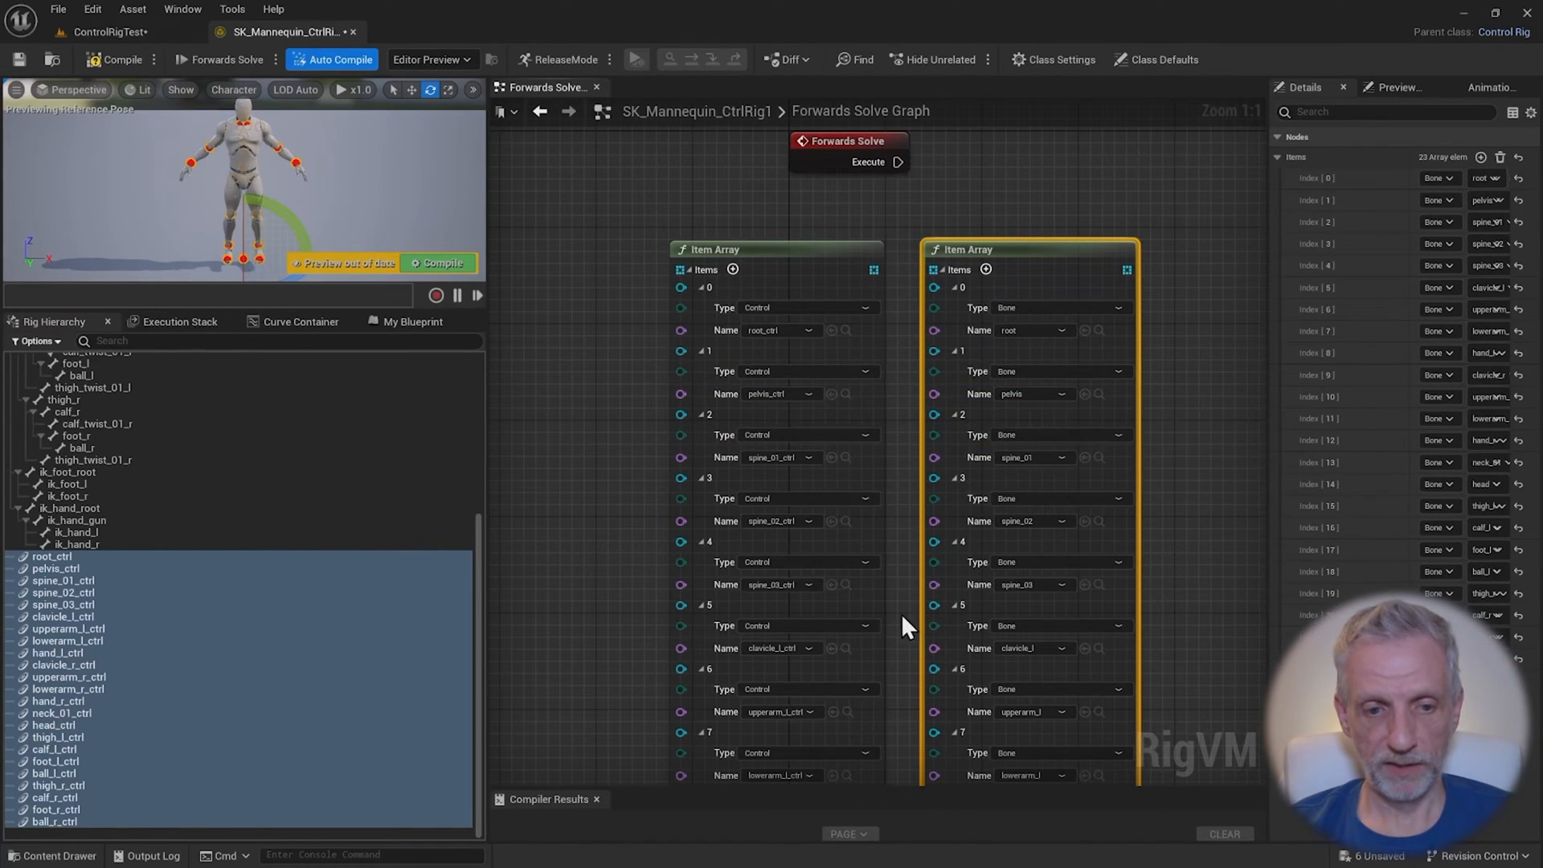
pyautogui.scroll(-3)
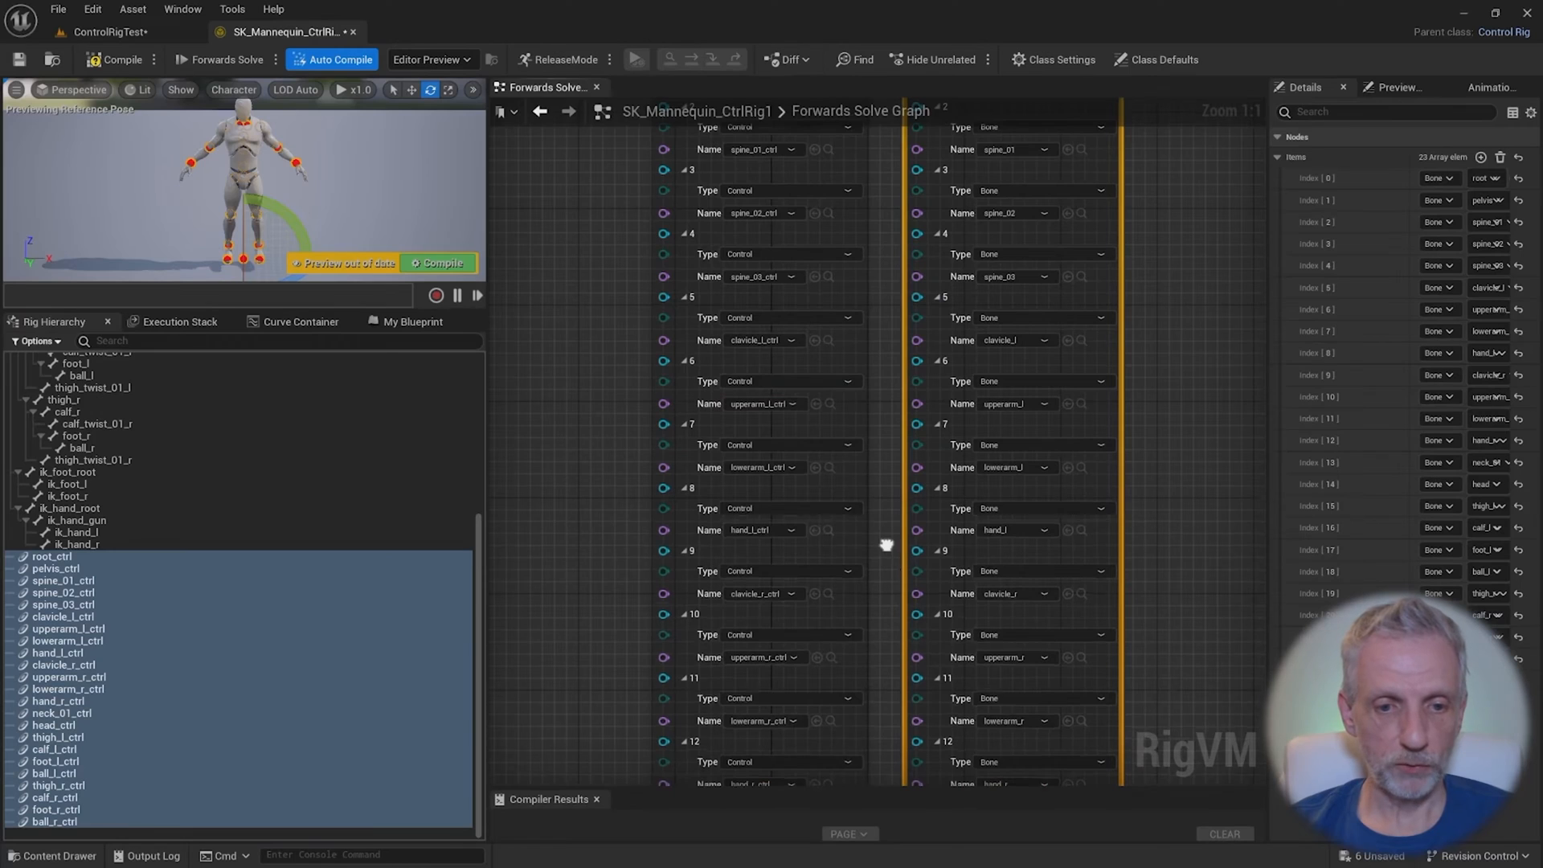
pyautogui.scroll(-3)
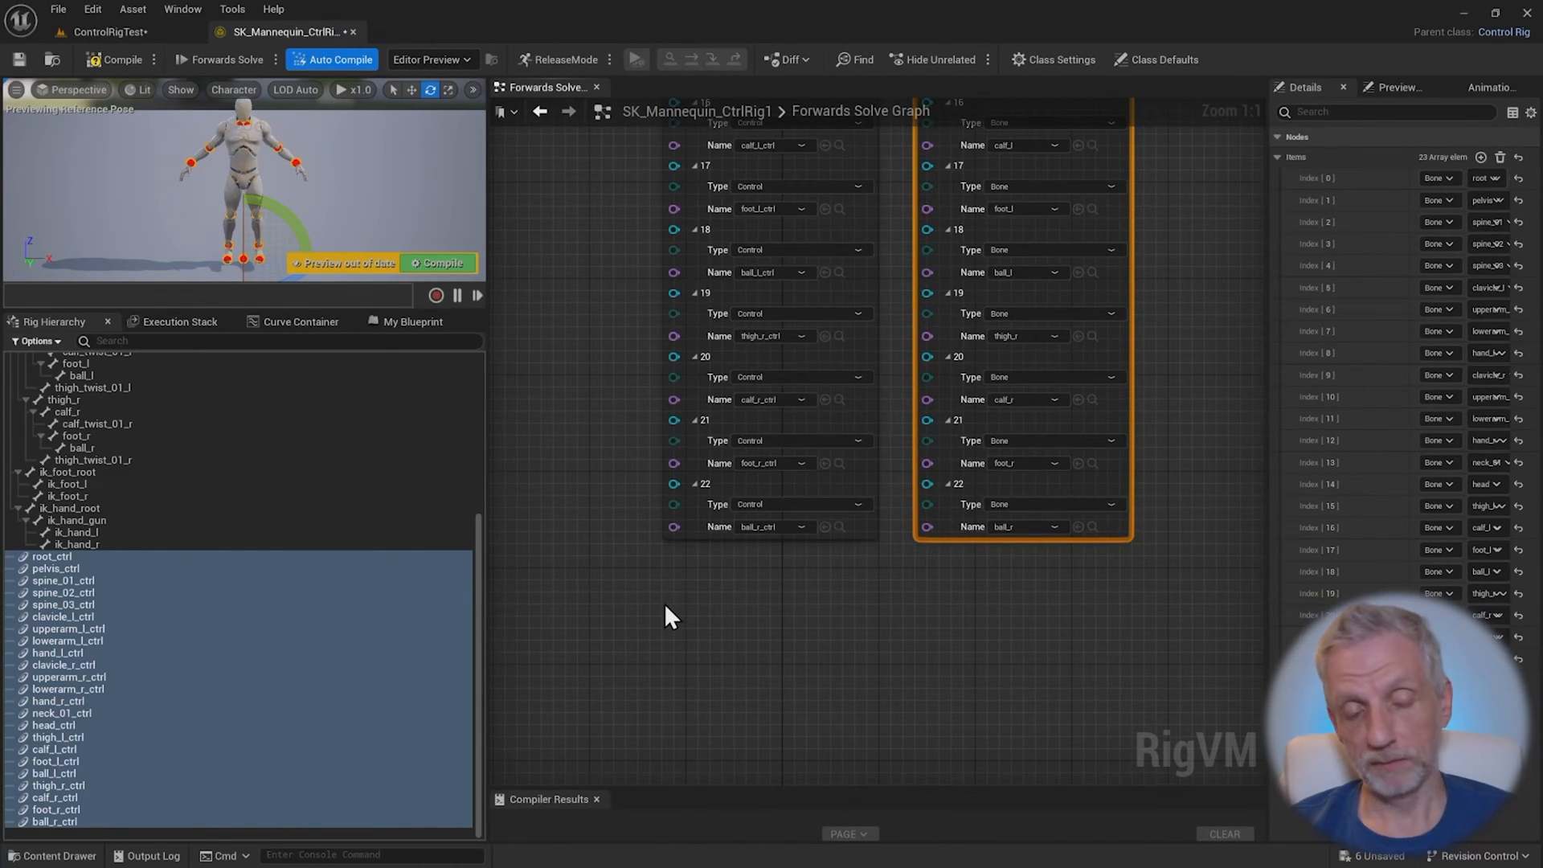
pyautogui.moveTo(762, 400)
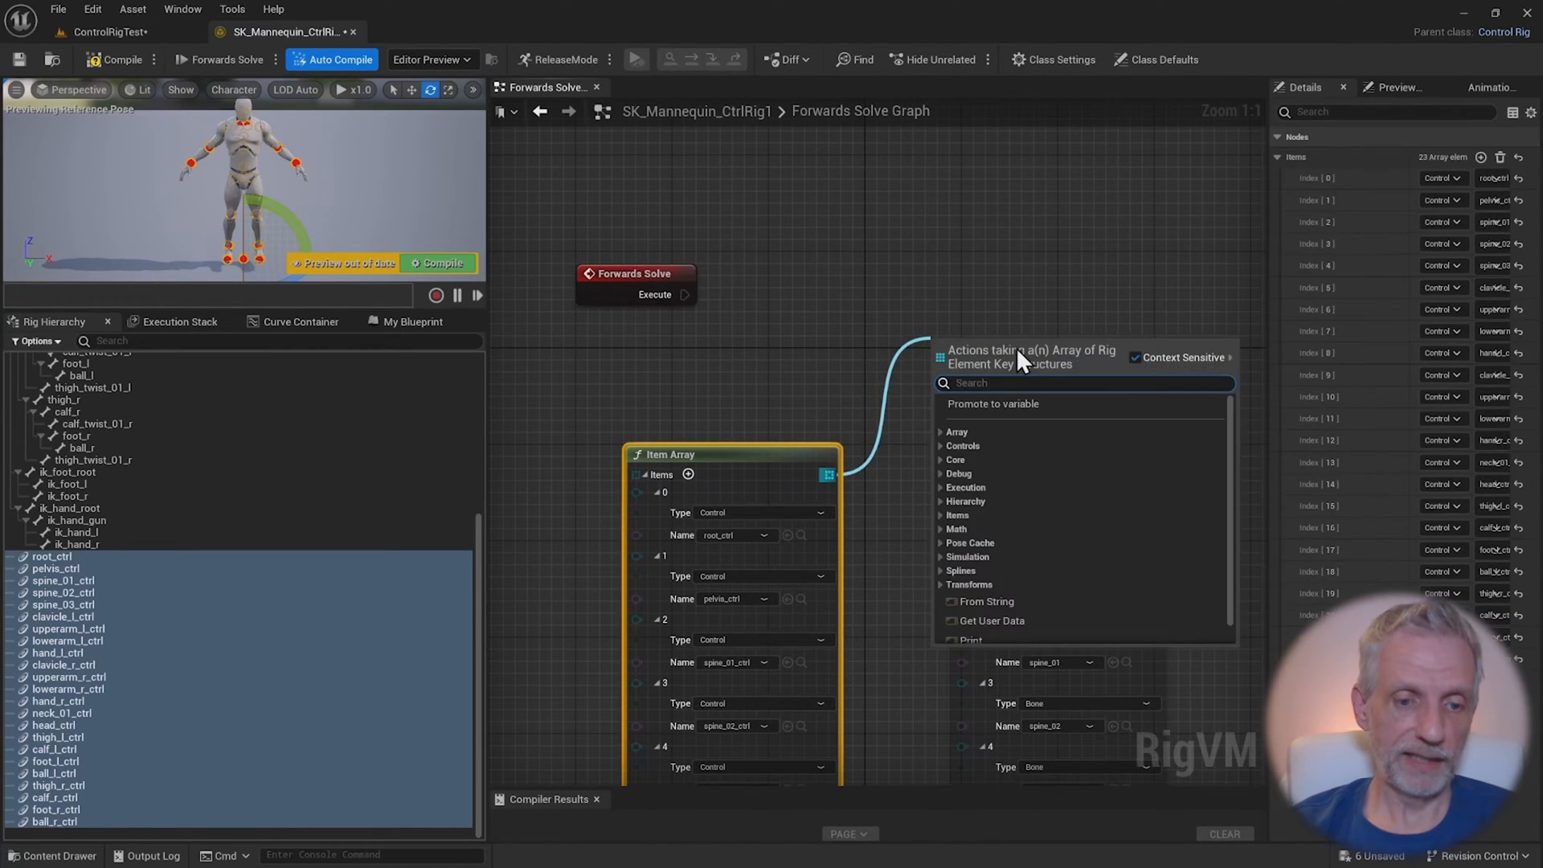
# Add a For Each node over the control array and wire Forwards Solve Execute into it
pyautogui.write('for each')
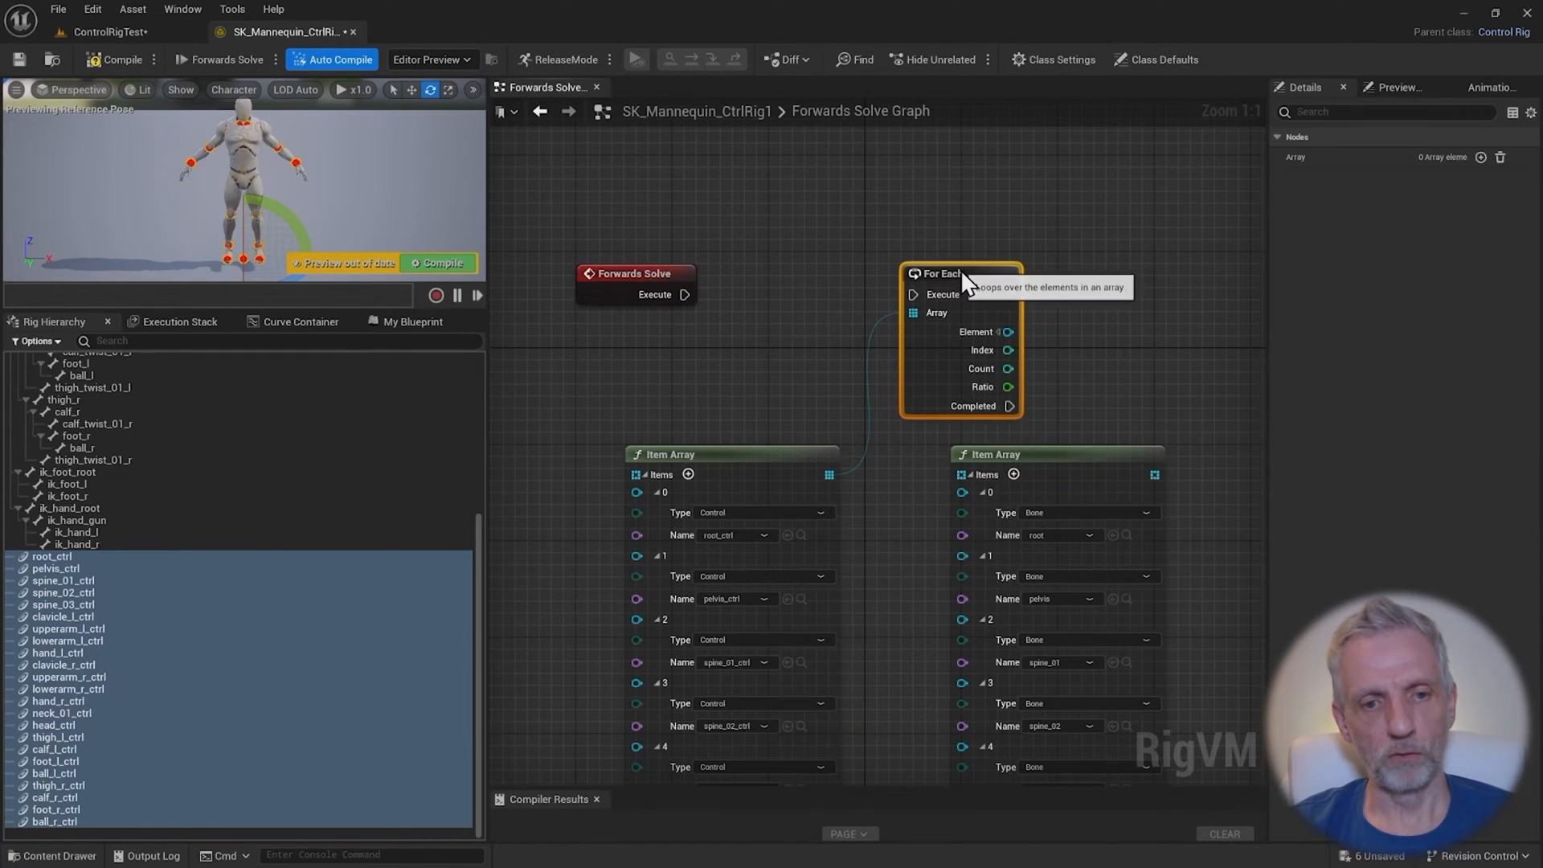
pyautogui.moveTo(857, 380)
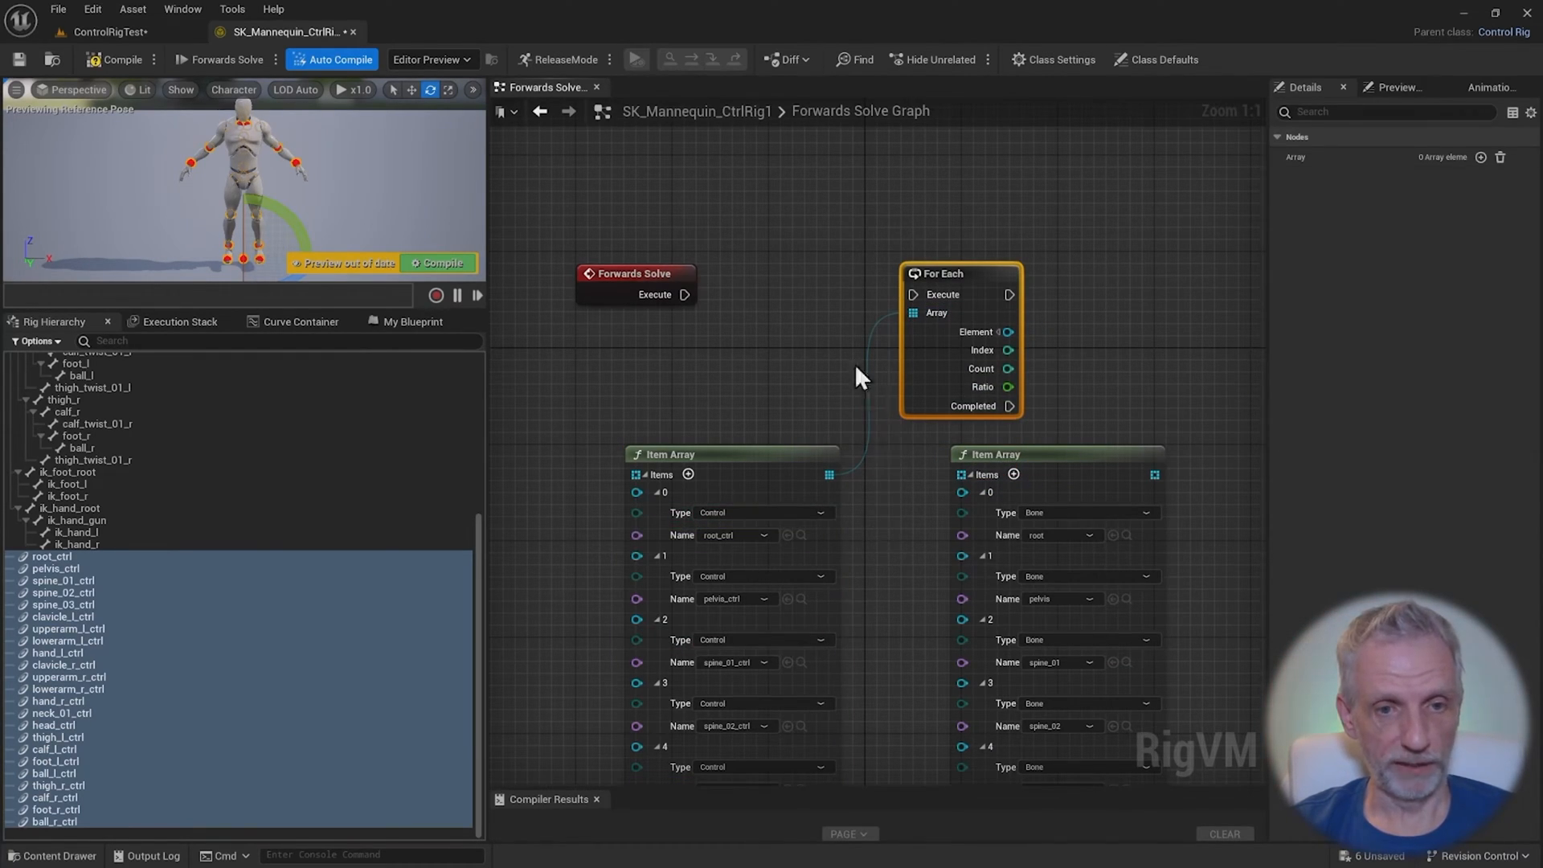
pyautogui.moveTo(686, 294); pyautogui.dragTo(910, 294)
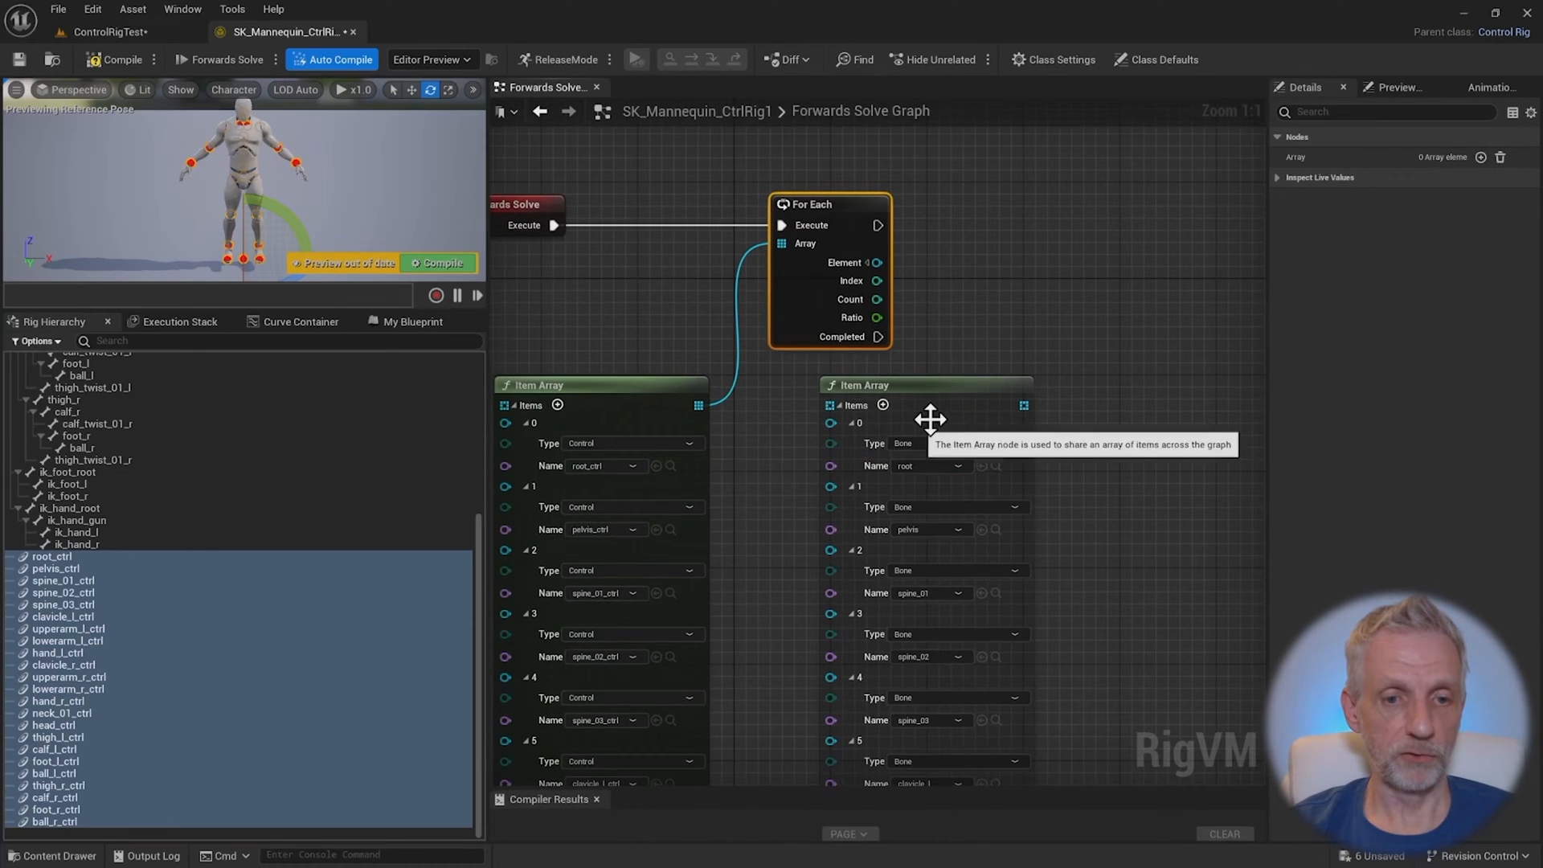
pyautogui.moveTo(1071, 421)
pyautogui.write('at')
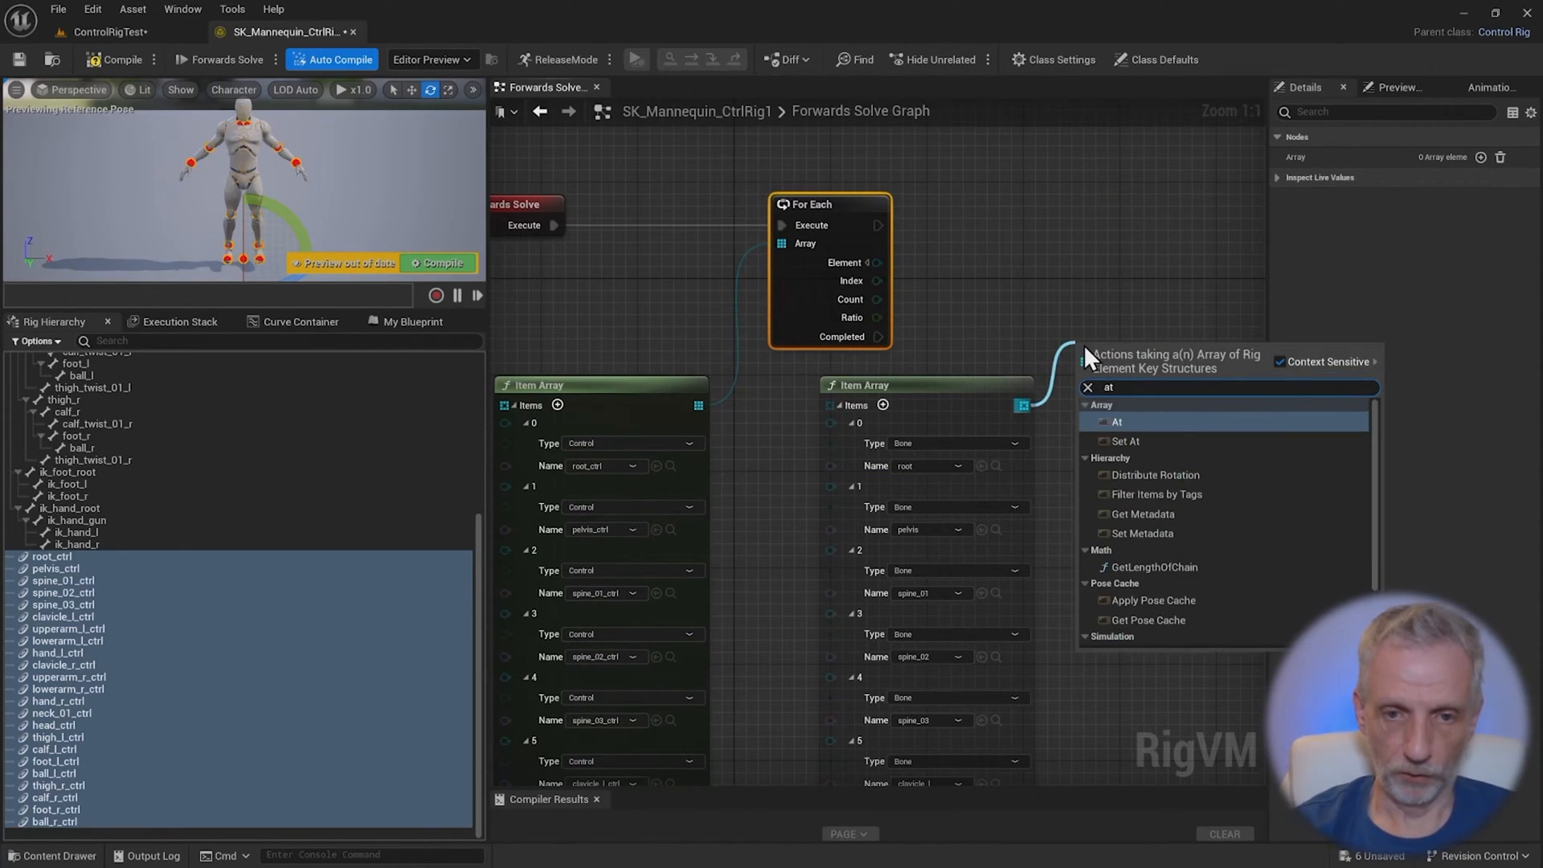
# Add an At node reading the bone array at the loop's current index
pyautogui.click(1117, 423)
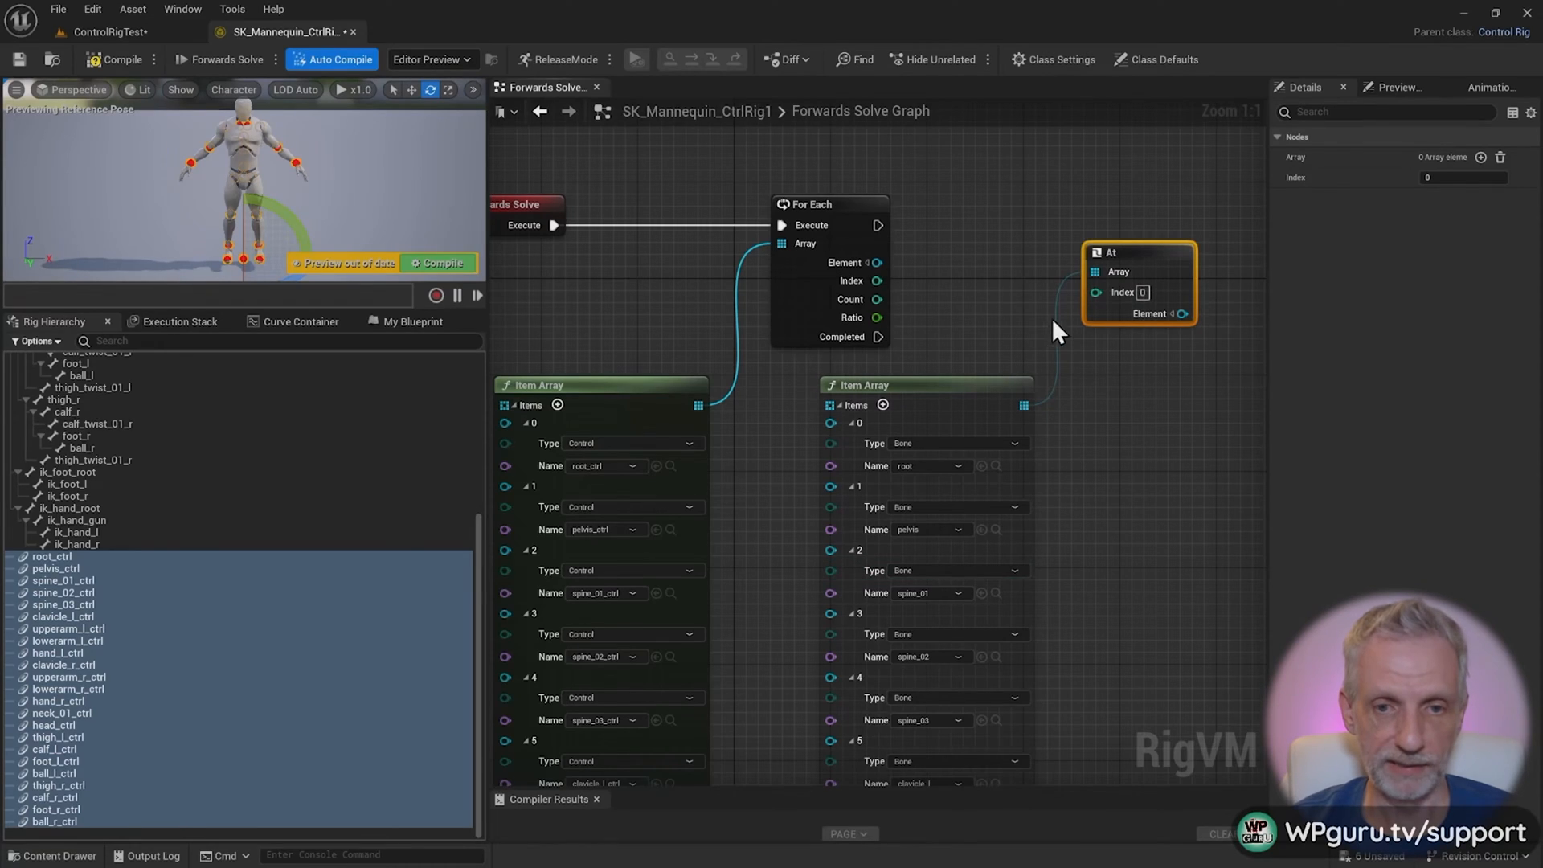
pyautogui.moveTo(615, 406)
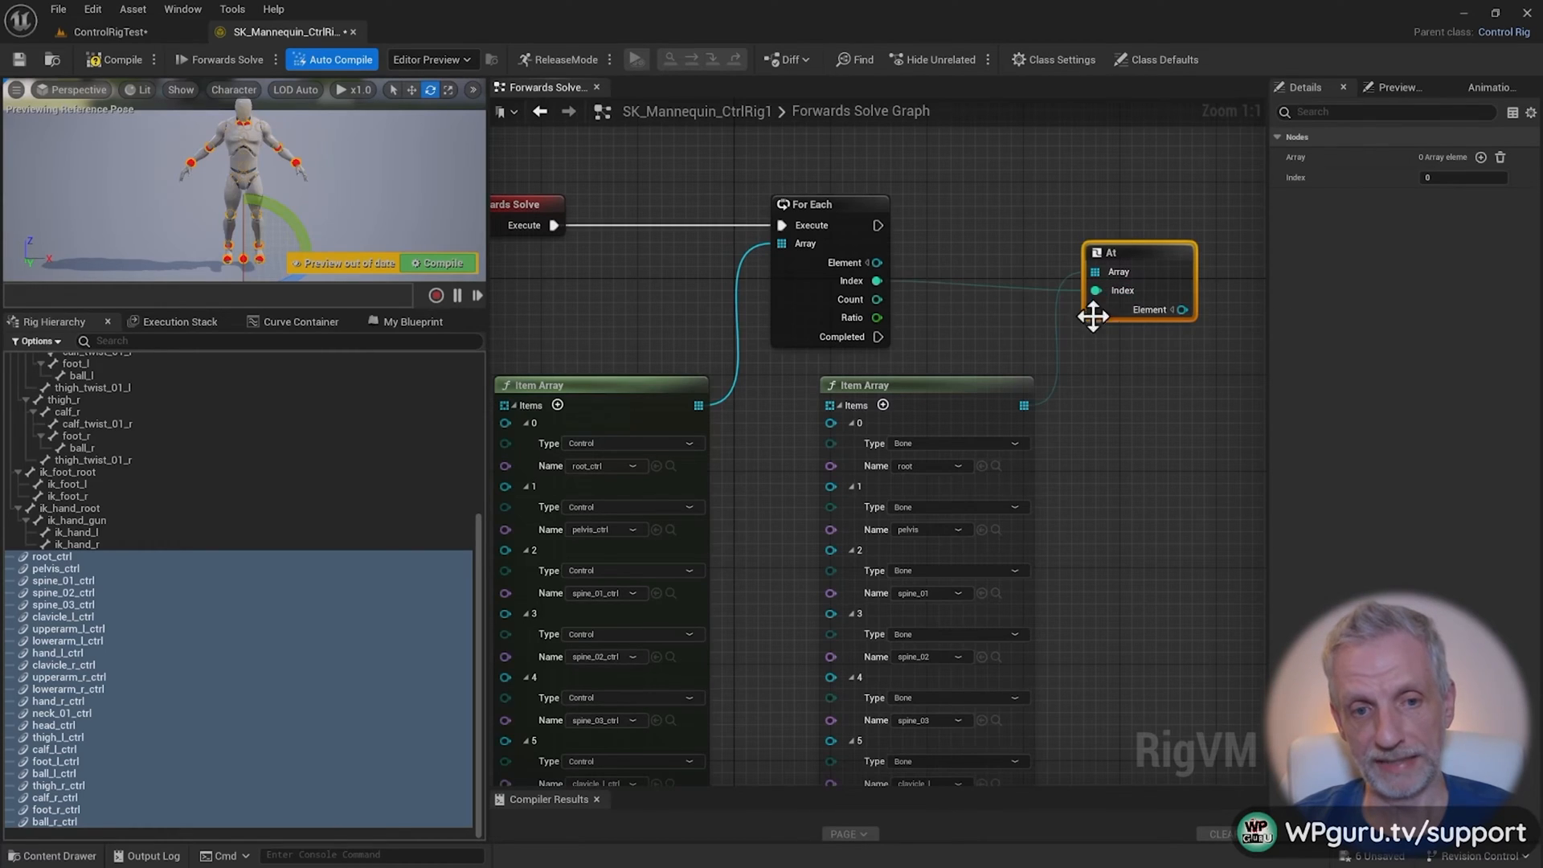
pyautogui.moveTo(743, 453)
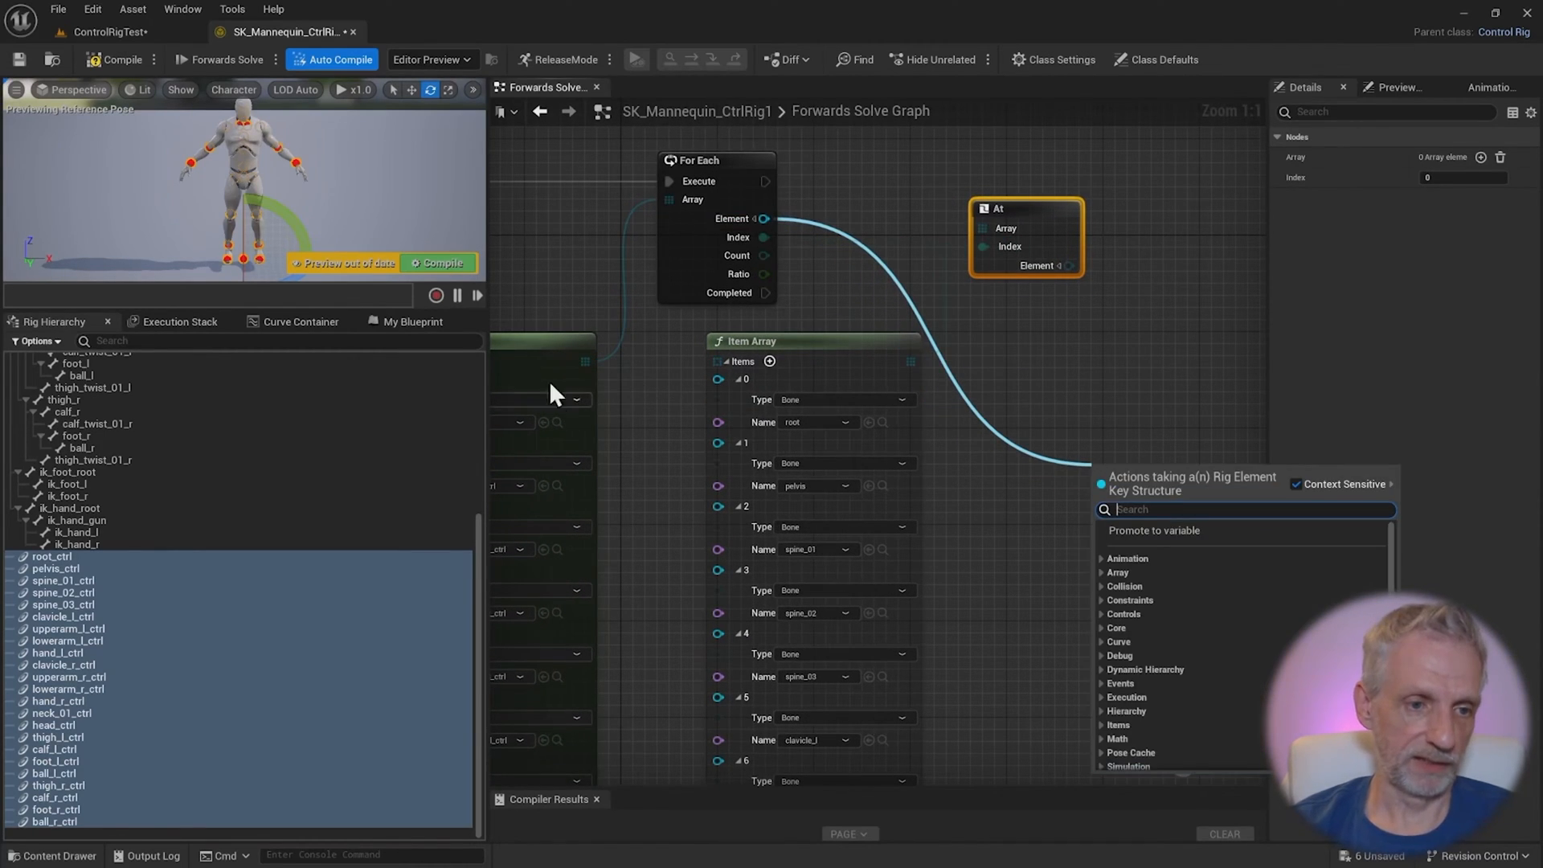
pyautogui.moveTo(1016, 444)
pyautogui.write('set trans')
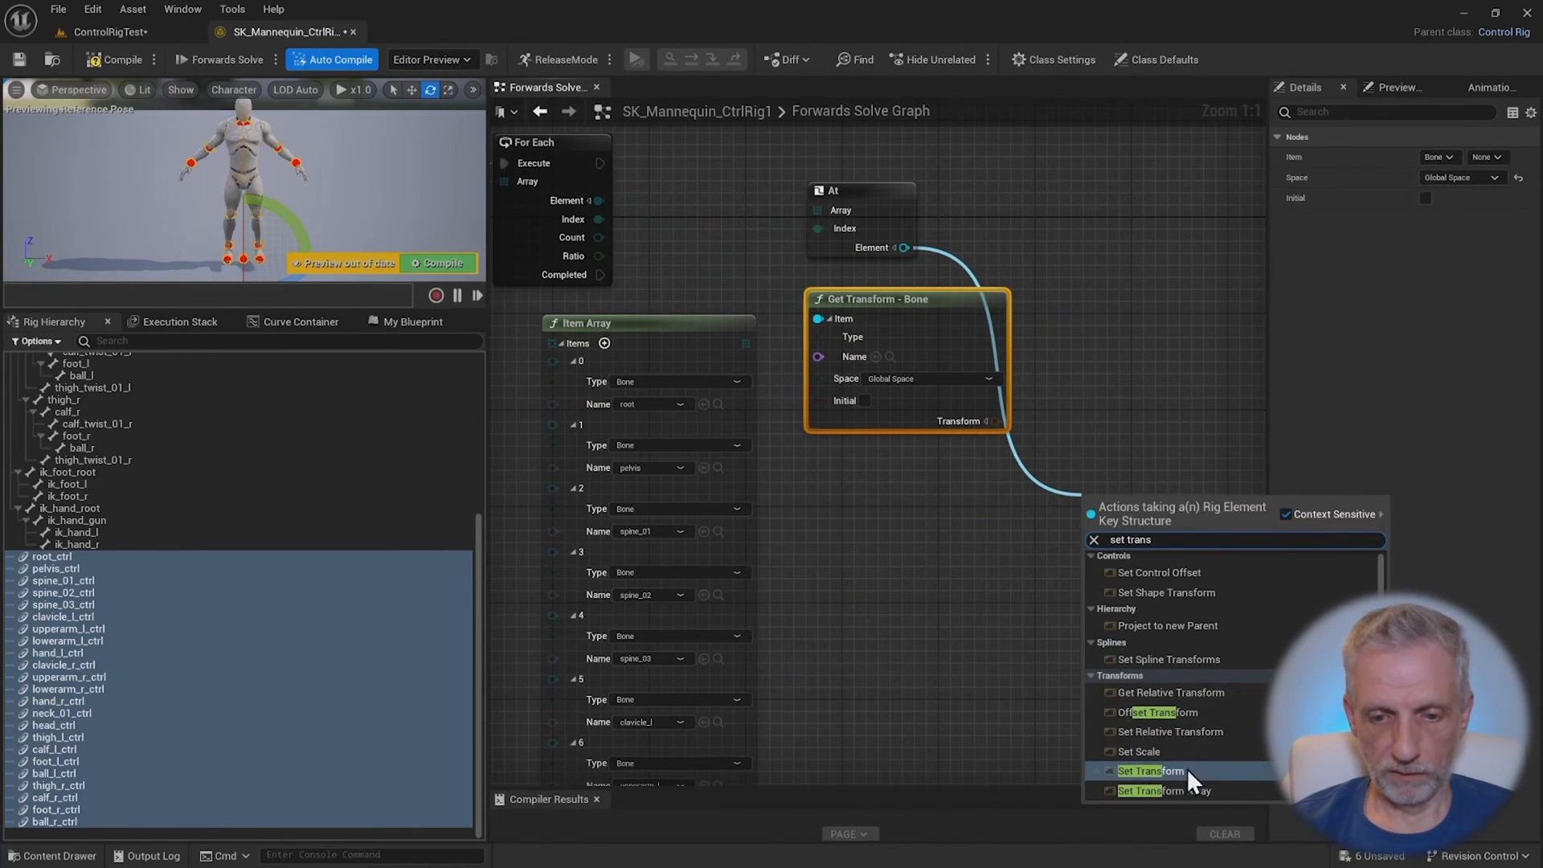
# Feed the fetched bone's global transform into a new Set Transform node
pyautogui.click(1149, 772)
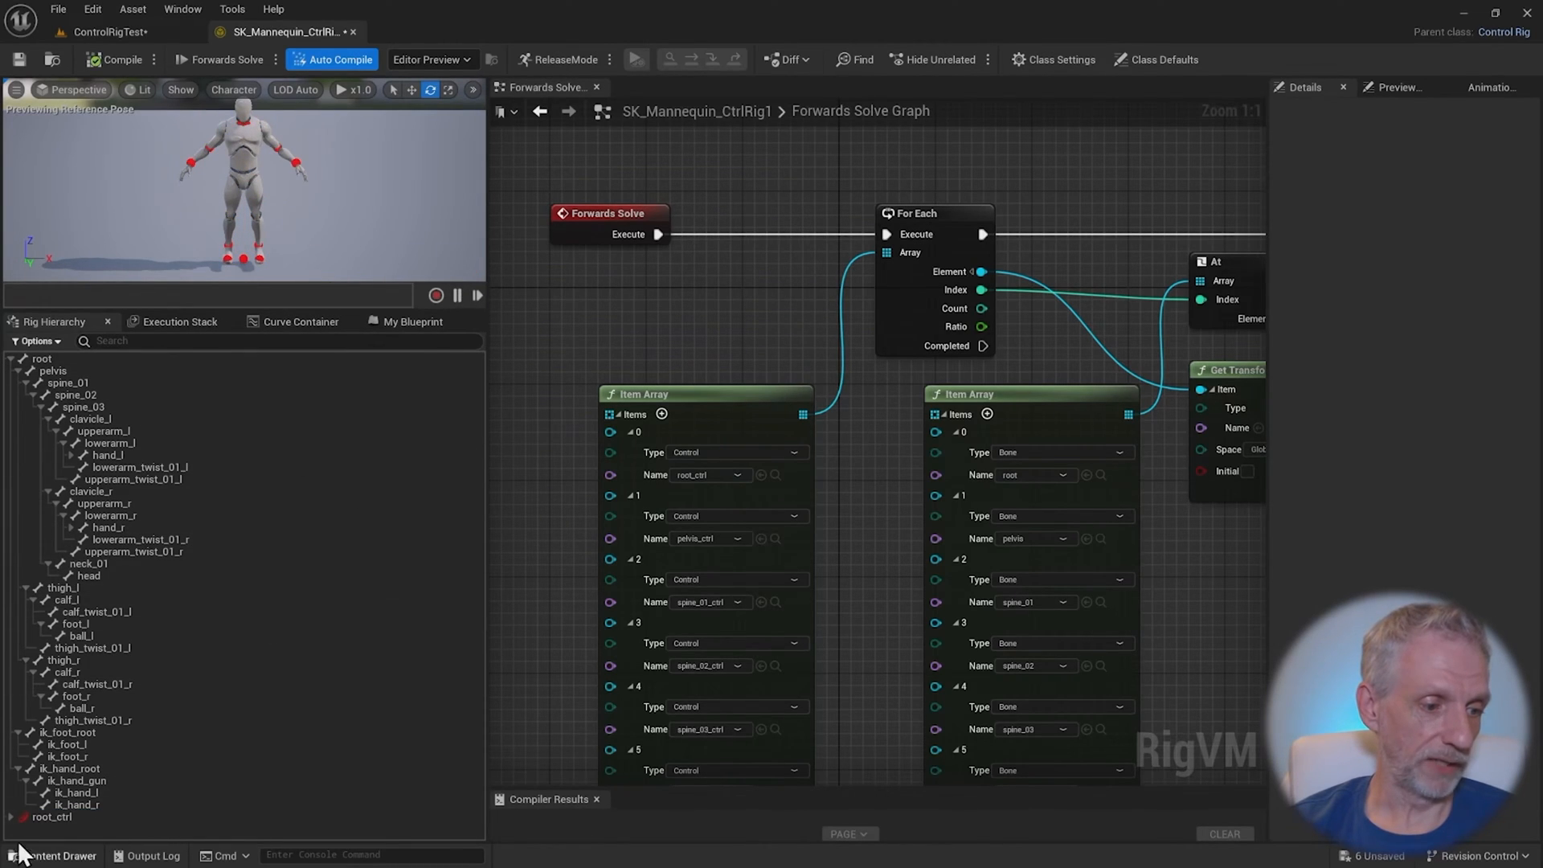
# Expand root_ctrl in the Rig Hierarchy and select the pelvis and spine_01 controls
pyautogui.click(57, 811)
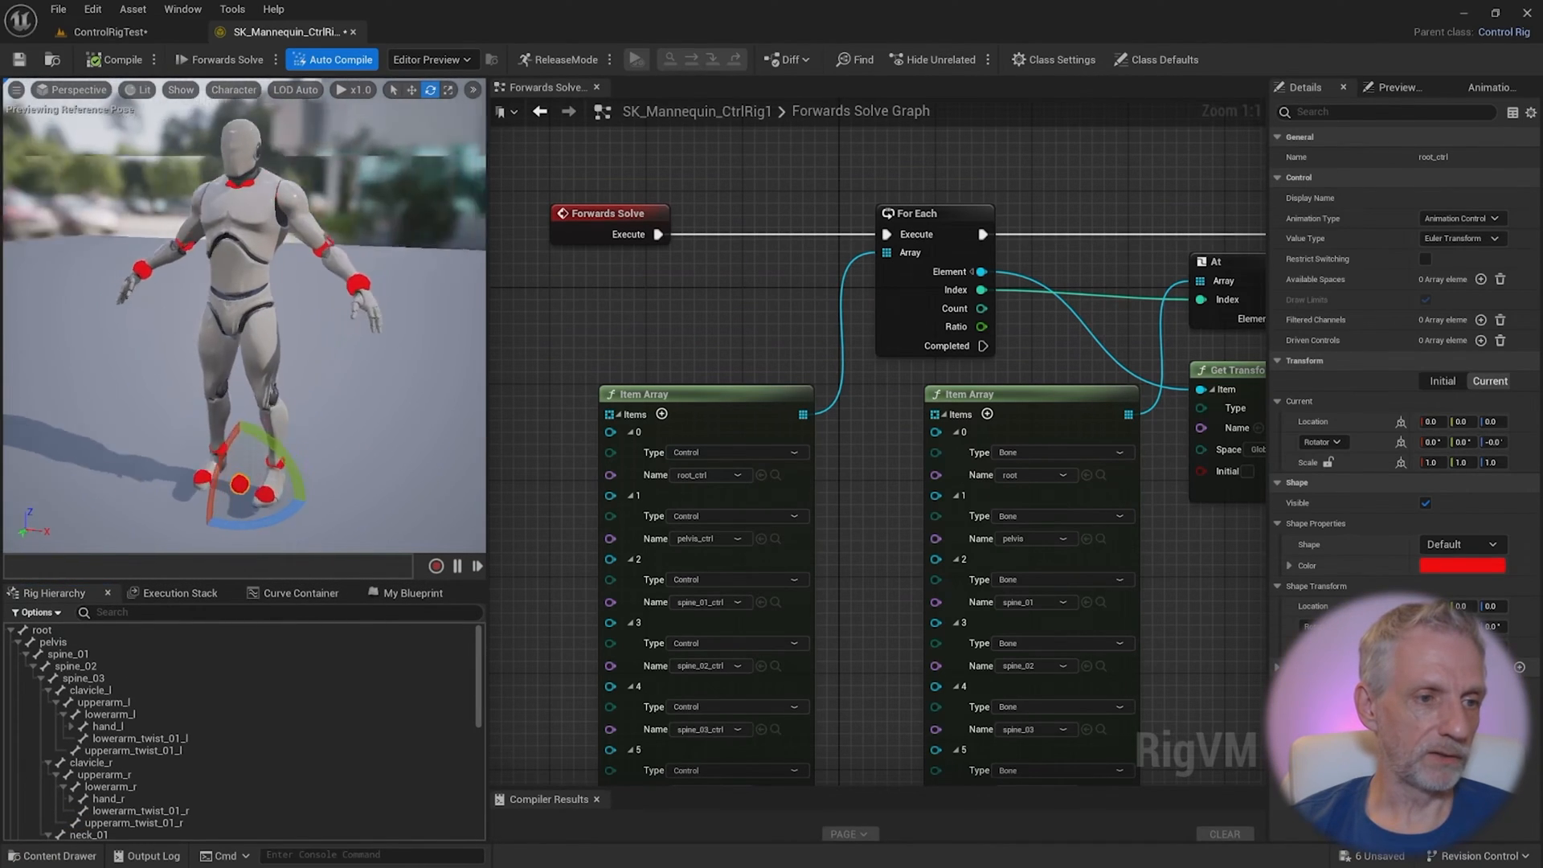
pyautogui.click(61, 786)
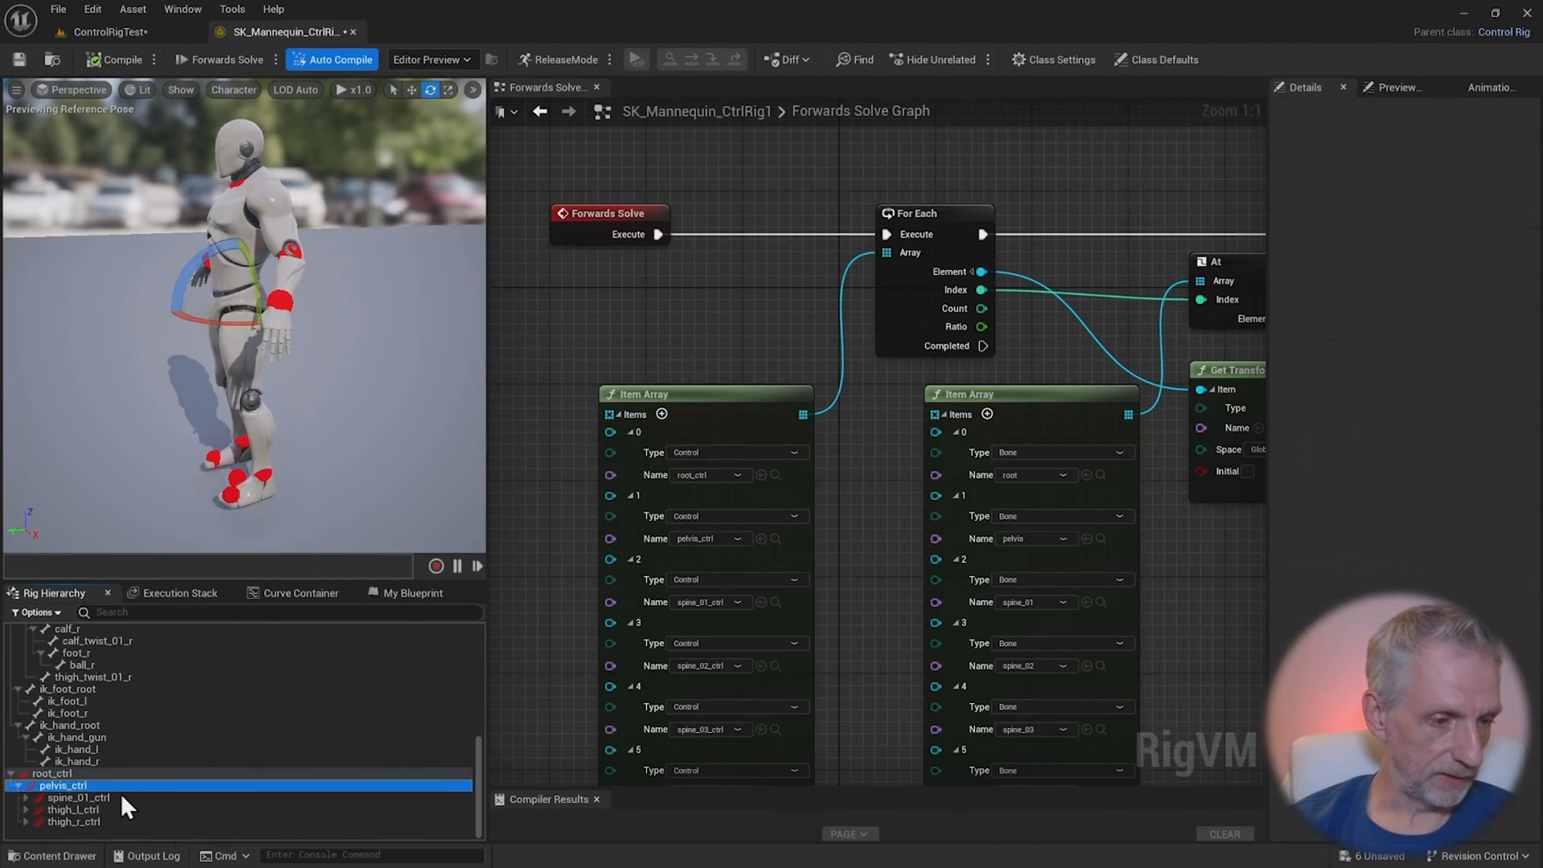
pyautogui.click(80, 798)
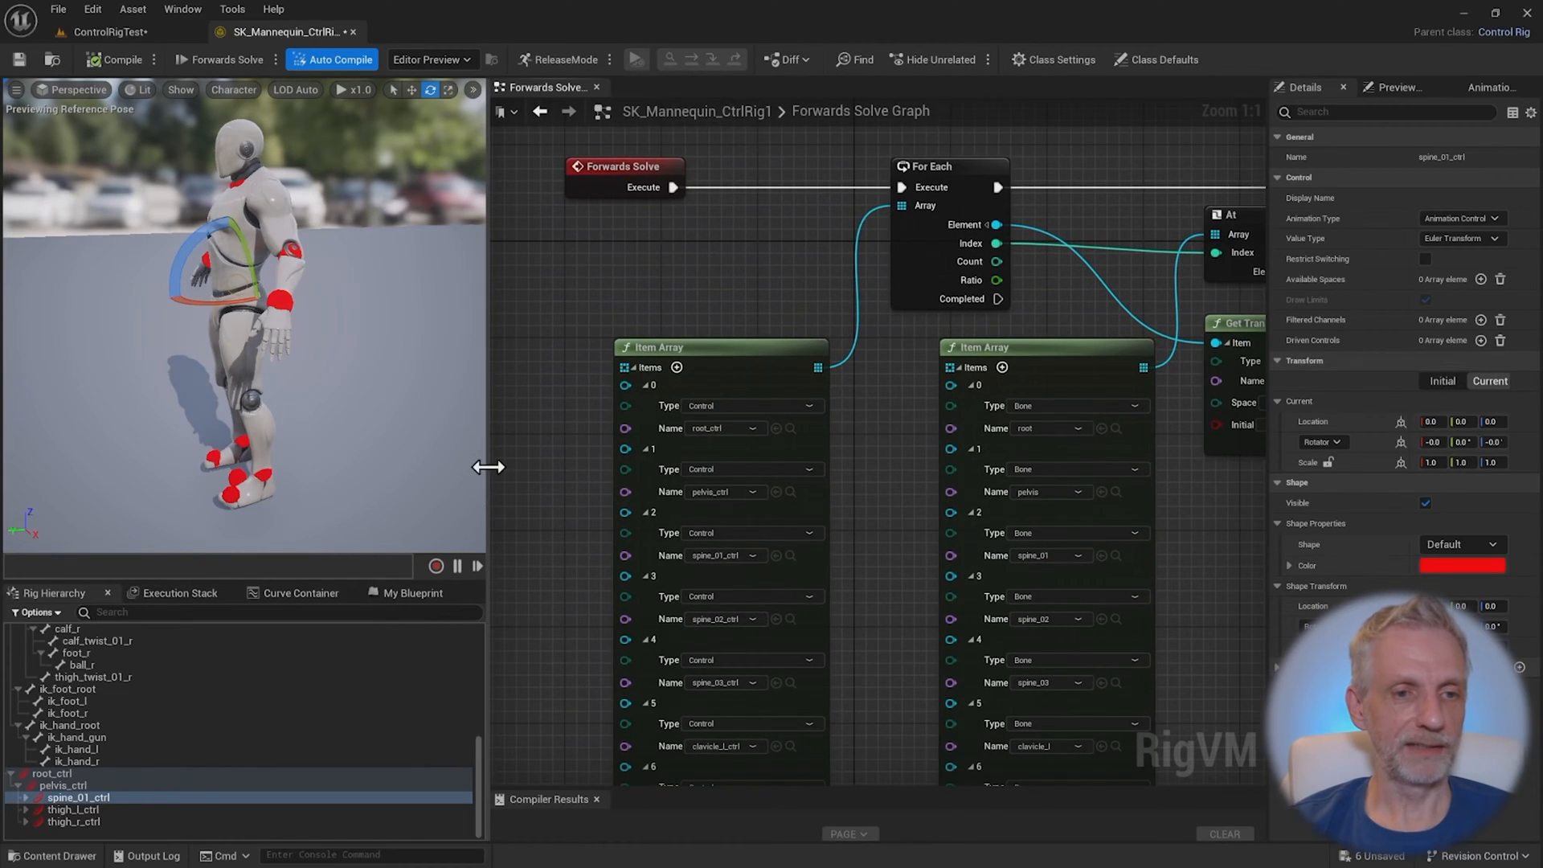
# Arrange the forward-solve nodes in the Rig graph and recompile the rig
pyautogui.scroll(-3)
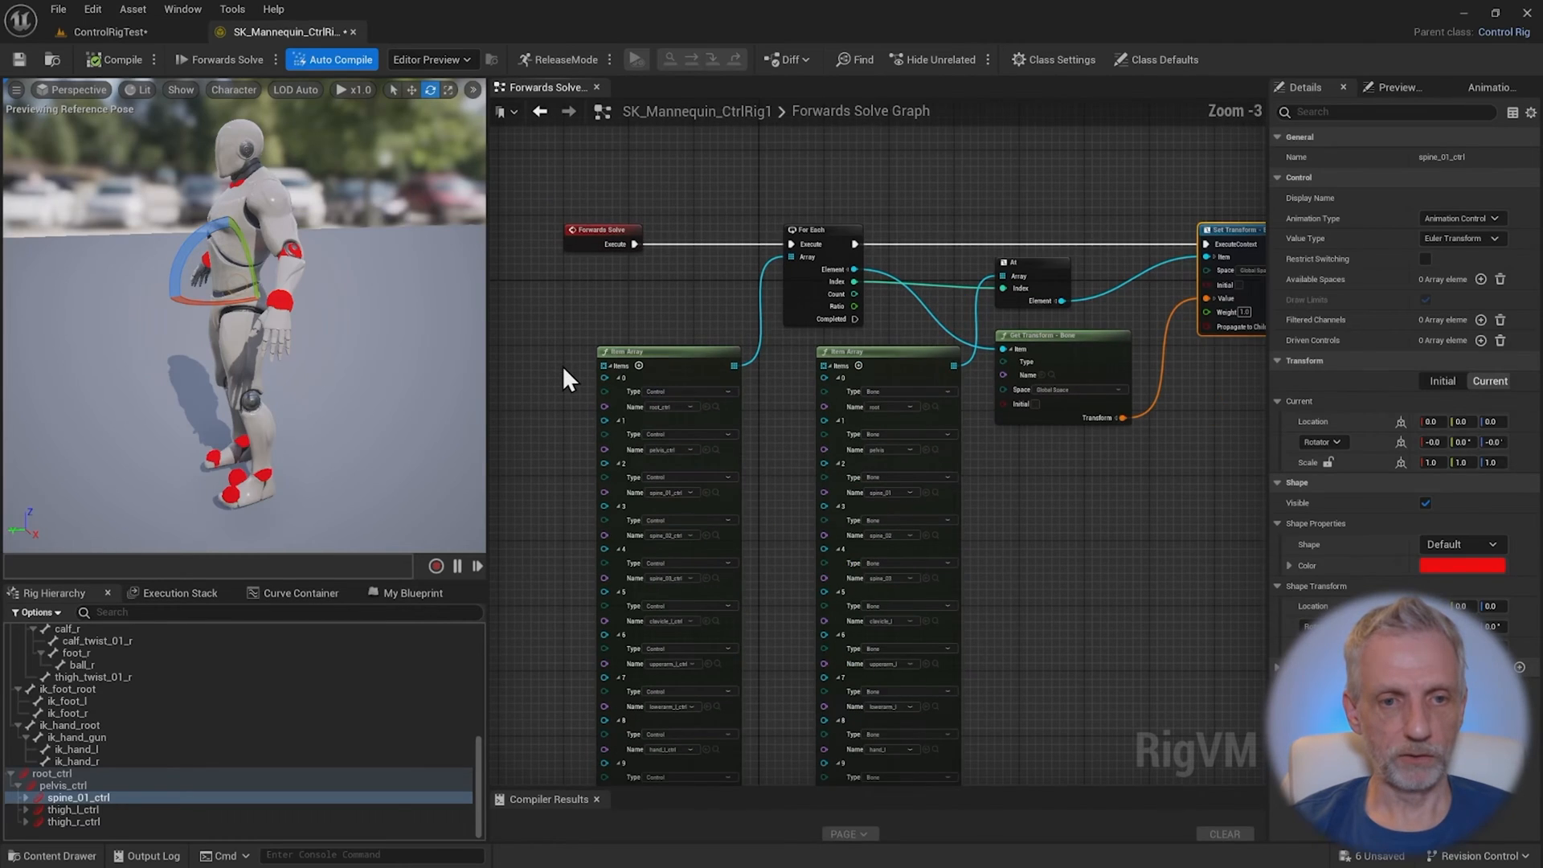
pyautogui.scroll(-3)
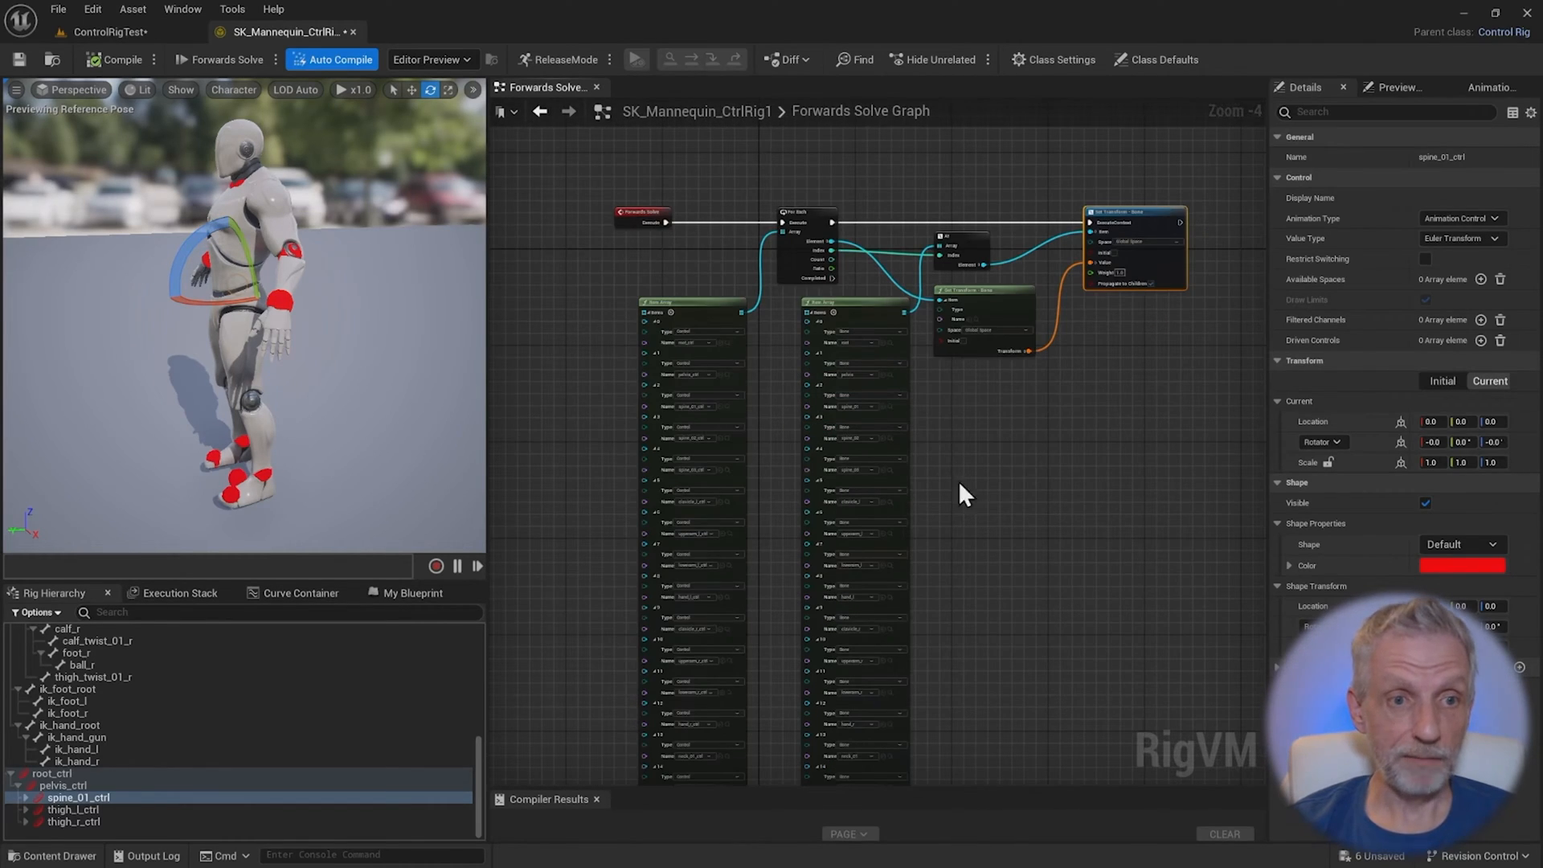
pyautogui.moveTo(963, 493); pyautogui.dragTo(1215, 505)
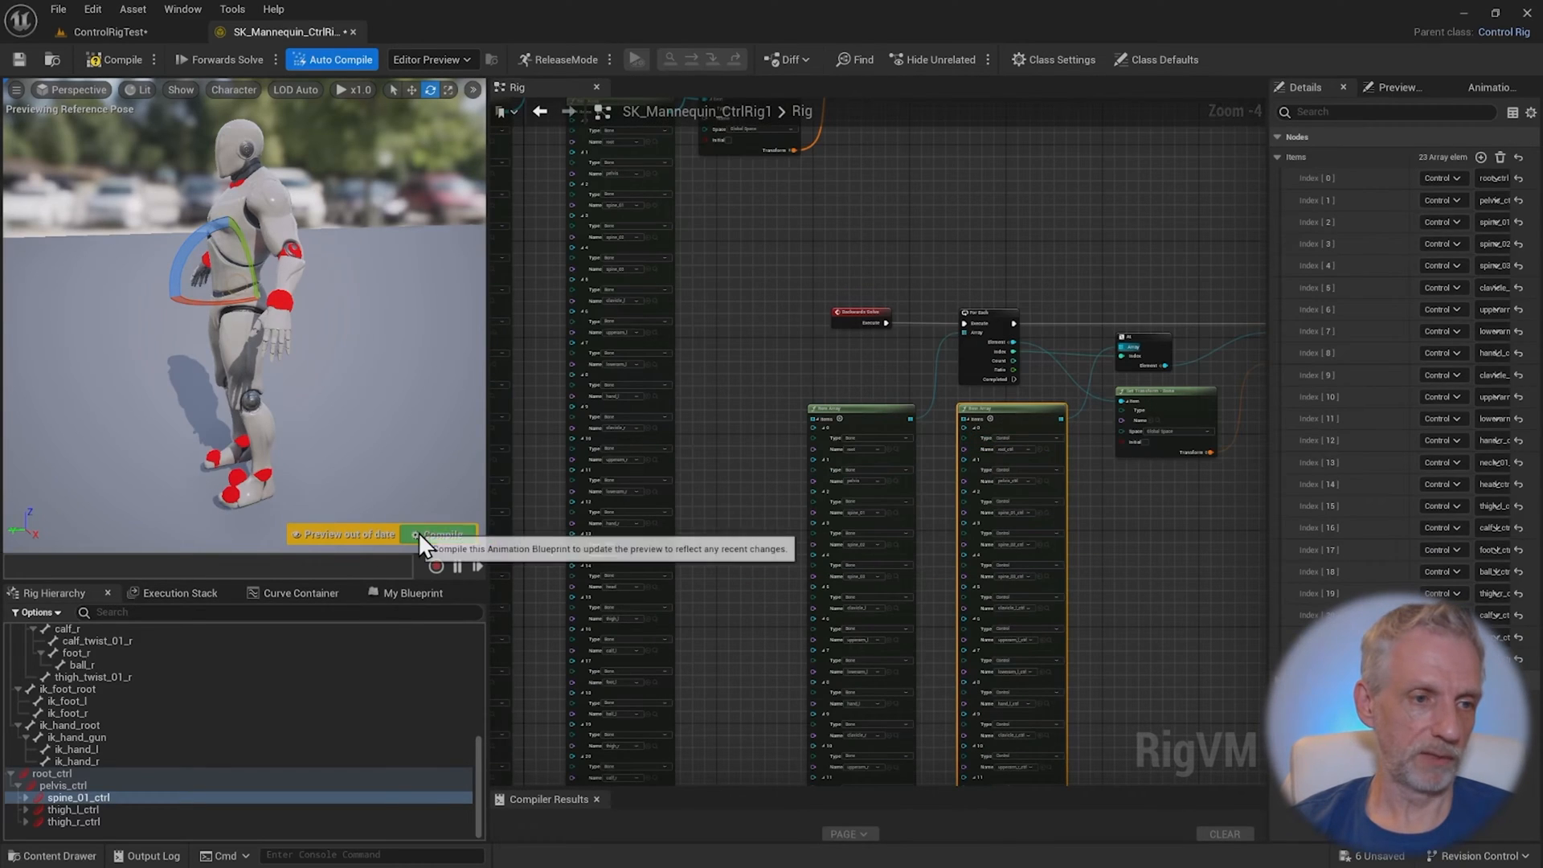
pyautogui.click(437, 534)
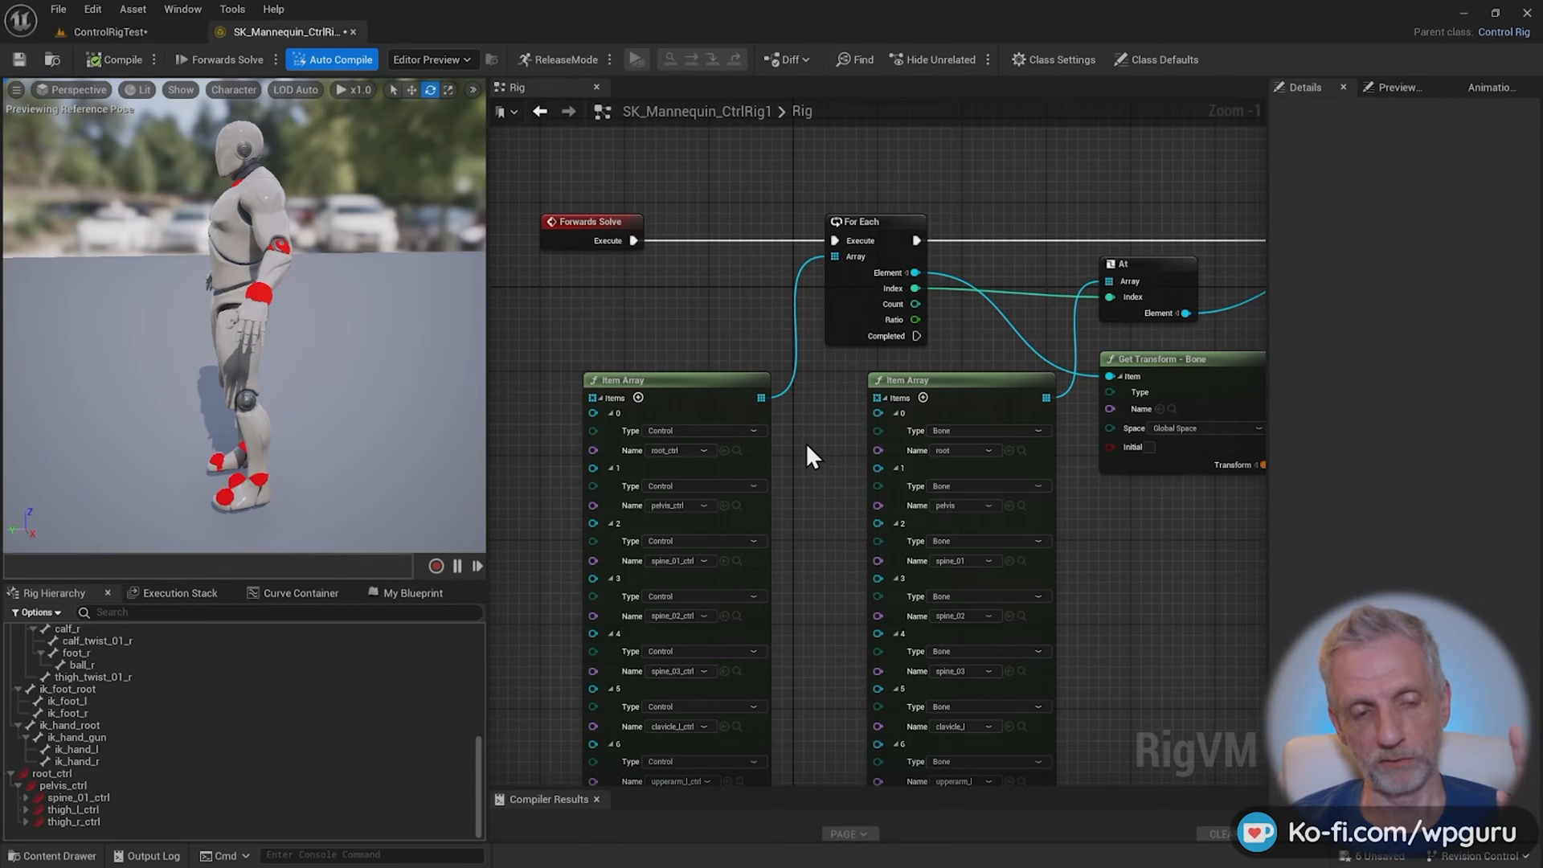
pyautogui.moveTo(254, 394)
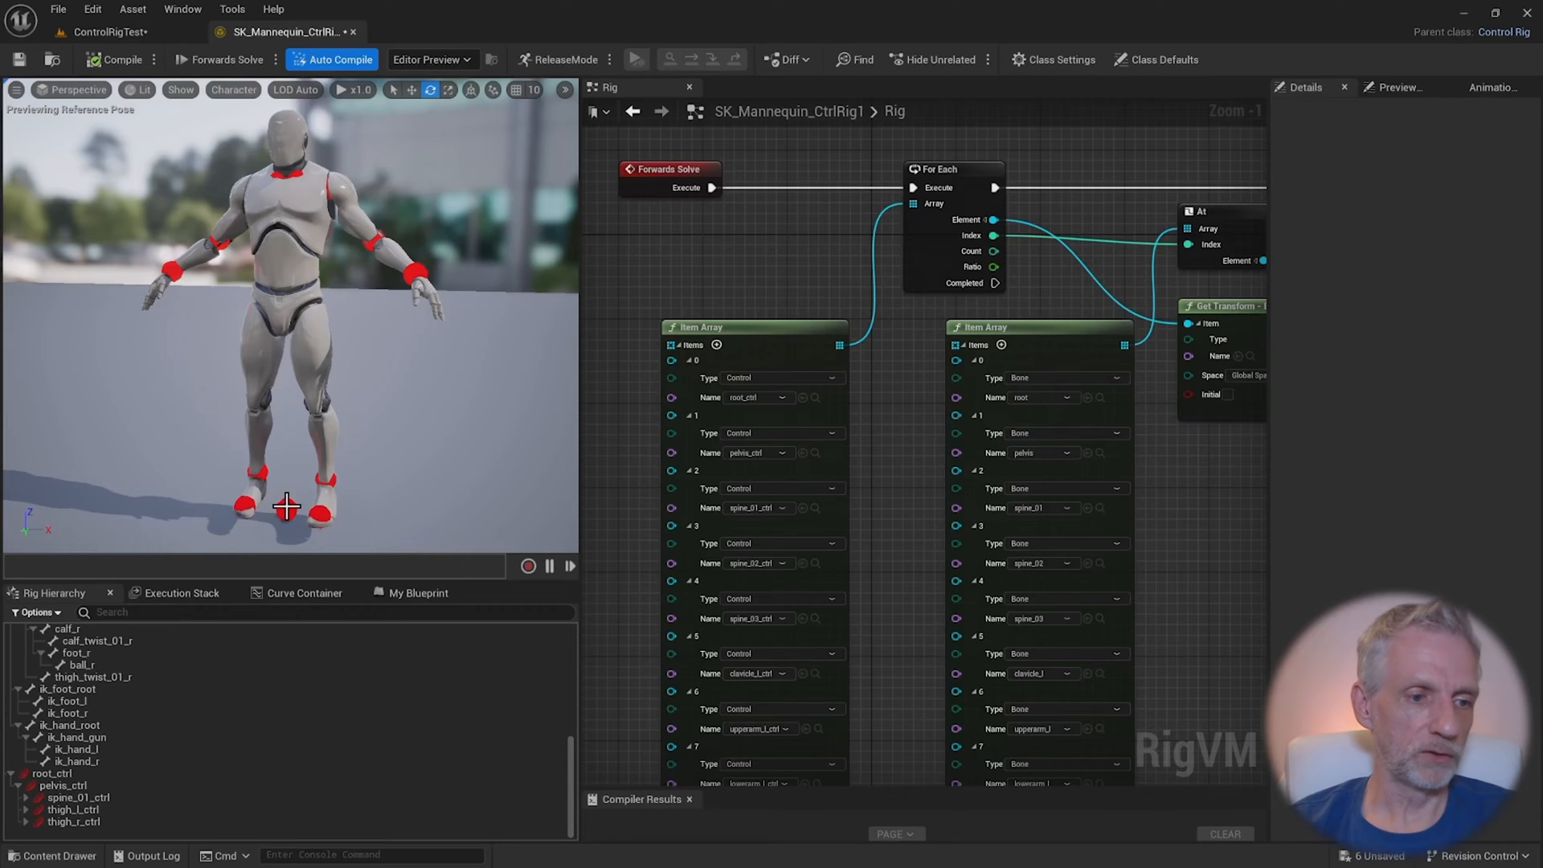
pyautogui.moveTo(323, 394)
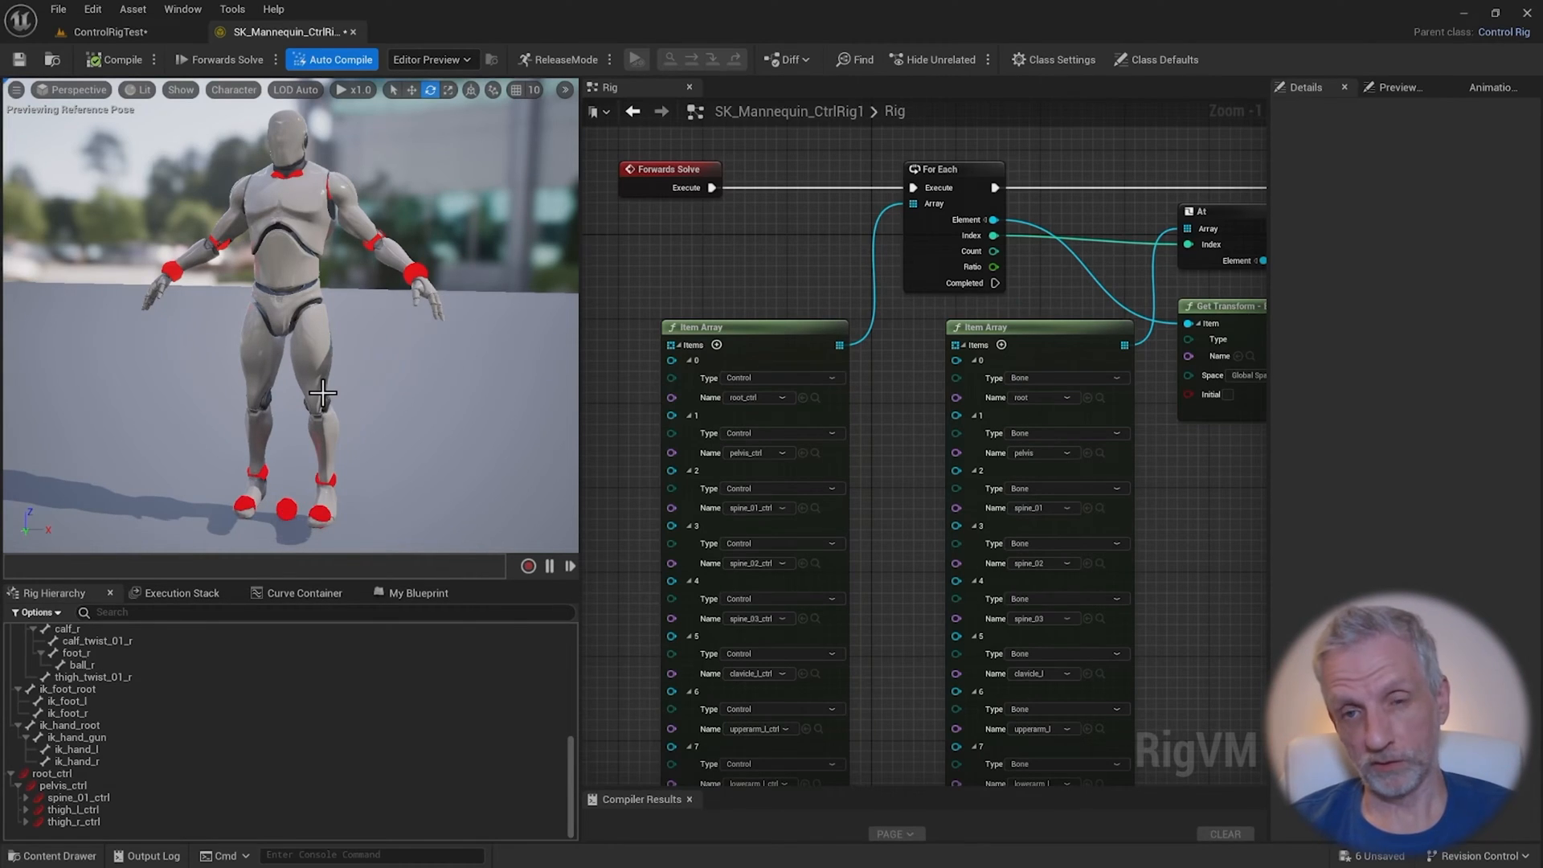
# Select pelvis_ctrl under root_ctrl so its details show the default shape
pyautogui.click(51, 774)
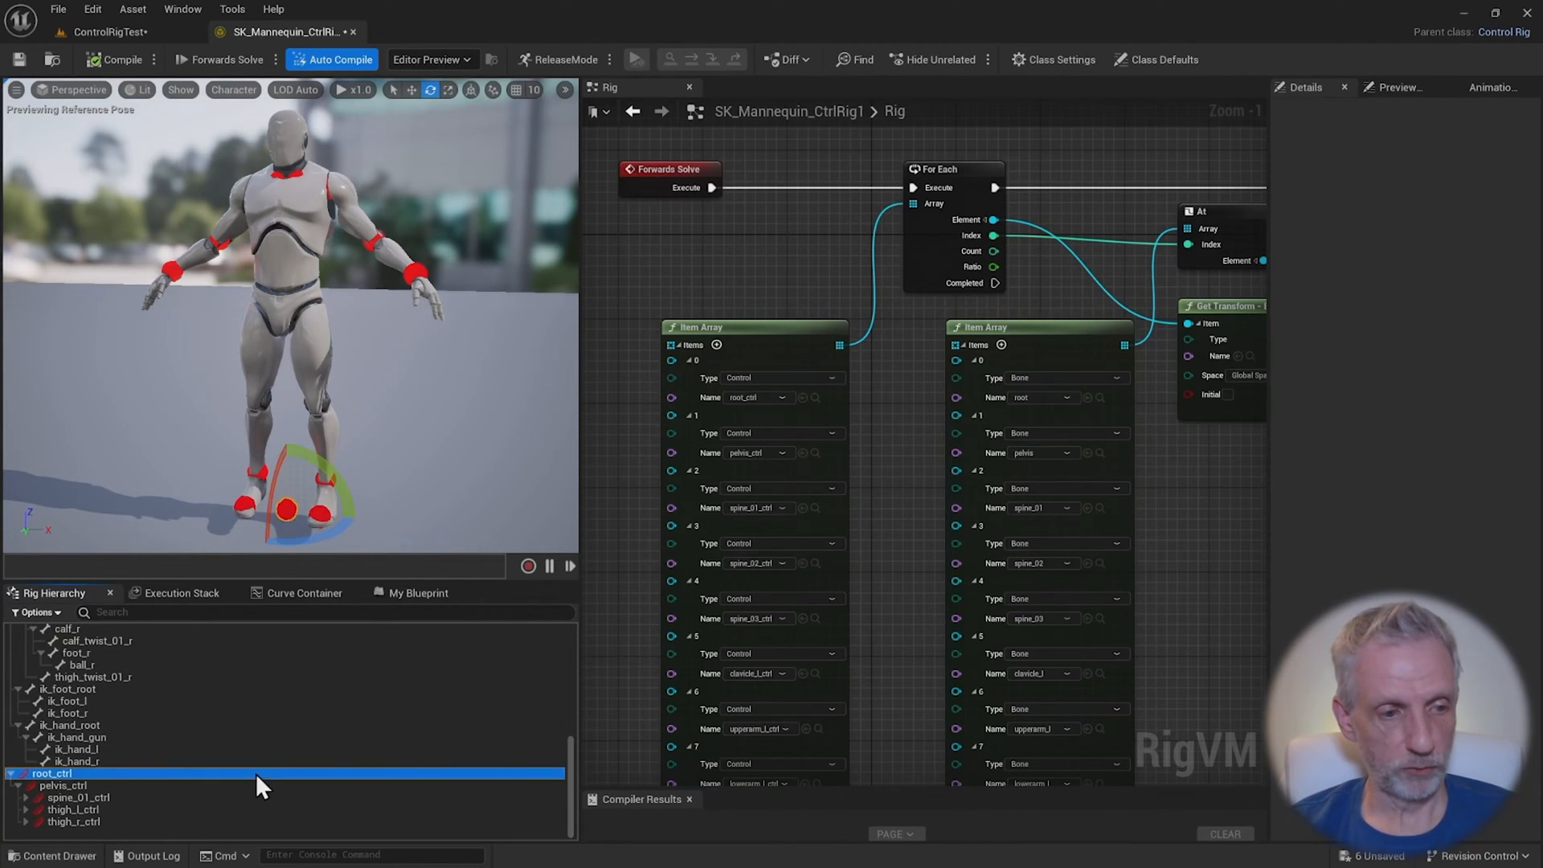
pyautogui.click(64, 786)
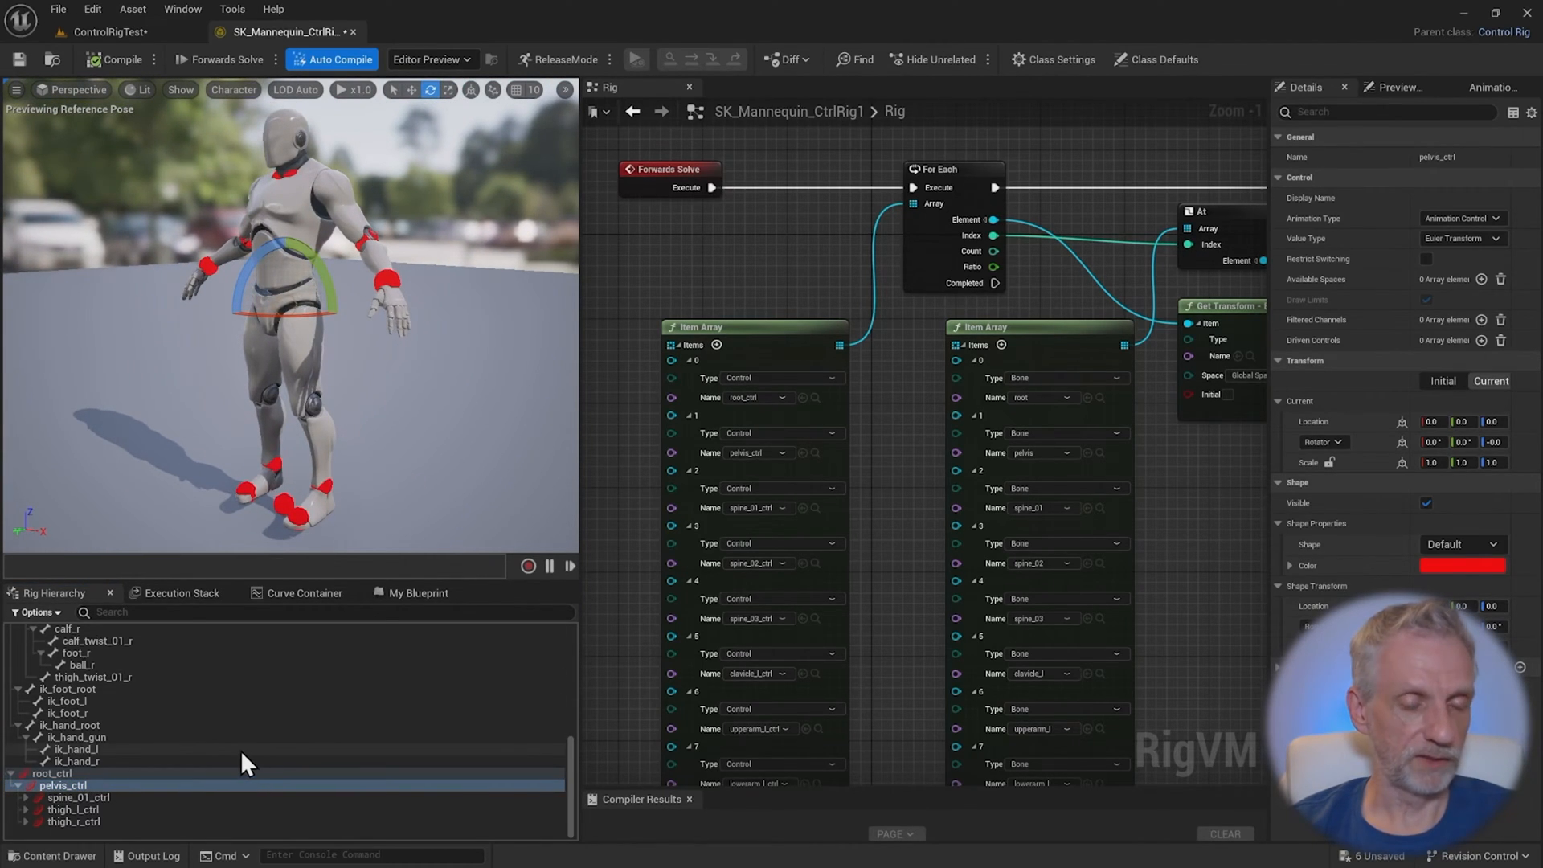
pyautogui.click(77, 798)
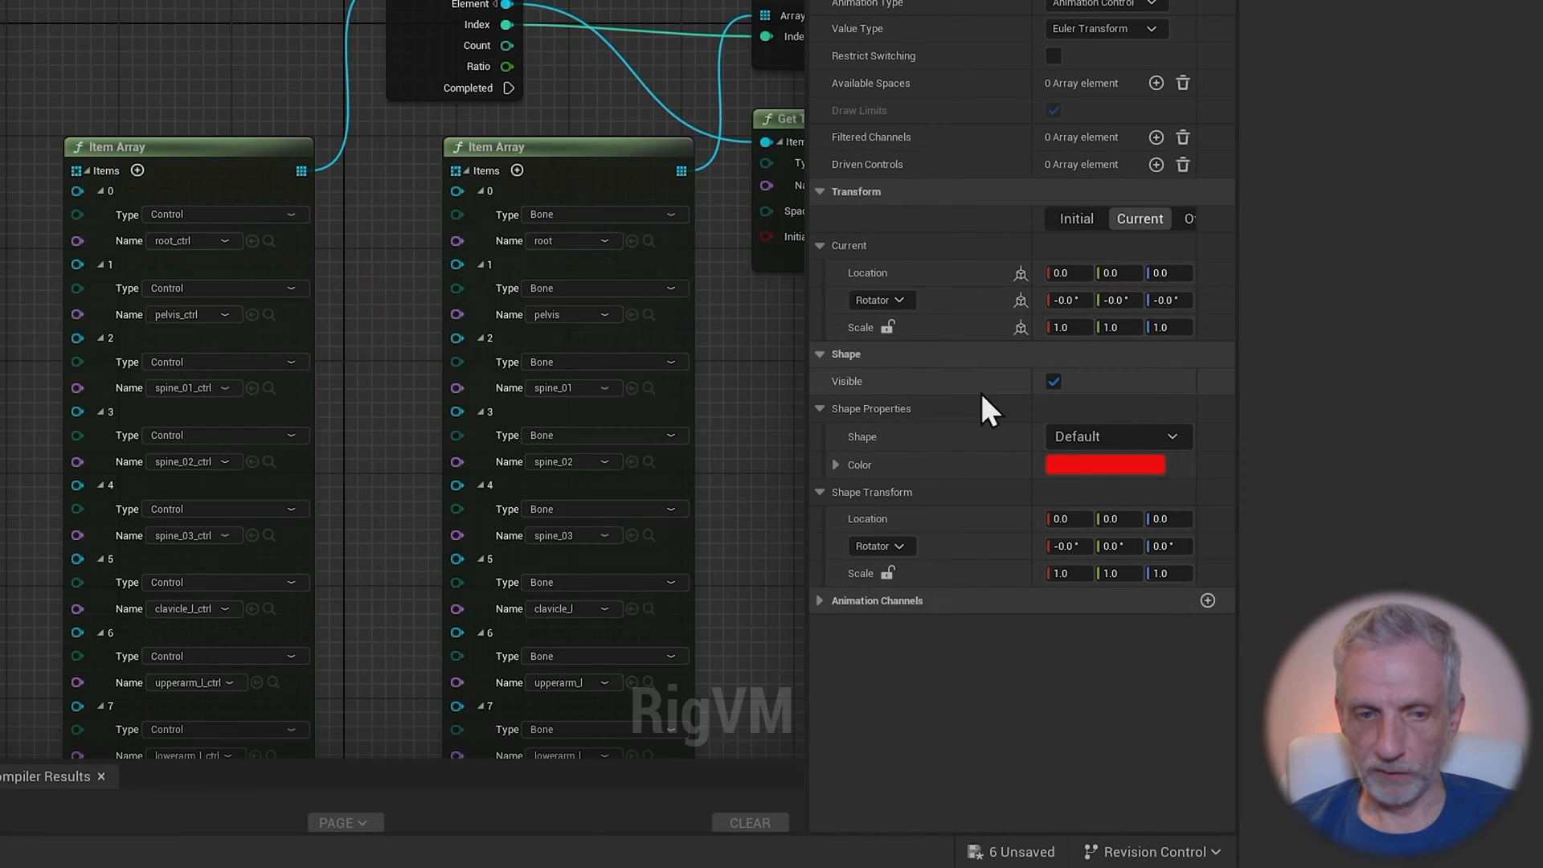
# Set the pelvis control's shape to Octagon_Thick with a locked scale of 5
pyautogui.click(1053, 383)
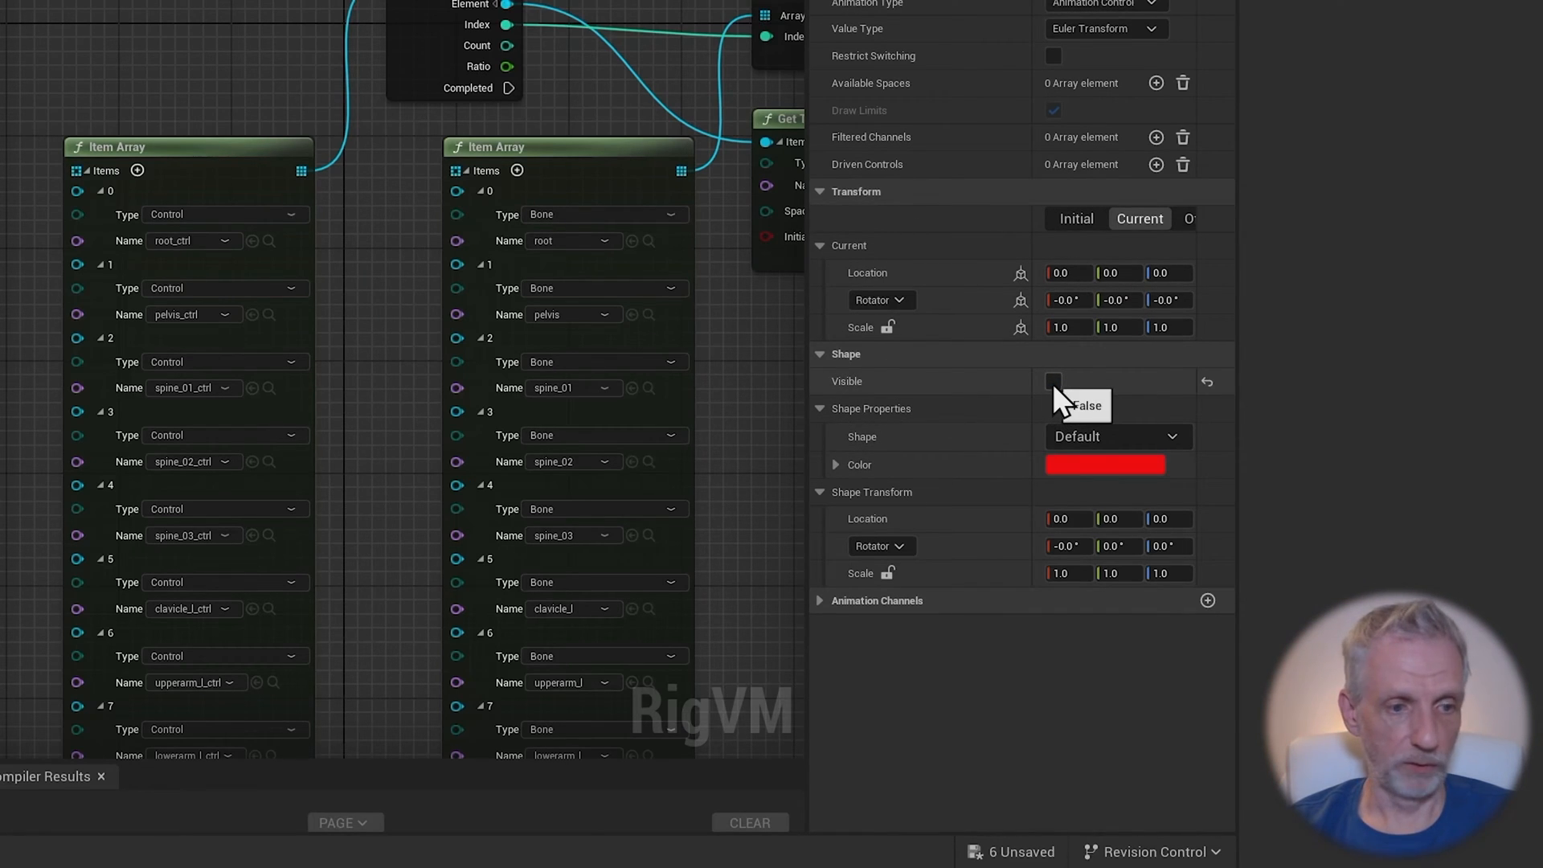
pyautogui.click(1054, 381)
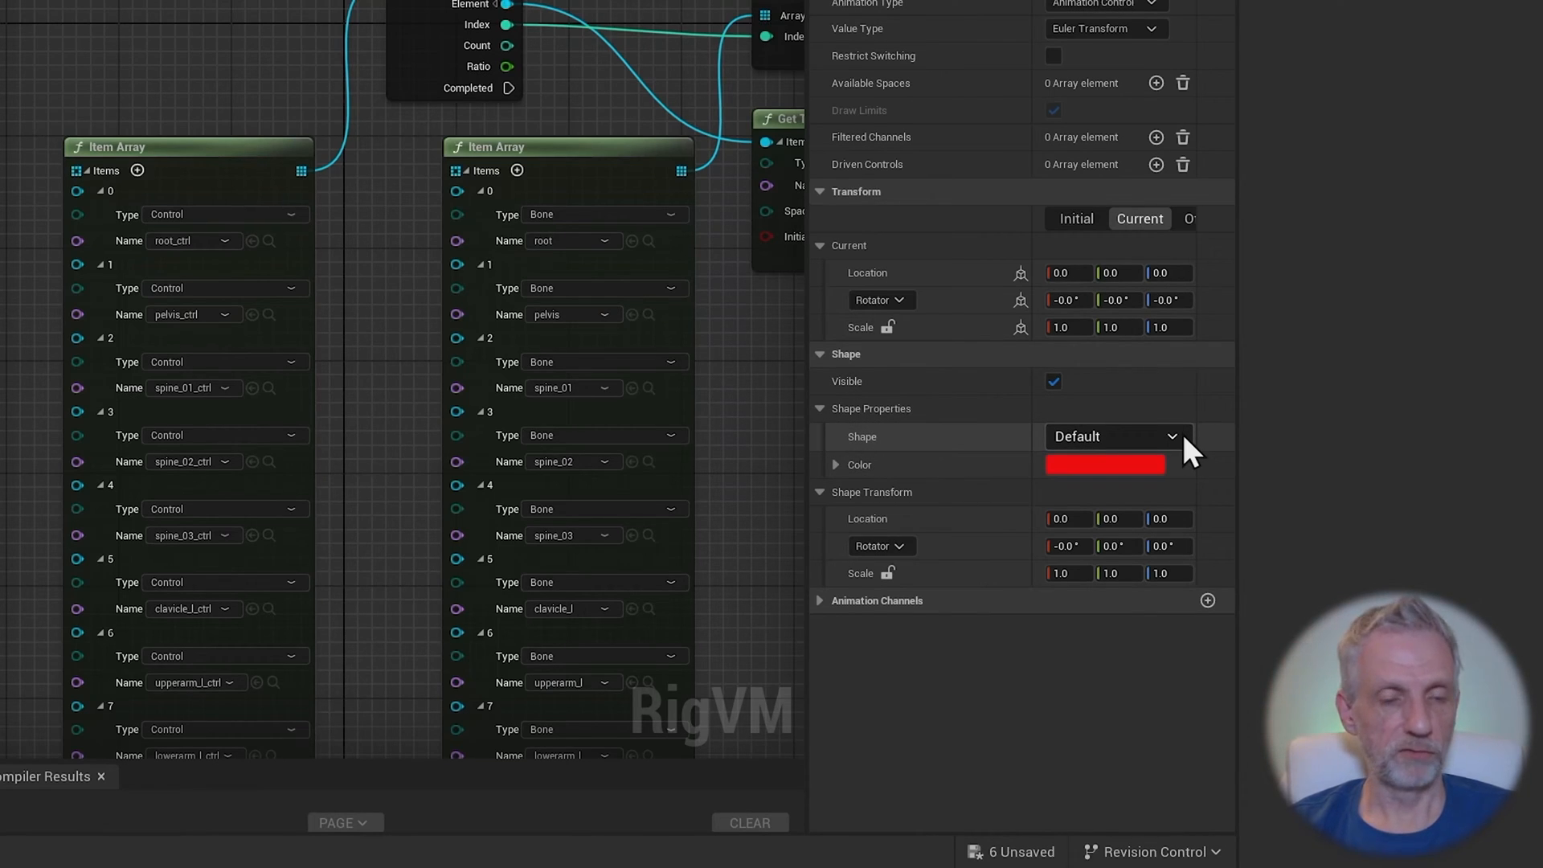
pyautogui.click(1112, 436)
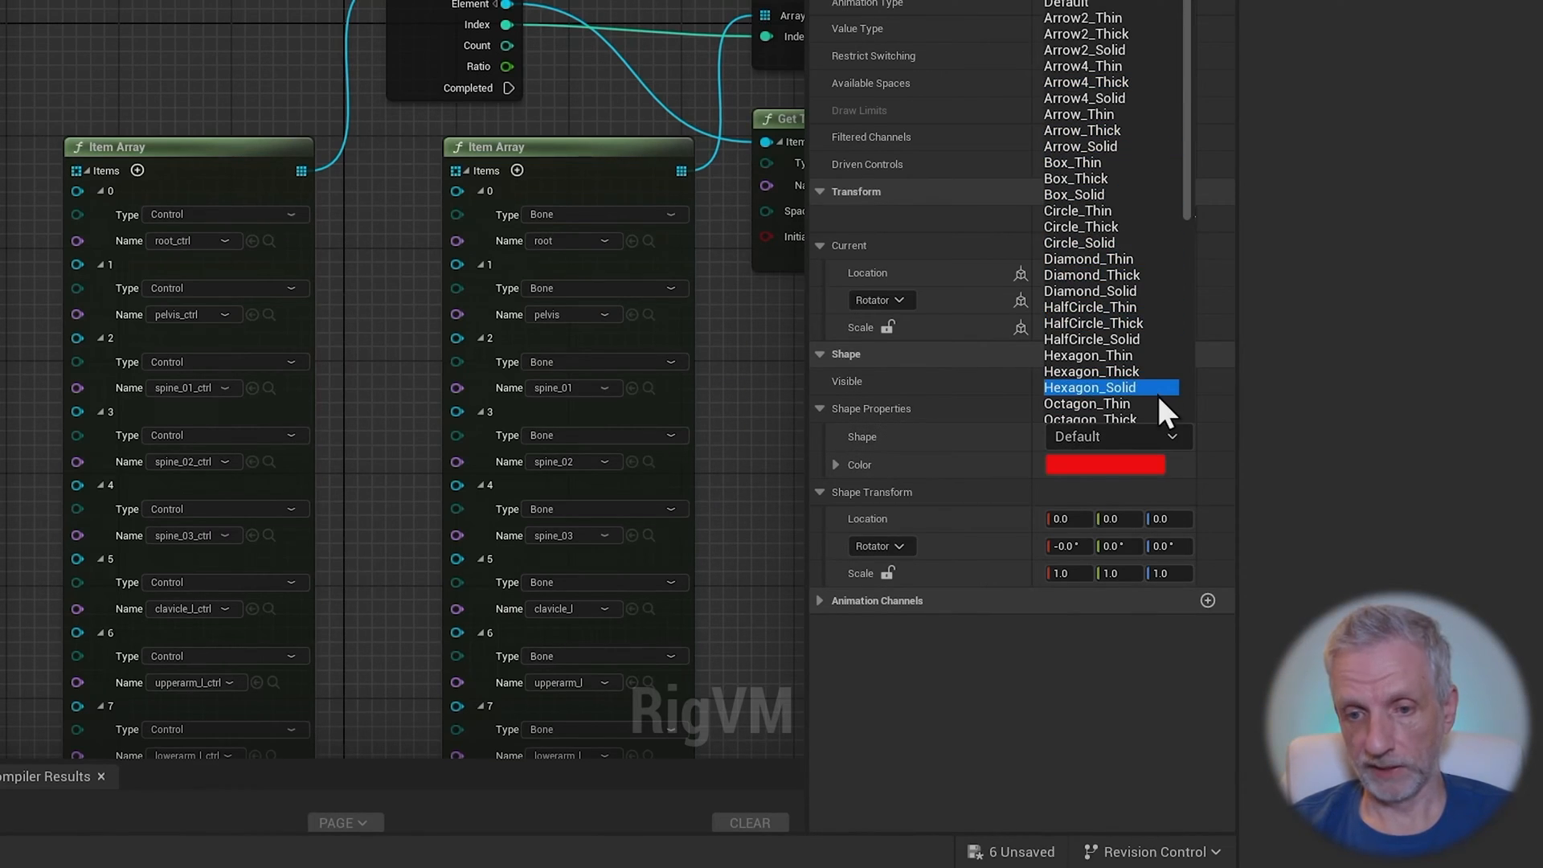
pyautogui.moveTo(1111, 420)
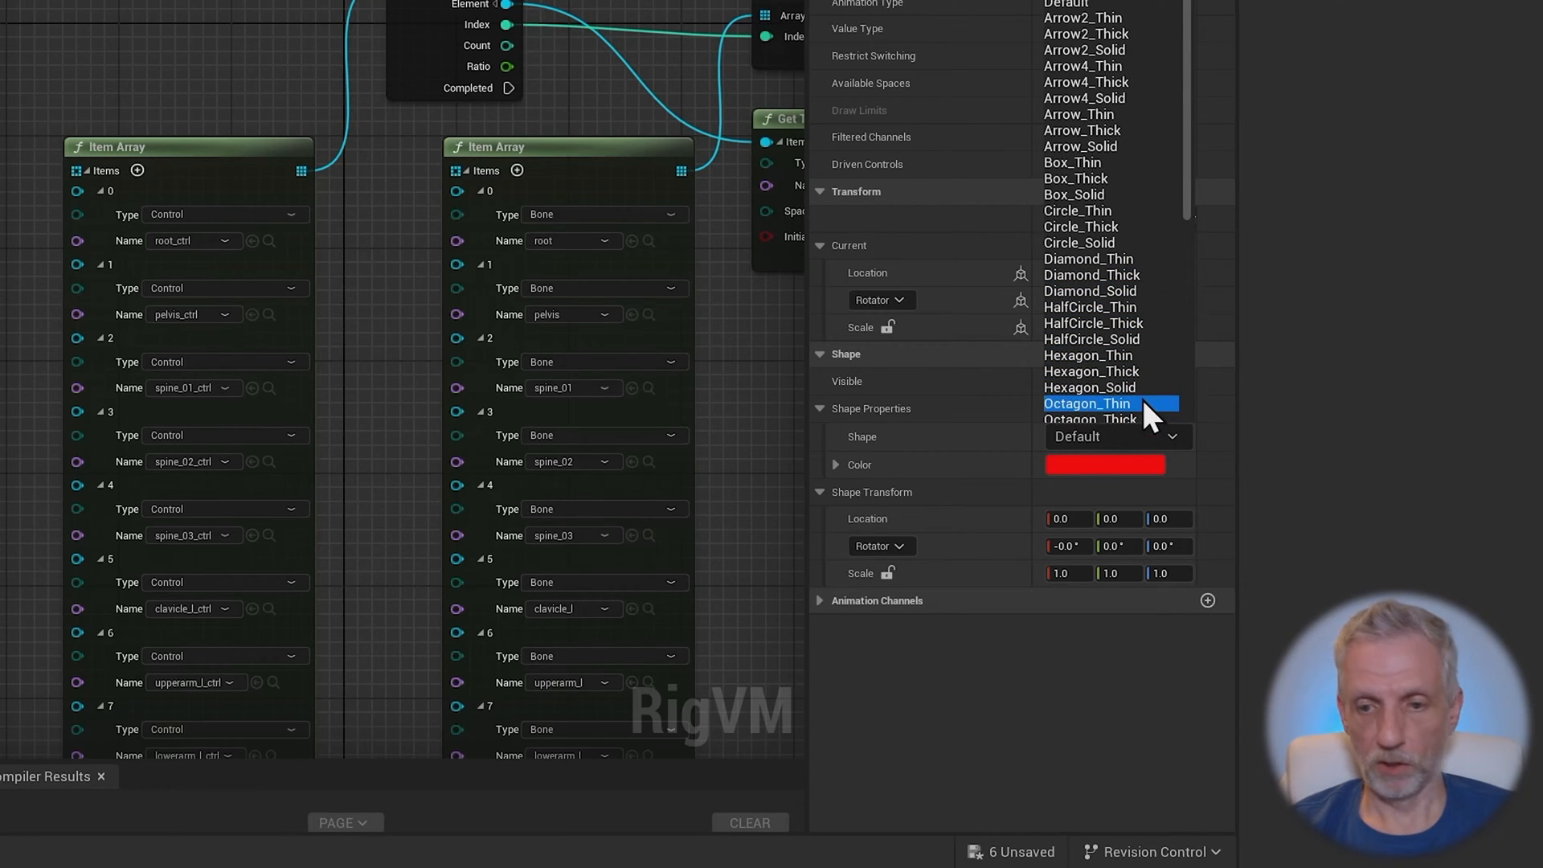
pyautogui.click(1087, 404)
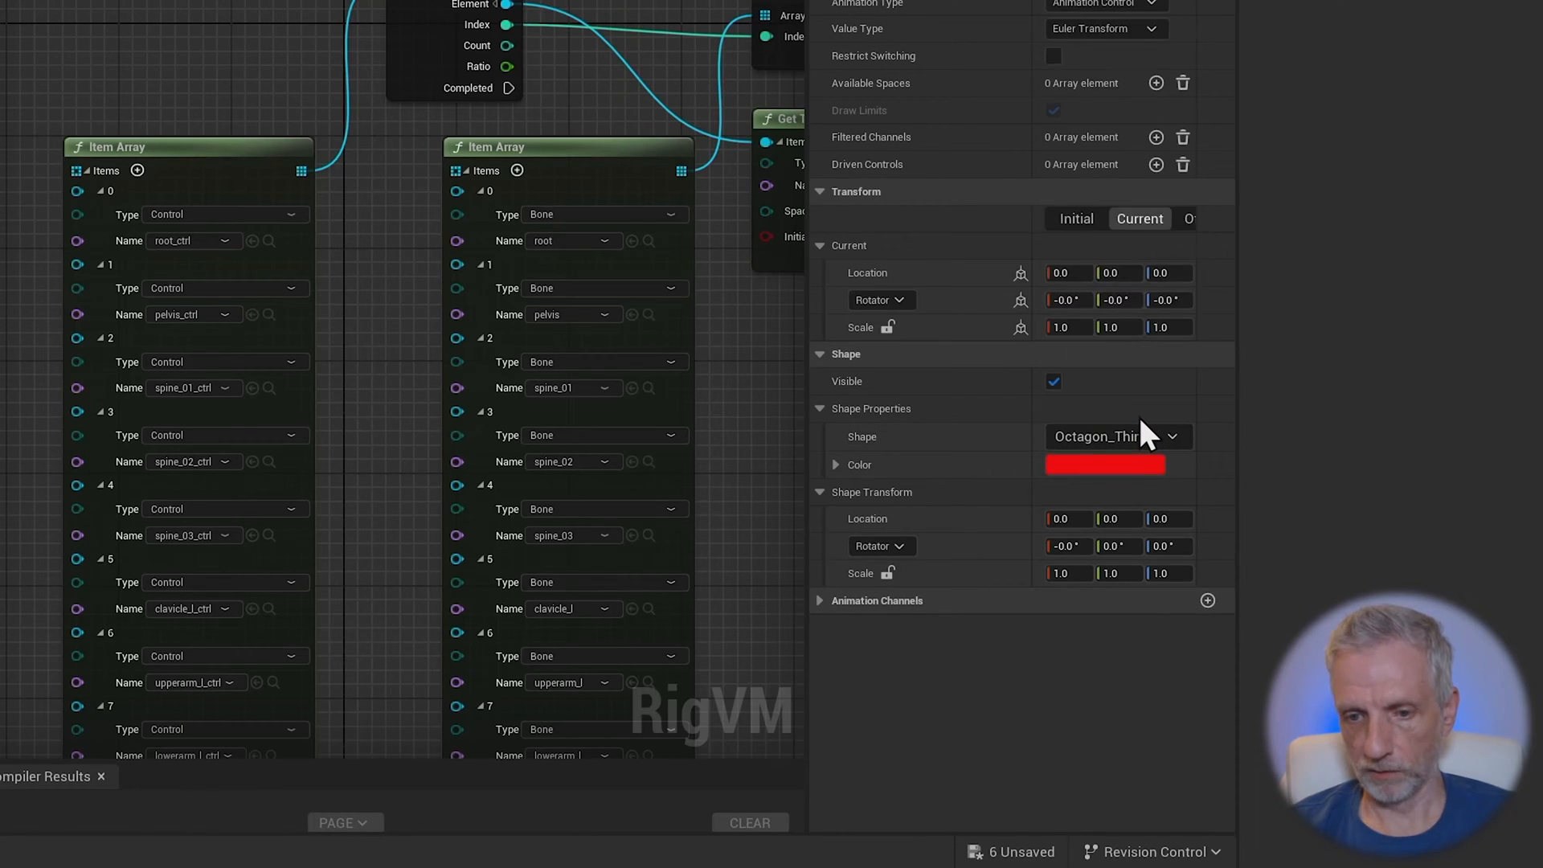
pyautogui.click(1117, 436)
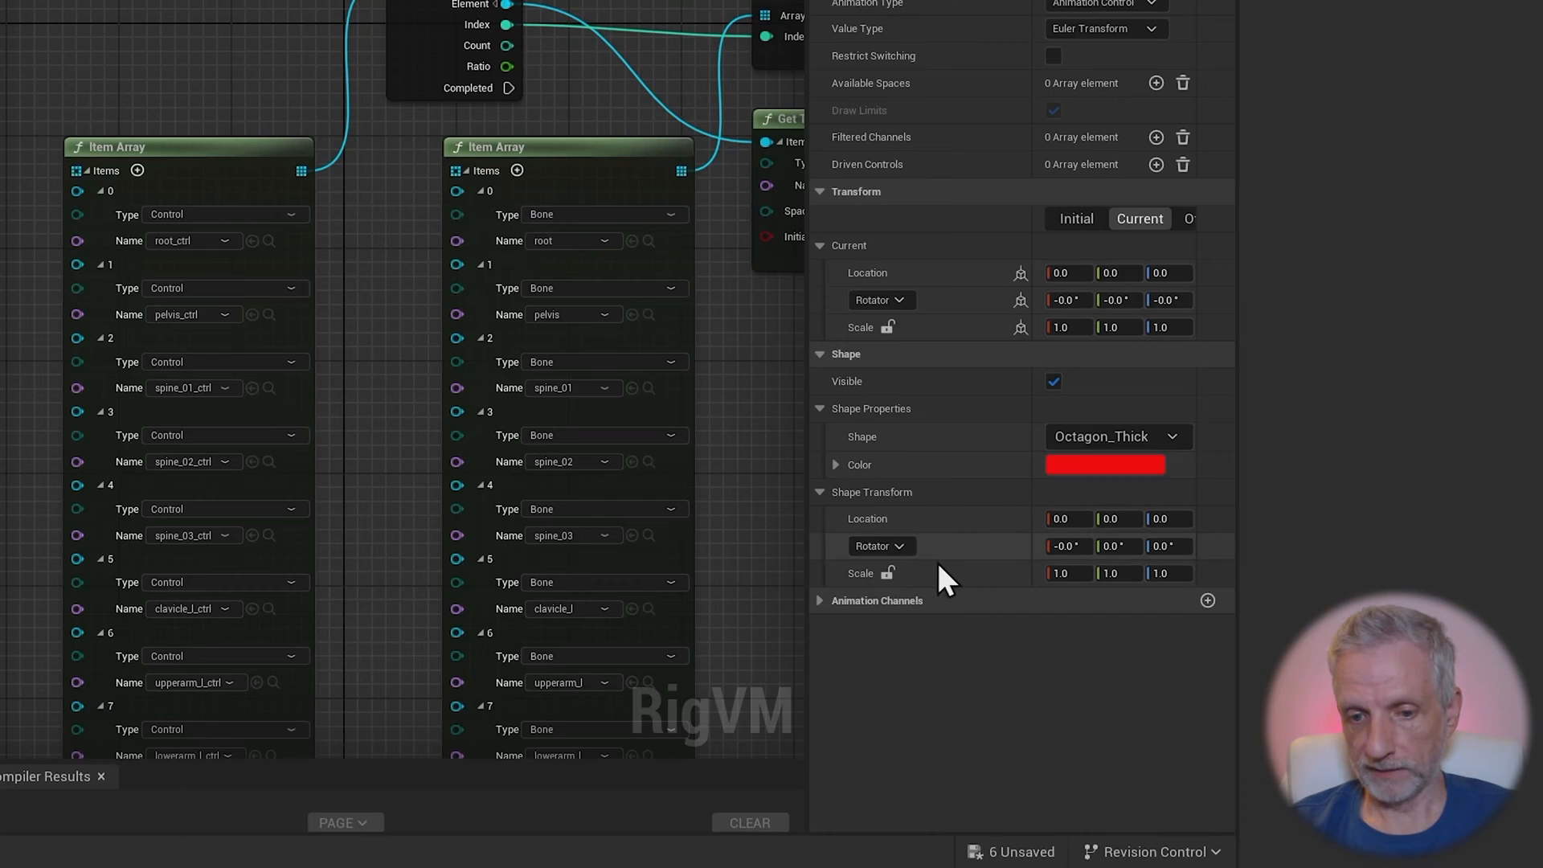
pyautogui.moveTo(891, 574)
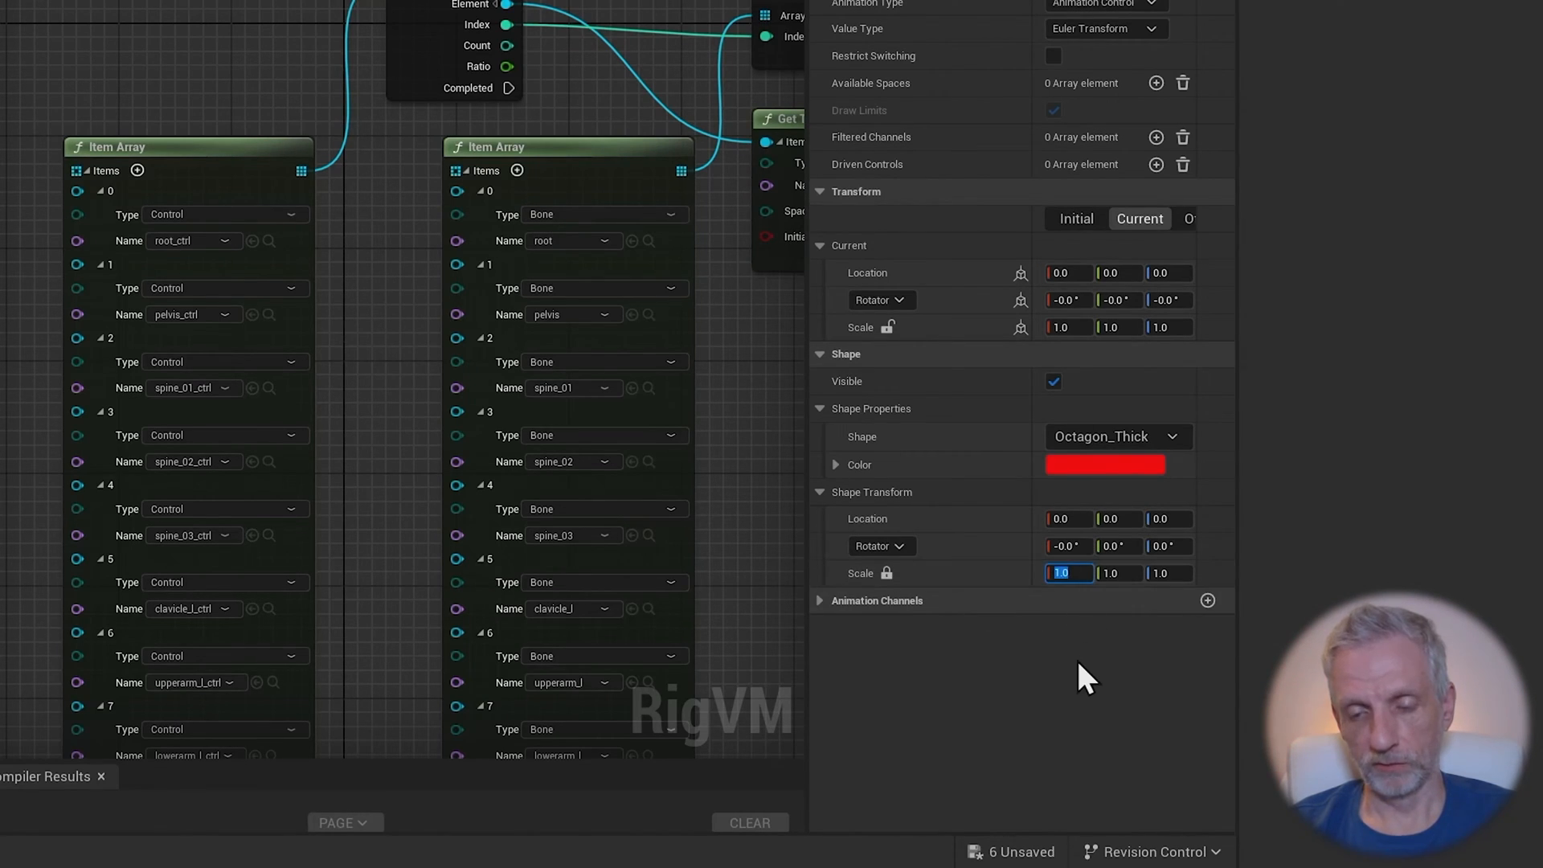
pyautogui.write('5')
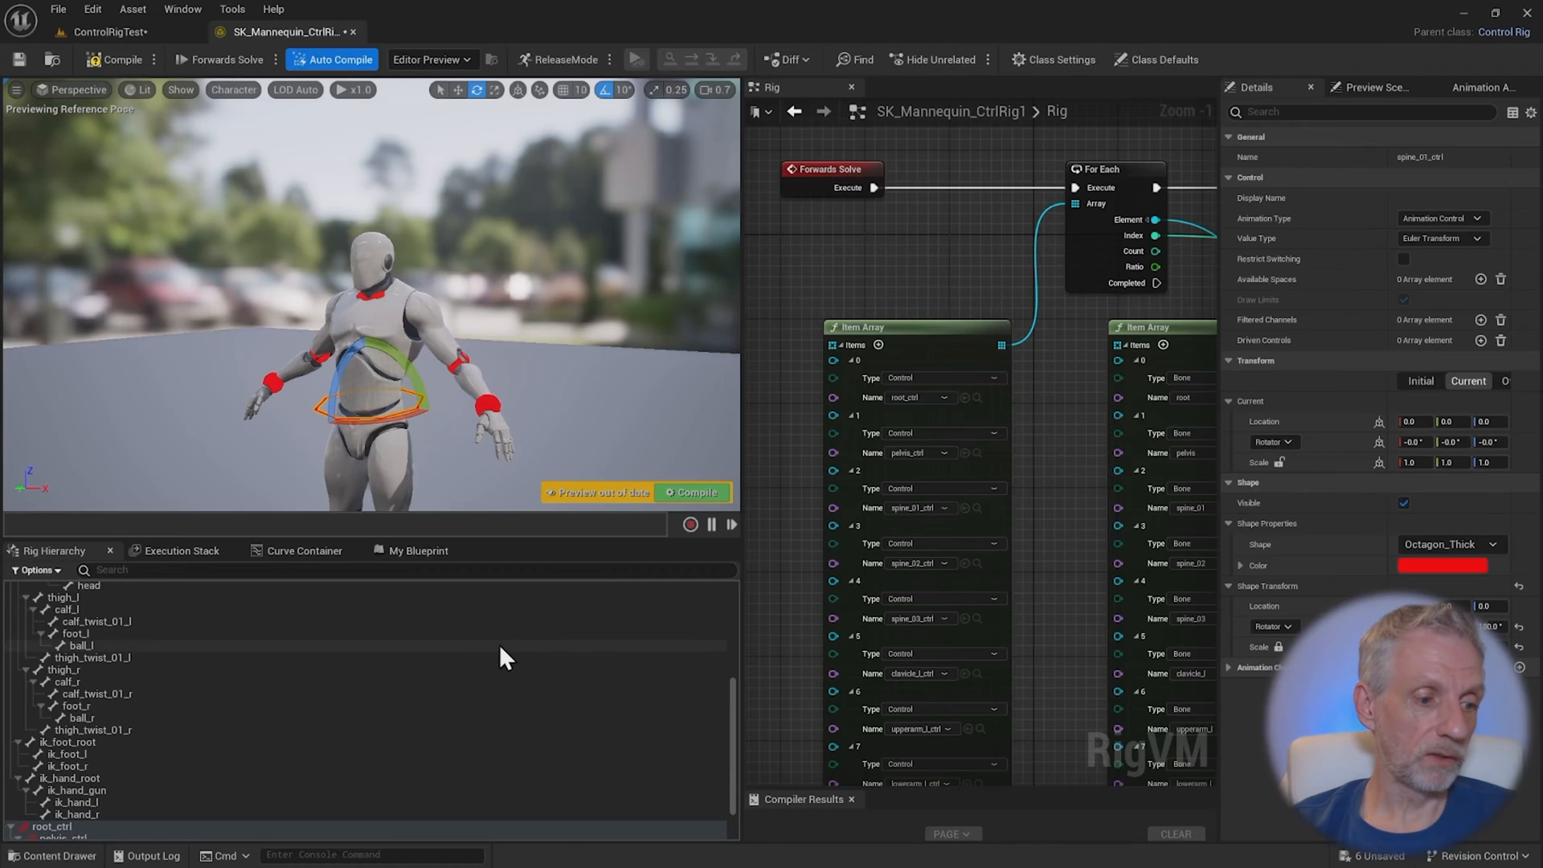
# Set spine_02_ctrl's shape to Octagon_Thick
pyautogui.click(79, 784)
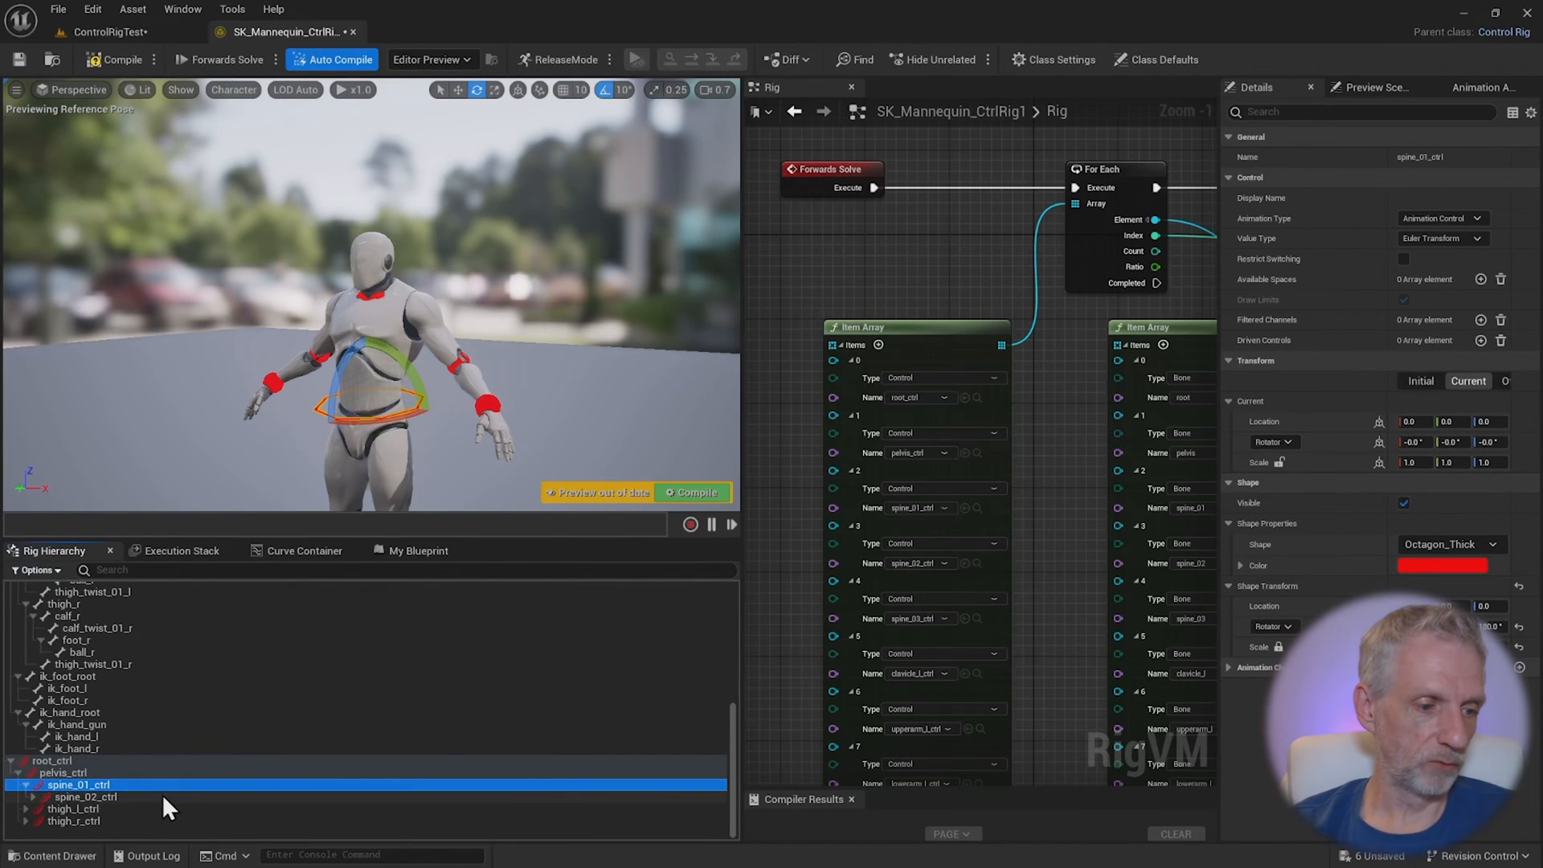
pyautogui.click(84, 796)
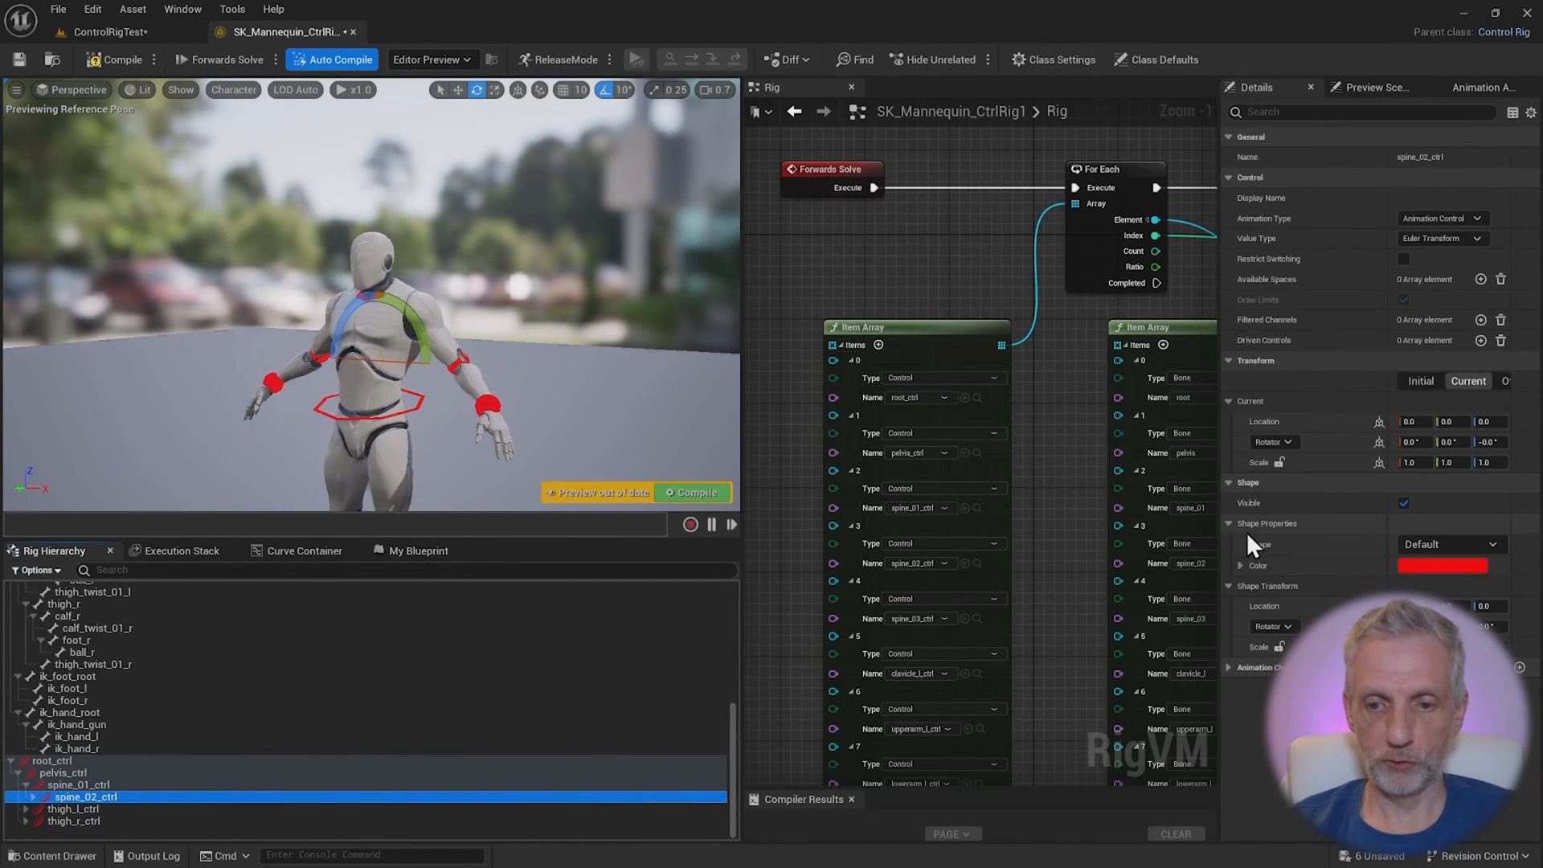
pyautogui.click(1449, 545)
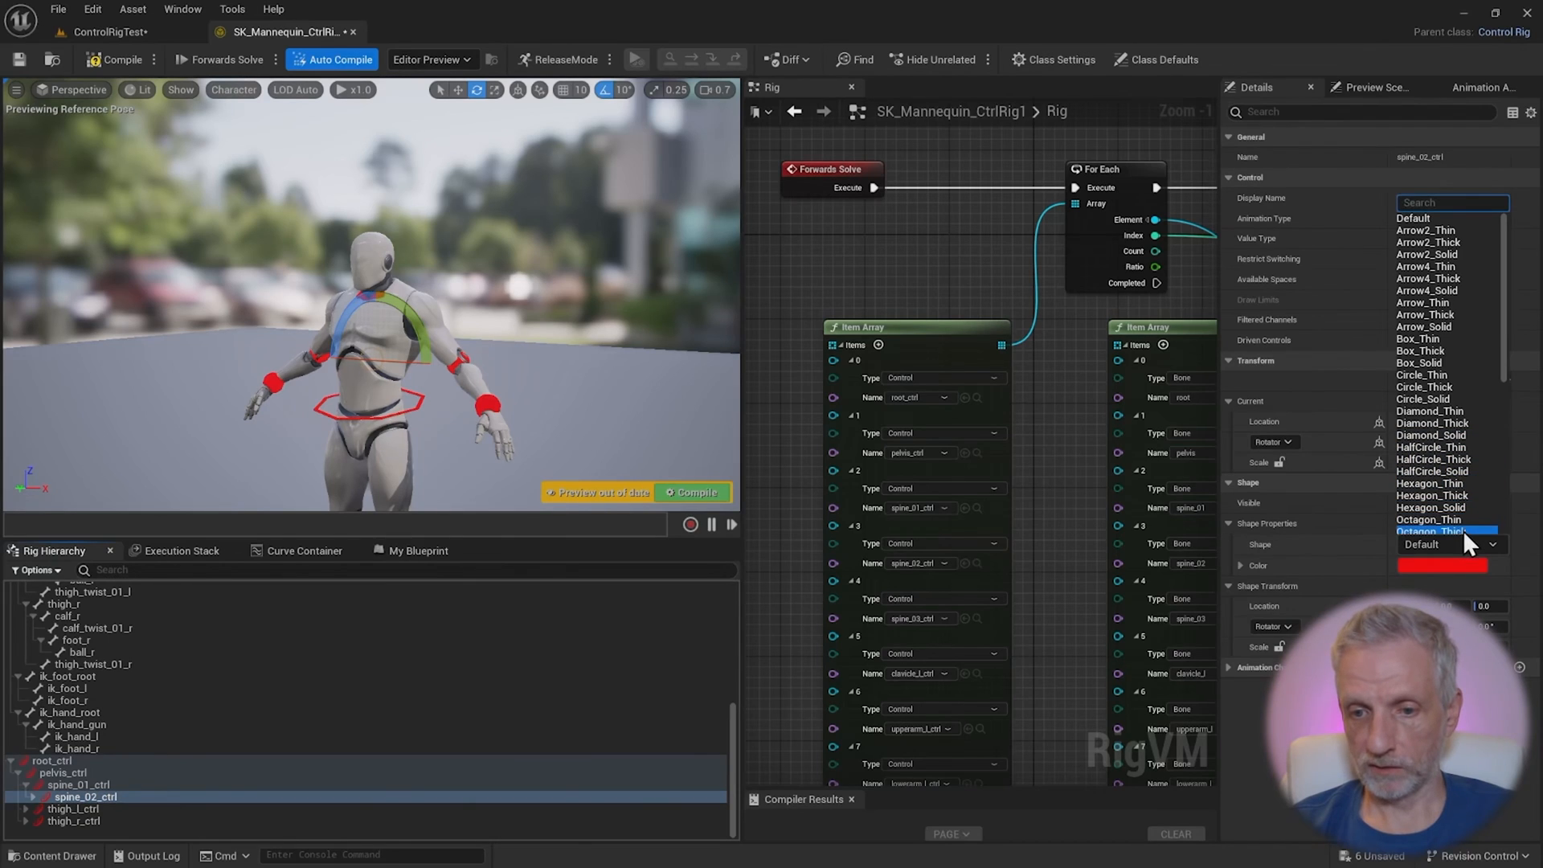
pyautogui.click(1433, 532)
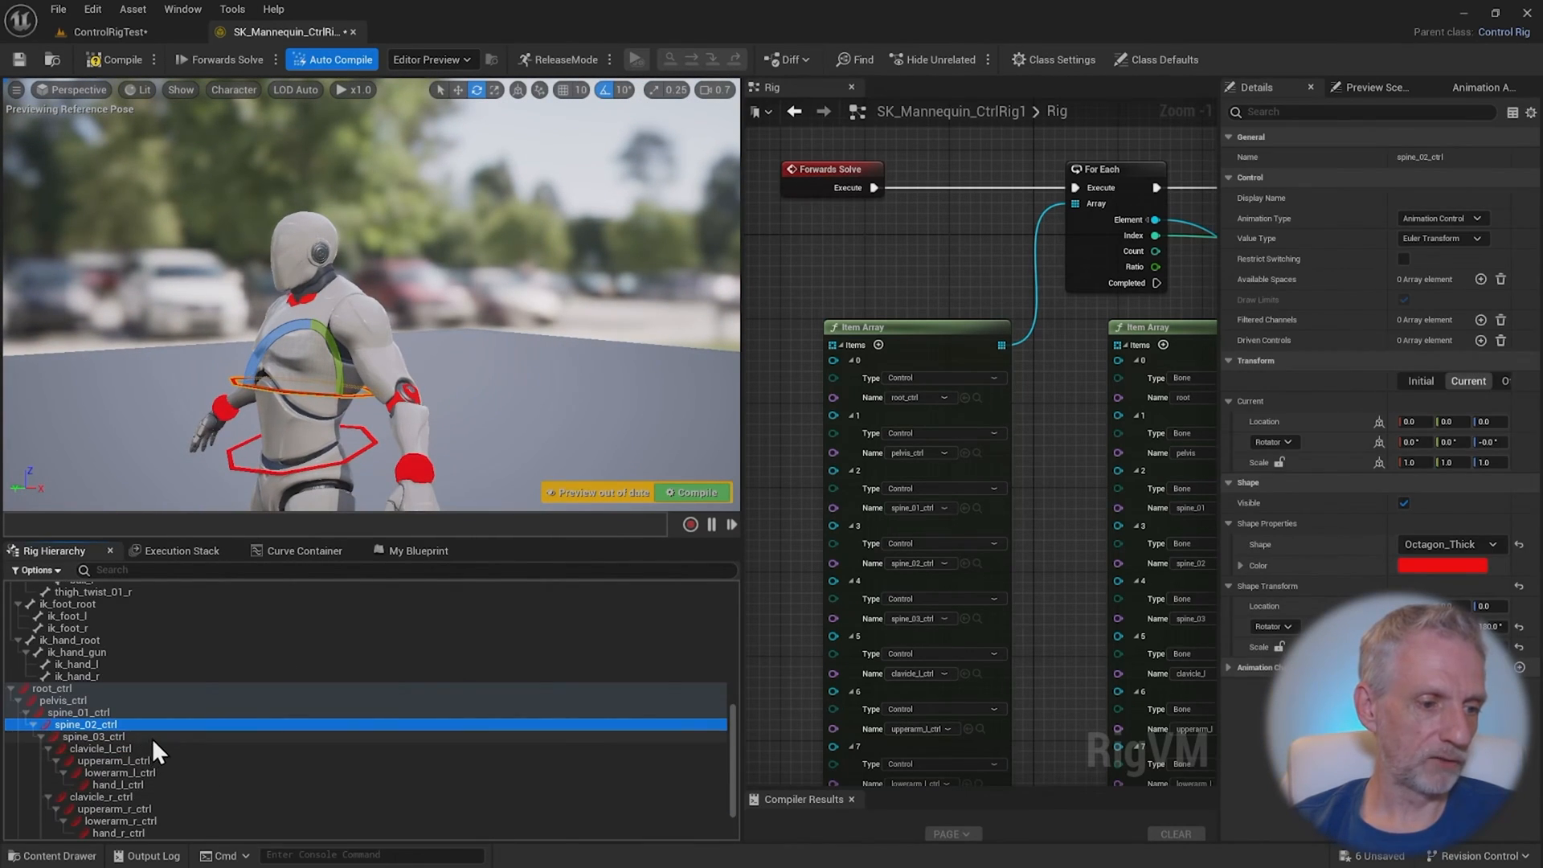
# Set spine_03_ctrl's shape to Octagon_Thick and rotate a spine control to test the bend
pyautogui.click(95, 737)
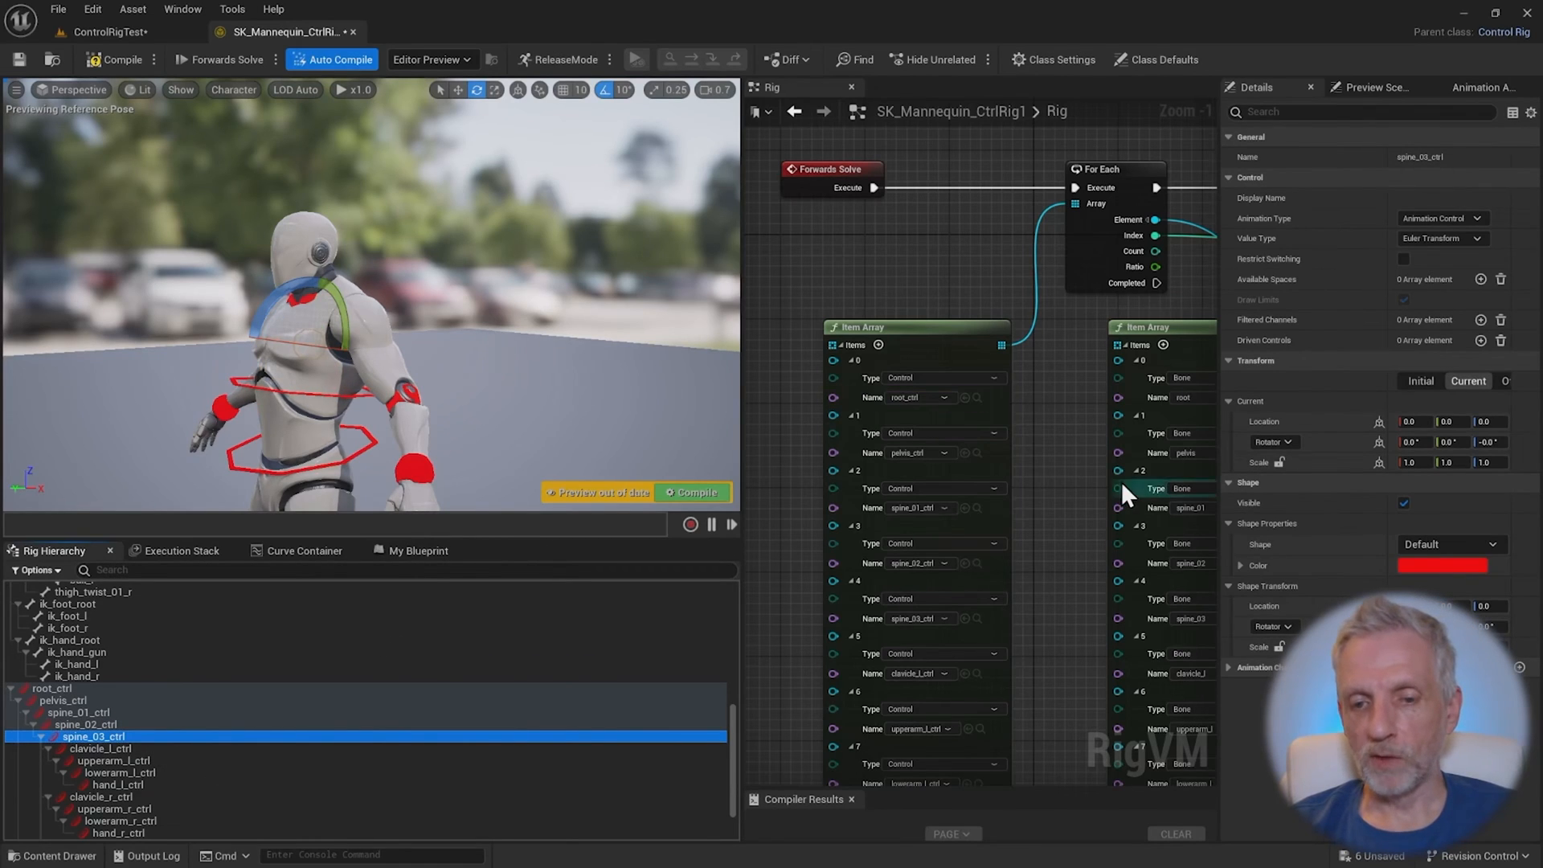
pyautogui.click(1451, 545)
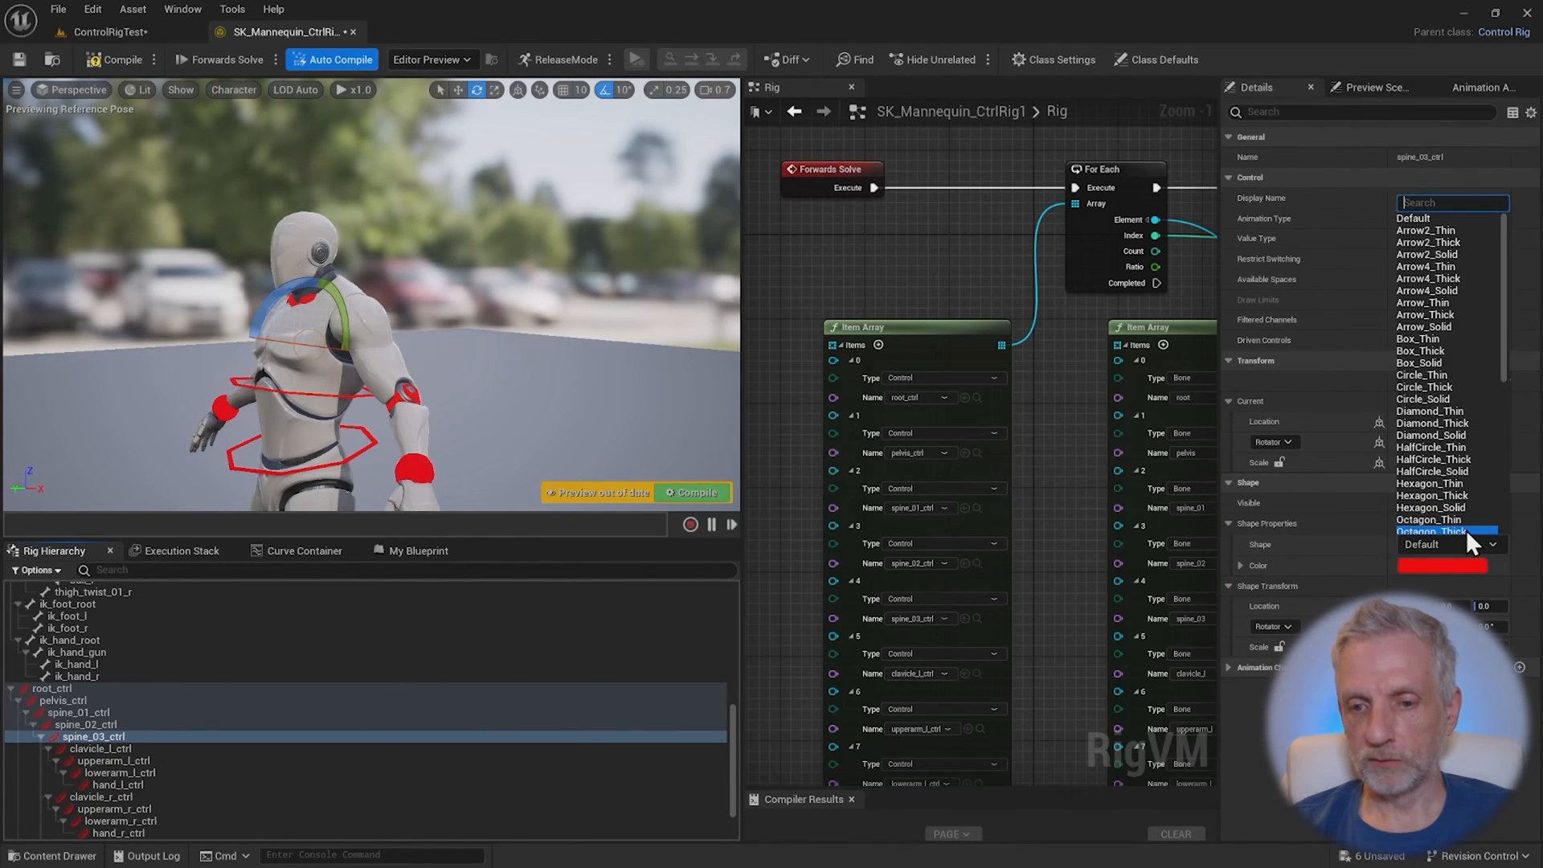
pyautogui.click(1433, 532)
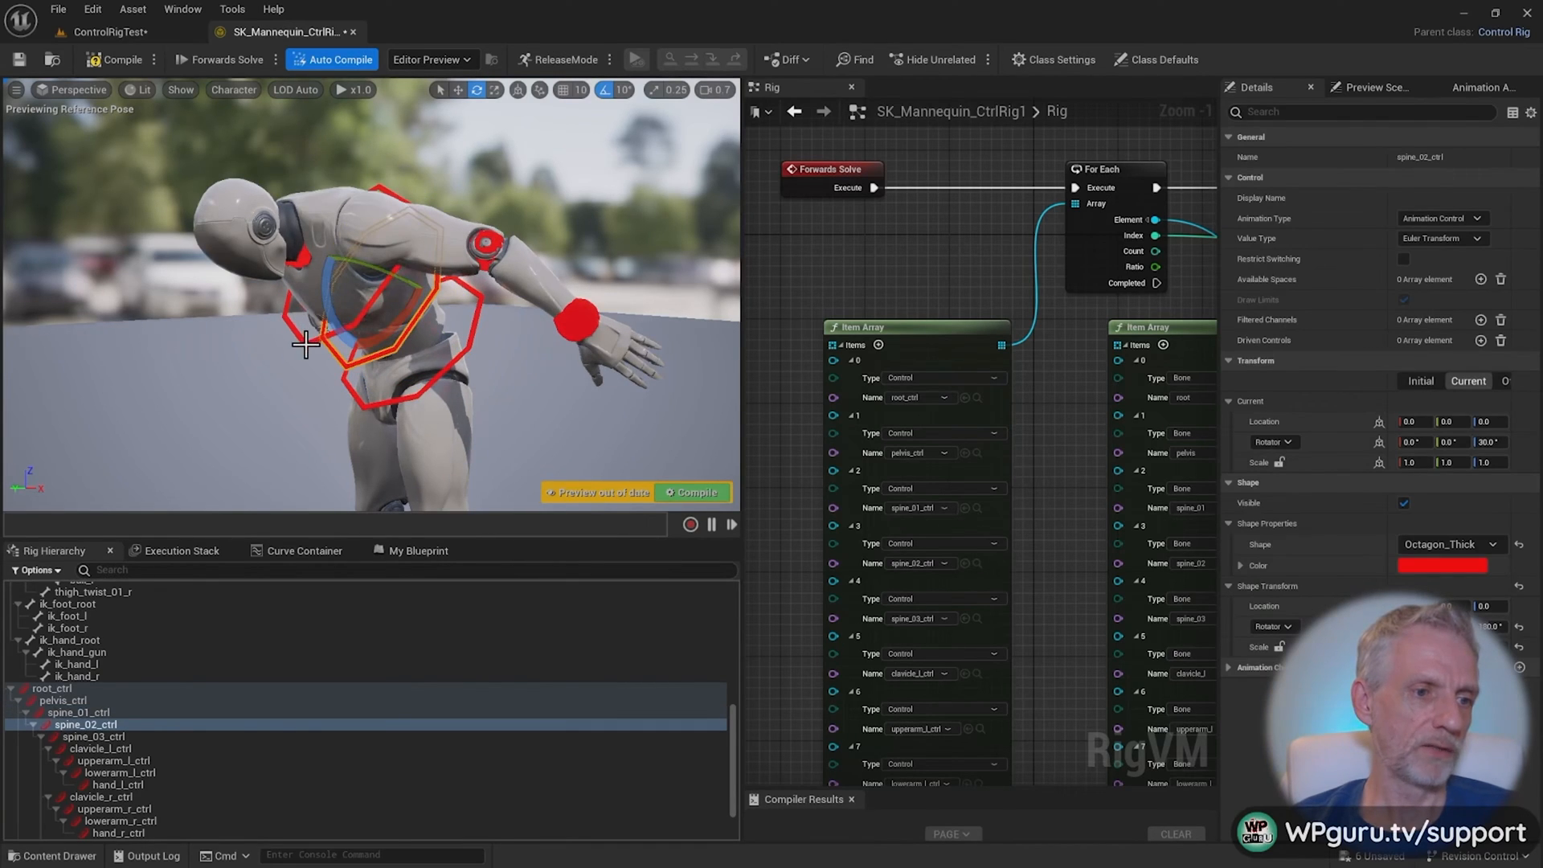
pyautogui.click(93, 736)
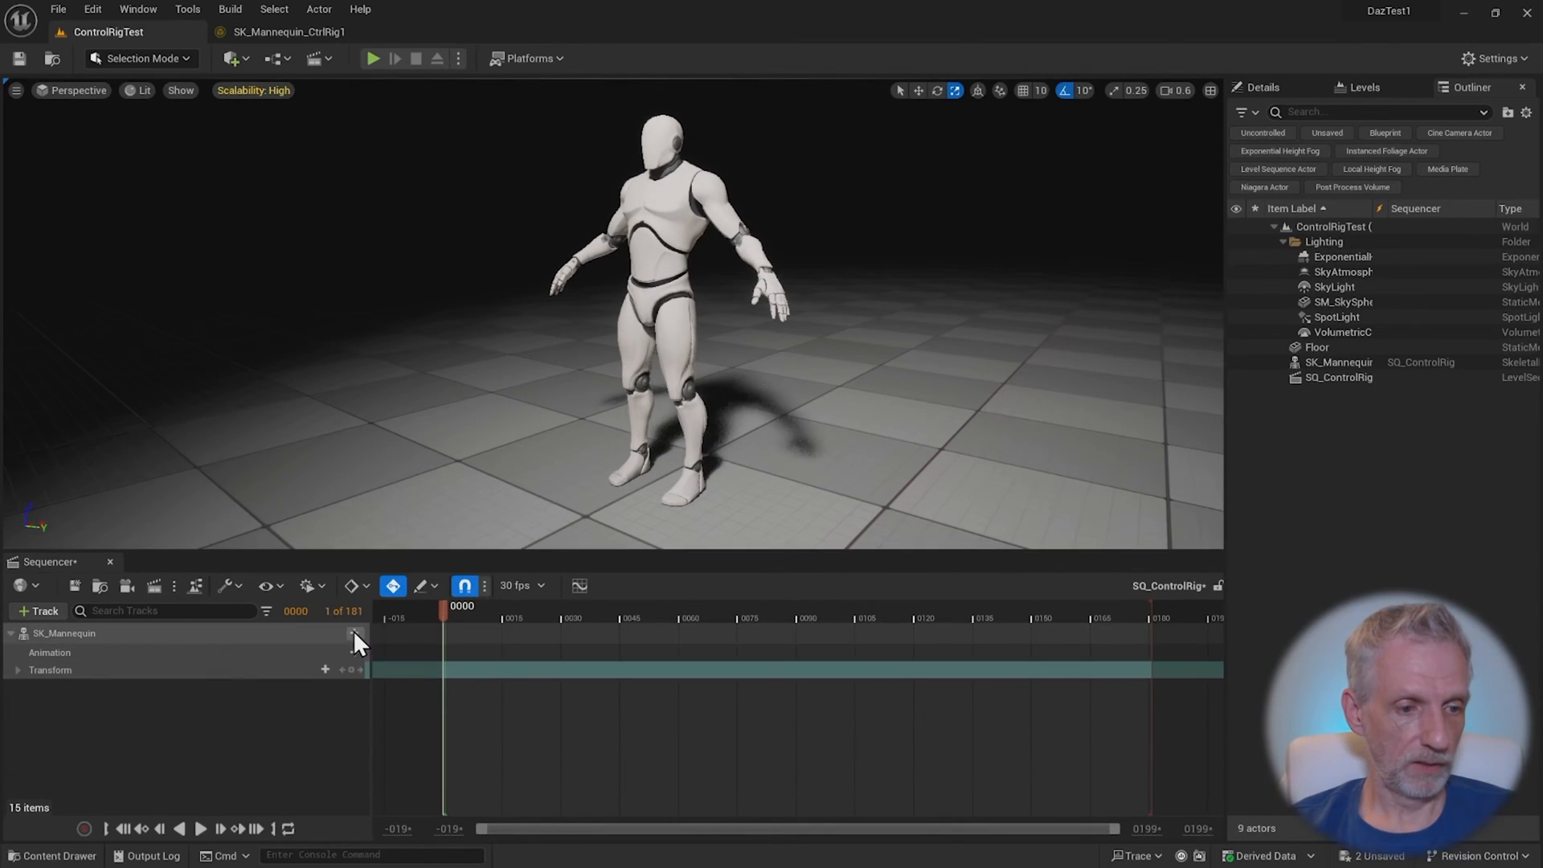
# Add SK_Mannequin_CtrlRig1 as a control rig track on SK_Mannequin, then return to the rig editor
pyautogui.click(354, 634)
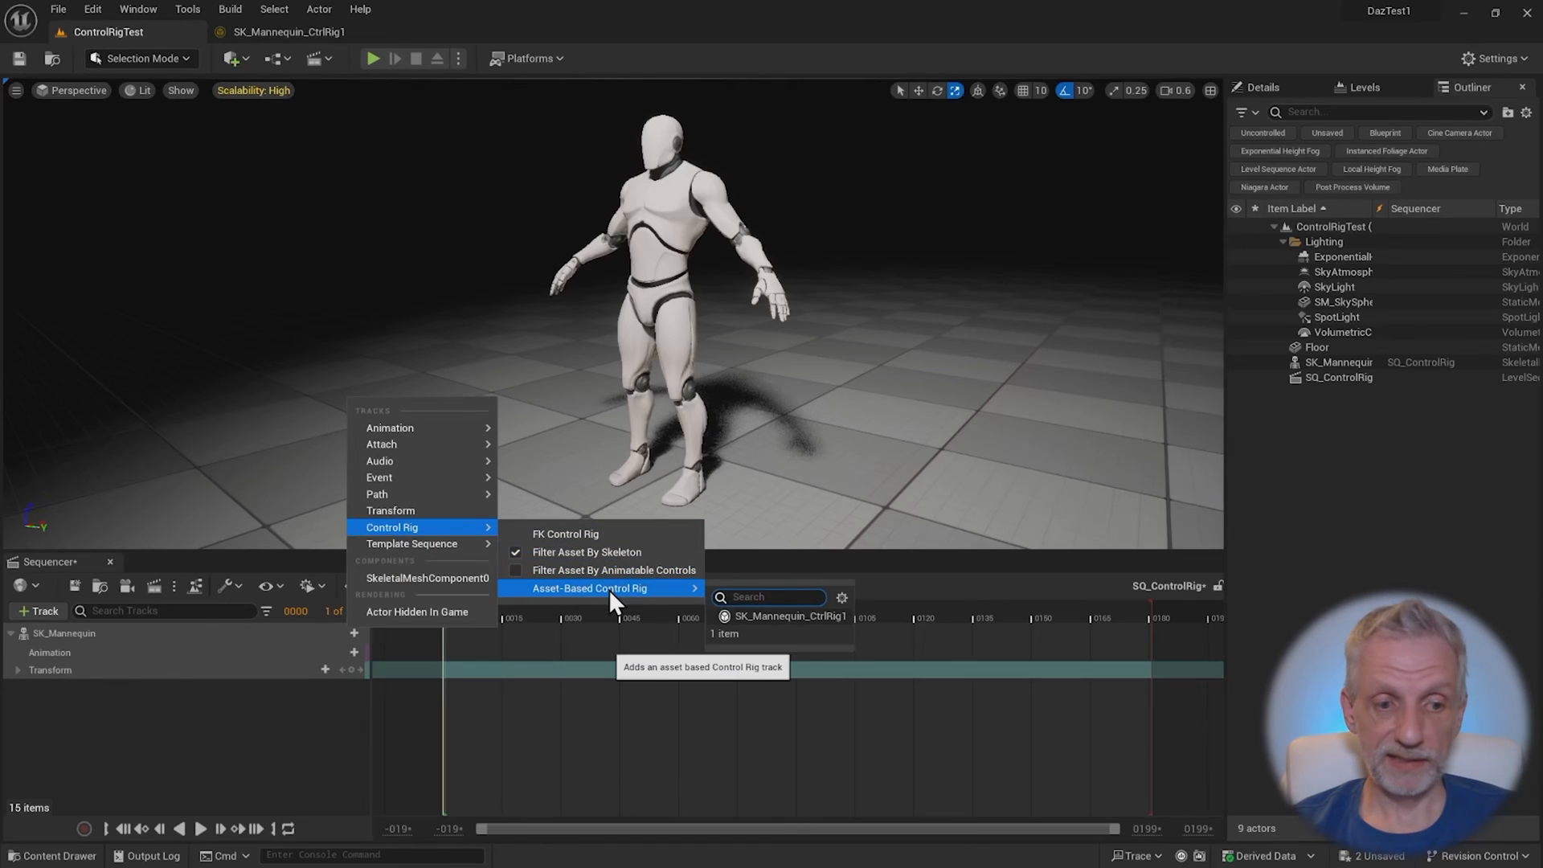
pyautogui.click(788, 616)
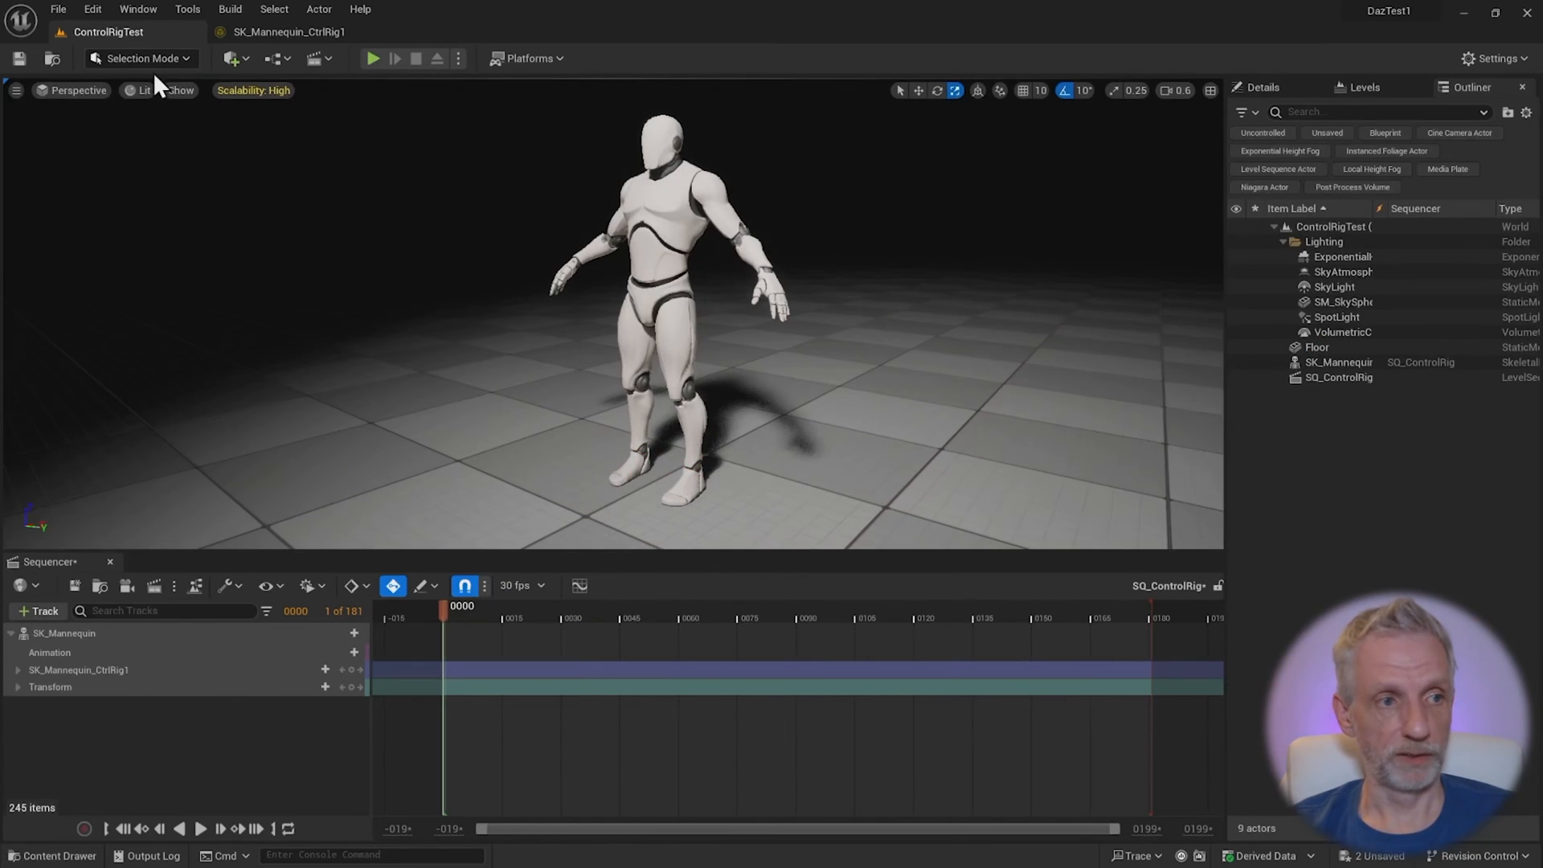
pyautogui.click(143, 58)
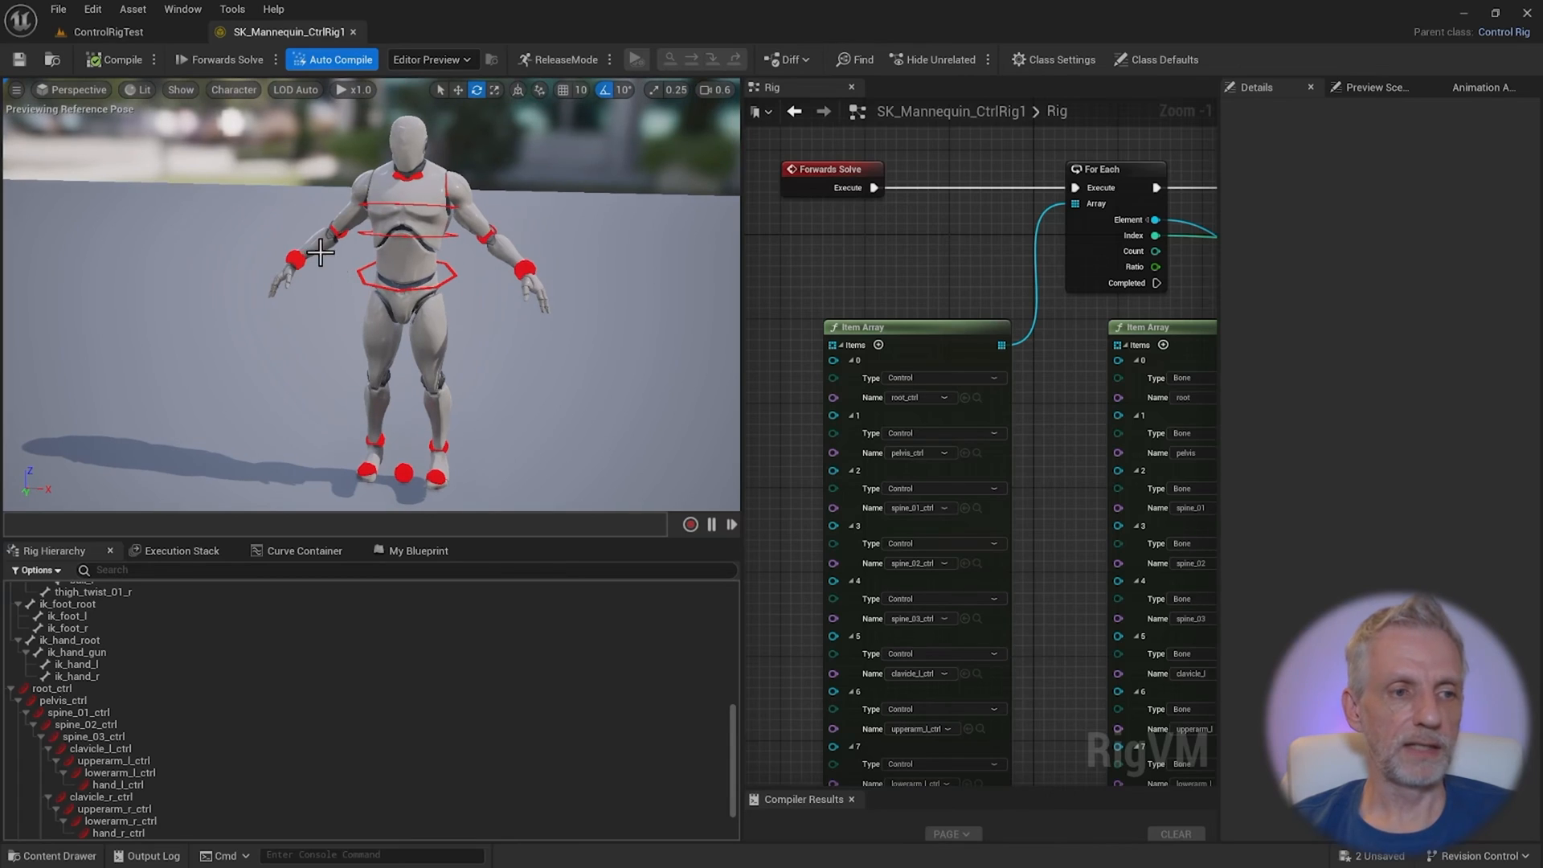
pyautogui.moveTo(312, 436)
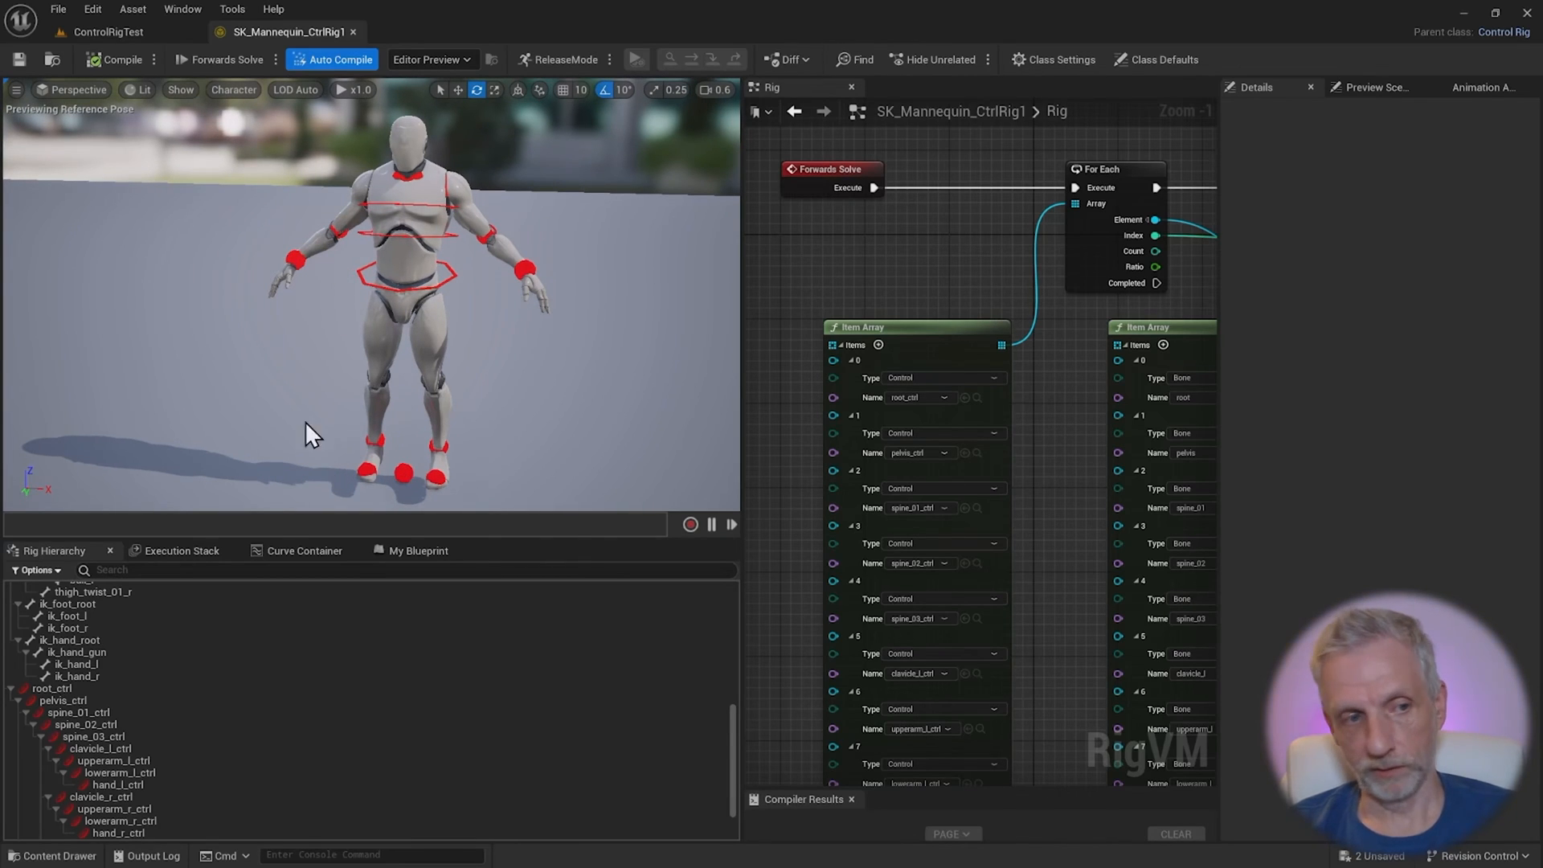
pyautogui.moveTo(471, 185)
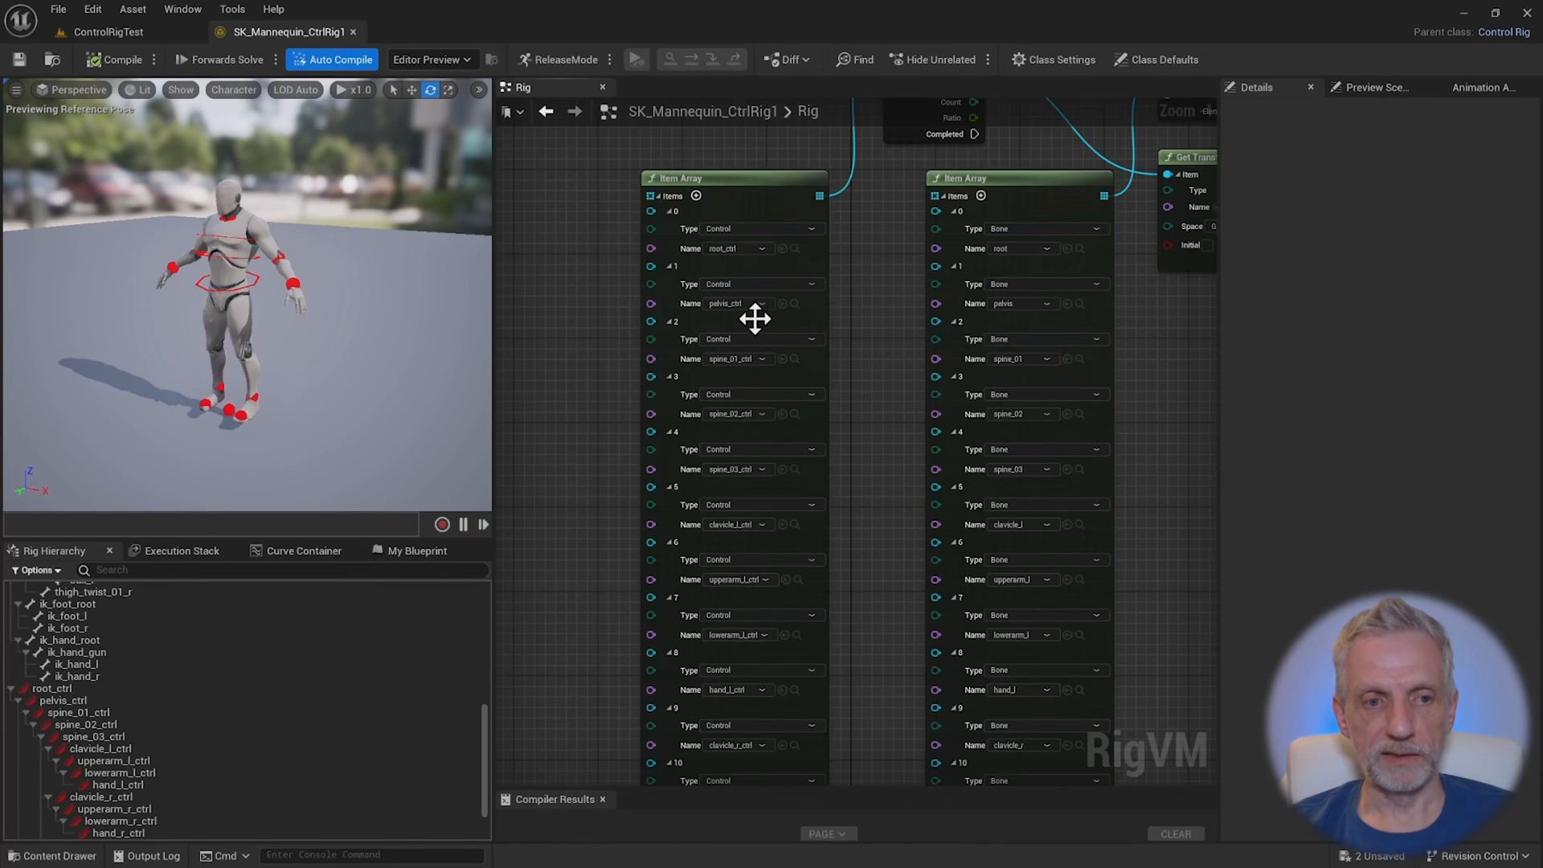
pyautogui.moveTo(933, 357)
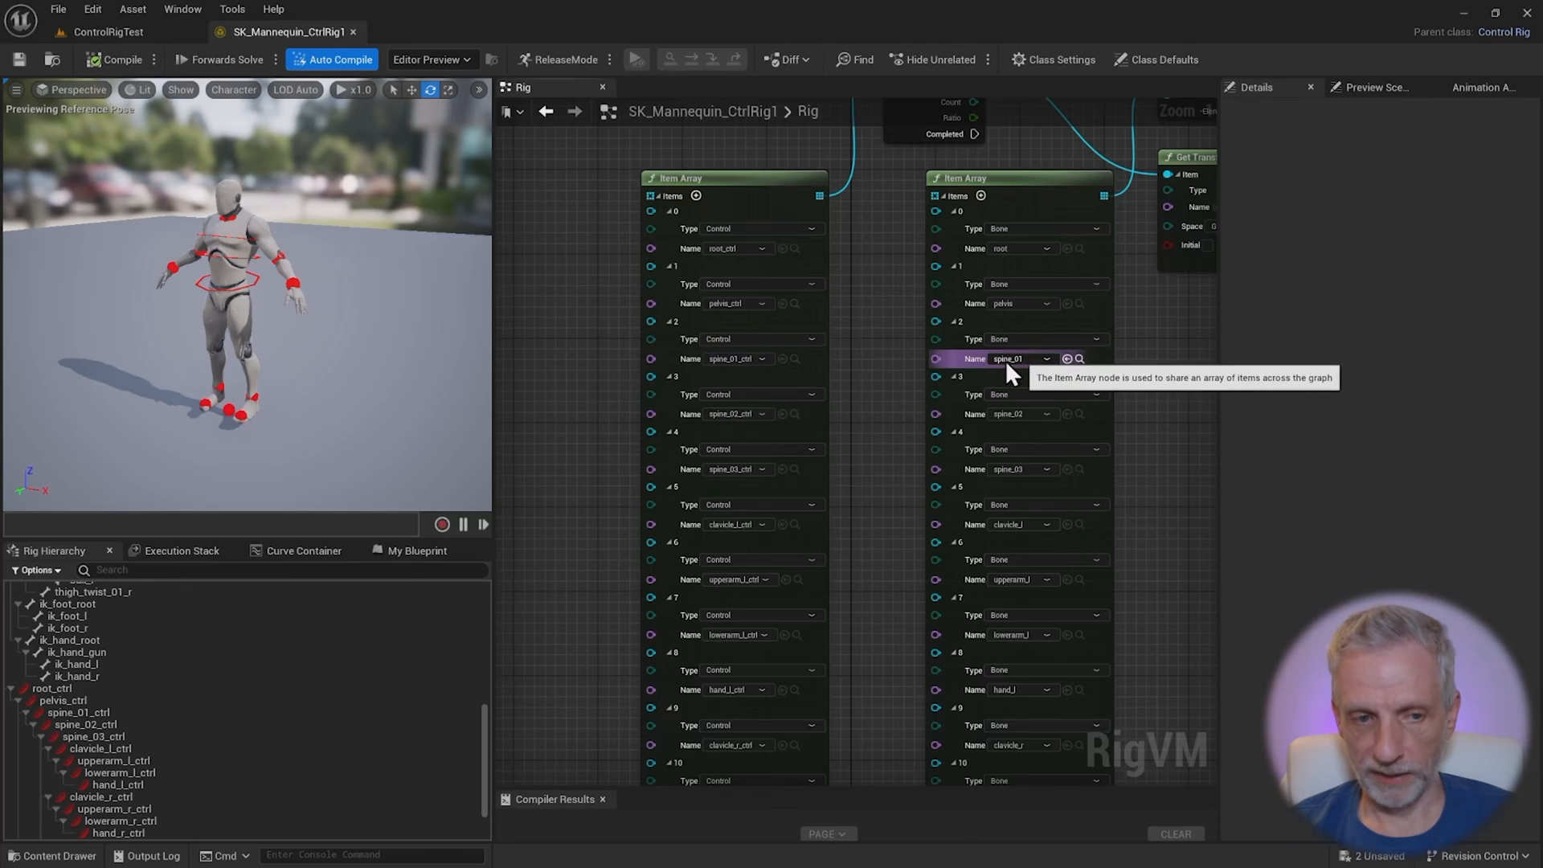
pyautogui.scroll(-3)
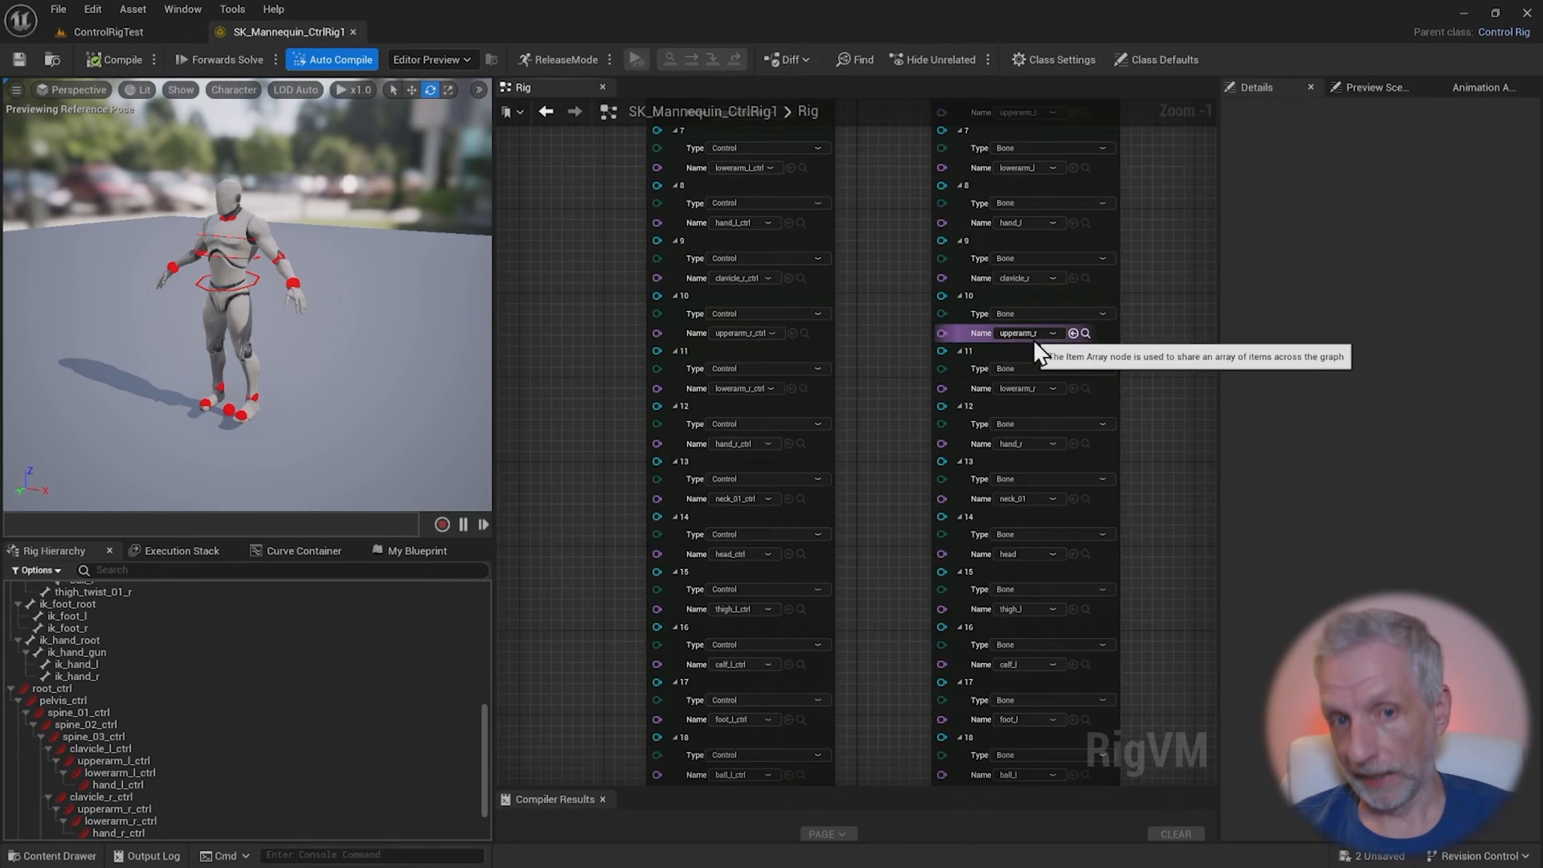
pyautogui.moveTo(1058, 339)
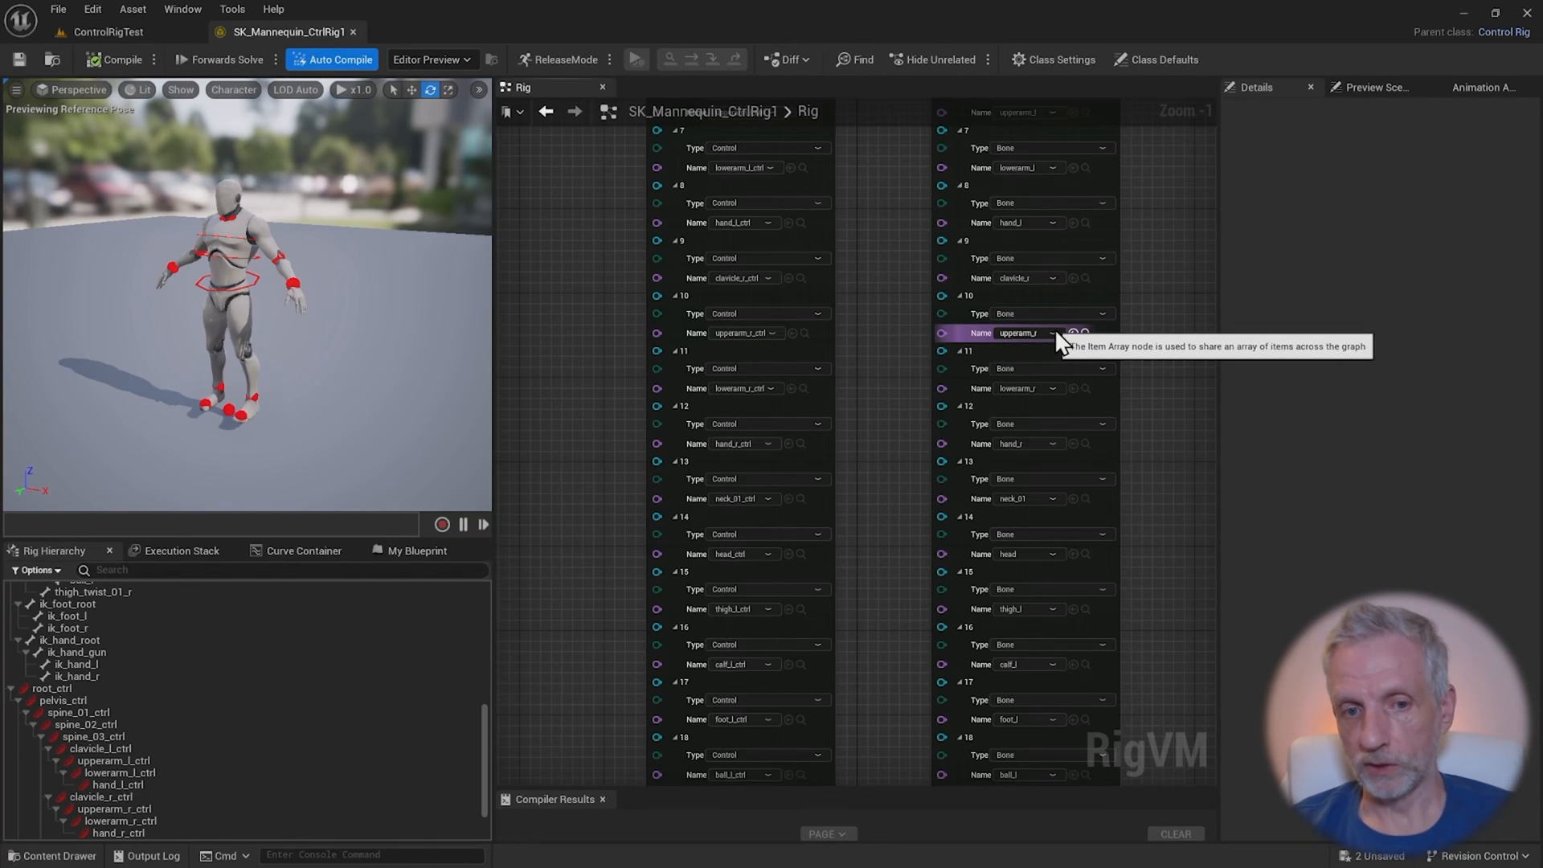
pyautogui.scroll(-3)
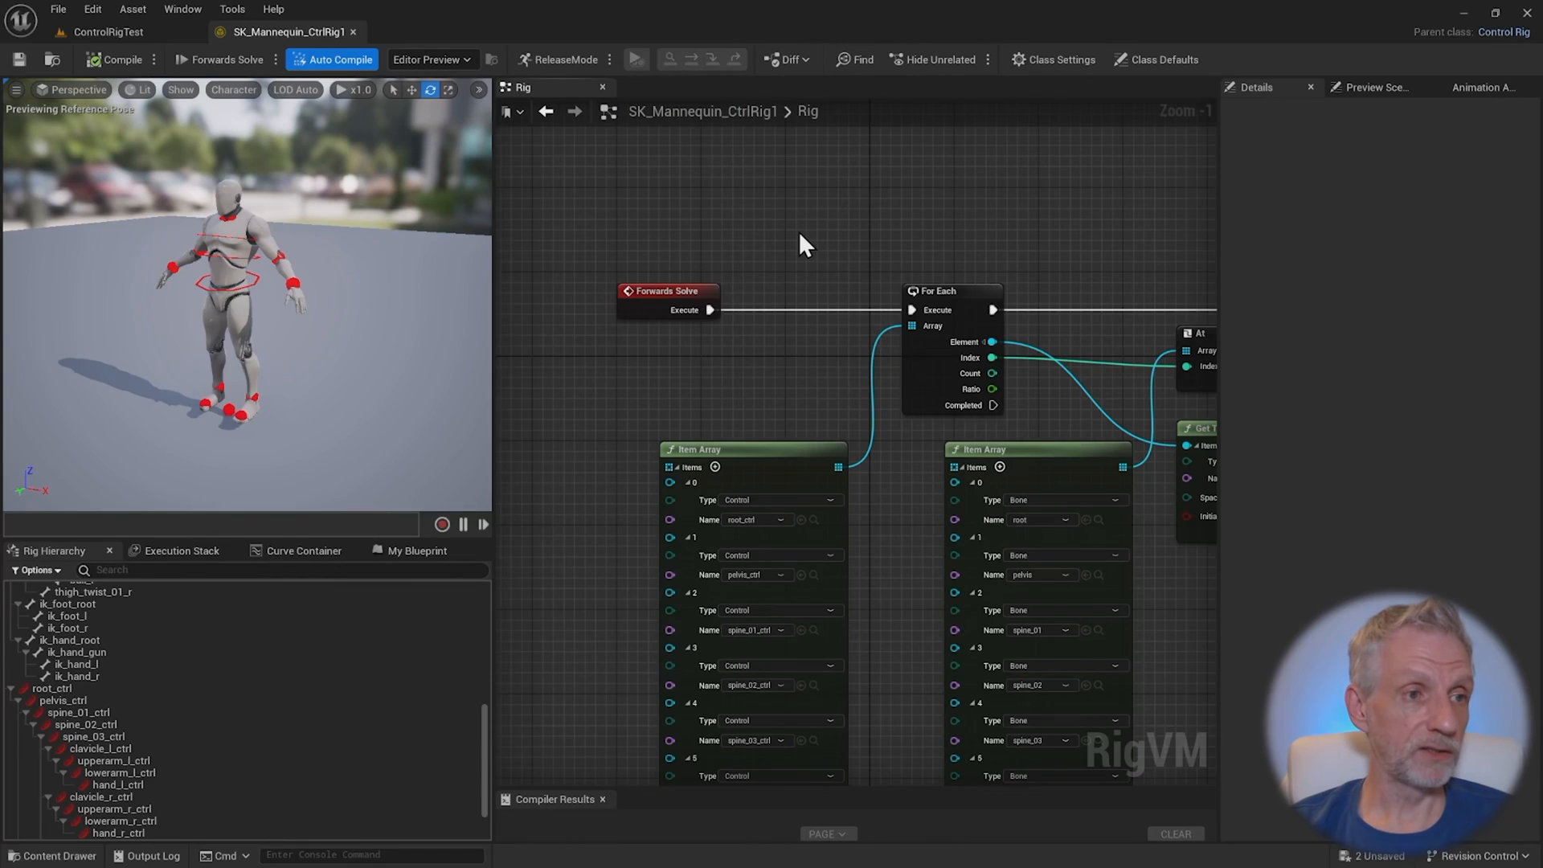
pyautogui.moveTo(704, 225)
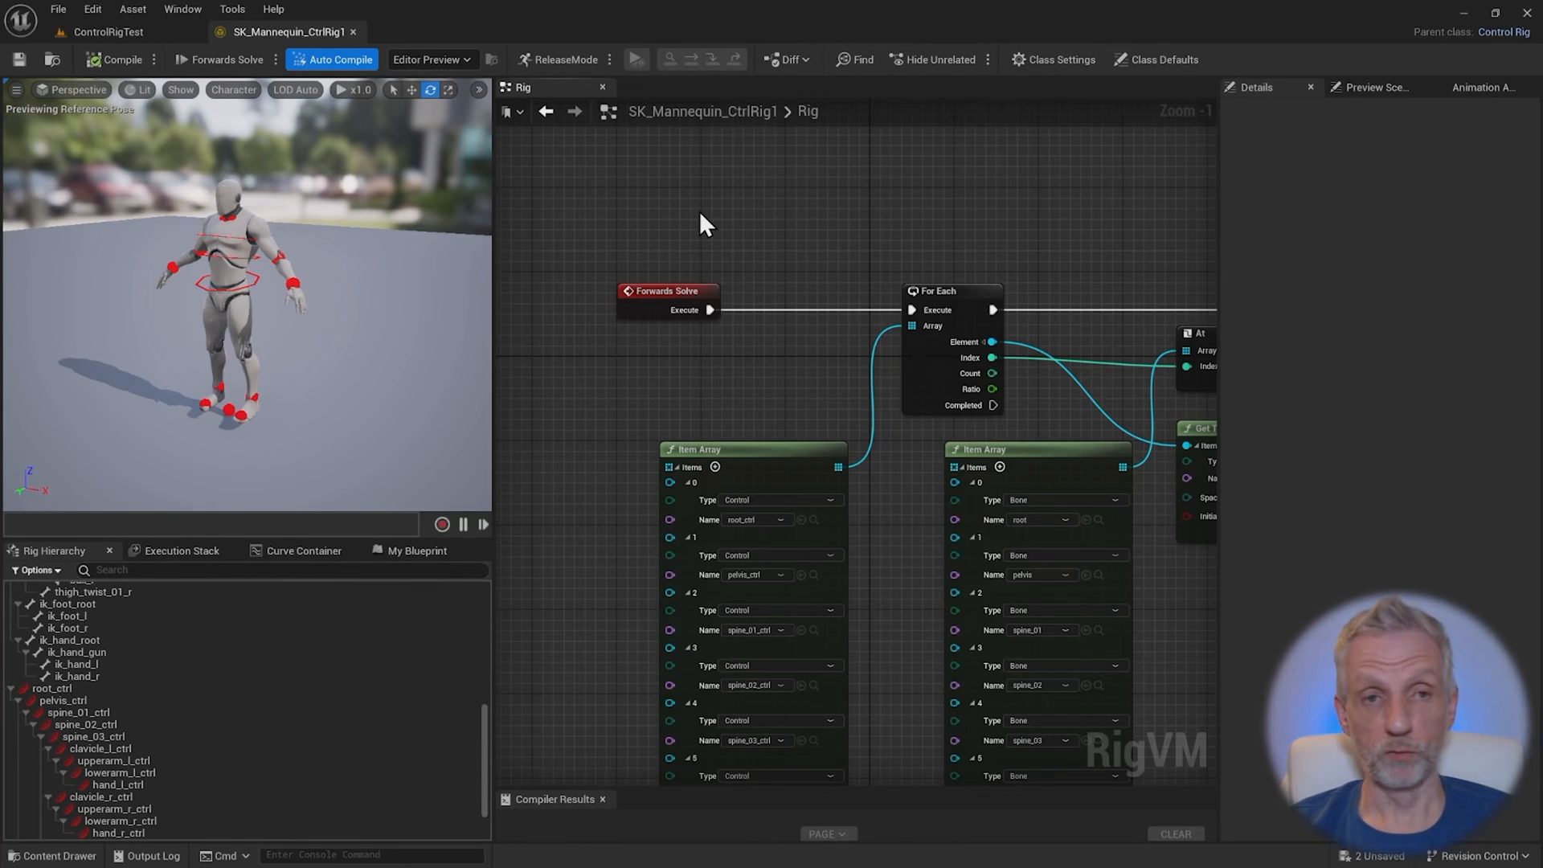